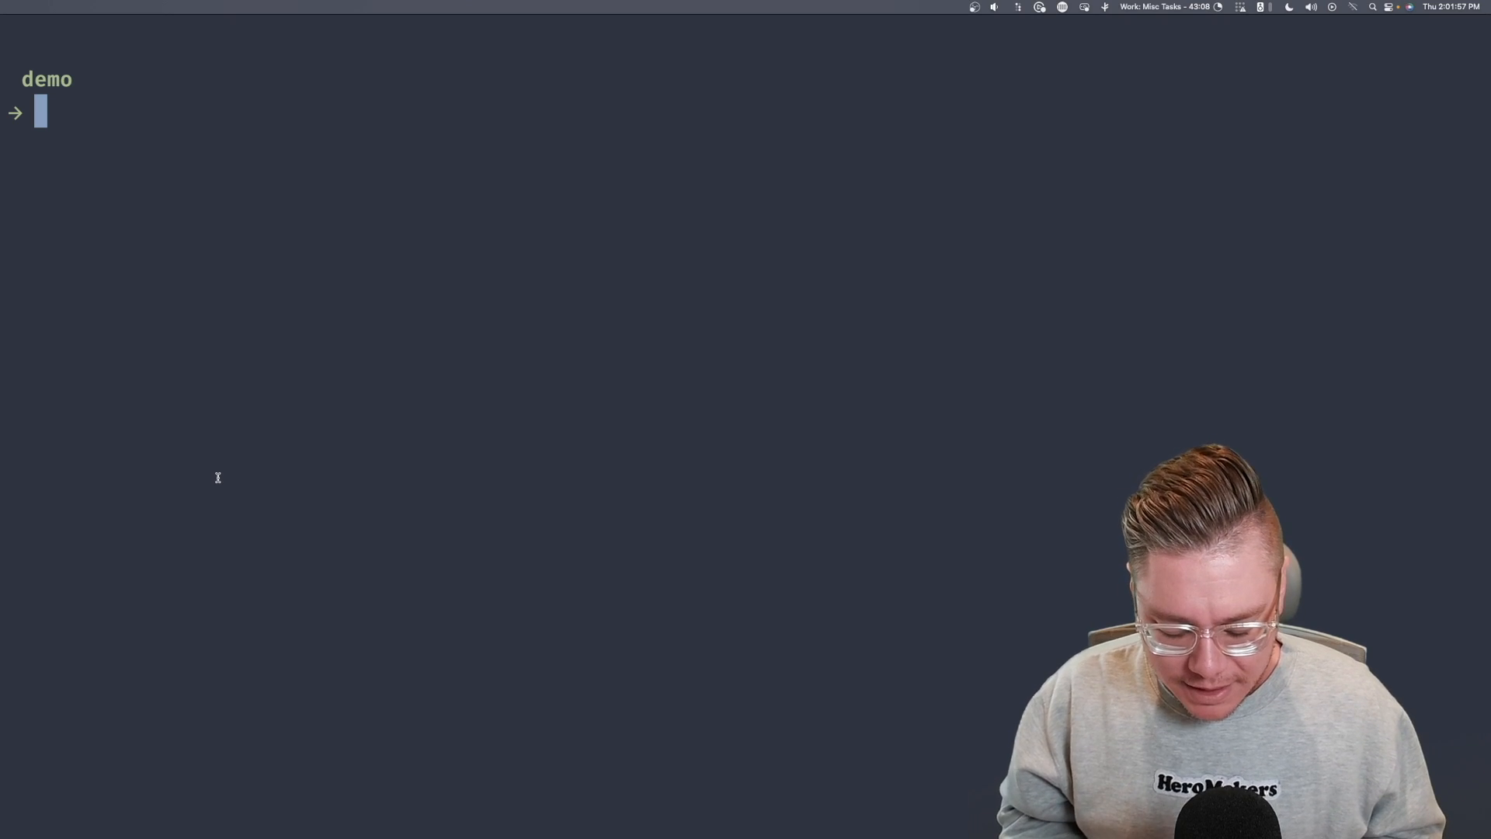
- Review the codegangsta_chat account details with nsc describe account
{"action": "type", "text": "nsc describe account"}
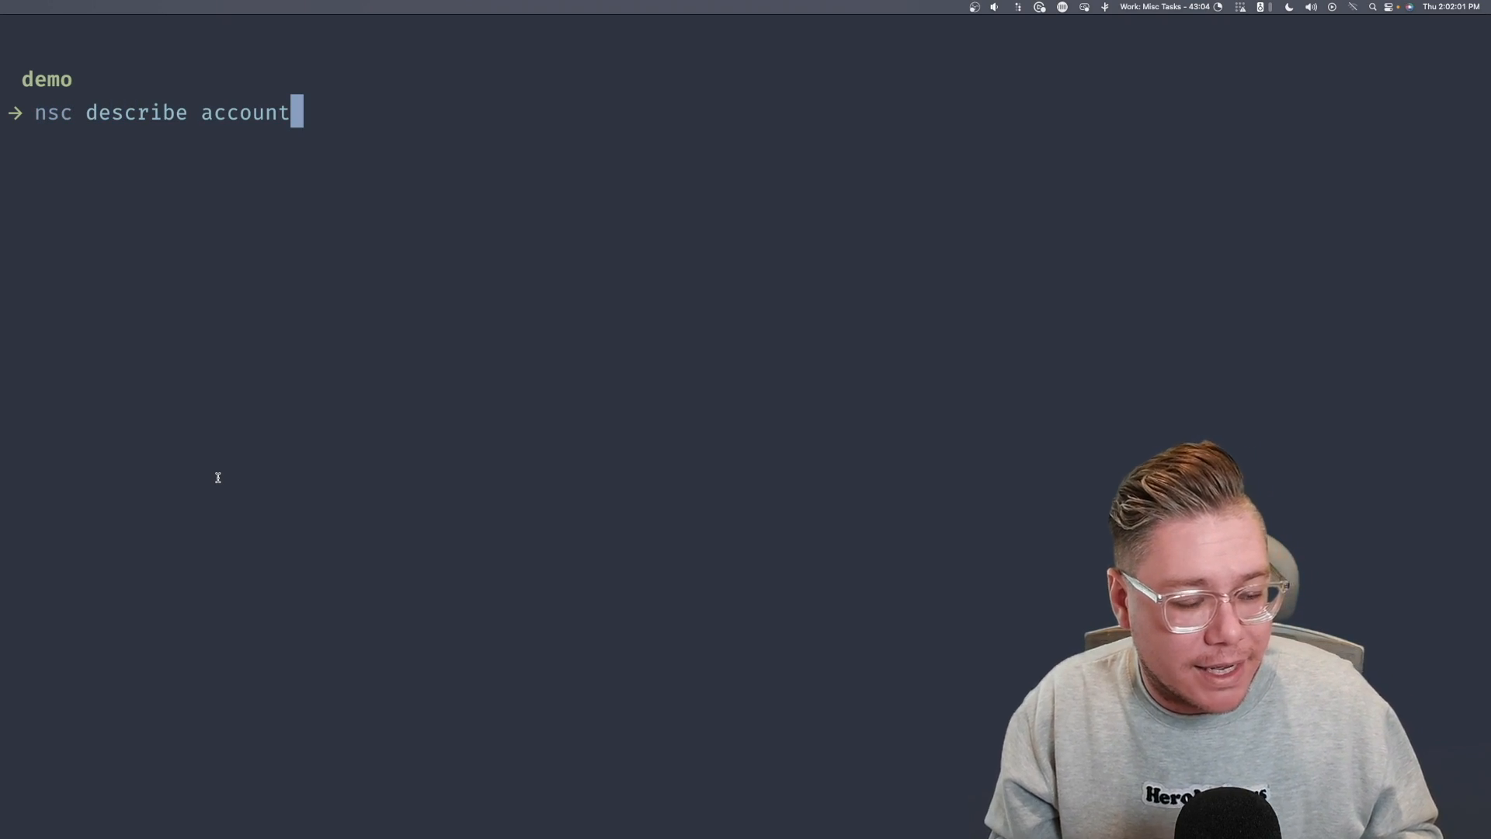
{"action": "key", "text": "Return"}
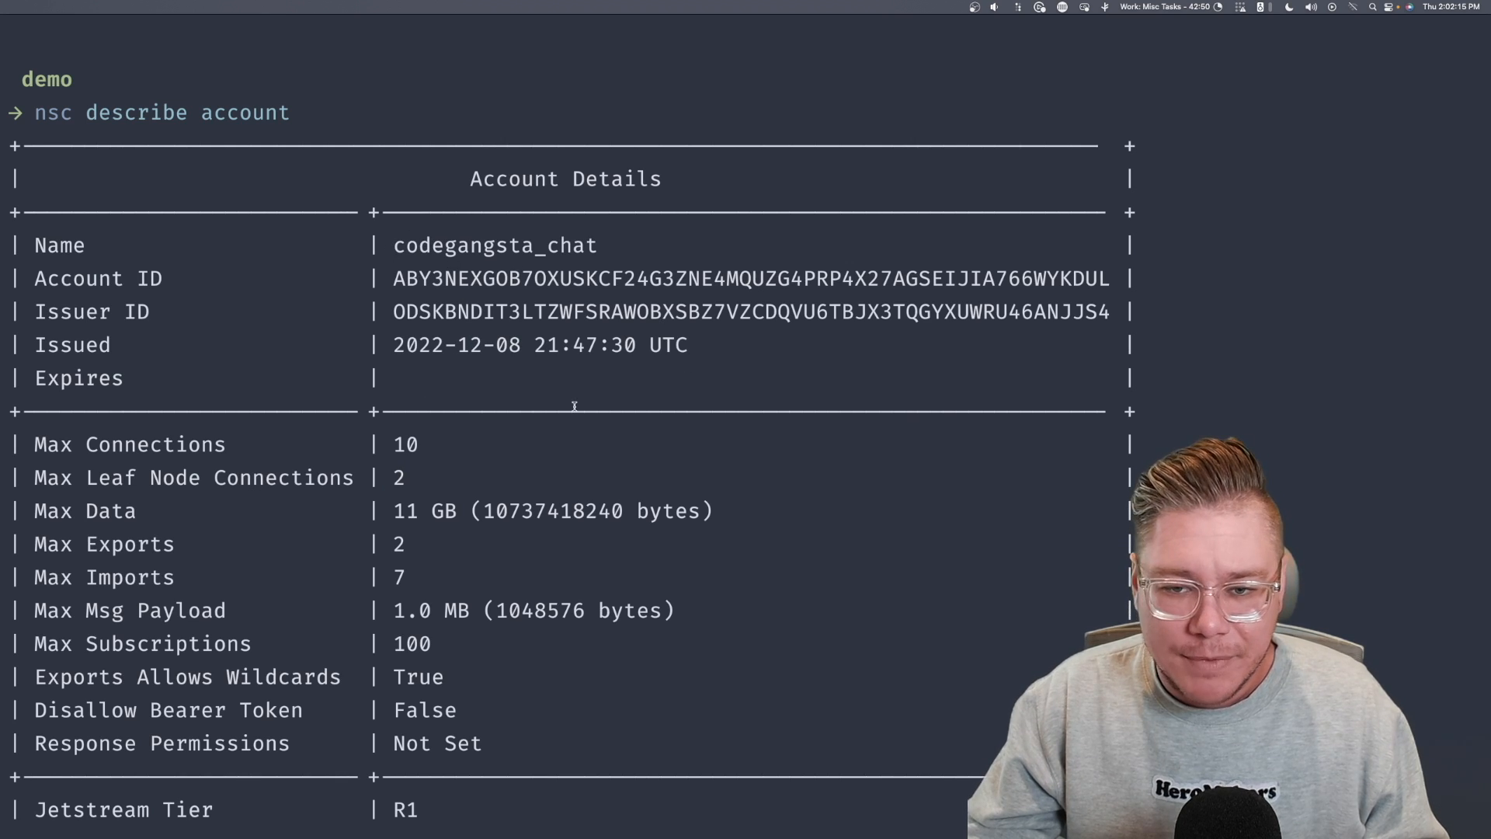
{"action": "mouse_move", "coordinate": [463, 285]}
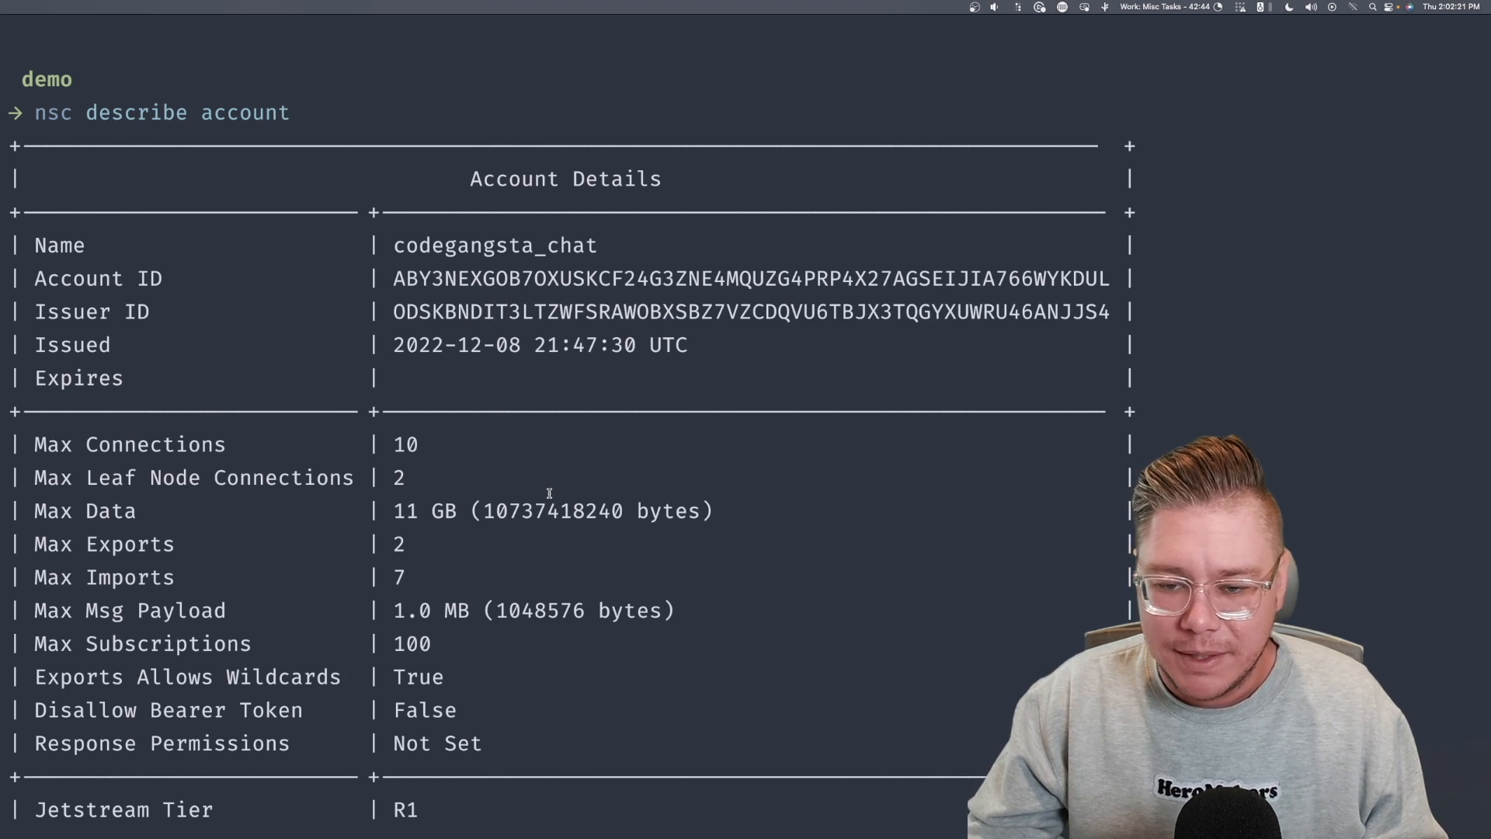
{"action": "scroll", "scroll_direction": "down", "scroll_amount": 3}
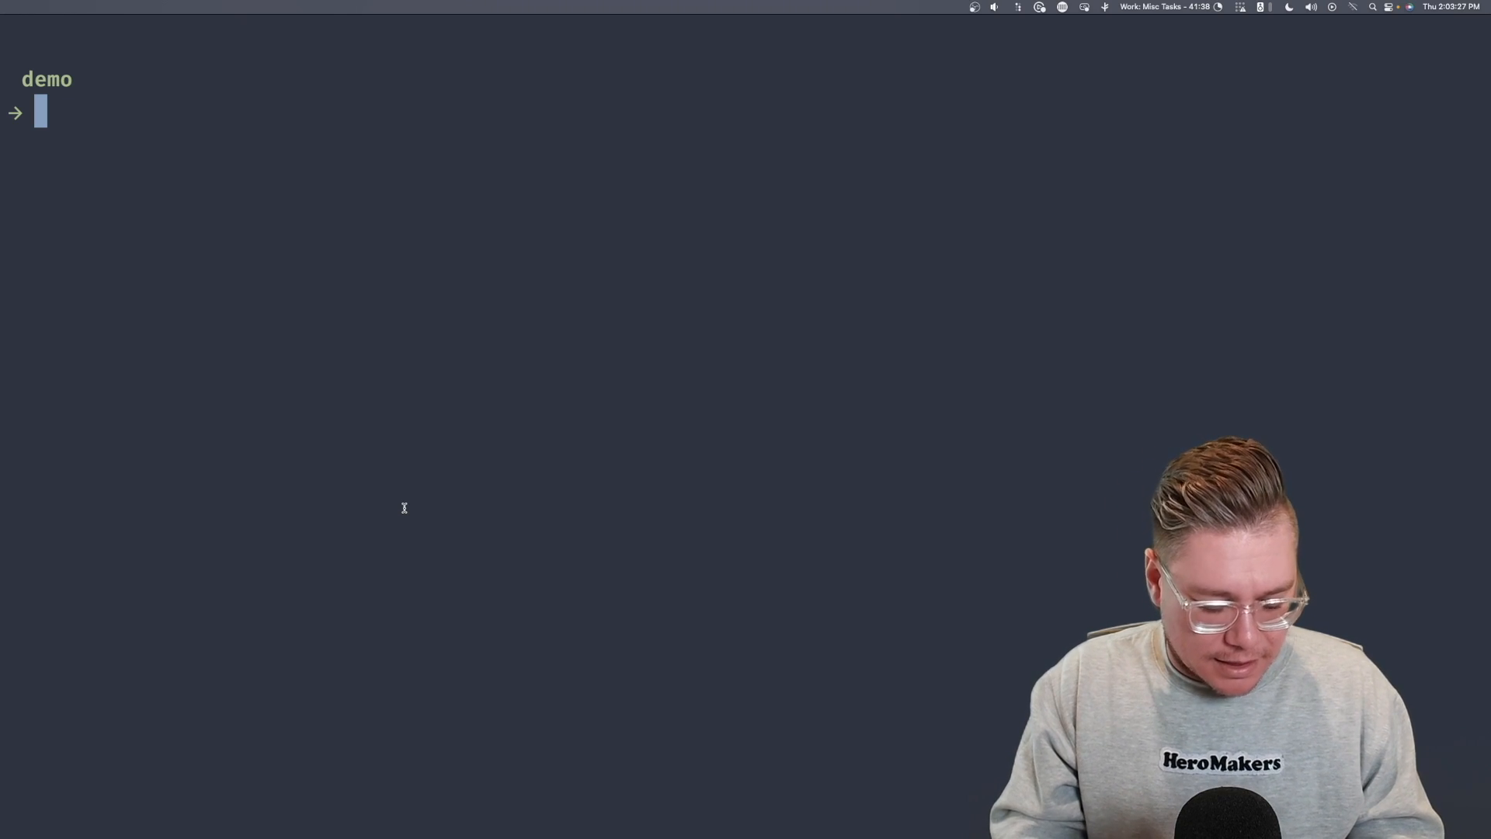
- Add a newly generated signing key to the account with nsc edit account, then clear the terminal
{"action": "type", "text": "nsc edit account --rm-sk ABG4KXJFYKF2SE73PTAGM2AFSV4D3WFVD5LQZRFZAIFDBCBLOTZD5BSY"}
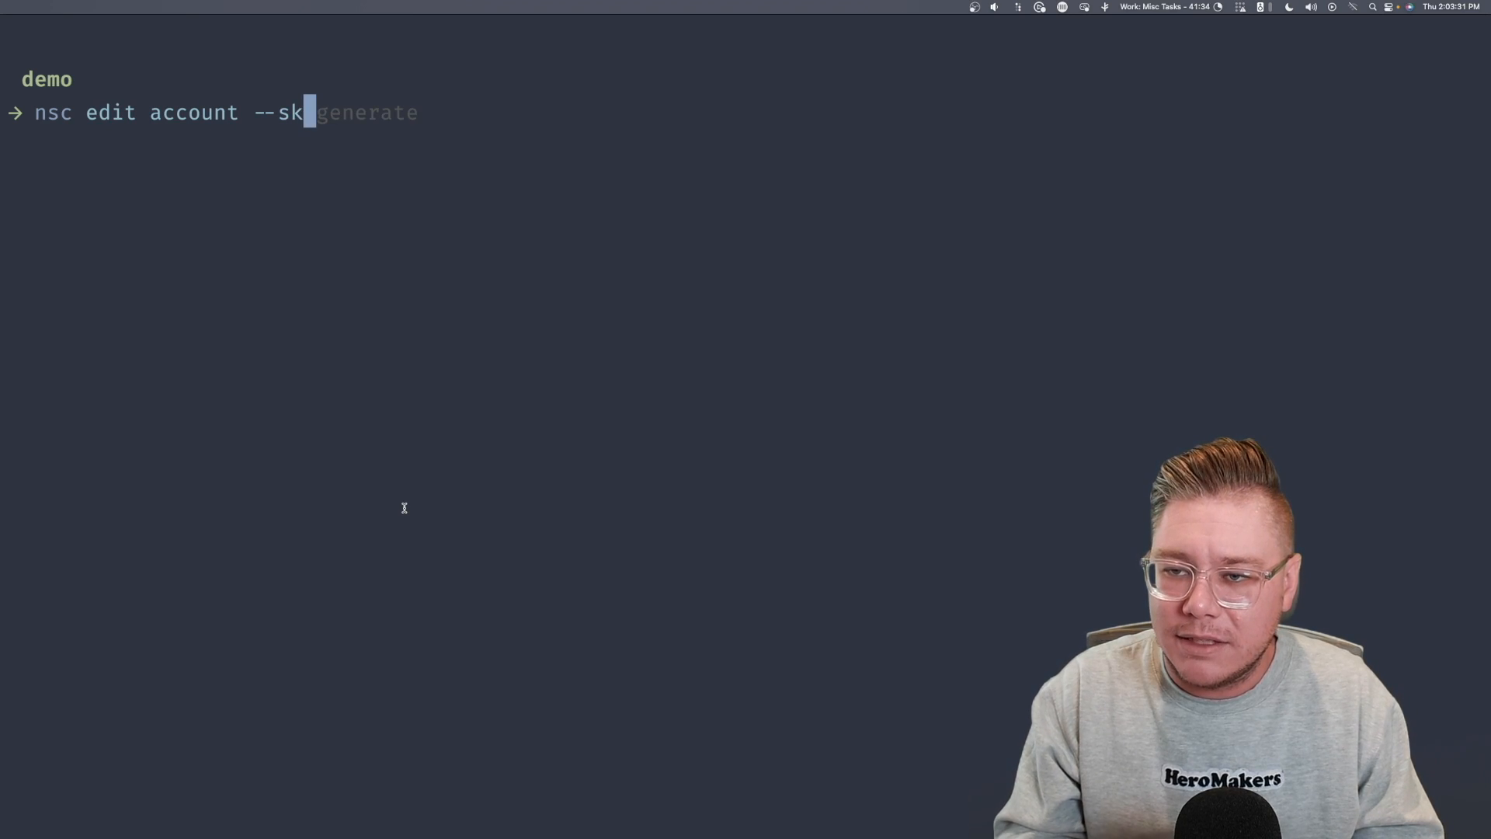
{"action": "key", "text": "Return"}
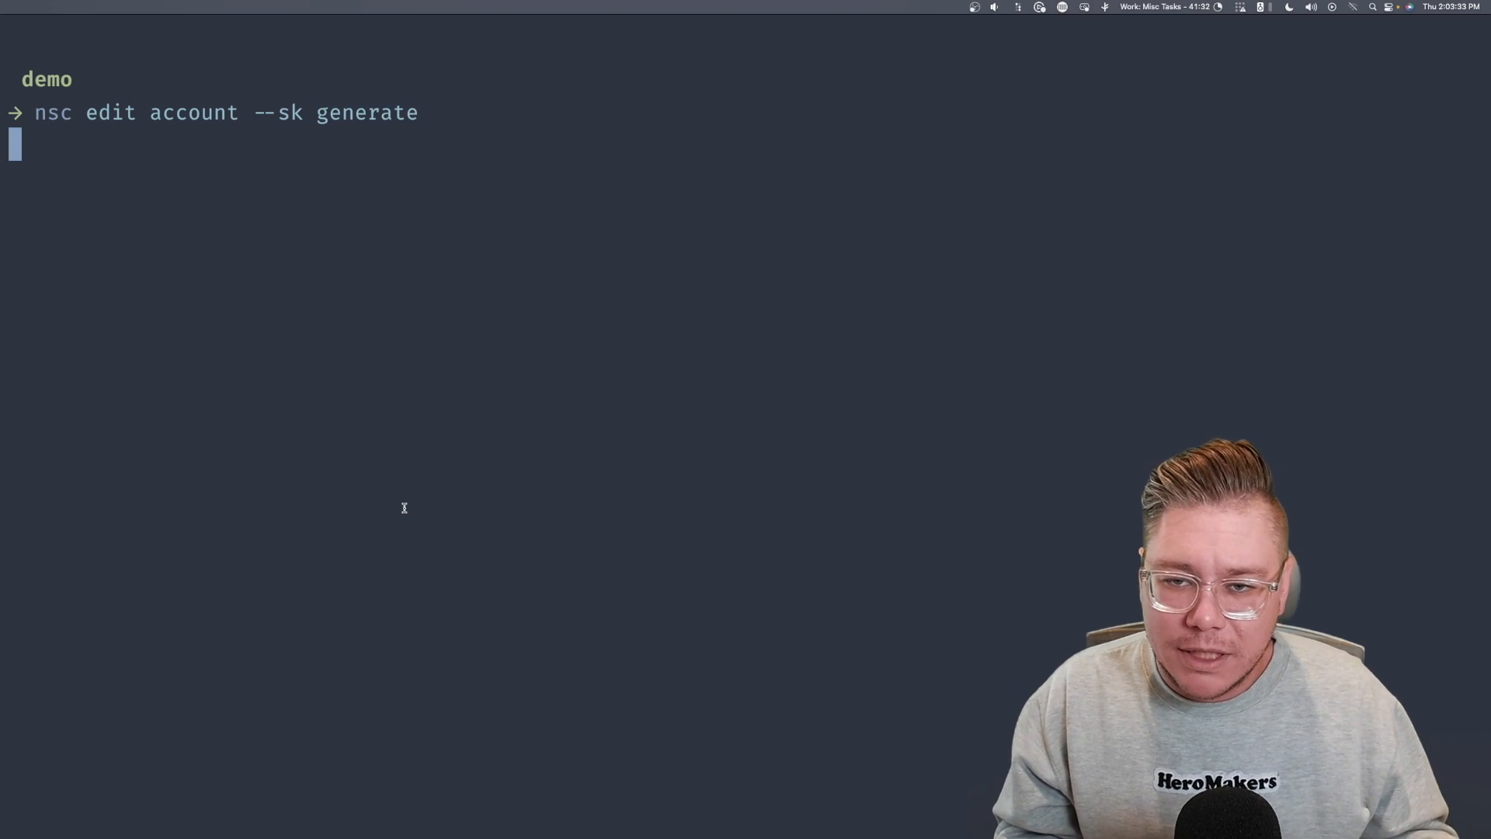
{"action": "key", "text": "Return"}
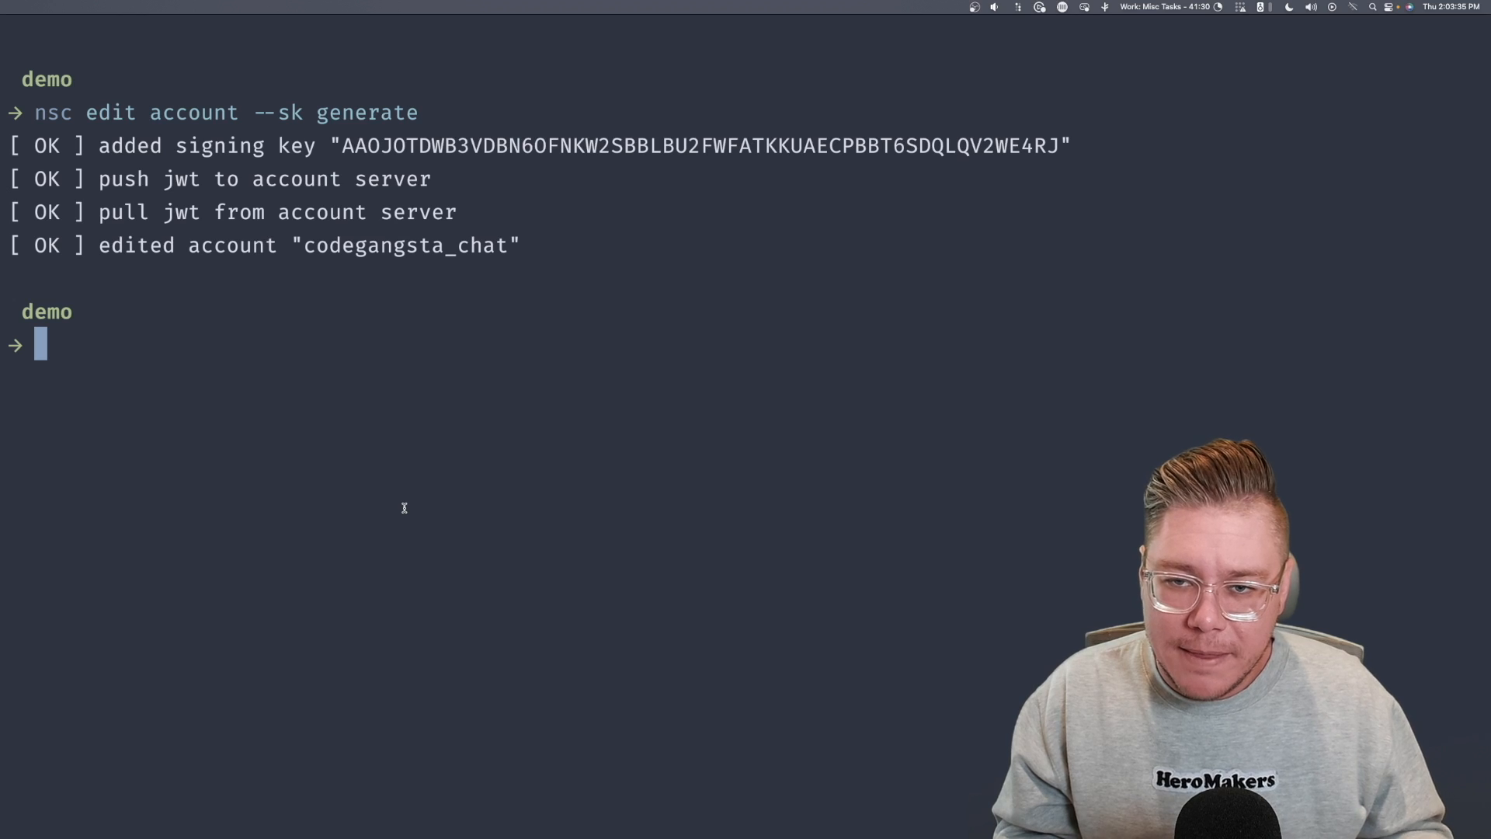
{"action": "key", "text": "Return"}
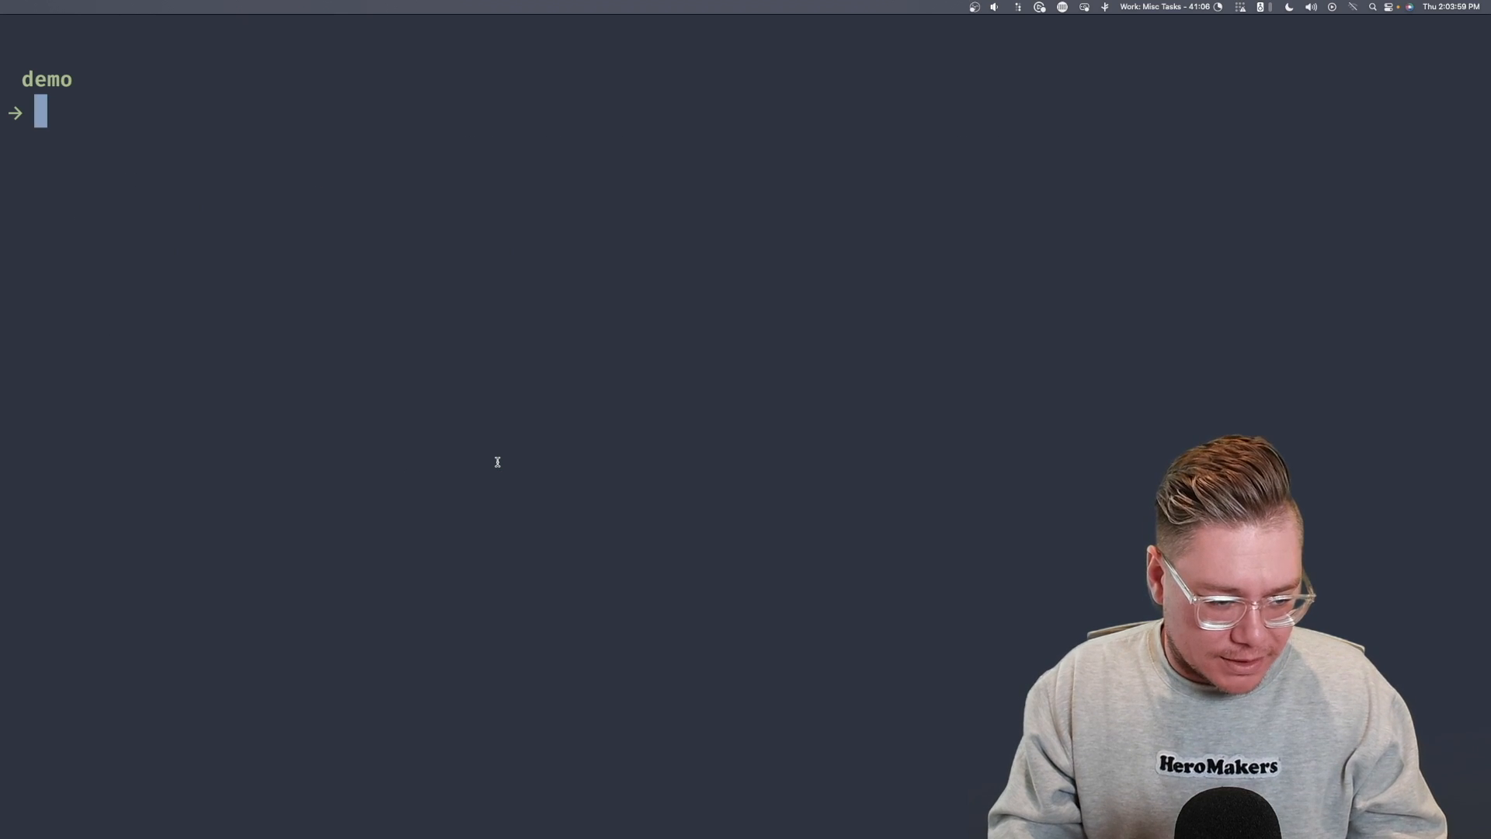
{"action": "type", "text": "nsc describe account"}
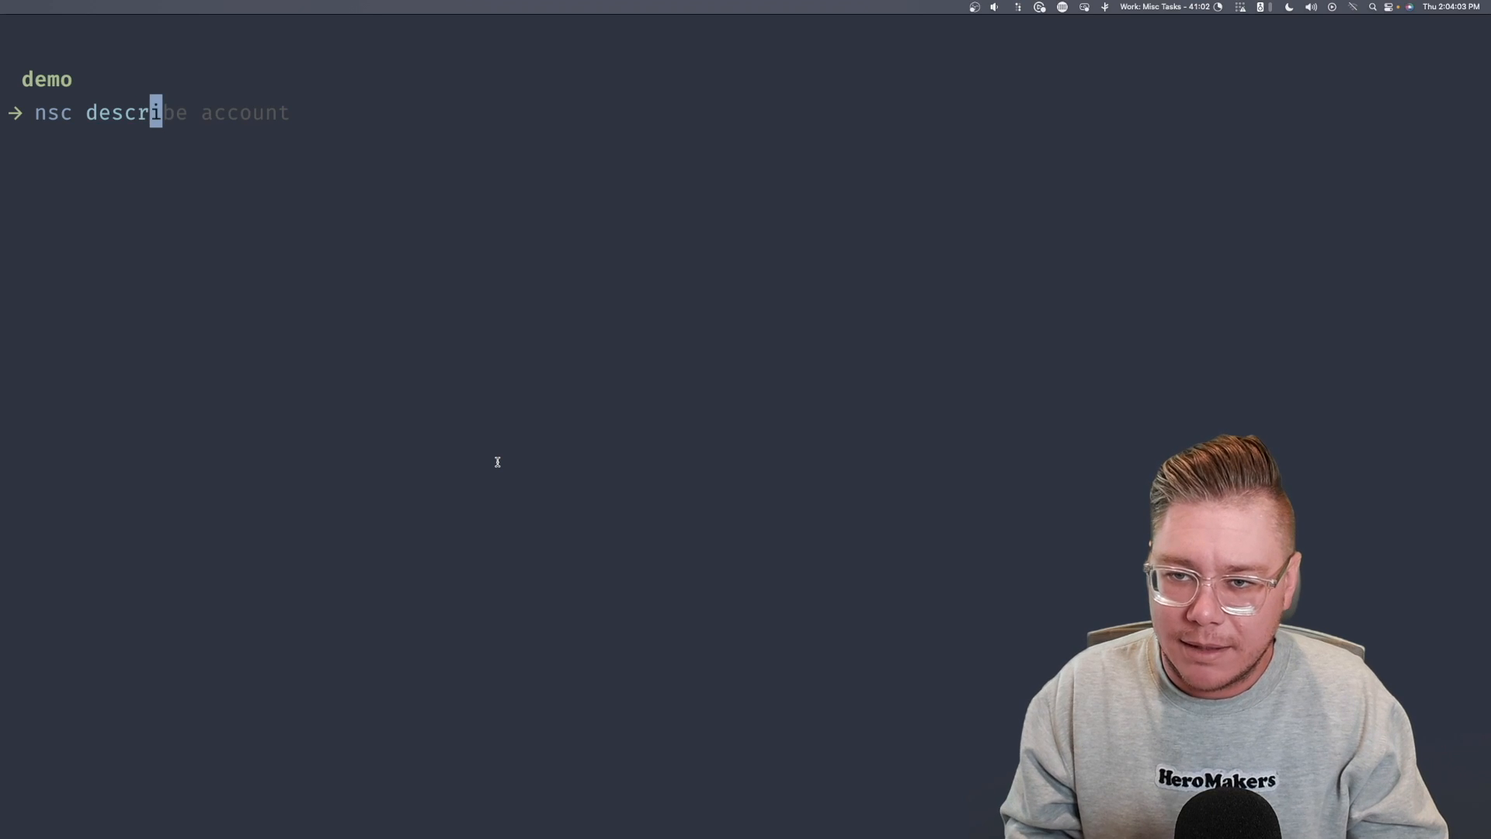
{"action": "key", "text": "Return"}
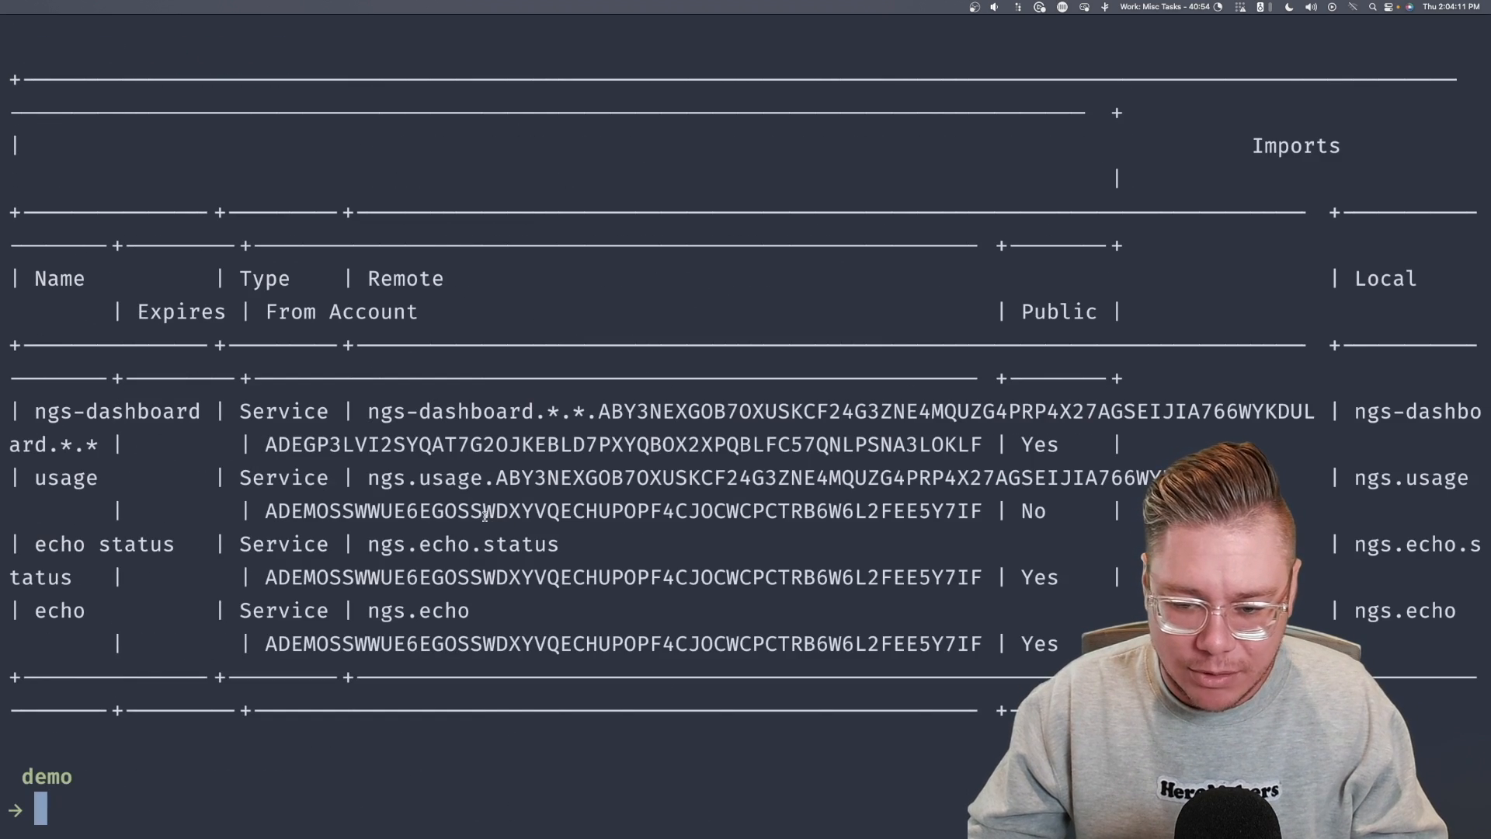
{"action": "key", "text": "ctrl+l"}
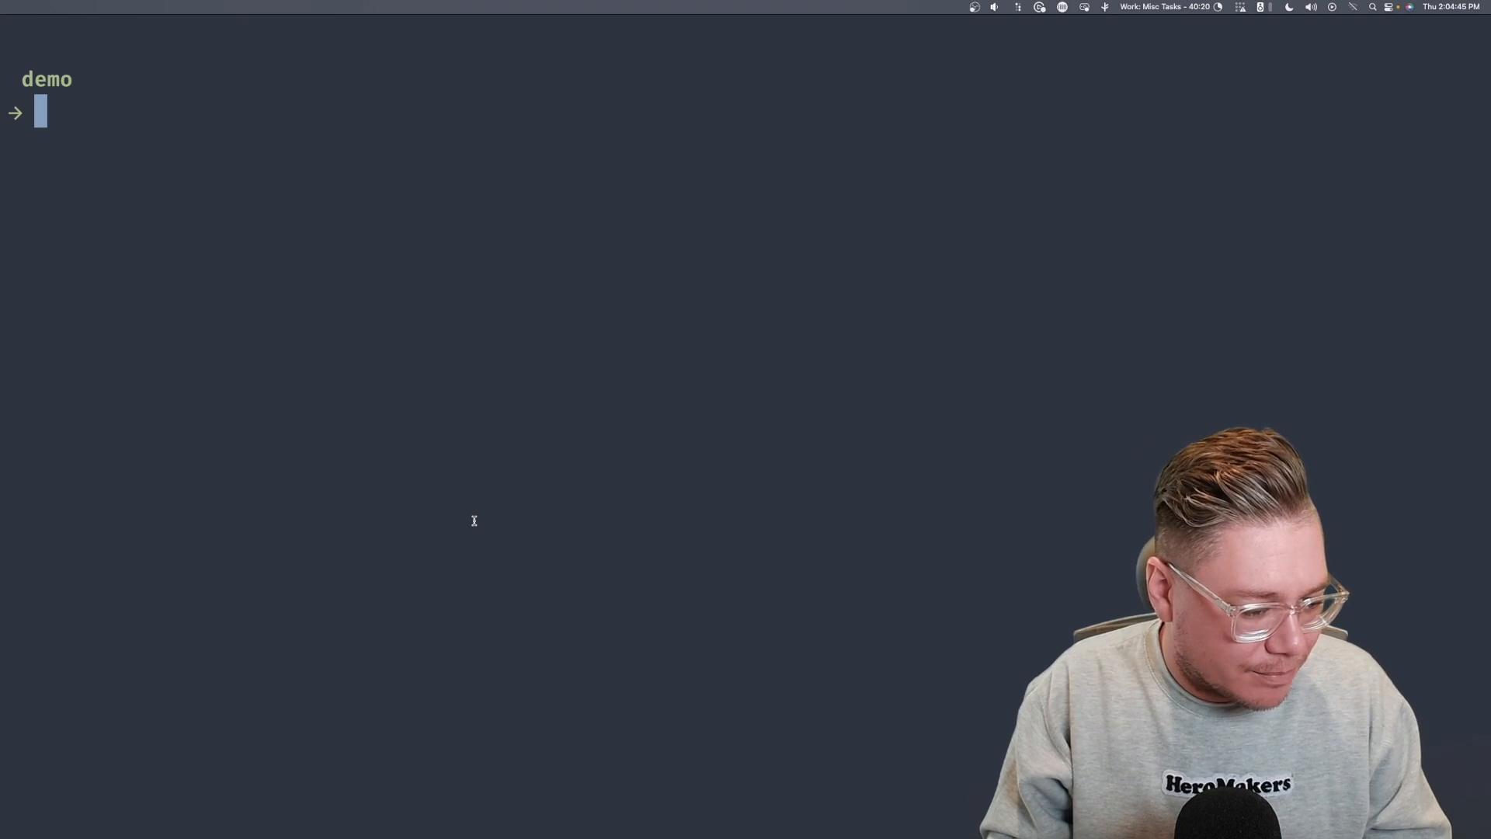
{"action": "type", "text": "nsc sub \">\" -a jeremy_local"}
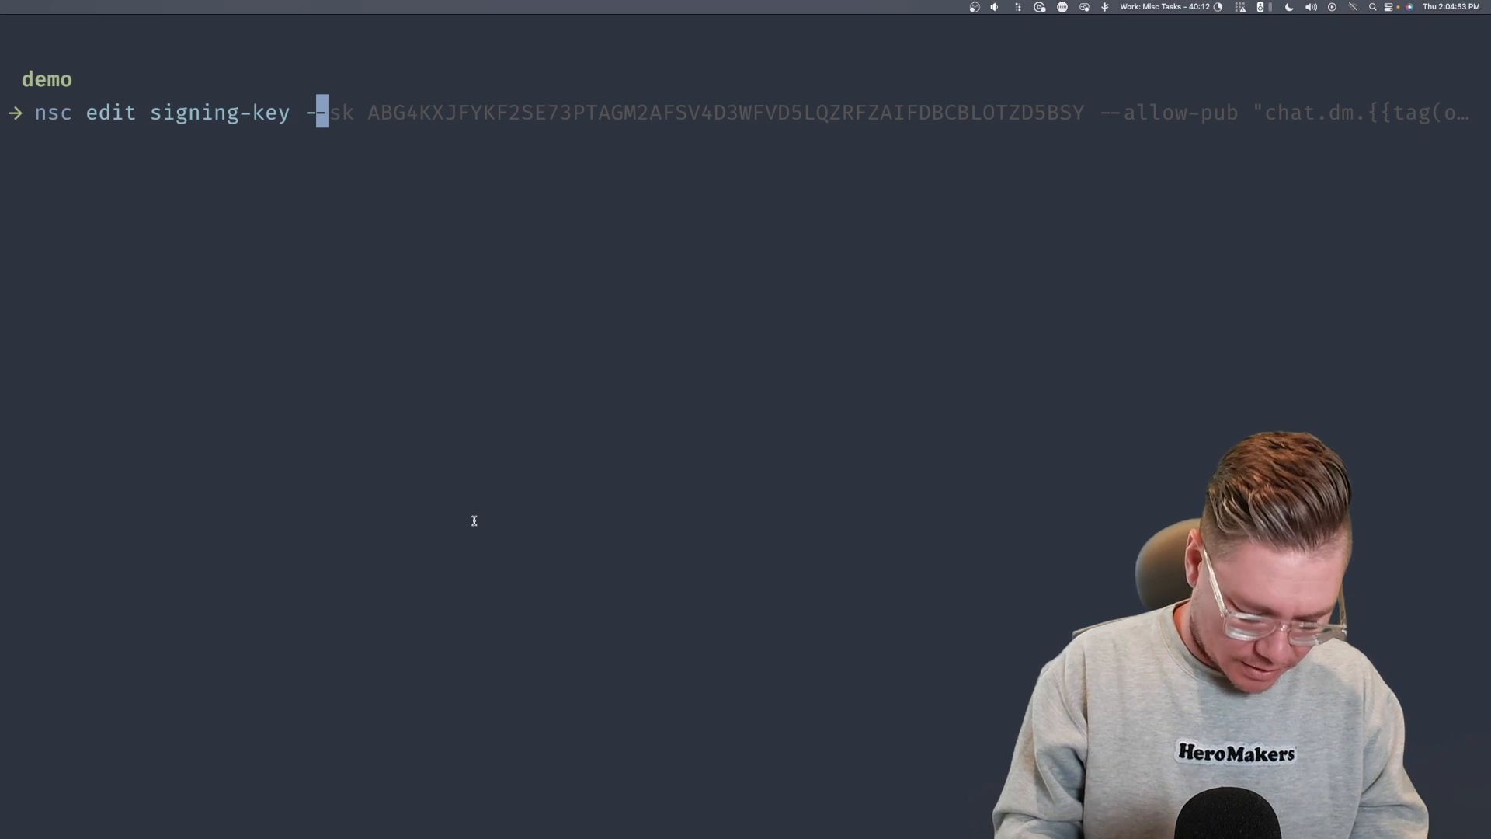
{"action": "key", "text": "Return"}
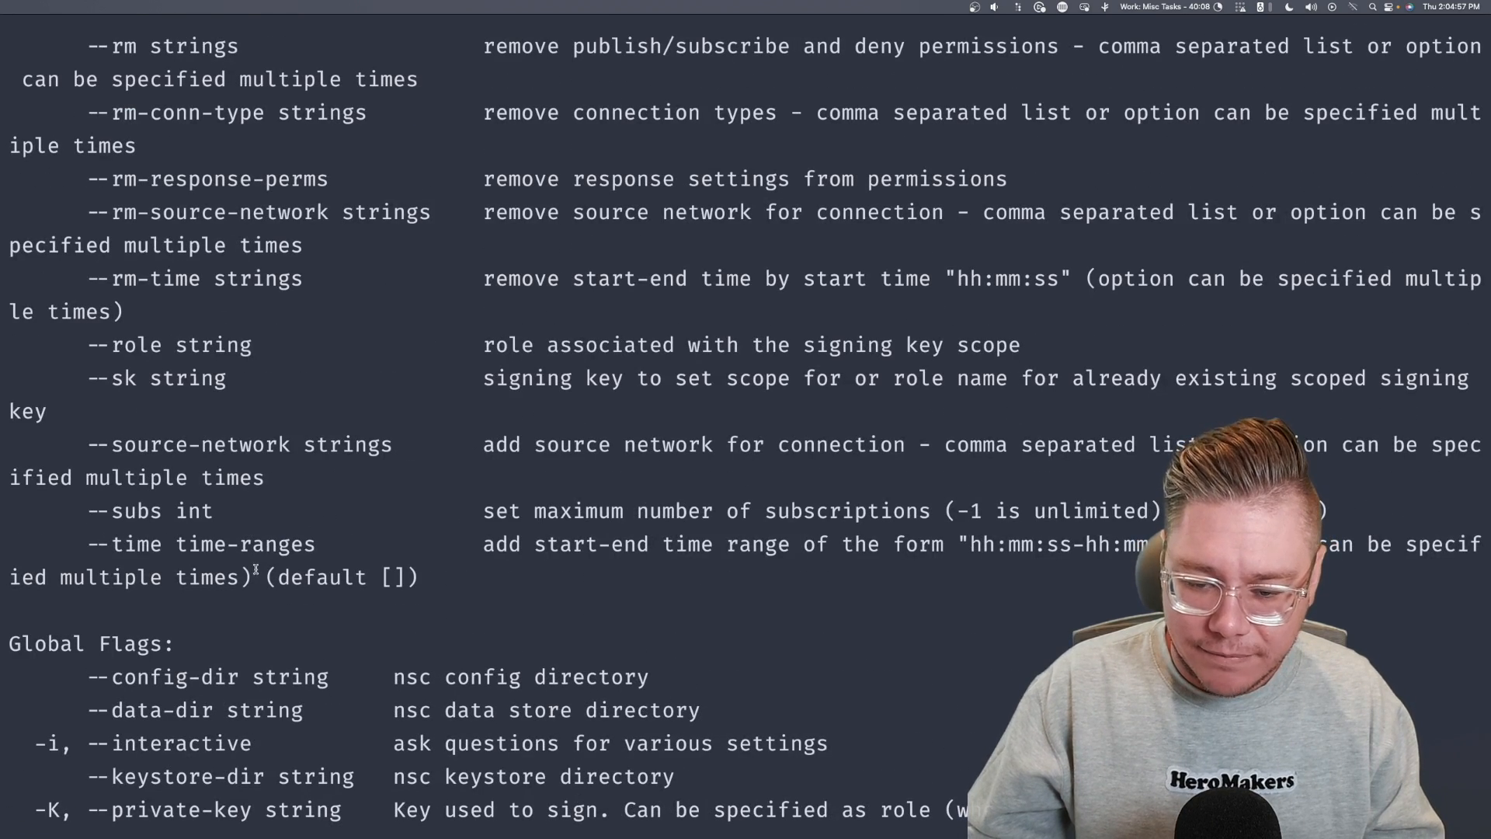
{"action": "scroll", "scroll_direction": "up", "scroll_amount": 3}
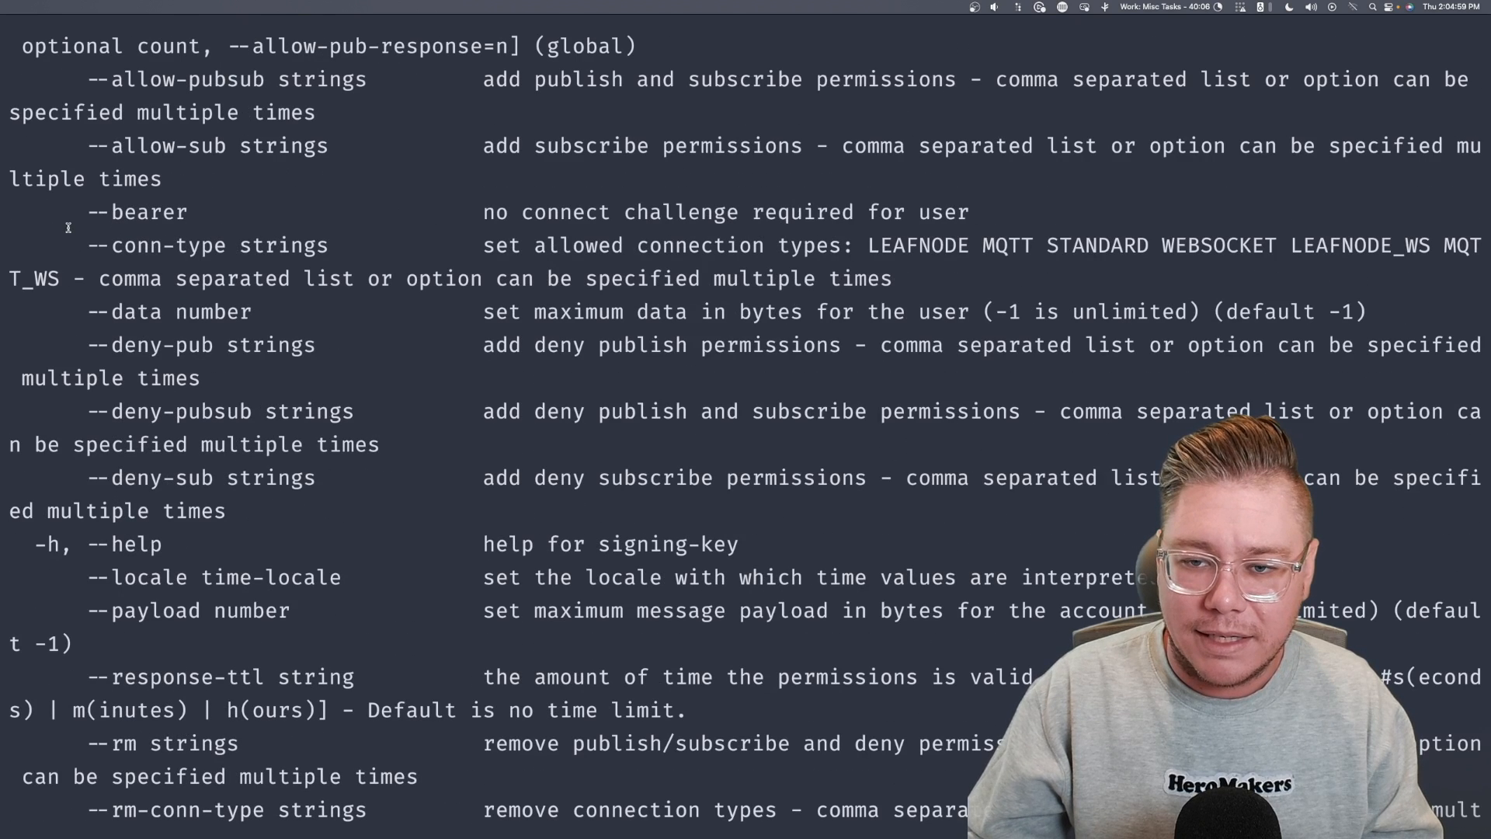
{"action": "scroll", "scroll_direction": "up", "scroll_amount": 3}
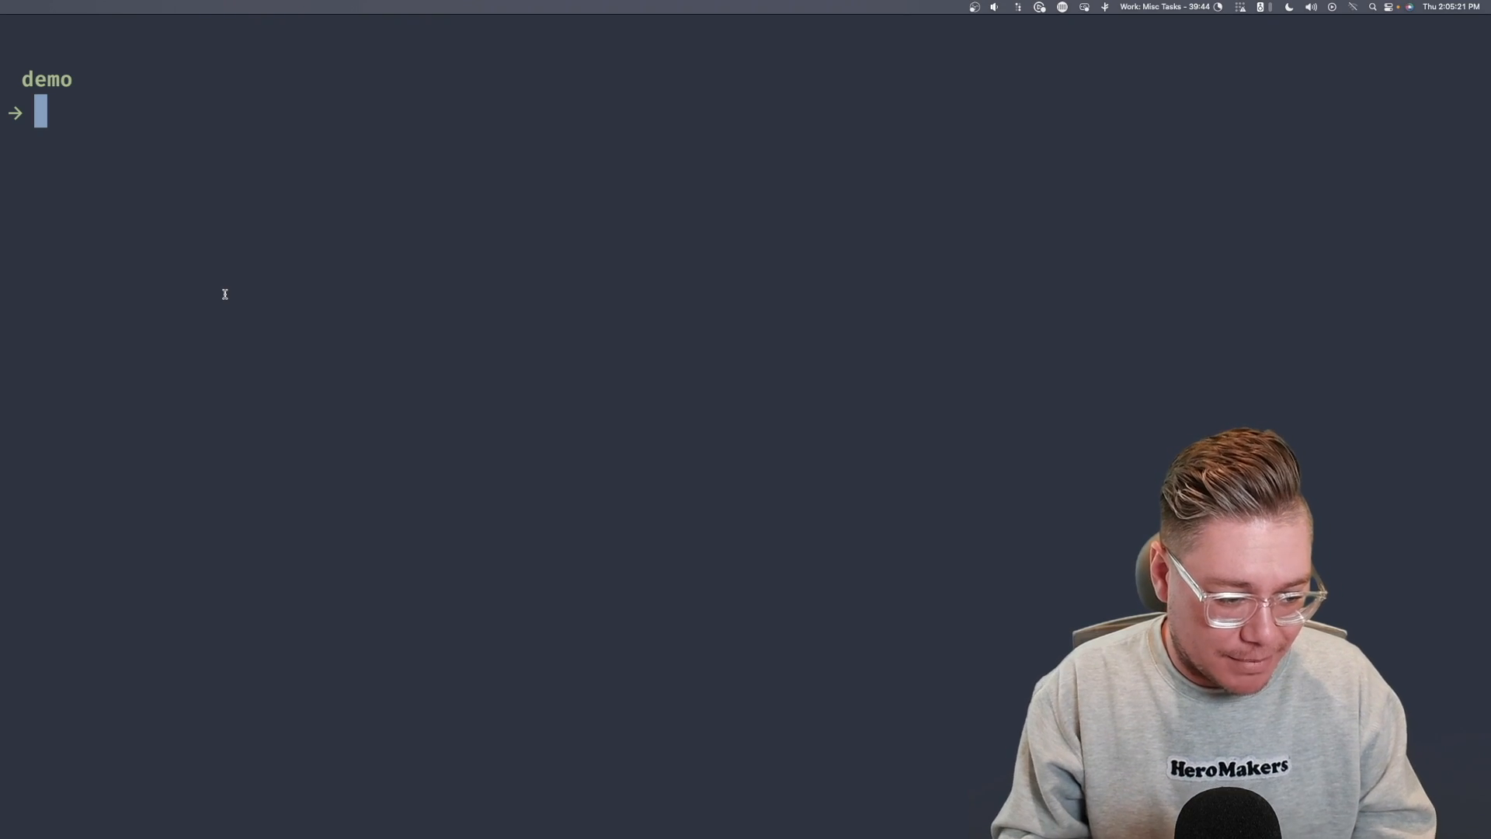
- Assign the chat_user role to signing key ABMKYUR… with nsc edit signing-key
{"action": "type", "text": "nsc edit signing-key -h"}
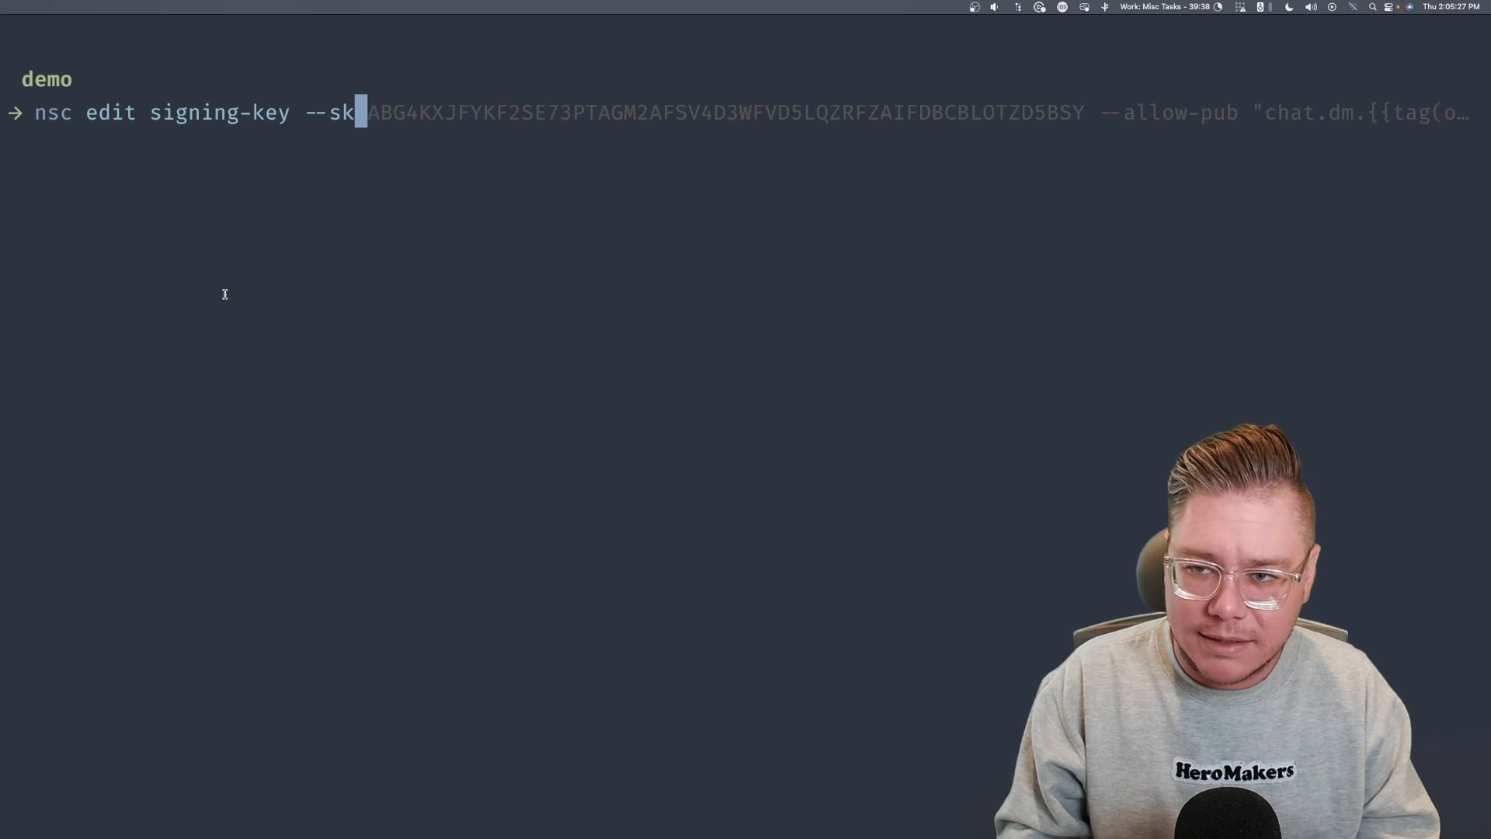
{"action": "type", "text": "ABMKYUR2CQB5IJNLL65DFEN45IGRC6A7IOXL4OAMM5J3CPJET55PAJW3 --"}
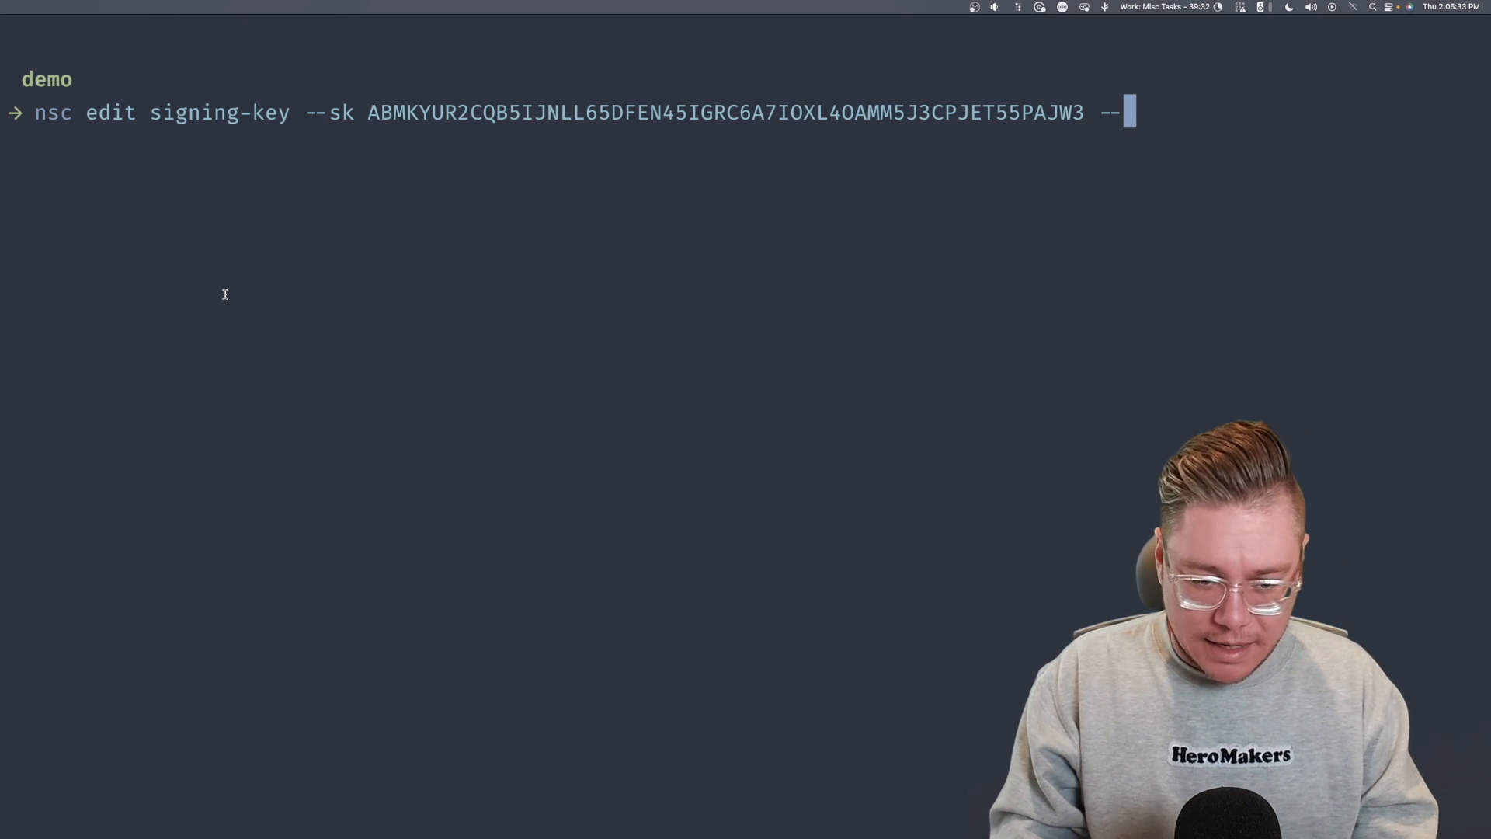
{"action": "type", "text": "role chat"}
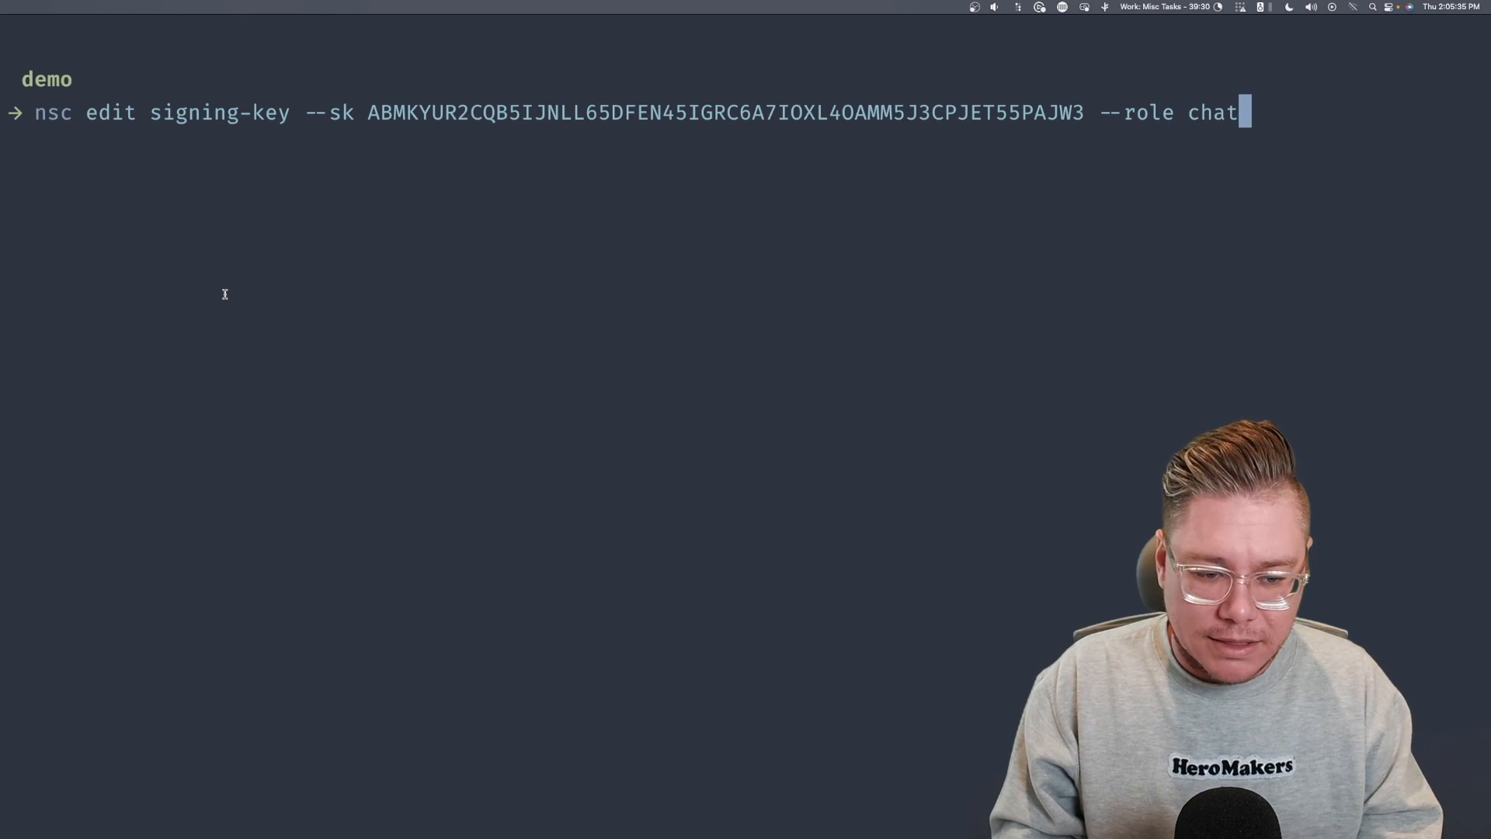
{"action": "type", "text": "_user"}
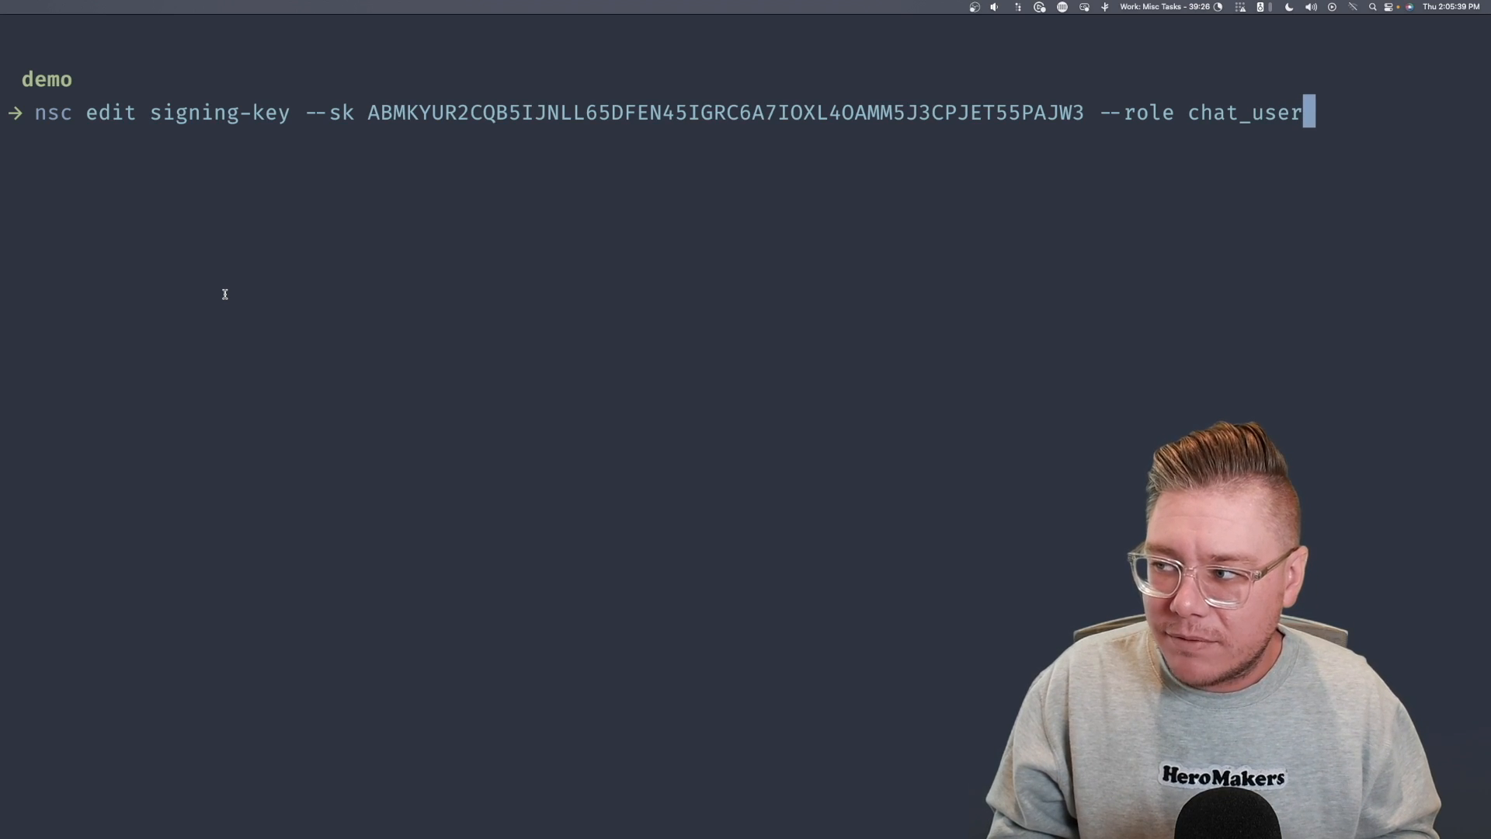
{"action": "key", "text": "Return"}
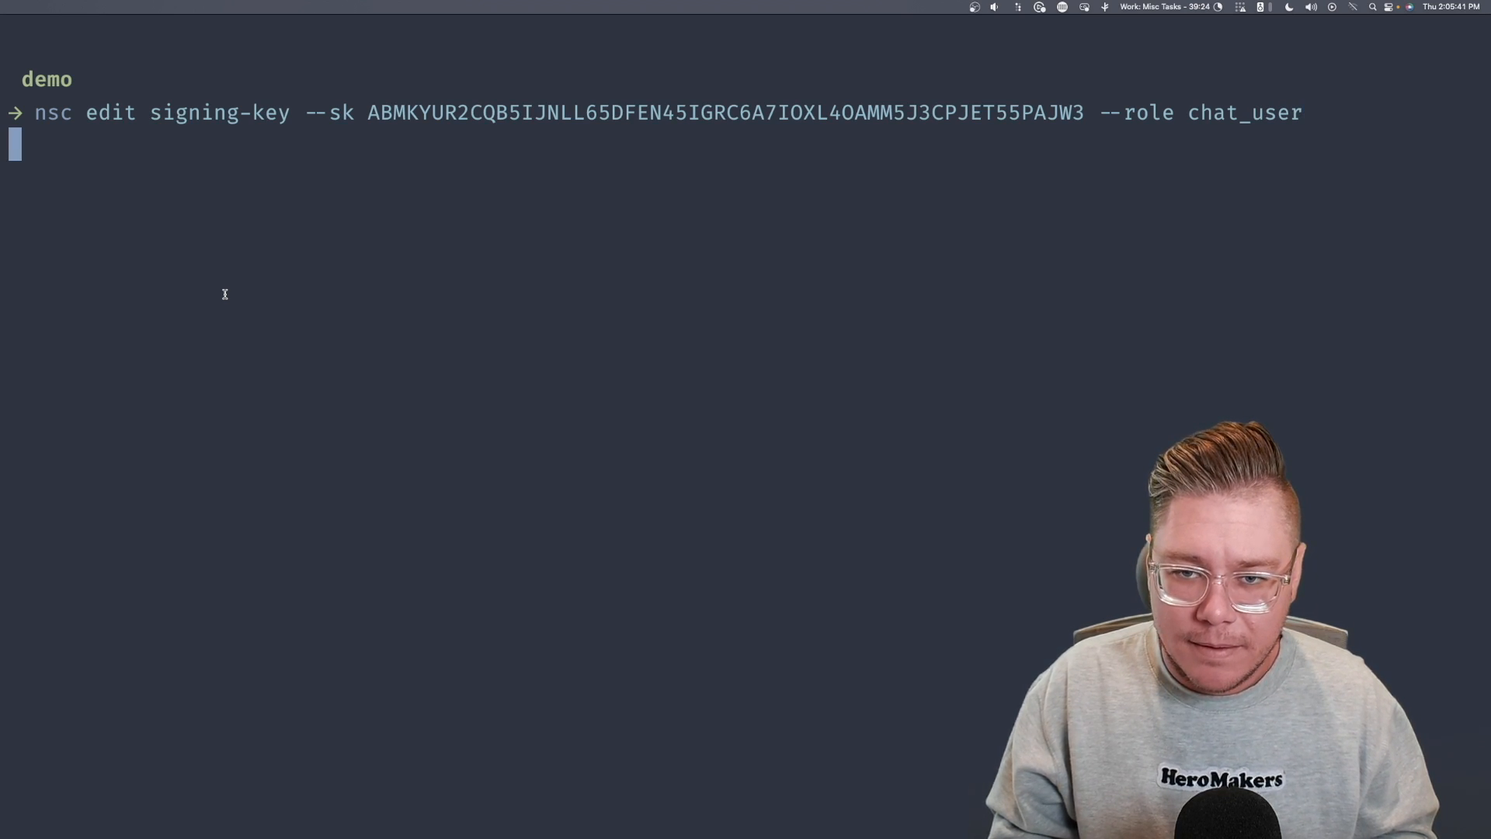
{"action": "key", "text": "Return"}
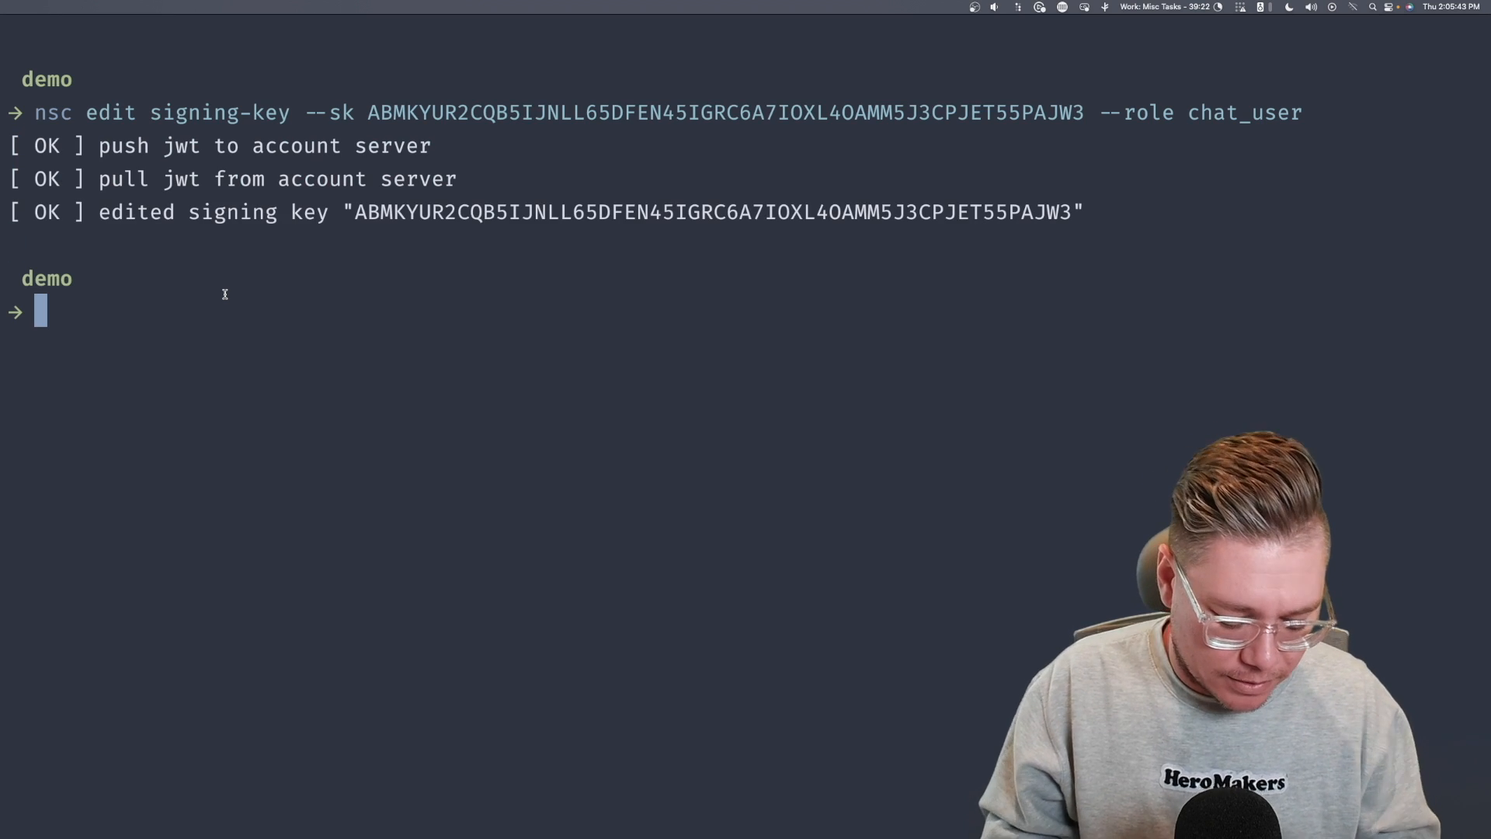
- Describe the account to confirm chat_user in the Scoped Signing Key table
{"action": "type", "text": "nsc desci"}
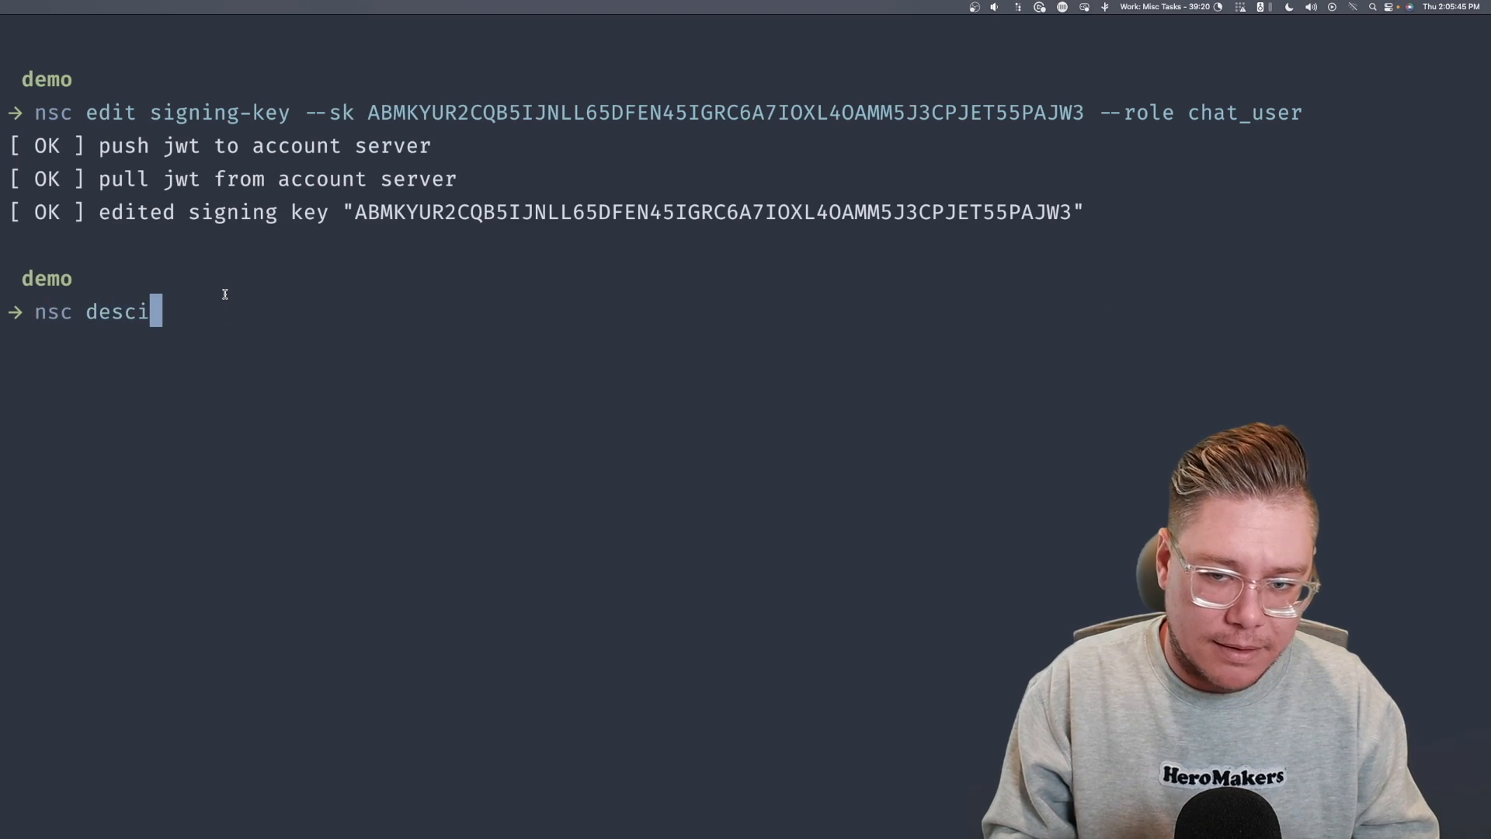
{"action": "type", "text": "ribe account"}
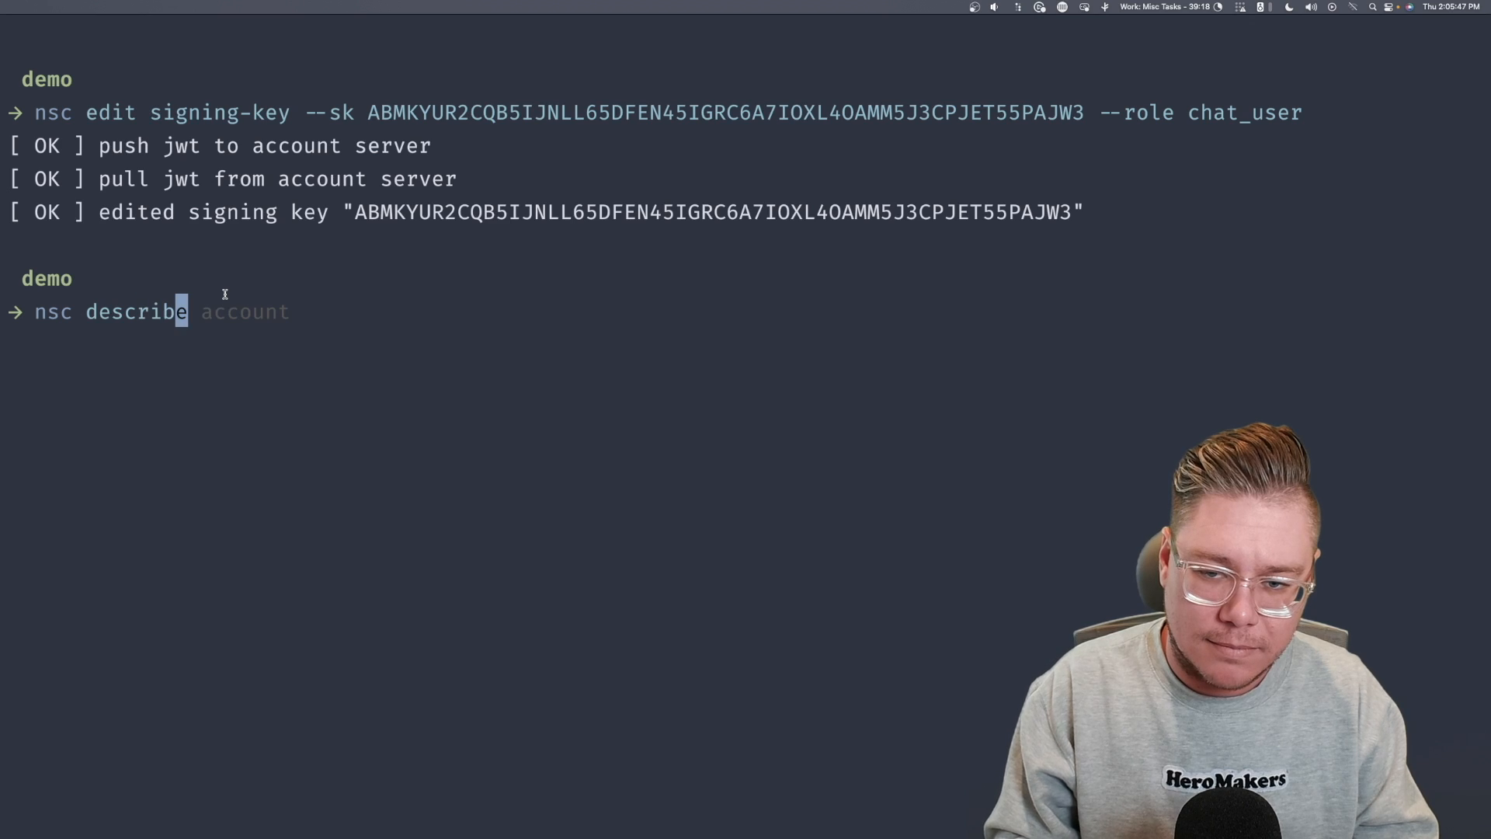
{"action": "key", "text": "Return"}
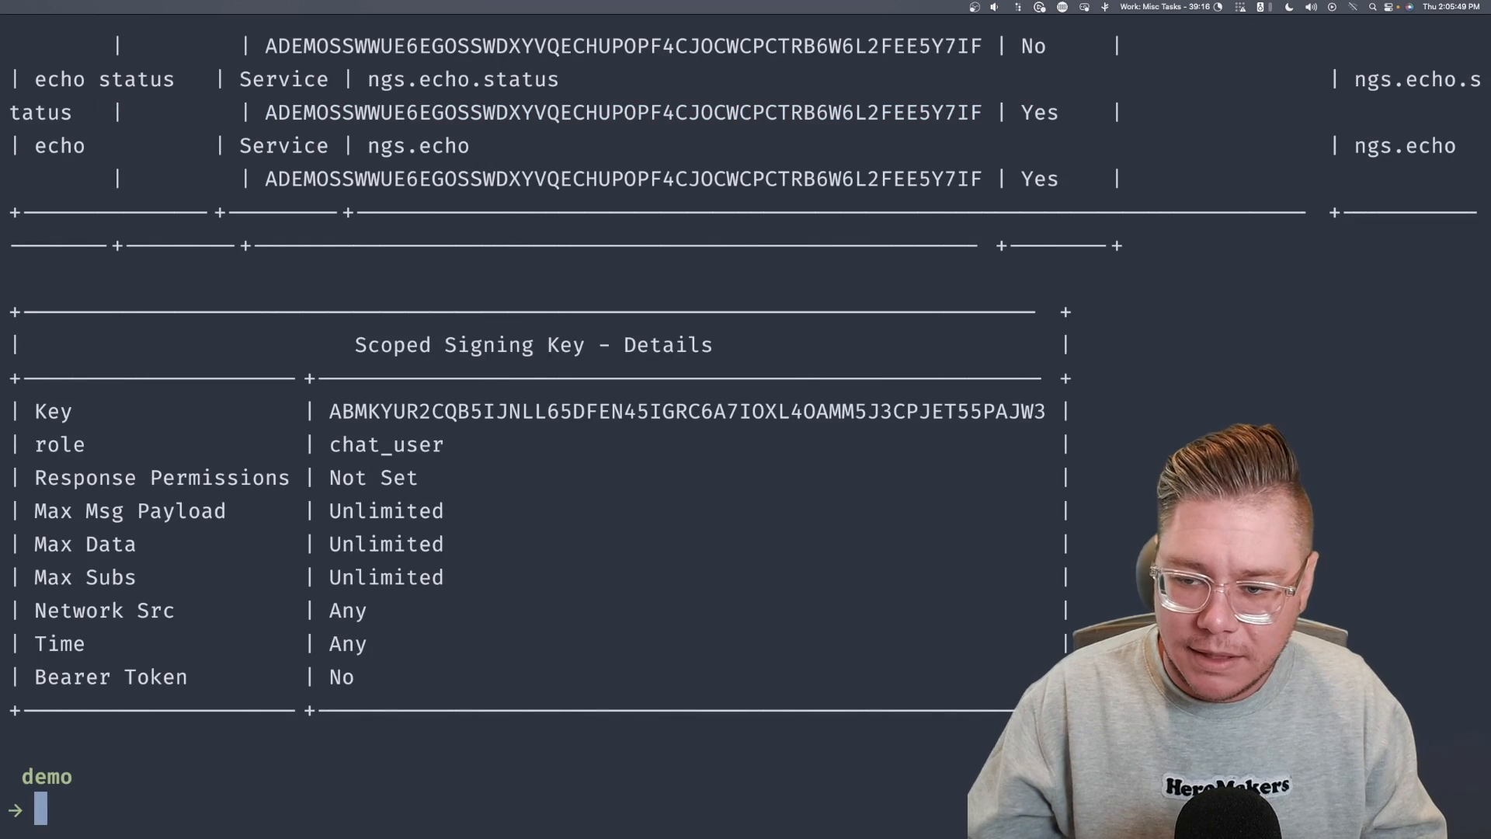
{"action": "mouse_move", "coordinate": [718, 371]}
{"action": "type", "text": "nsc"}
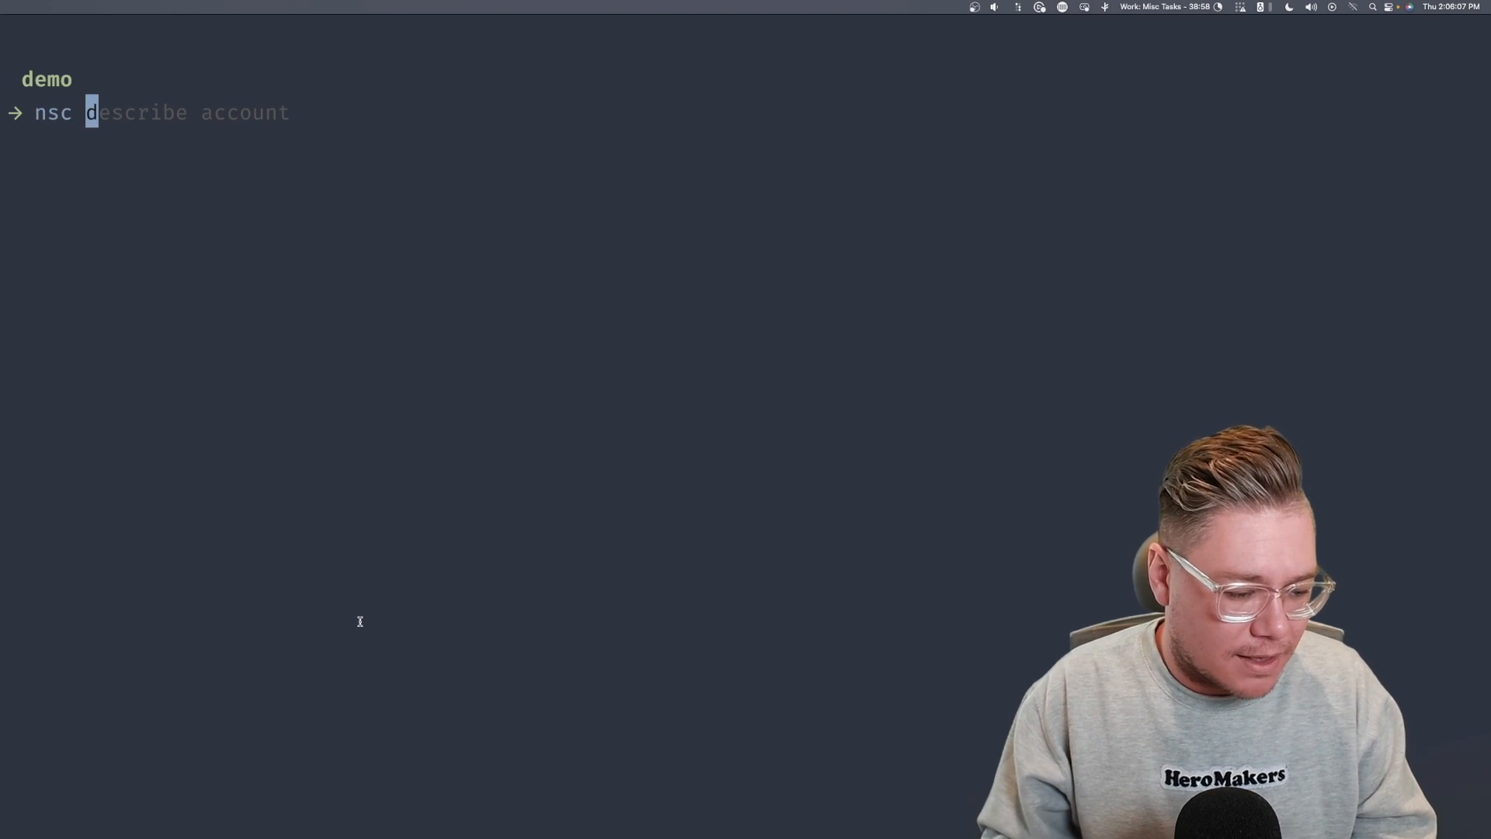
- Start the signing-key edit allowing publish on chat.post.{{tag(org)}}.{{name()}} for key ABMKYUR…
{"action": "type", "text": "edit signing-key --sk ABMKYUR2CQB5IJNLL65DFEN45IGRC6A7IOXL4OAMM5J3CPJET55PAJW3 --role chat_user"}
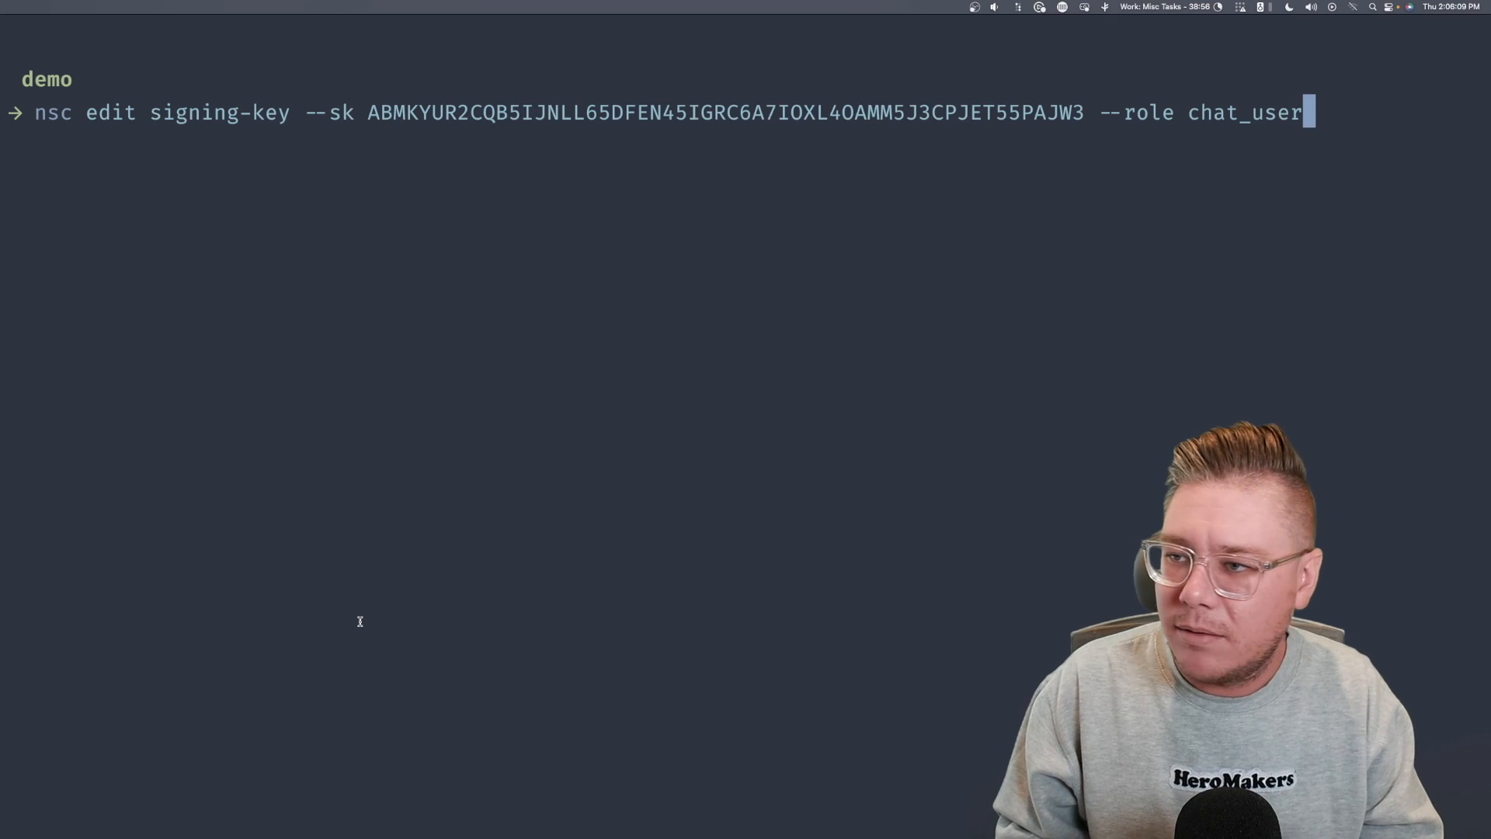
{"action": "key", "text": "backspace"}
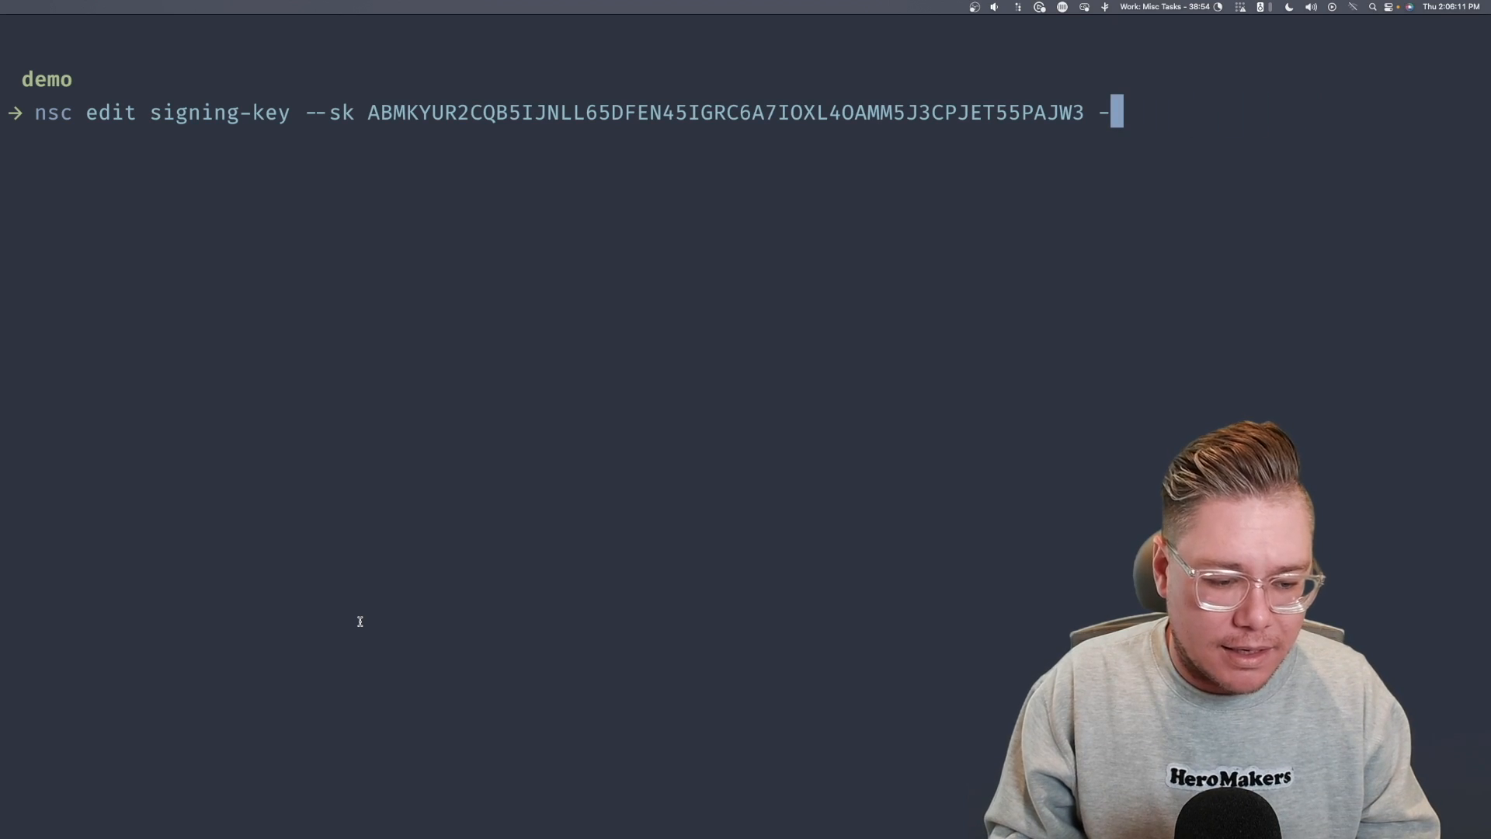
{"action": "type", "text": "\\"}
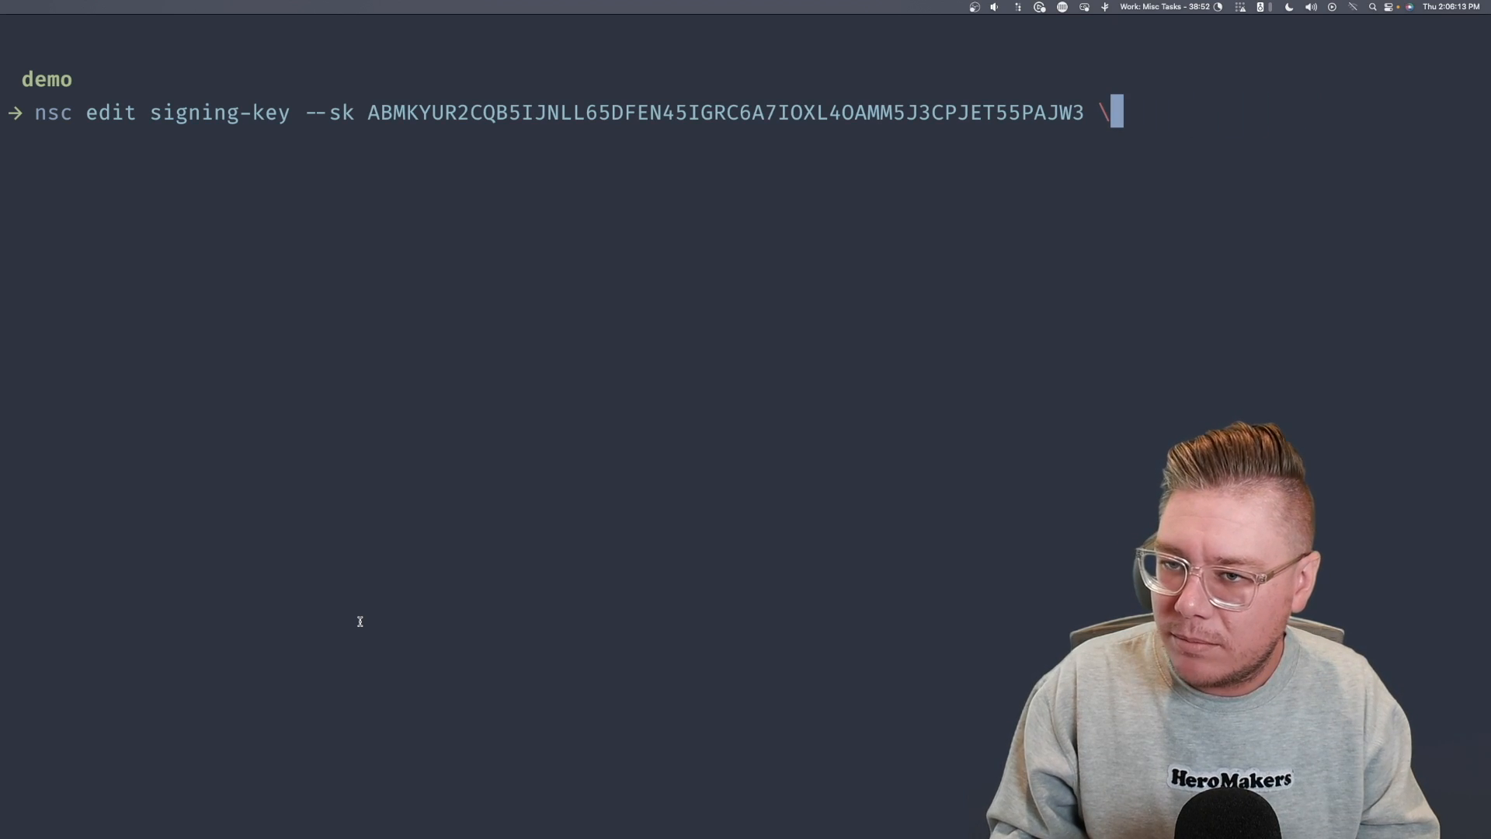
{"action": "type", "text": "-"}
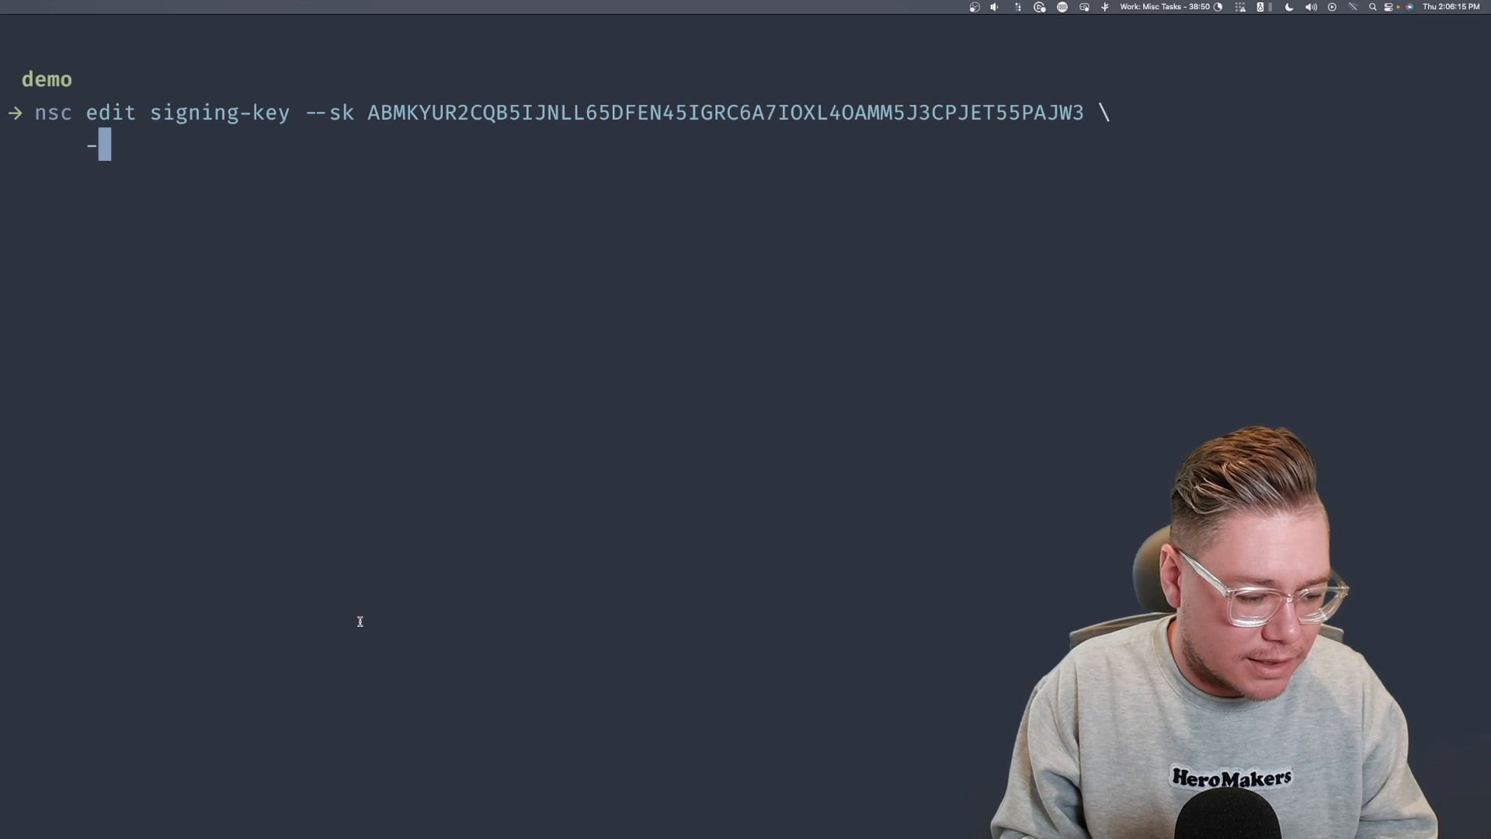
{"action": "type", "text": "-allow-pub"}
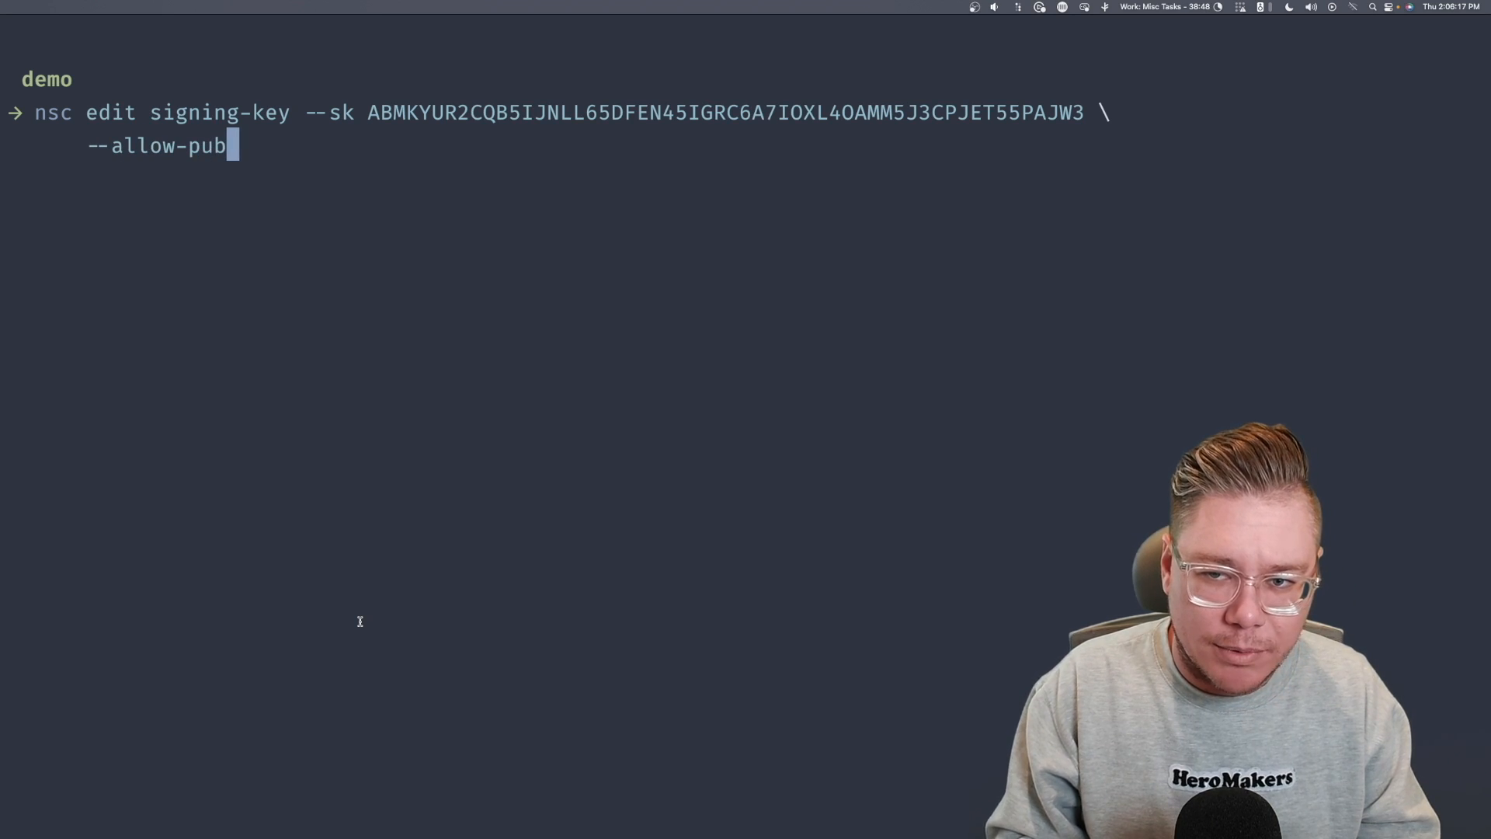
{"action": "type", "text": "\""}
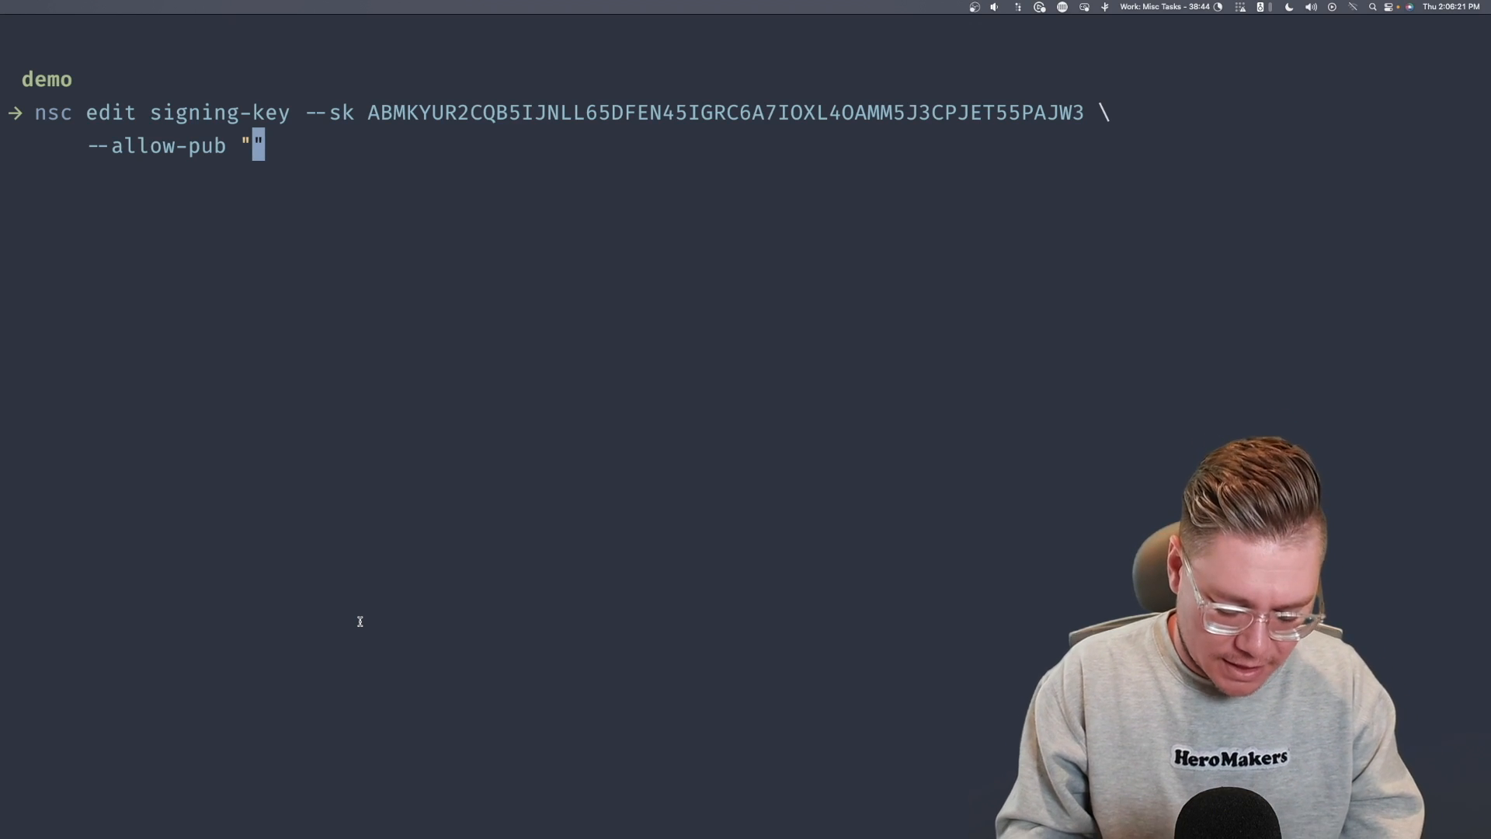
{"action": "type", "text": "chat.post."}
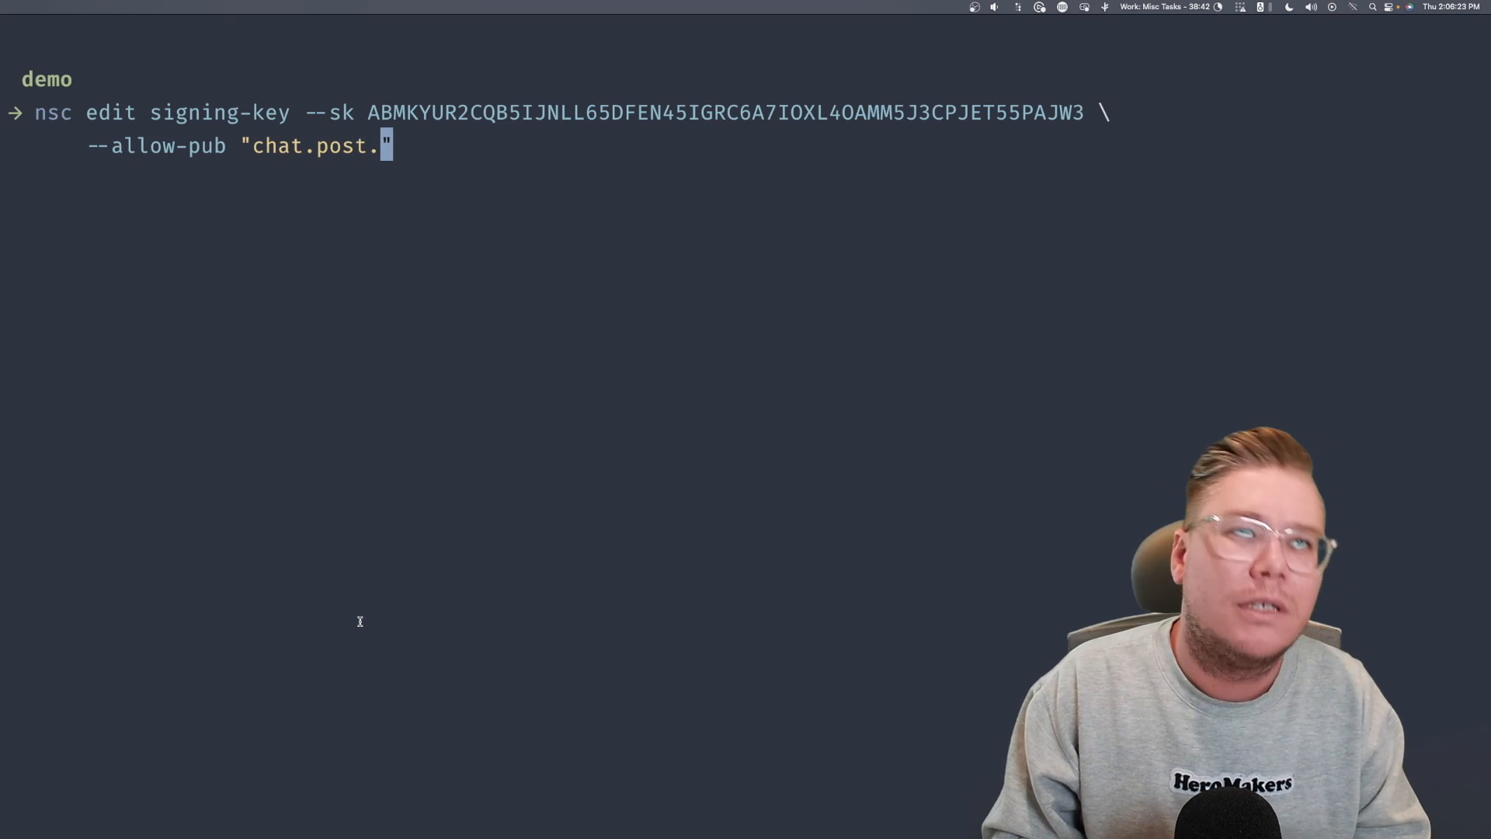
{"action": "type", "text": "{{}}"}
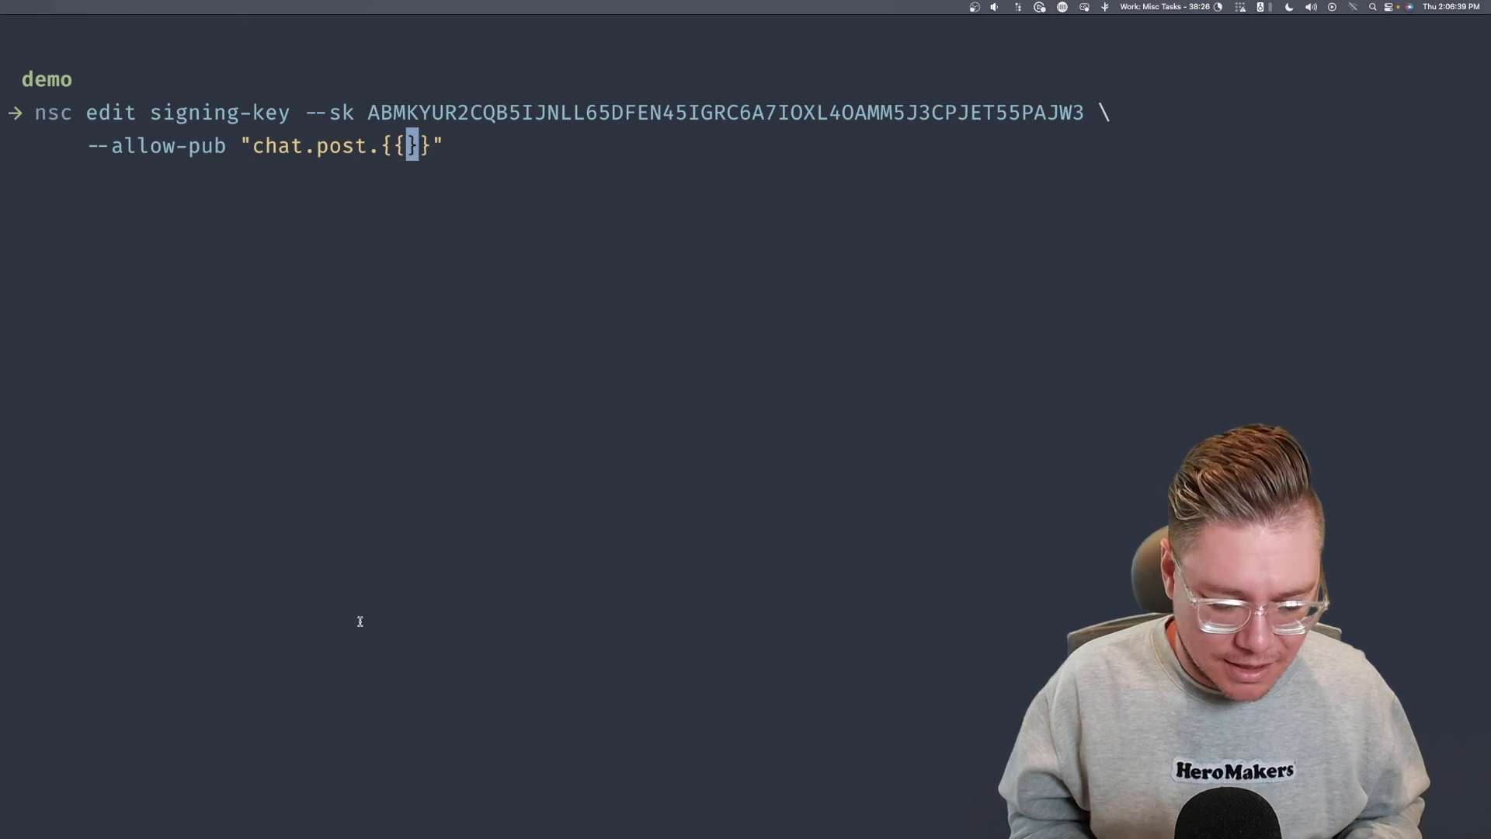
{"action": "type", "text": "tag)"}
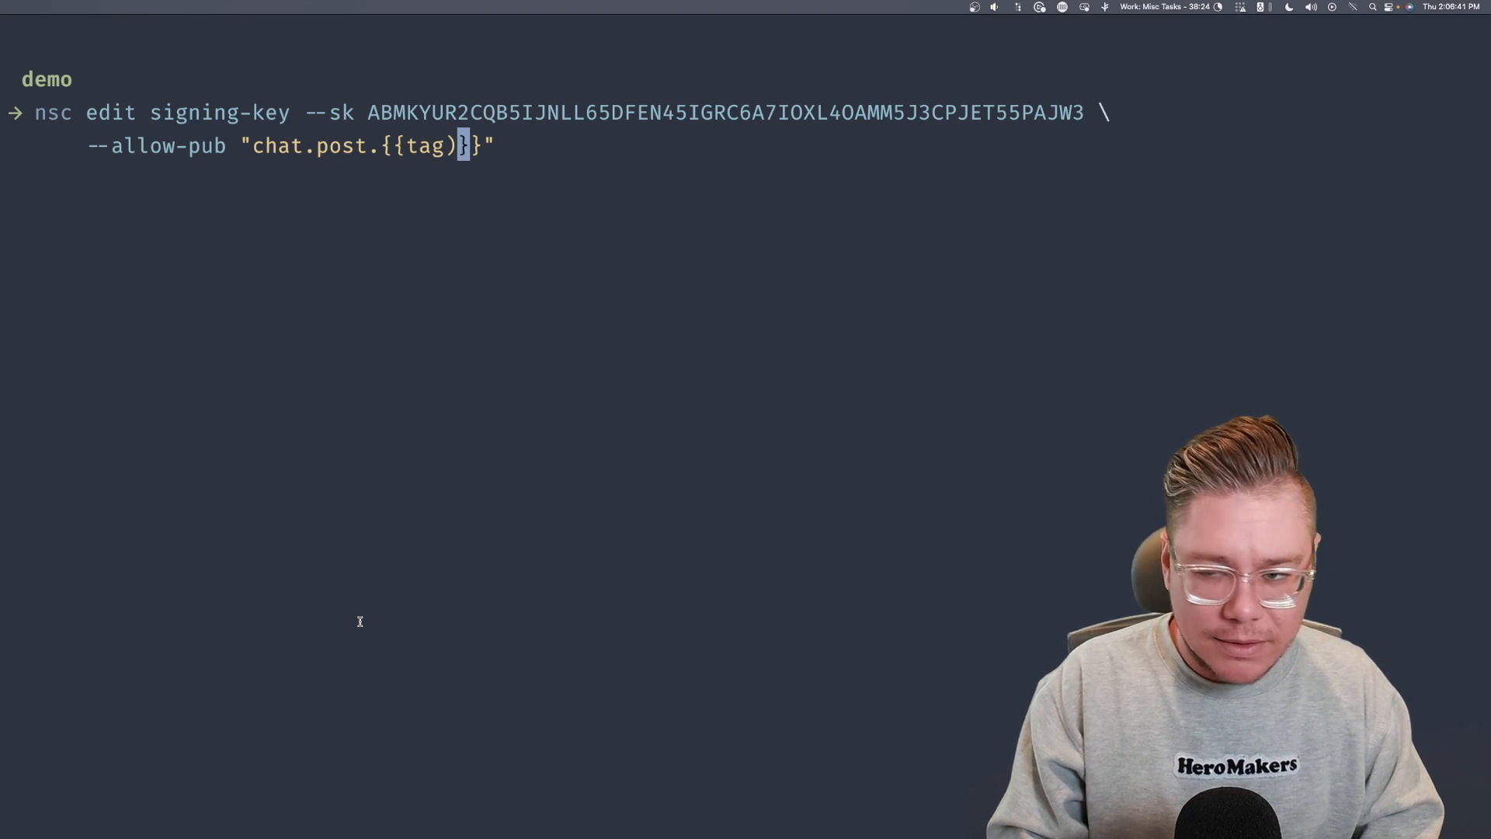
{"action": "type", "text": "("}
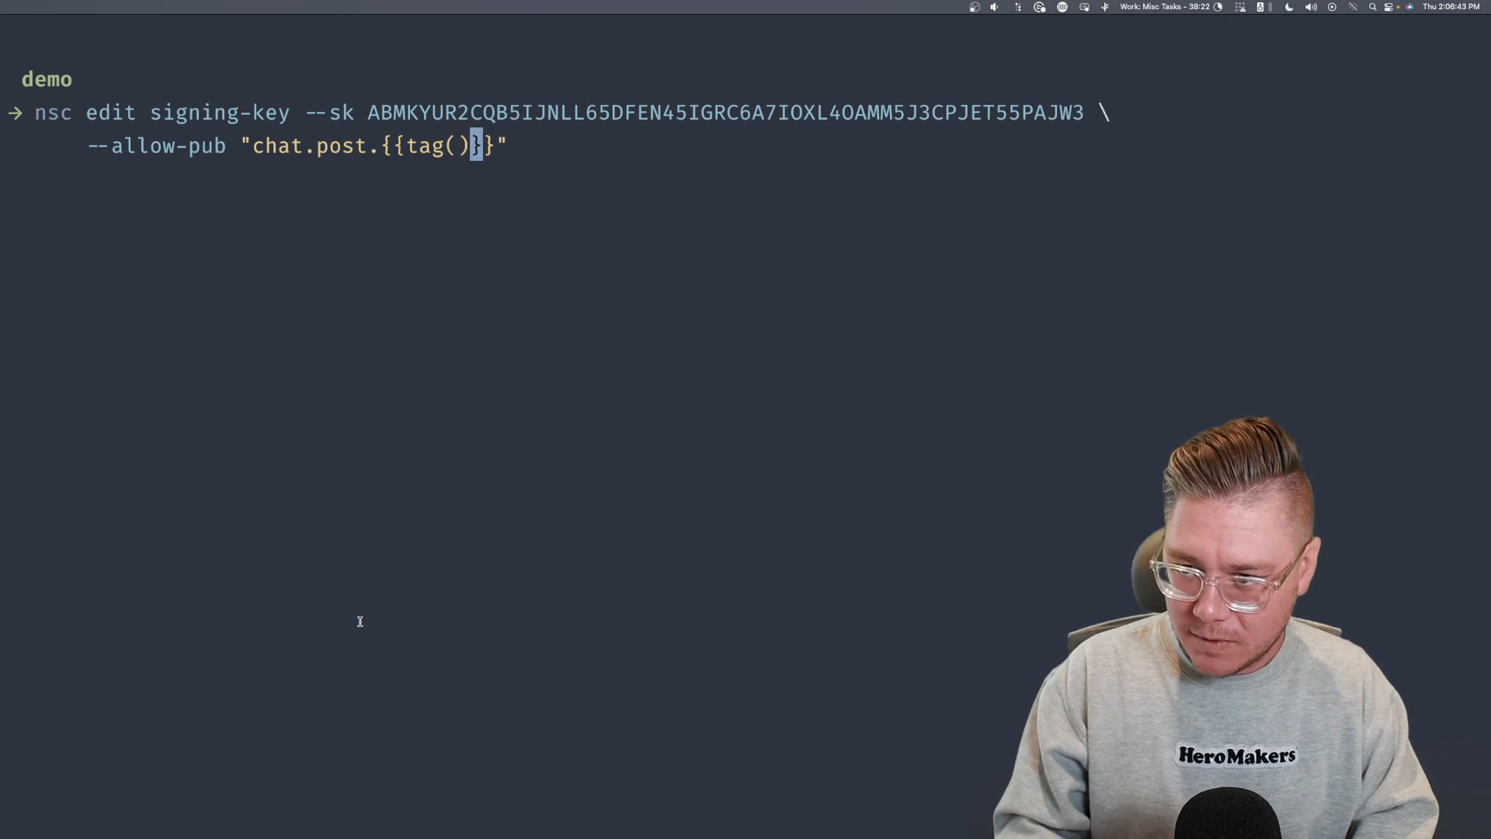
{"action": "type", "text": "org"}
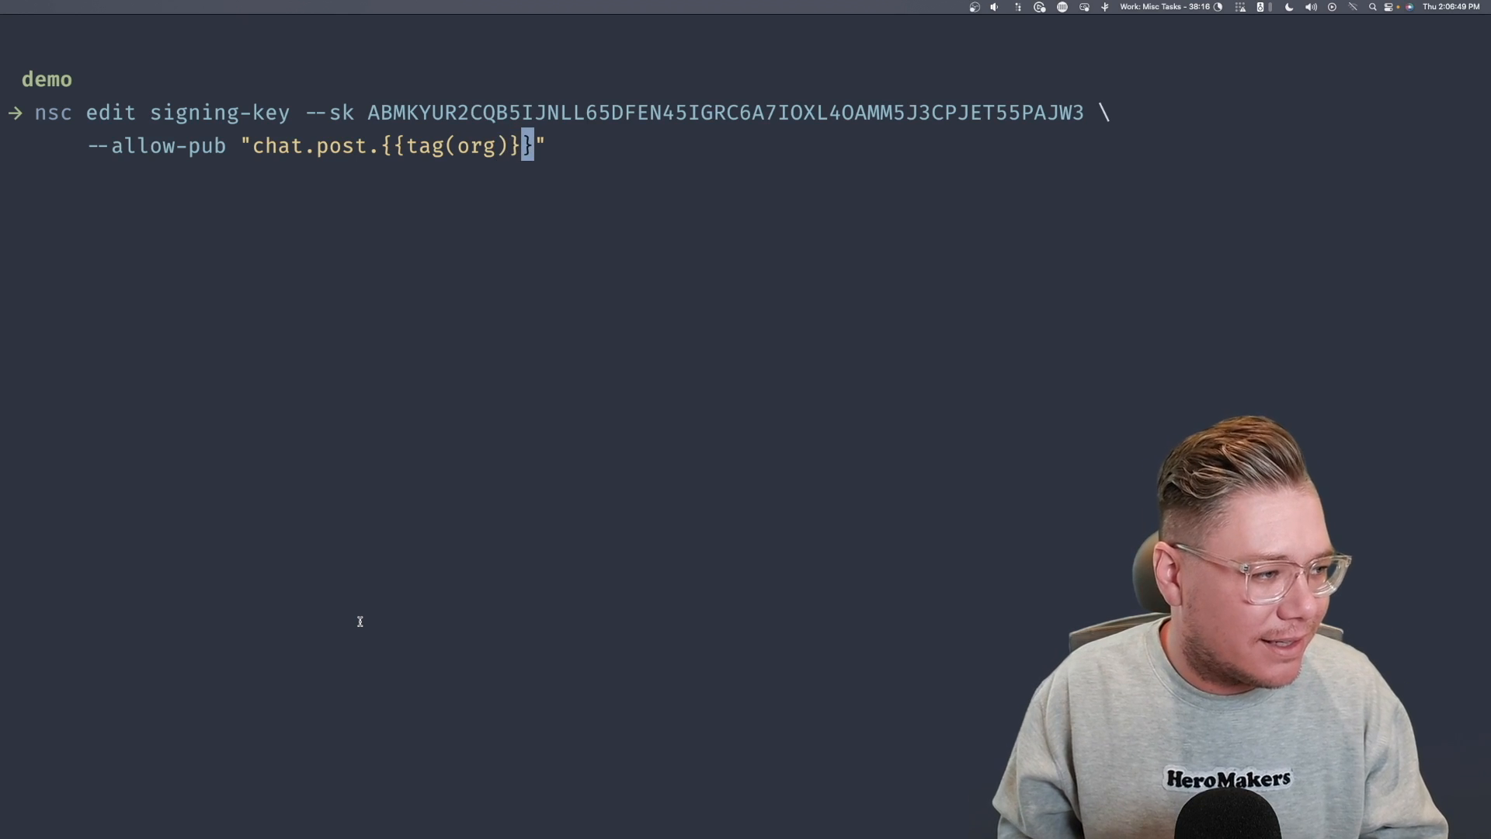
{"action": "type", "text": "}."}
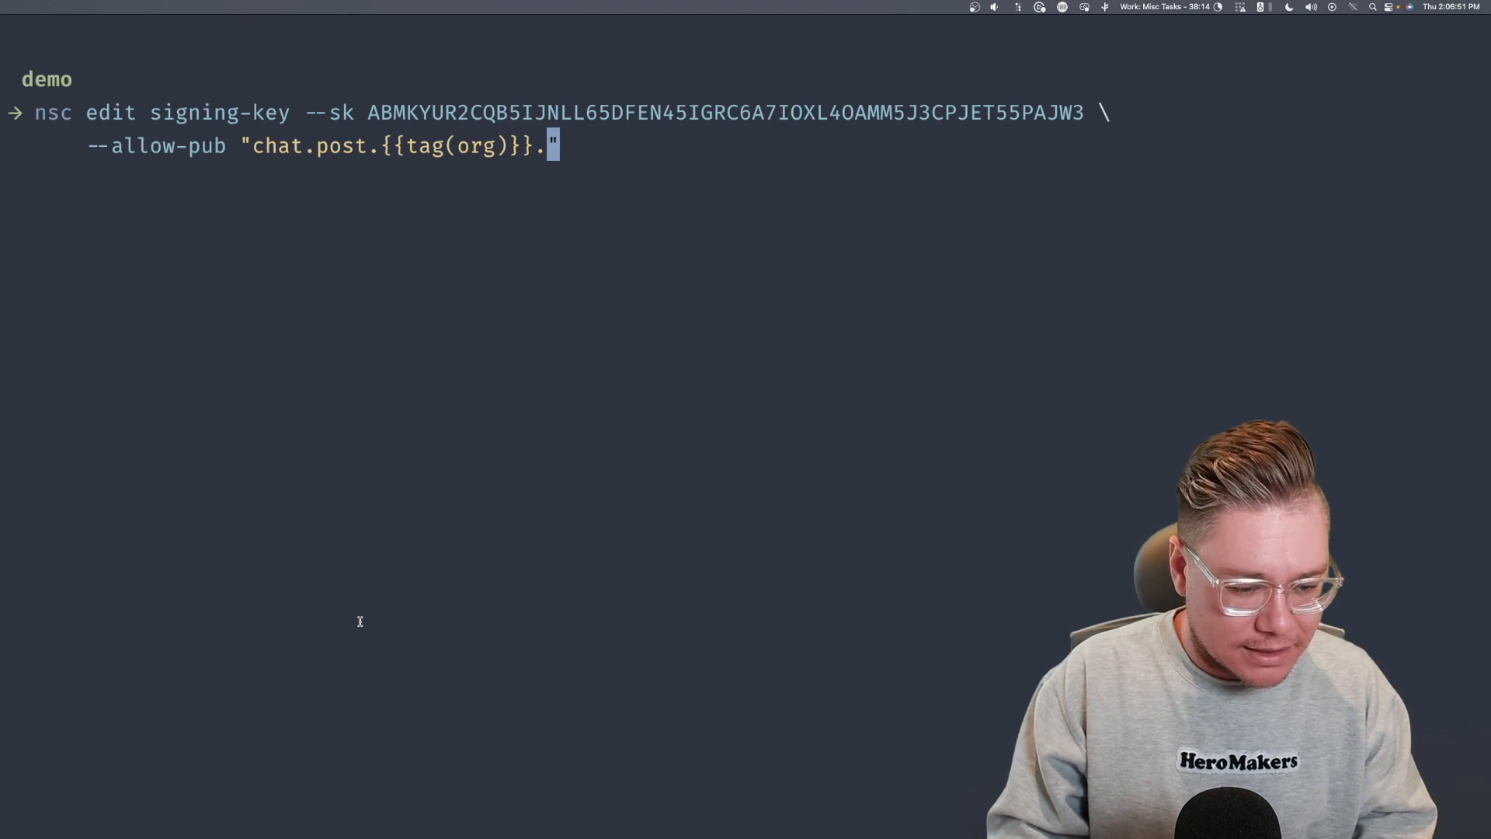
{"action": "type", "text": "{{}}"}
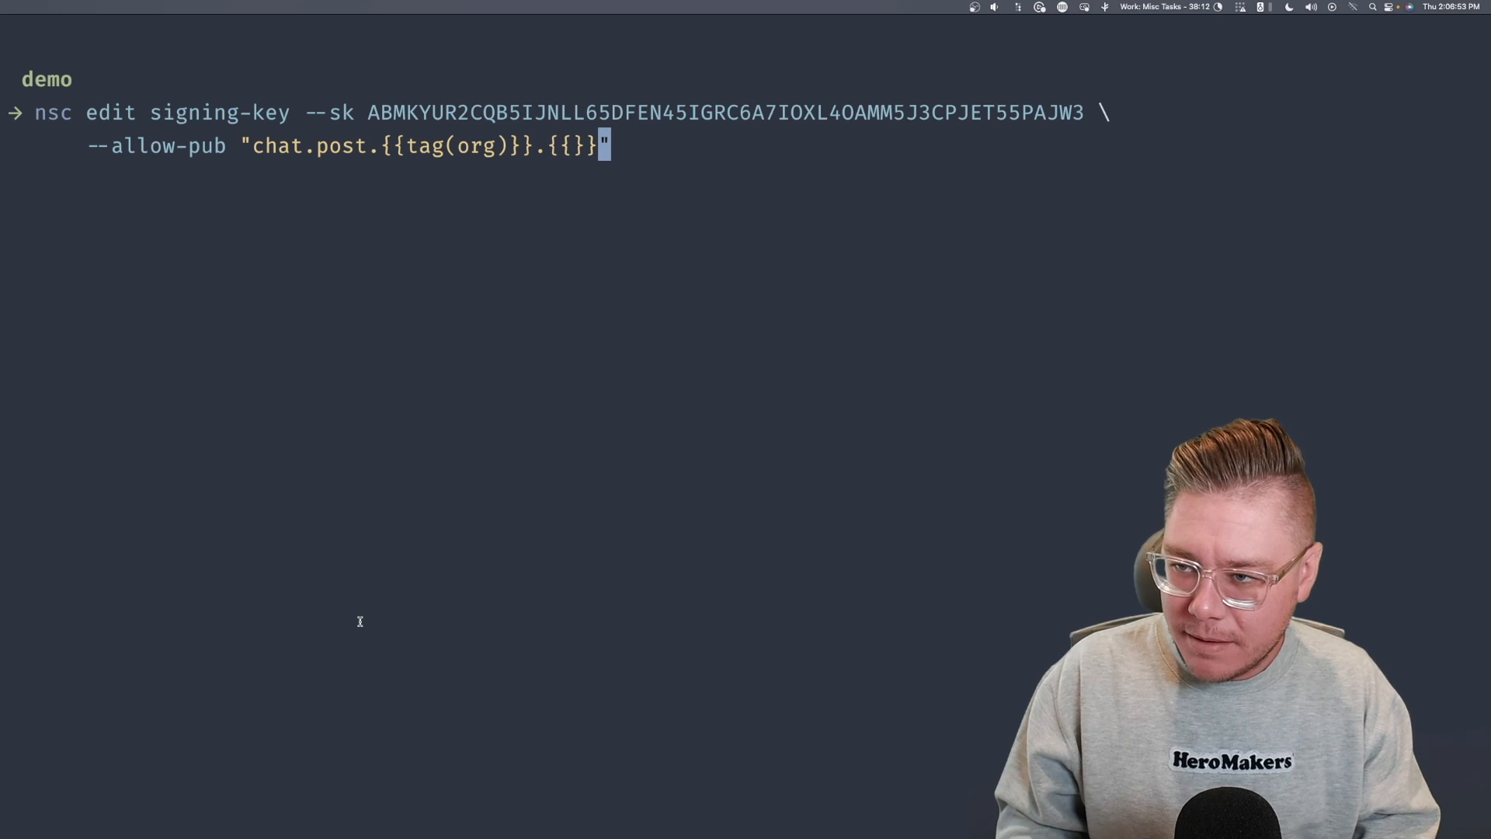
{"action": "type", "text": "nam"}
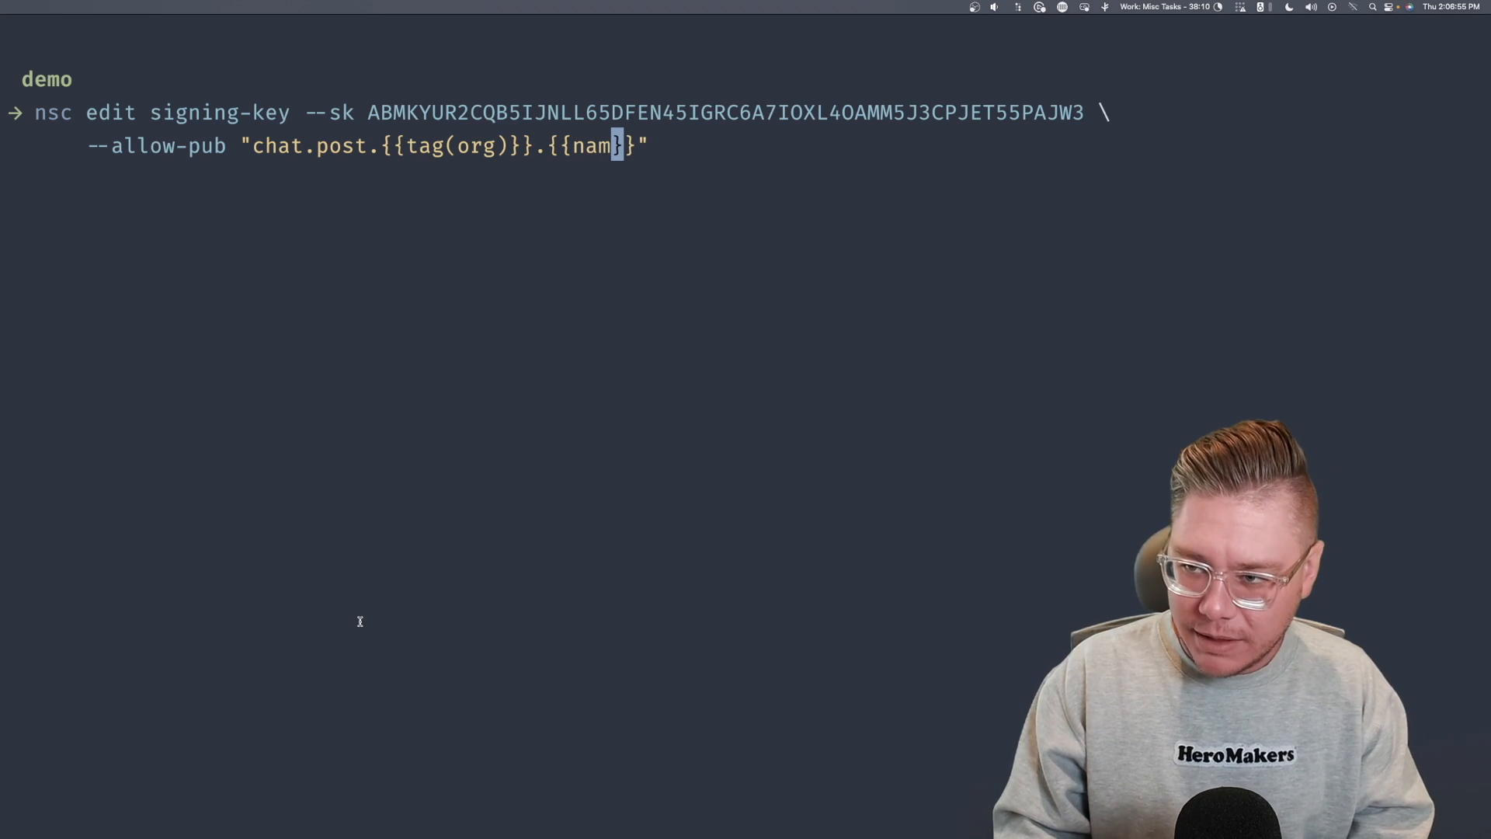
{"action": "type", "text": "e"}
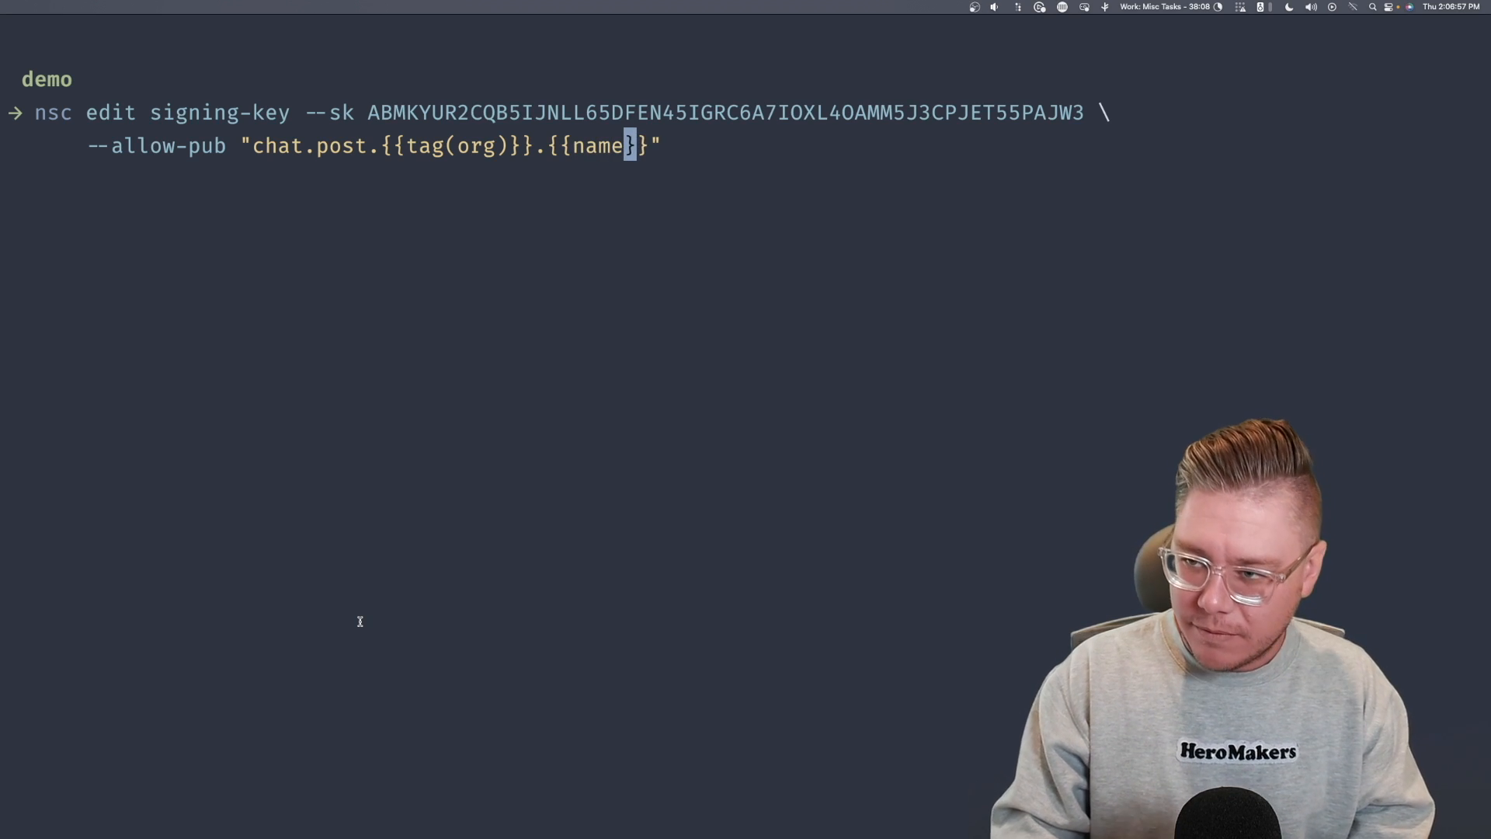
{"action": "type", "text": "()"}
{"action": "type", "text": "--allow-sub"}
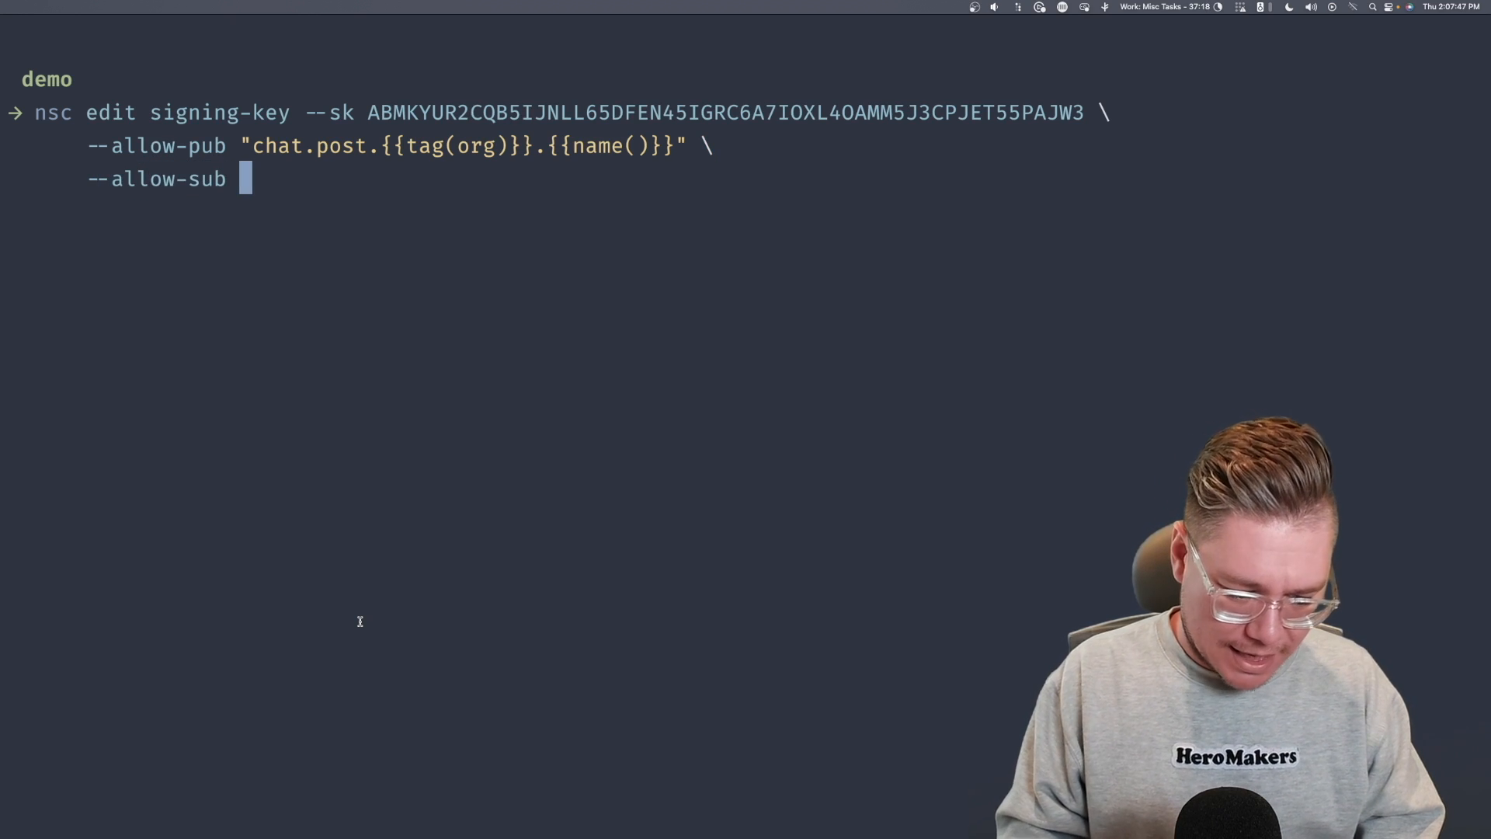
- Add subscribe on chat.post.{{tag(org)}}.* plus --allow-pub-response, and run the command
{"action": "type", "text": "\"chat\""}
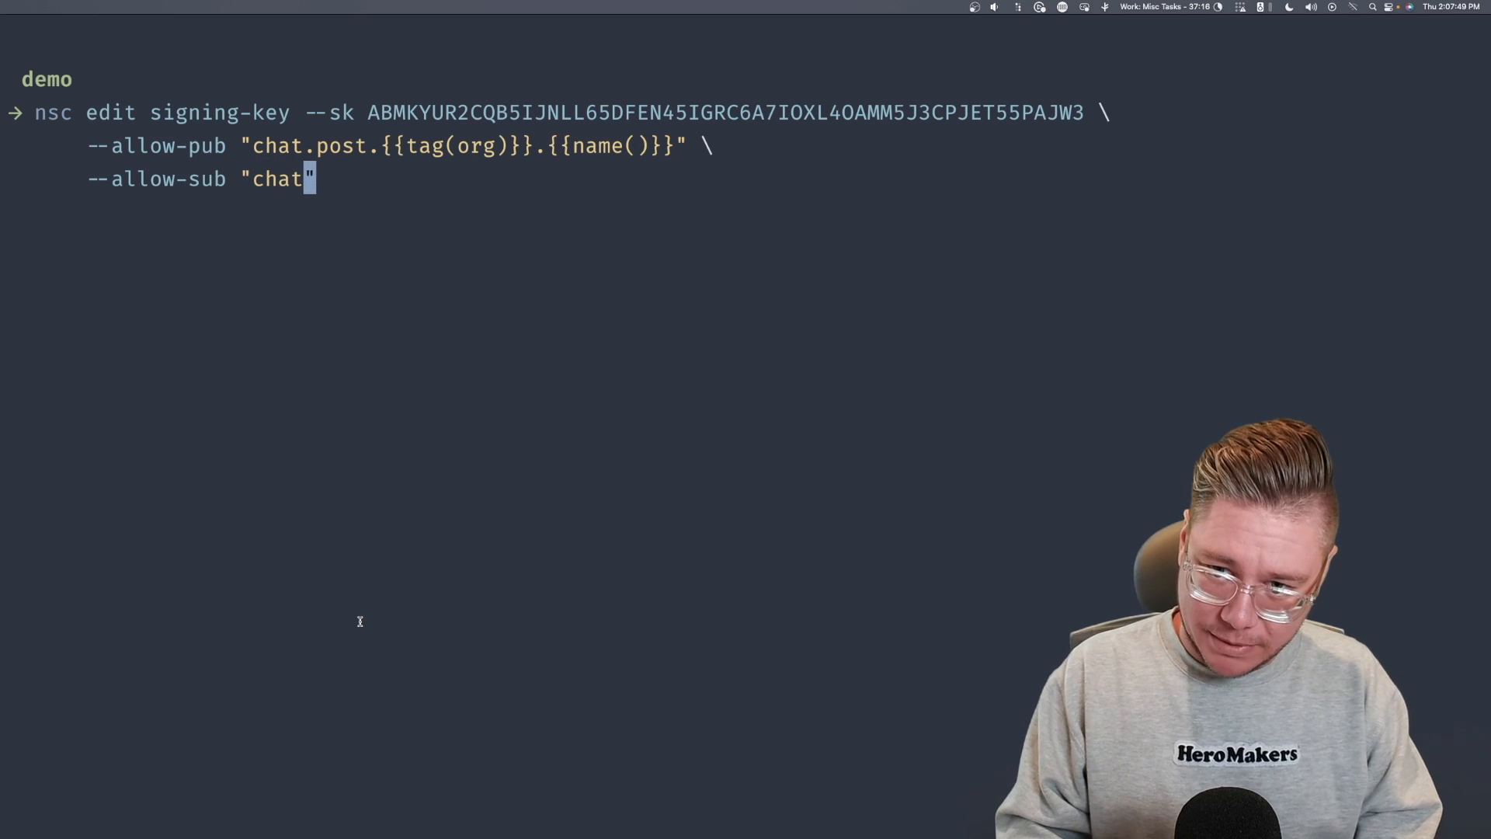
{"action": "type", "text": ".post.{{tag(org)}}"}
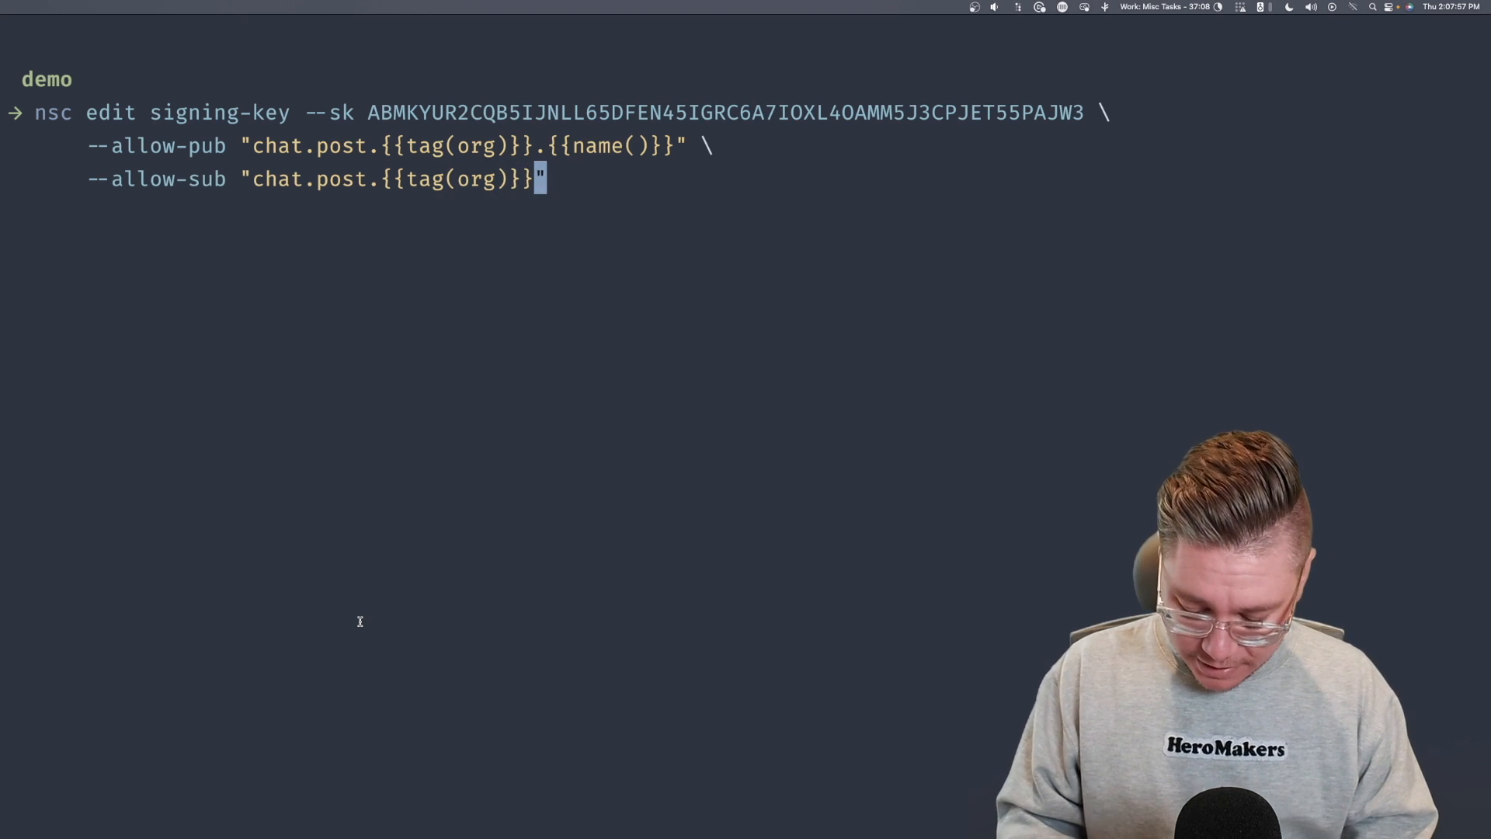
{"action": "type", "text": ".*"}
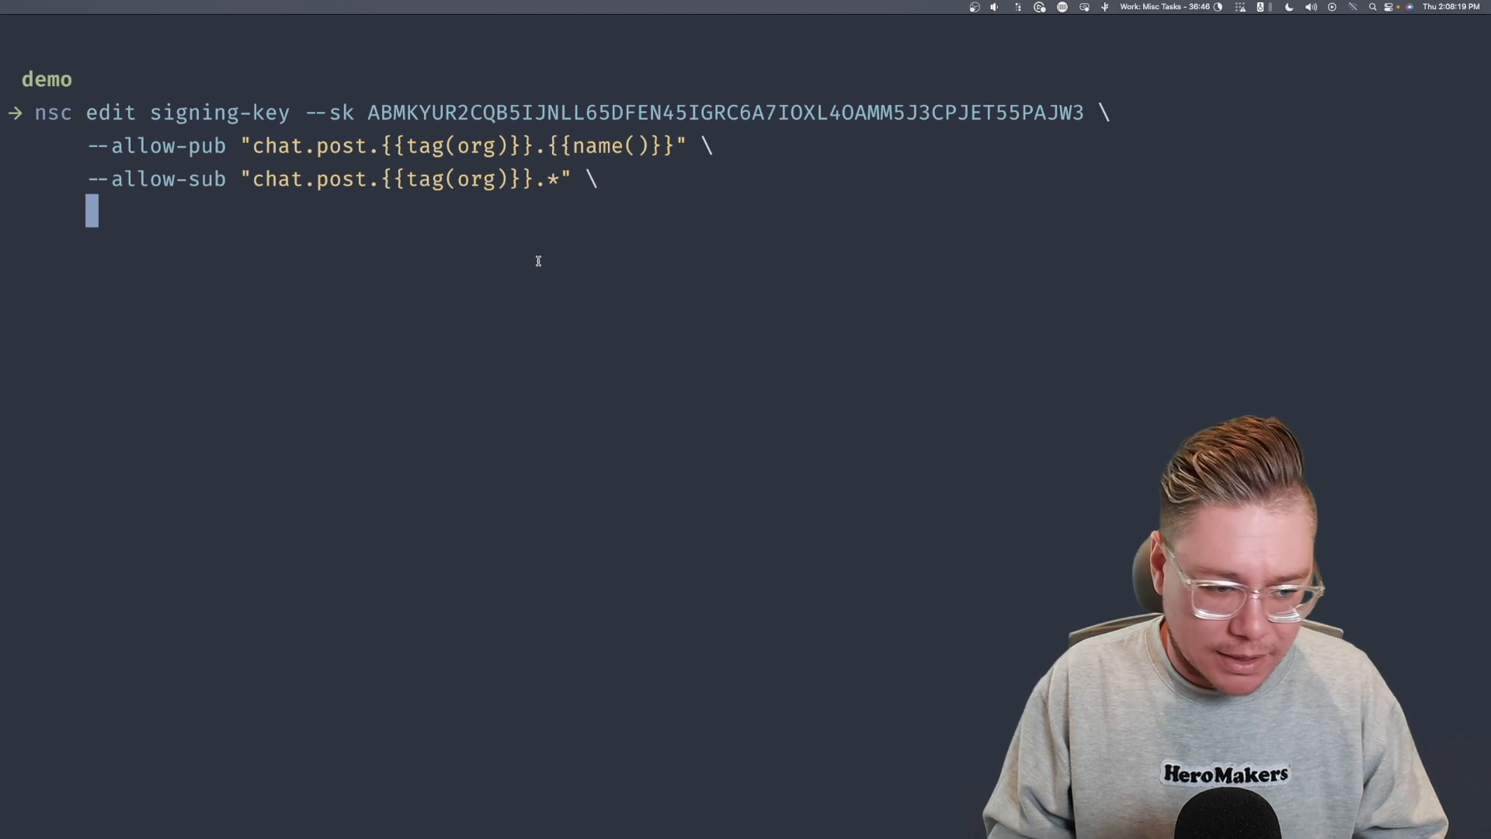
{"action": "type", "text": "--allow"}
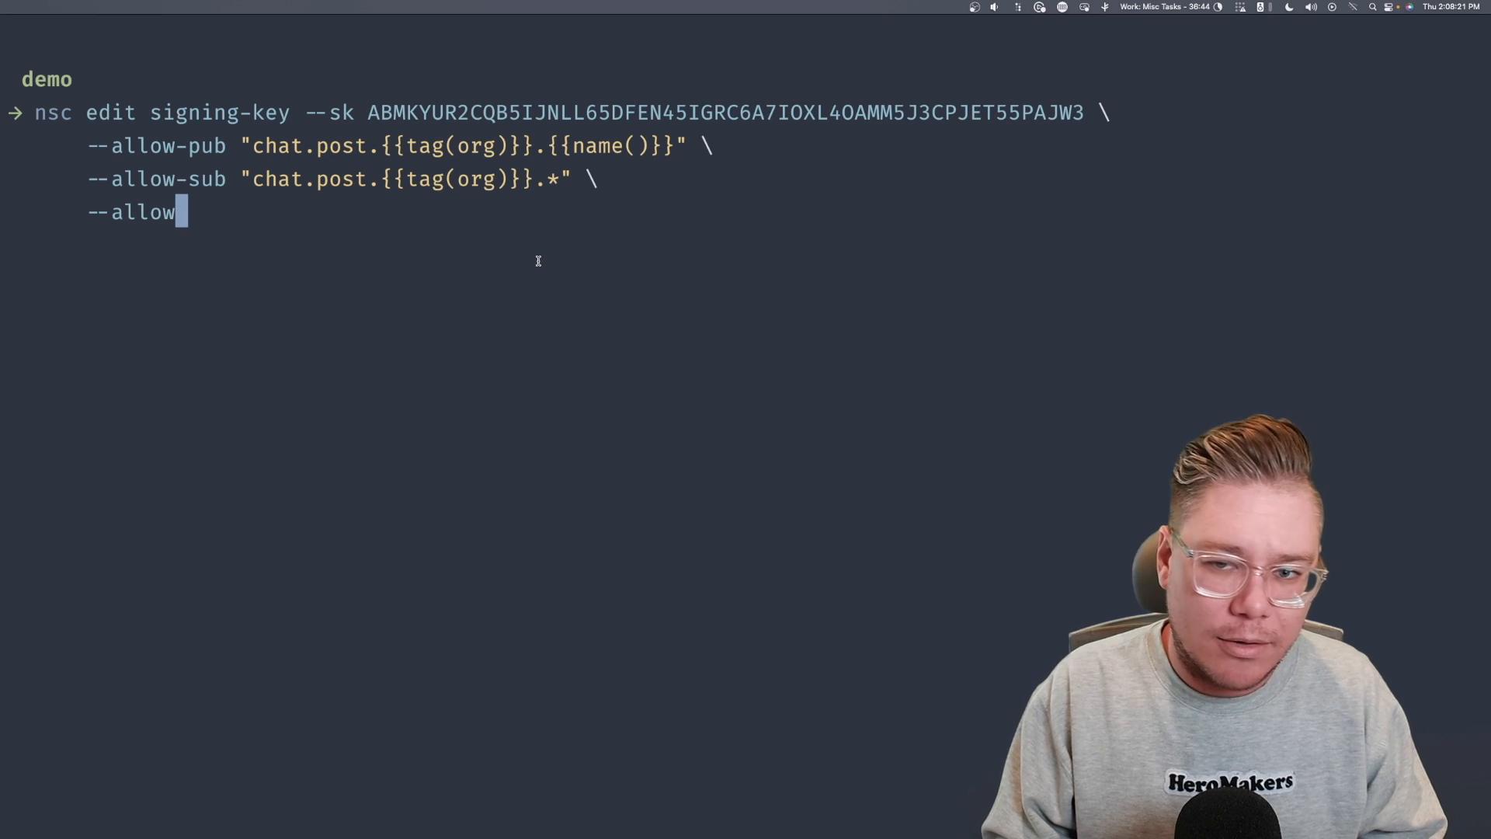
{"action": "type", "text": "-pub-res"}
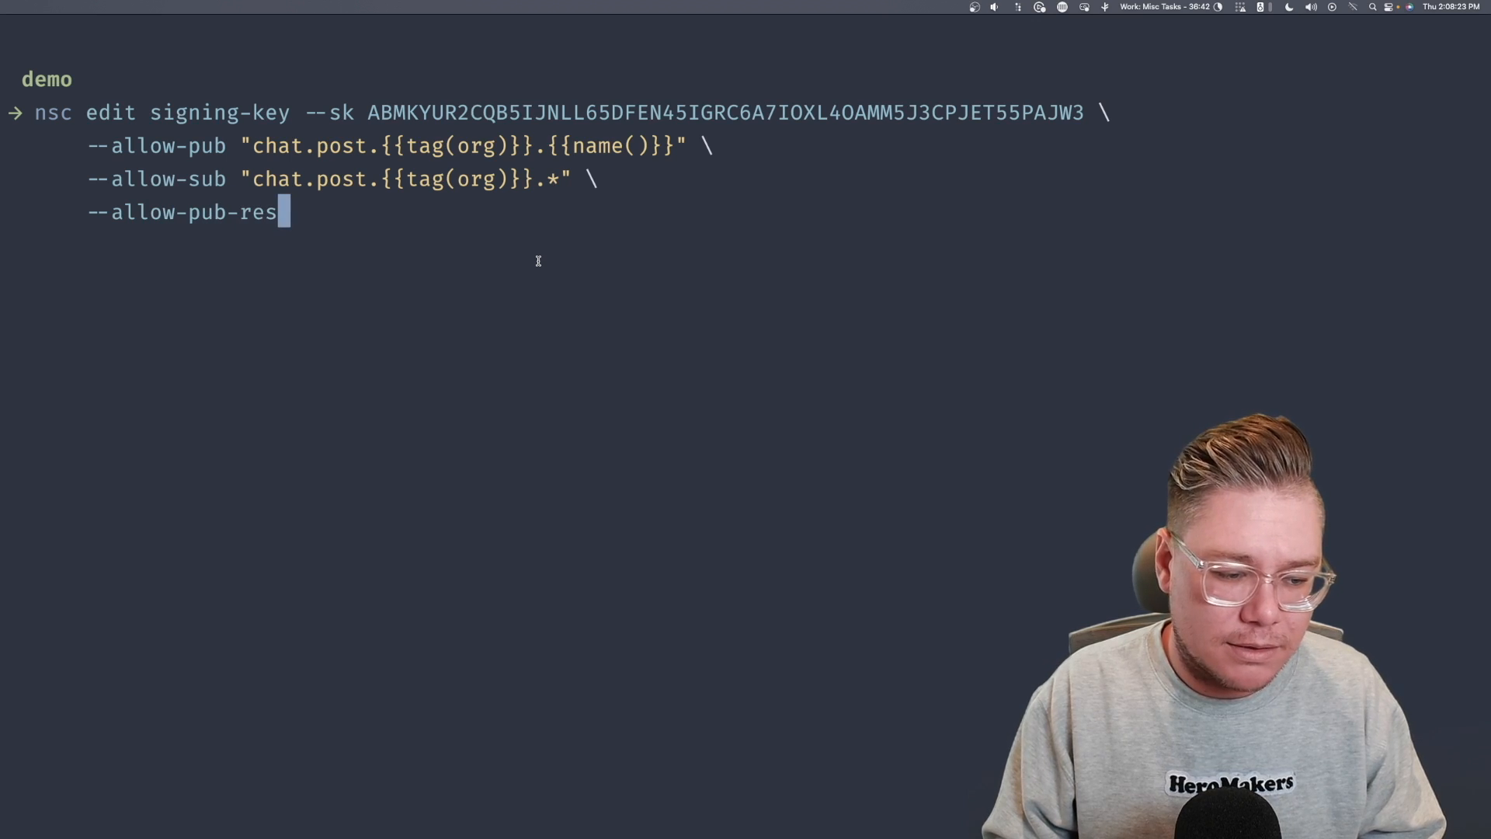
{"action": "type", "text": "ponse"}
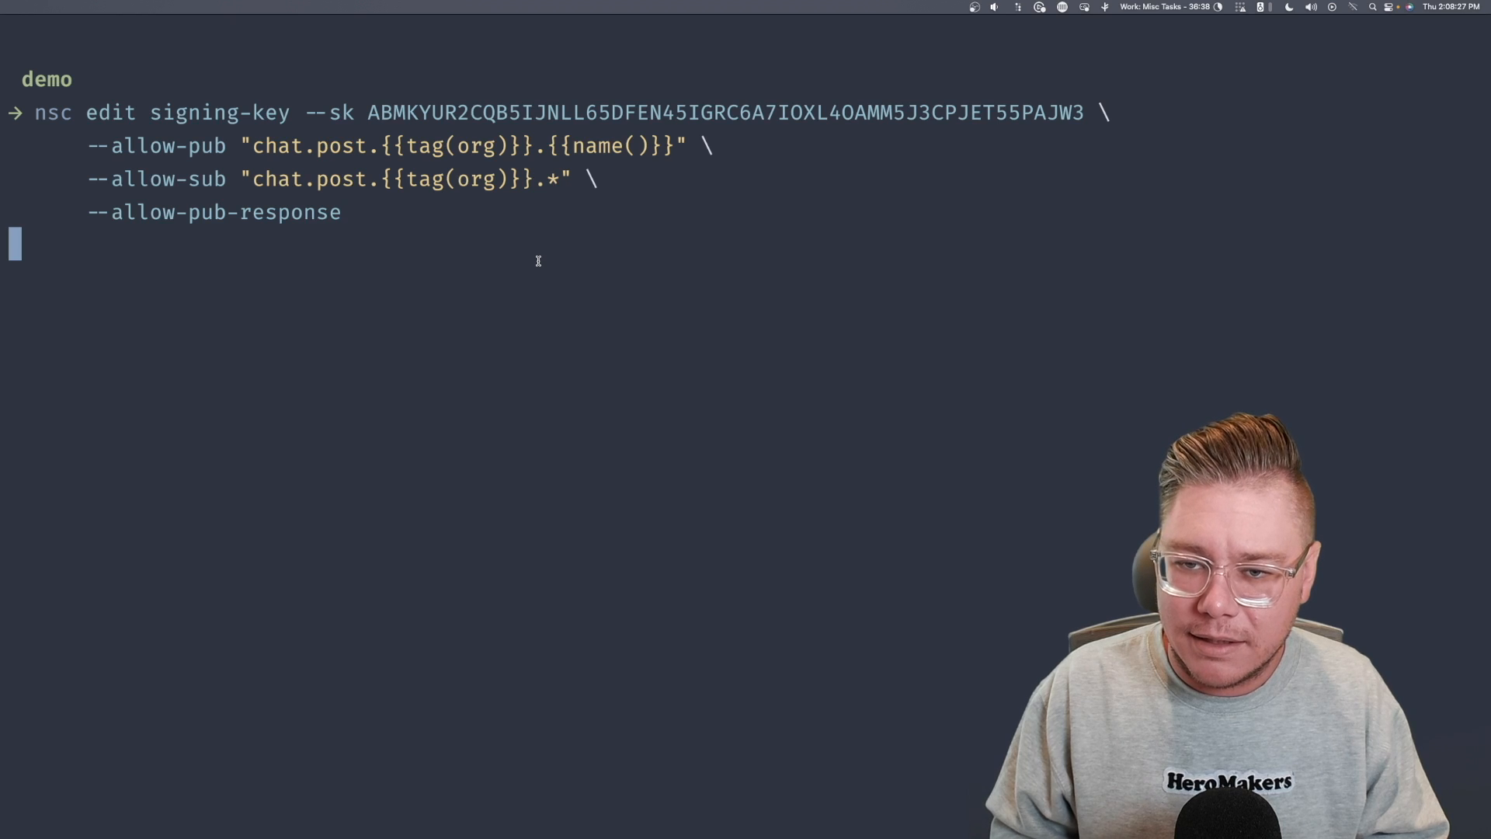
{"action": "key", "text": "Return"}
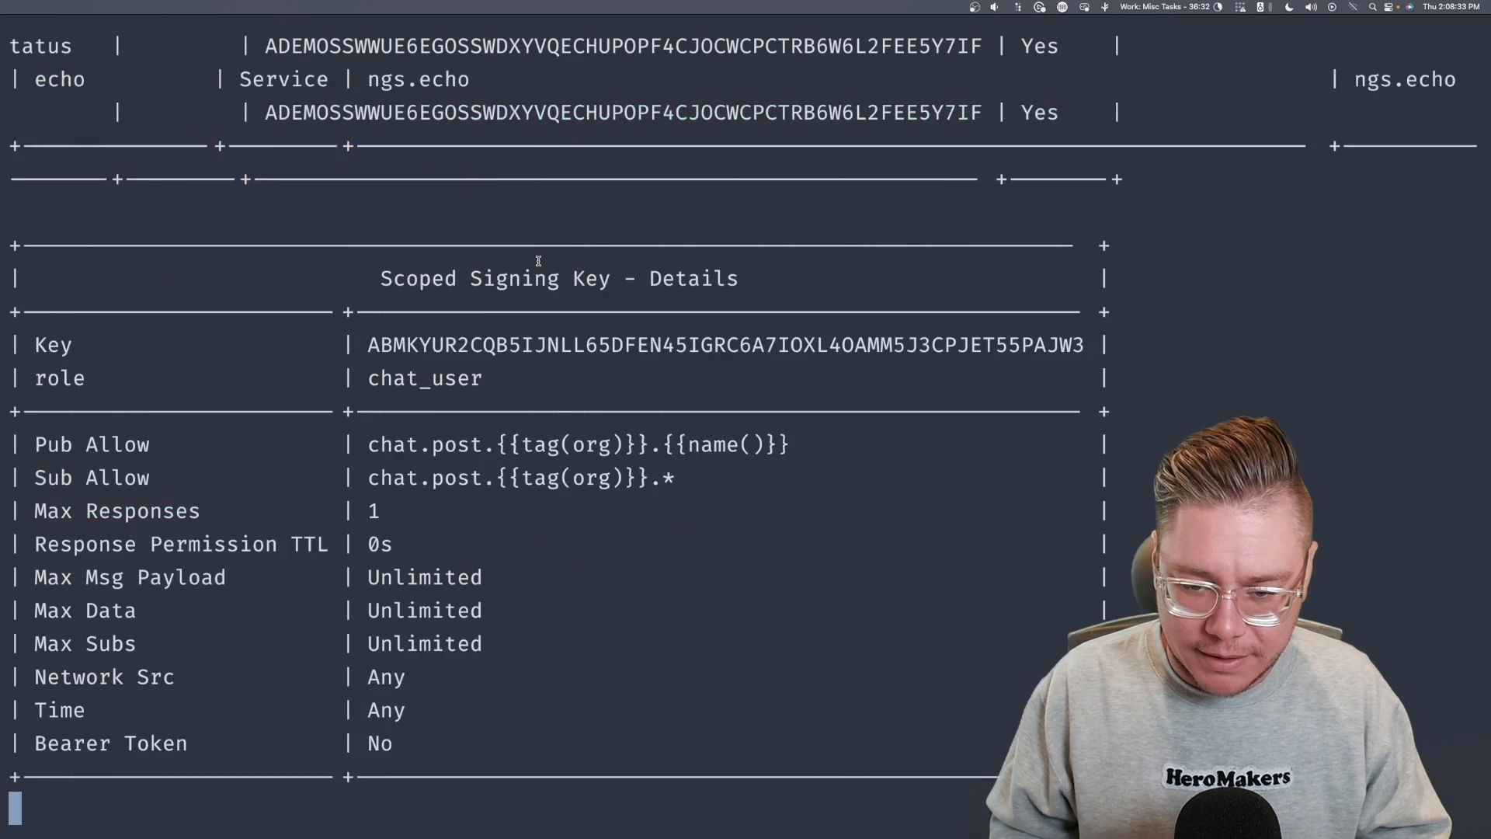
- Scroll through the Scoped Signing Key details to review the new permissions
{"action": "scroll", "scroll_direction": "down", "scroll_amount": 3}
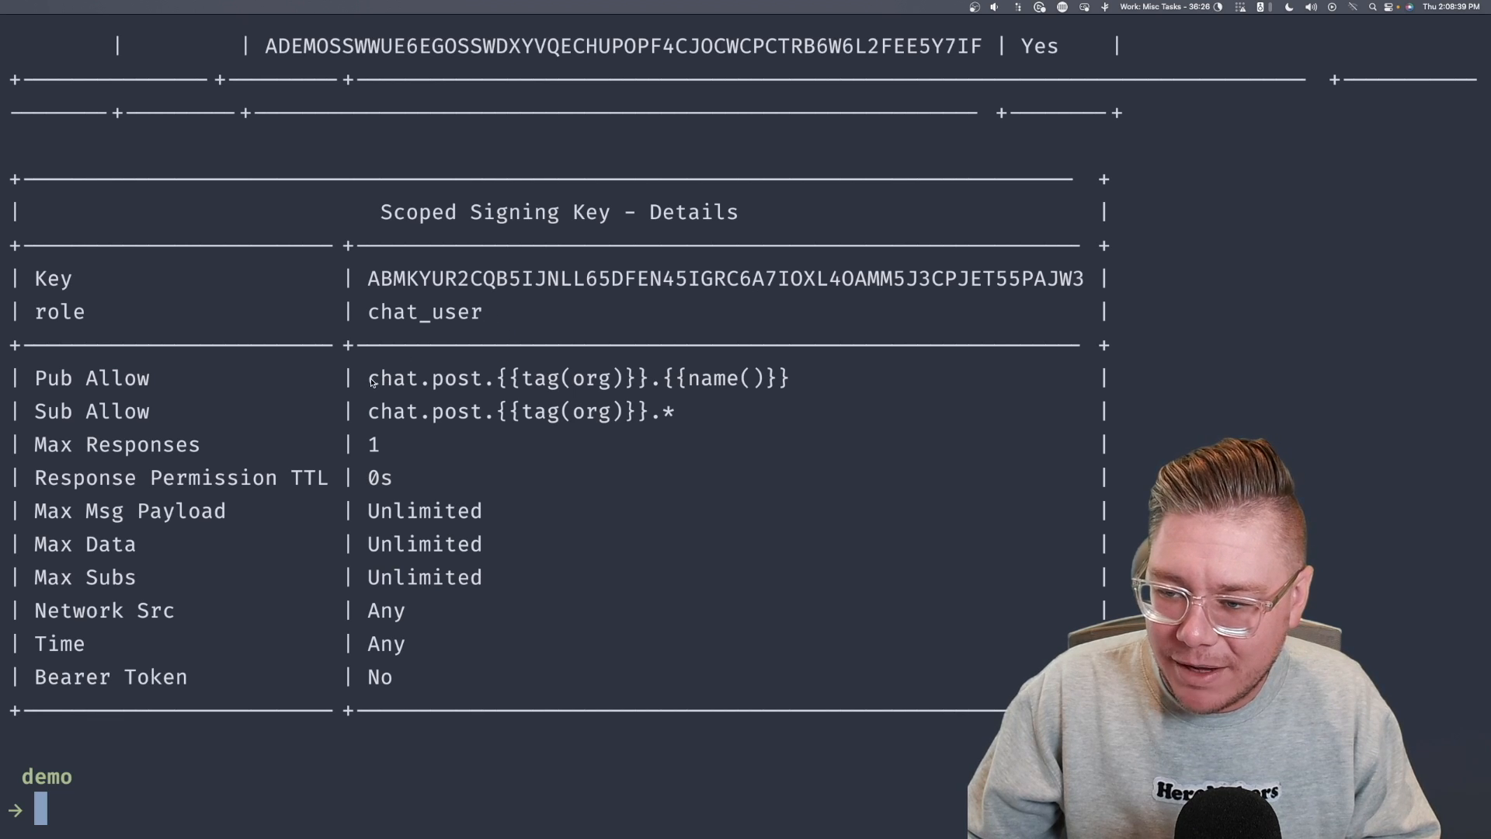
{"action": "mouse_move", "coordinate": [699, 587]}
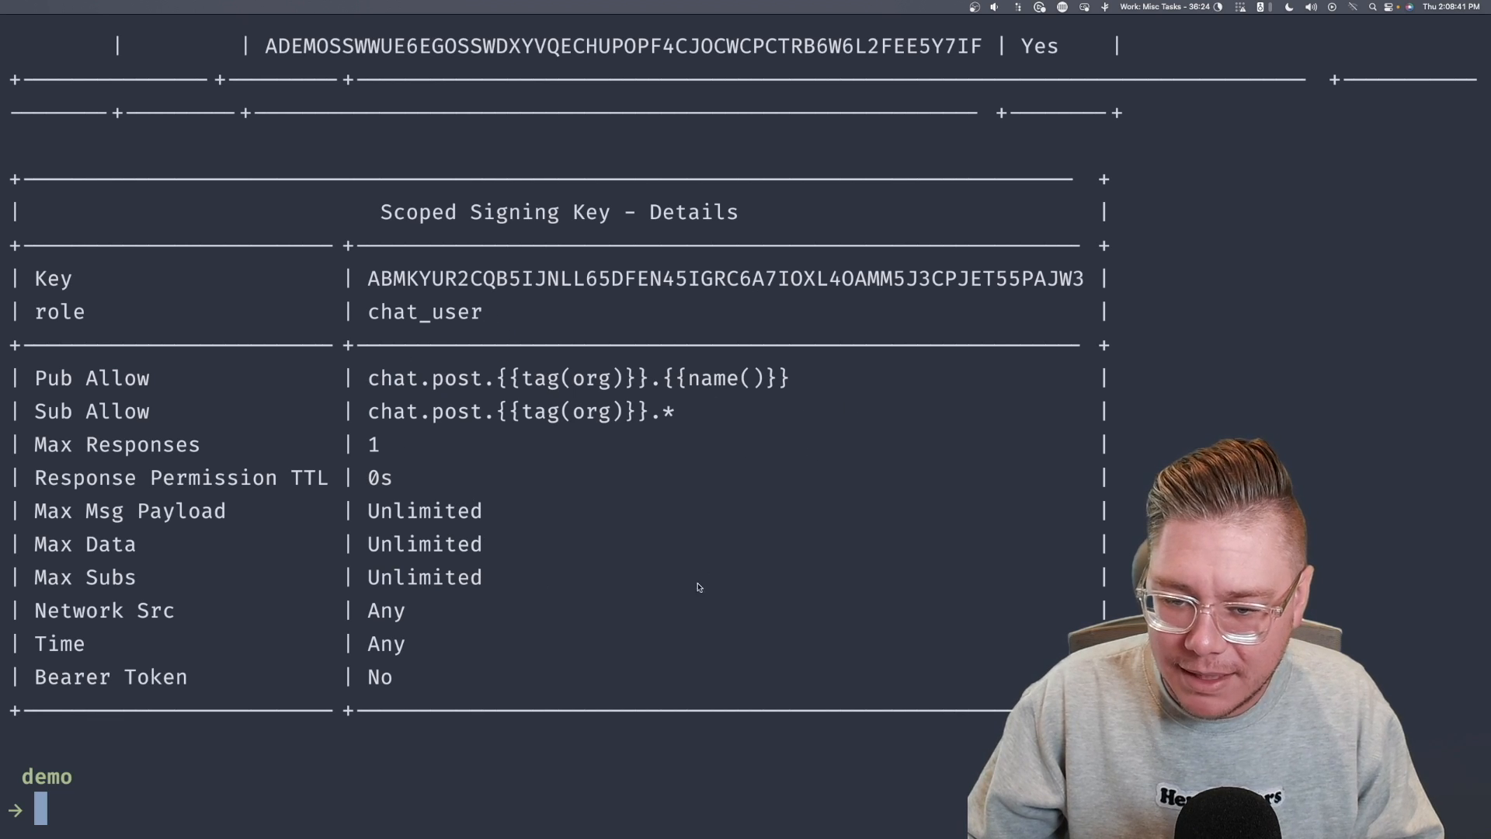
{"action": "mouse_move", "coordinate": [361, 680]}
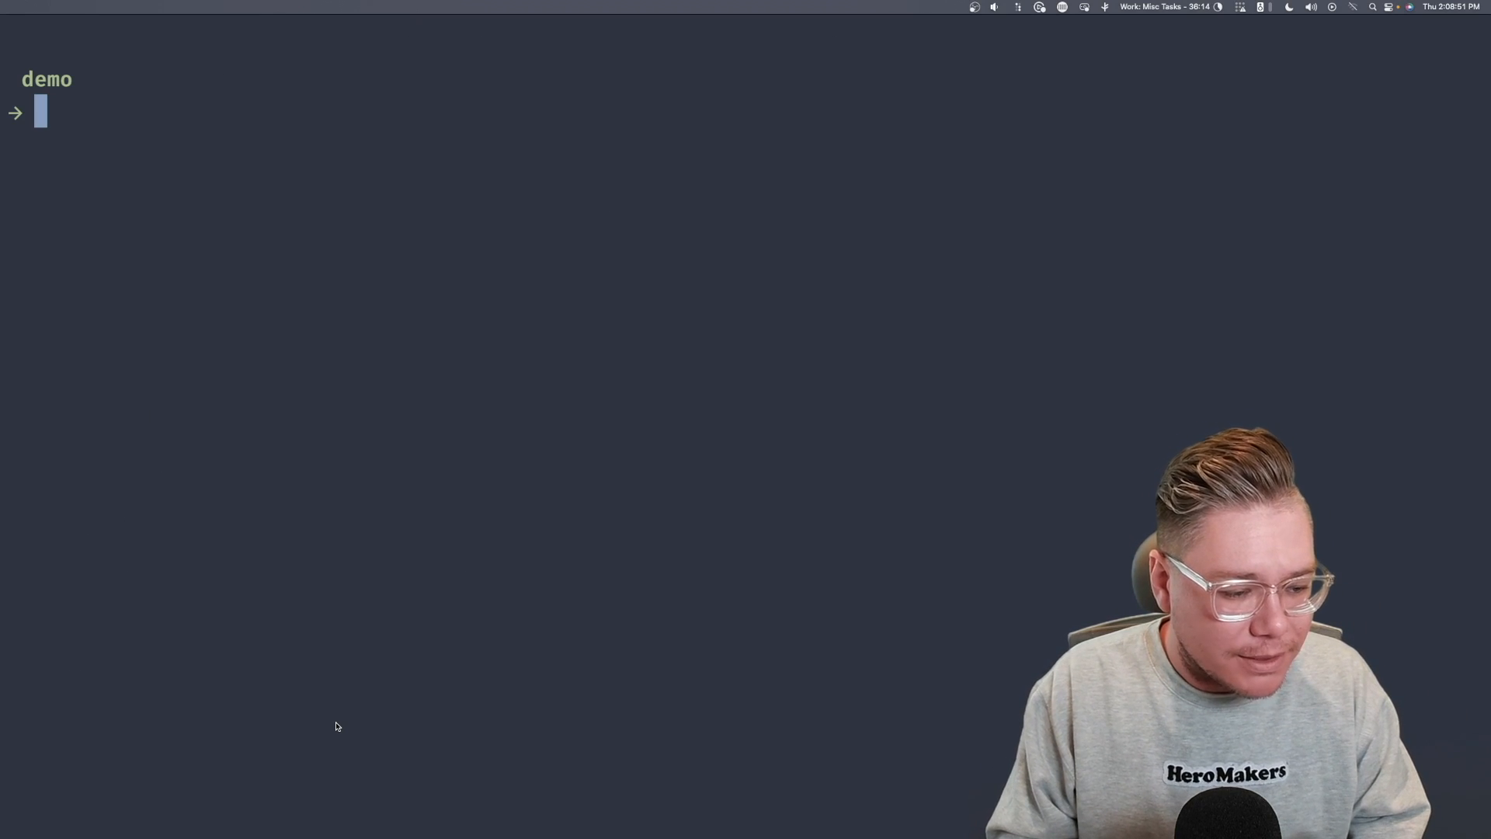
- Create users jeremy and liz with the chat_user key and org:synadia tag
{"action": "type", "text": "nsc add user liz -K chat_user --tag org:synadia"}
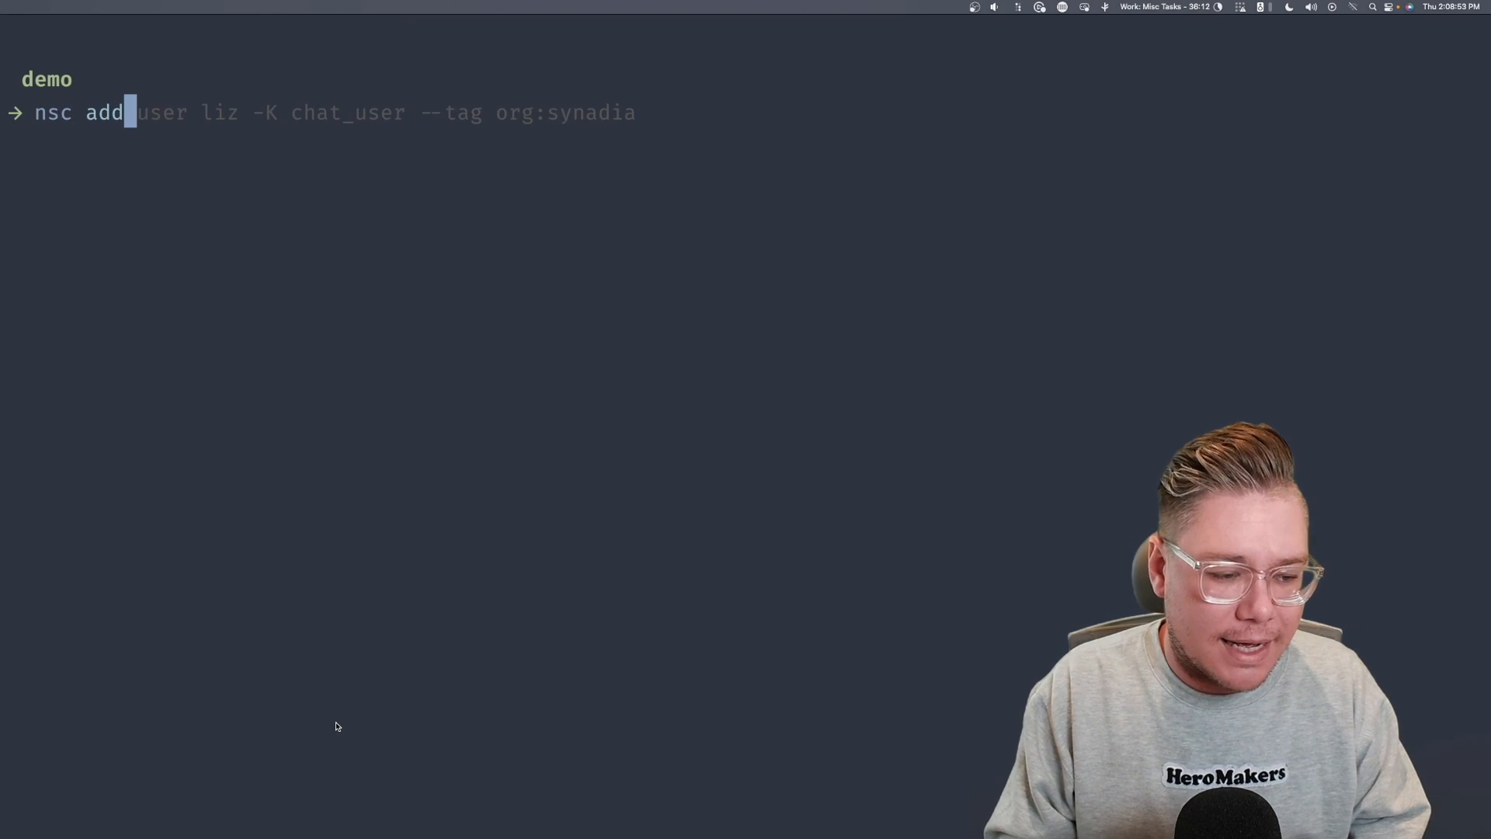
{"action": "type", "text": "jeremy -K chat_user --tag"}
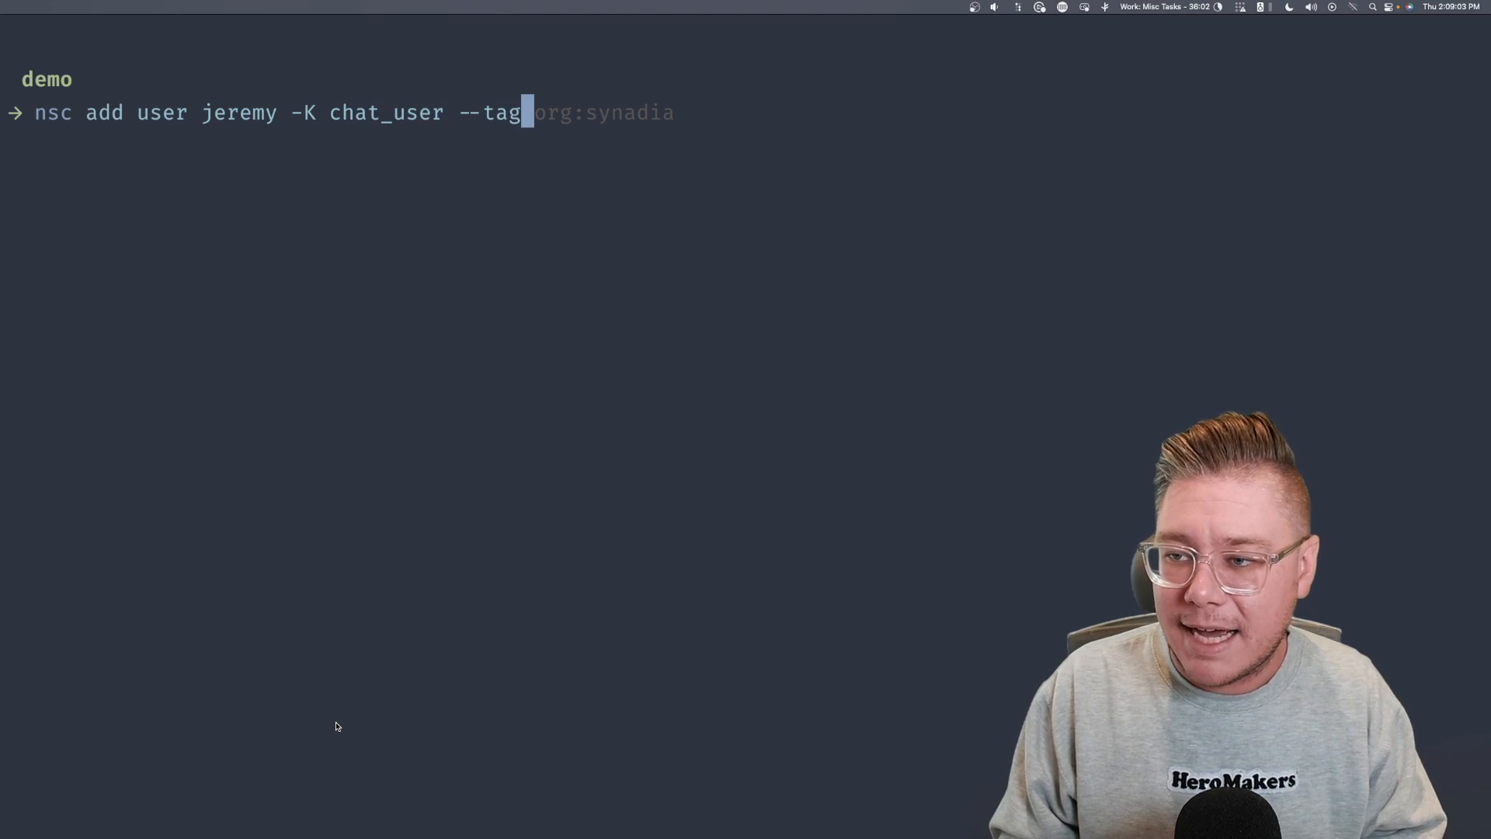
{"action": "type", "text": "org:synadia"}
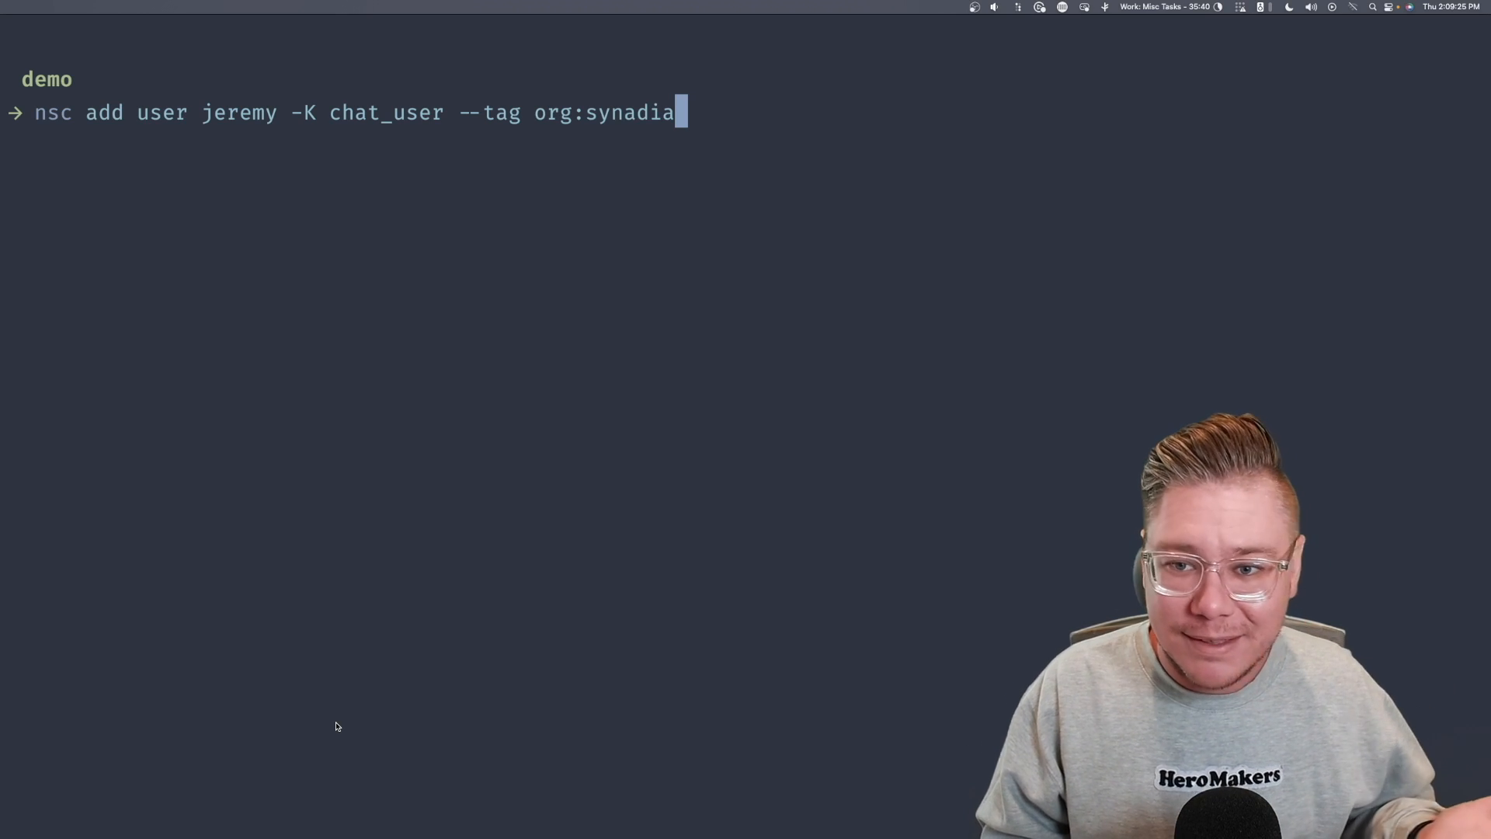
{"action": "key", "text": "Return"}
{"action": "type", "text": "nsc add user liz -K chat_user --tag org:synadia"}
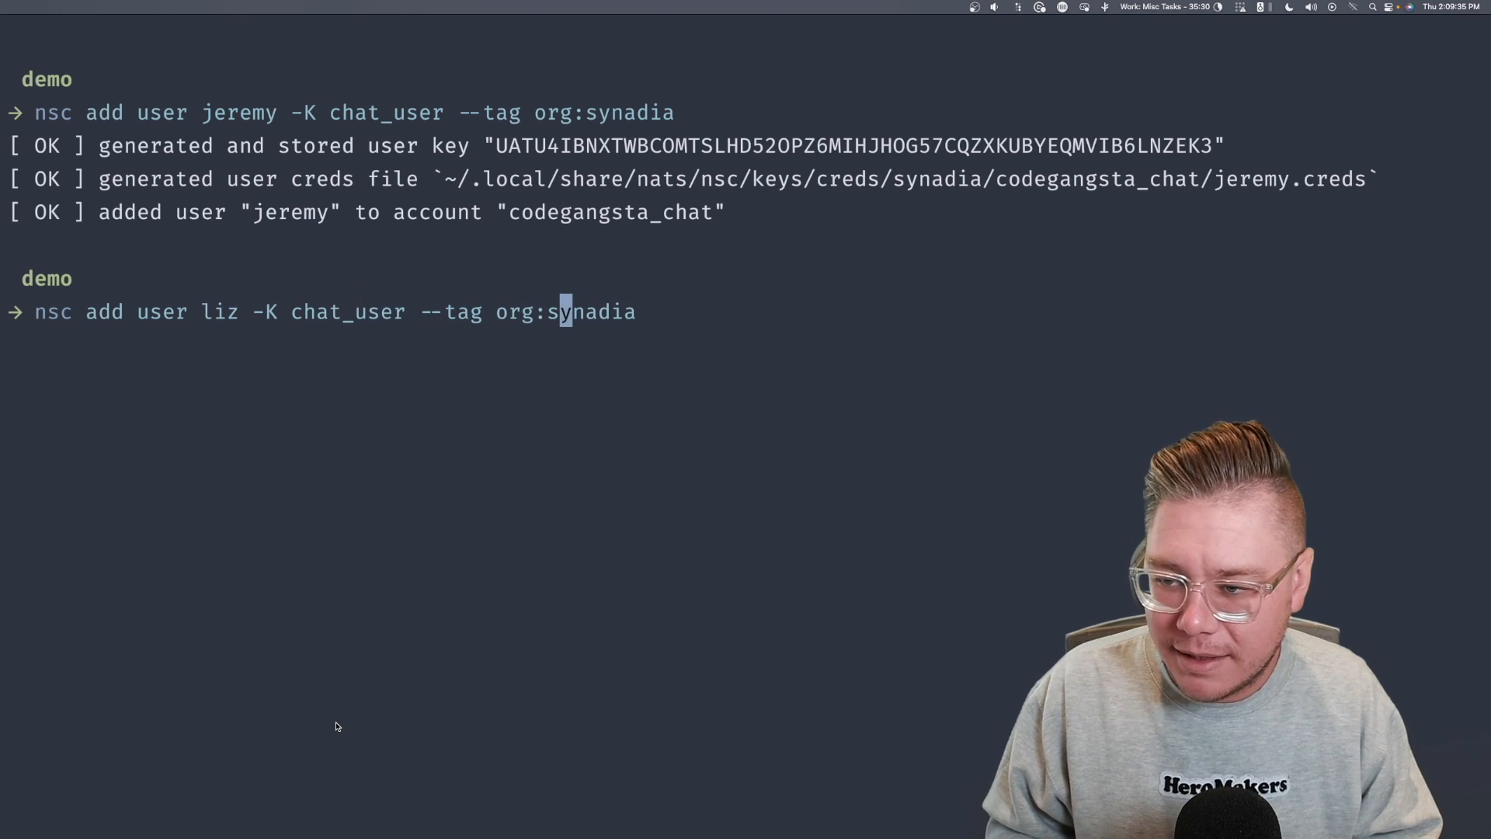
{"action": "key", "text": "Return"}
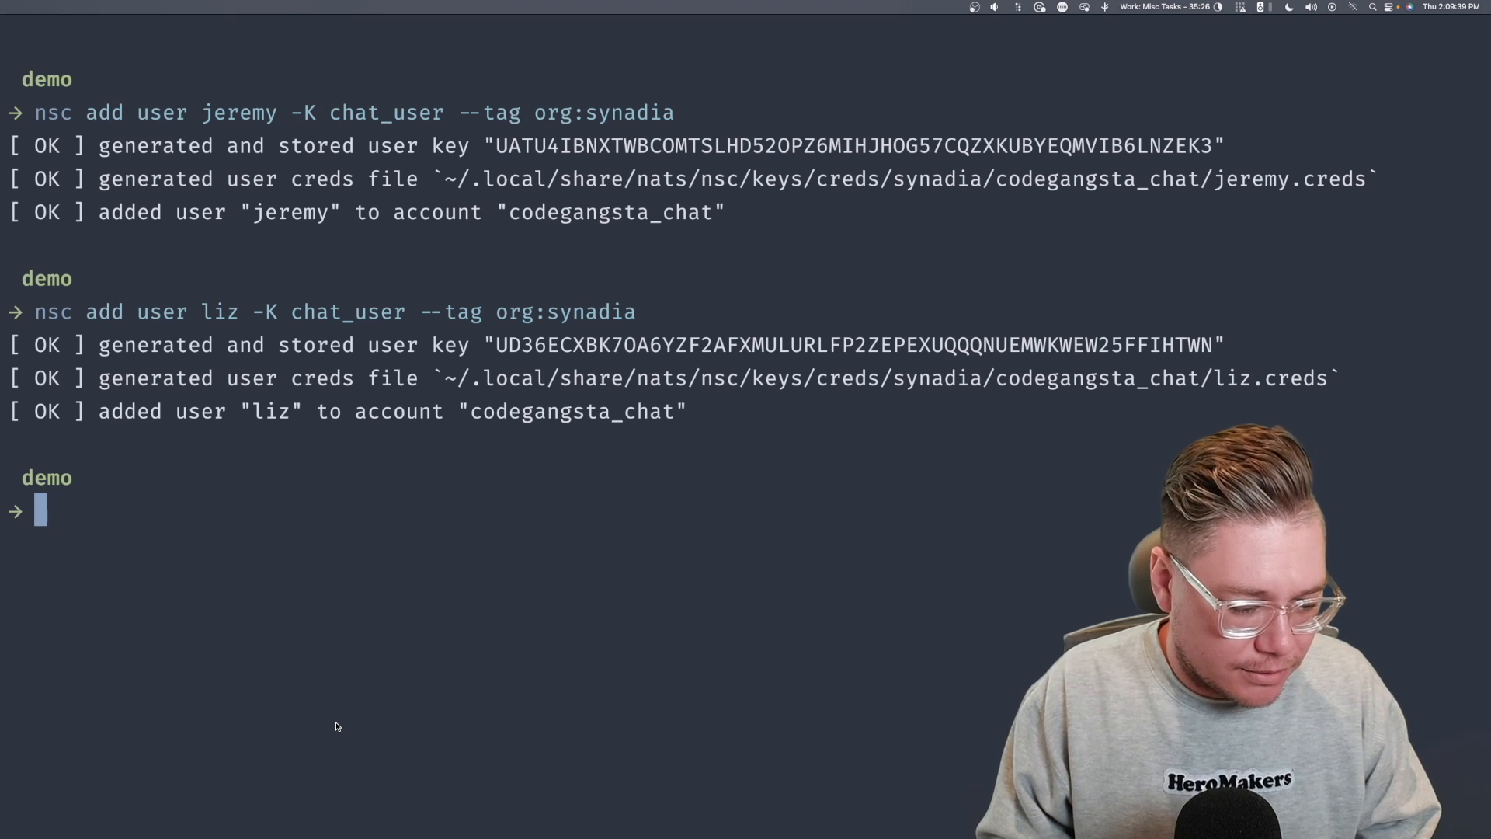
- Describe jeremy's user record, first as a table and then as JSON
{"action": "type", "text": "nsc desci"}
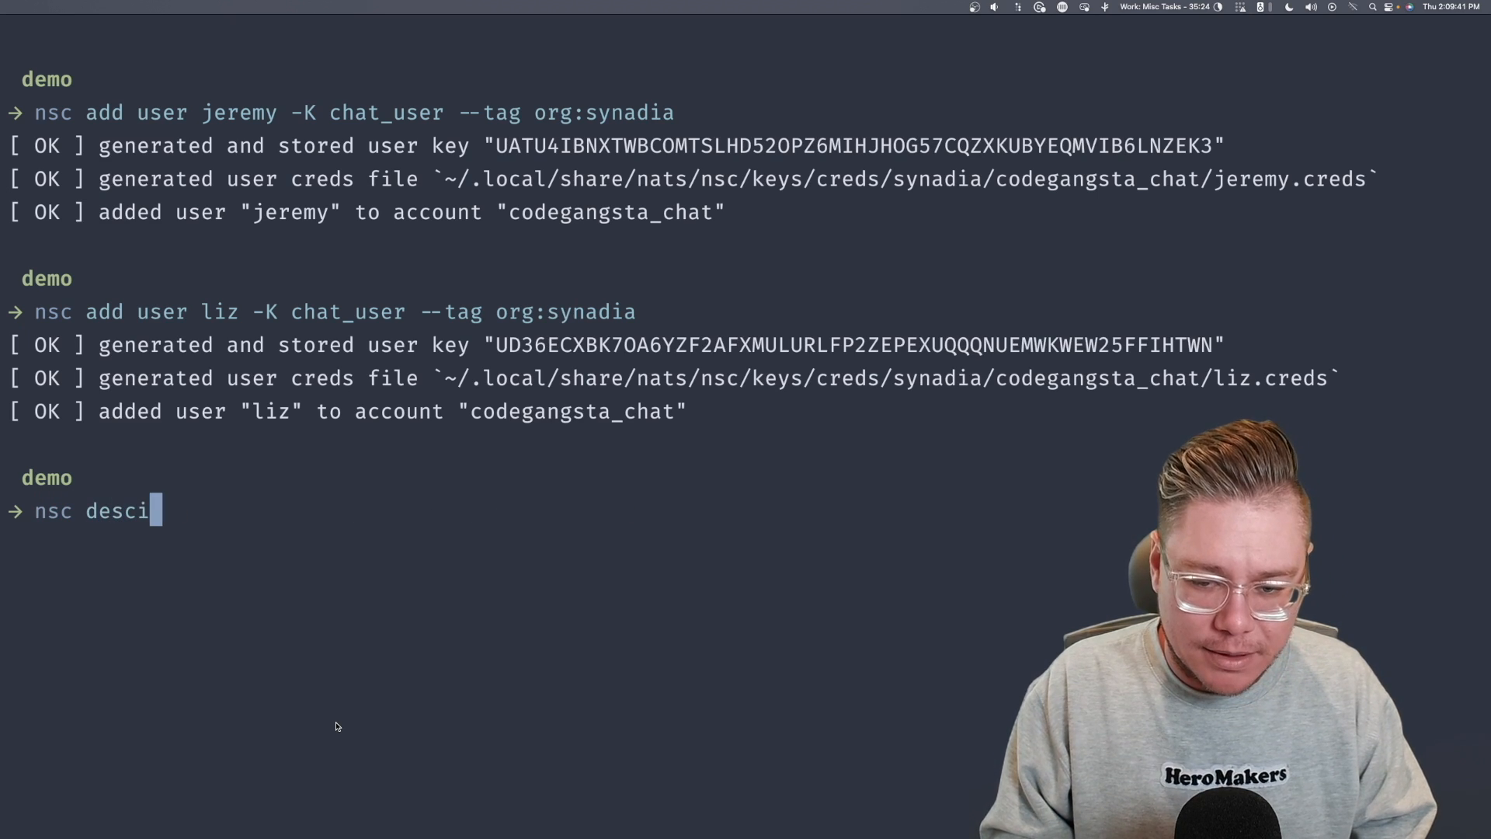
{"action": "type", "text": "ribe account"}
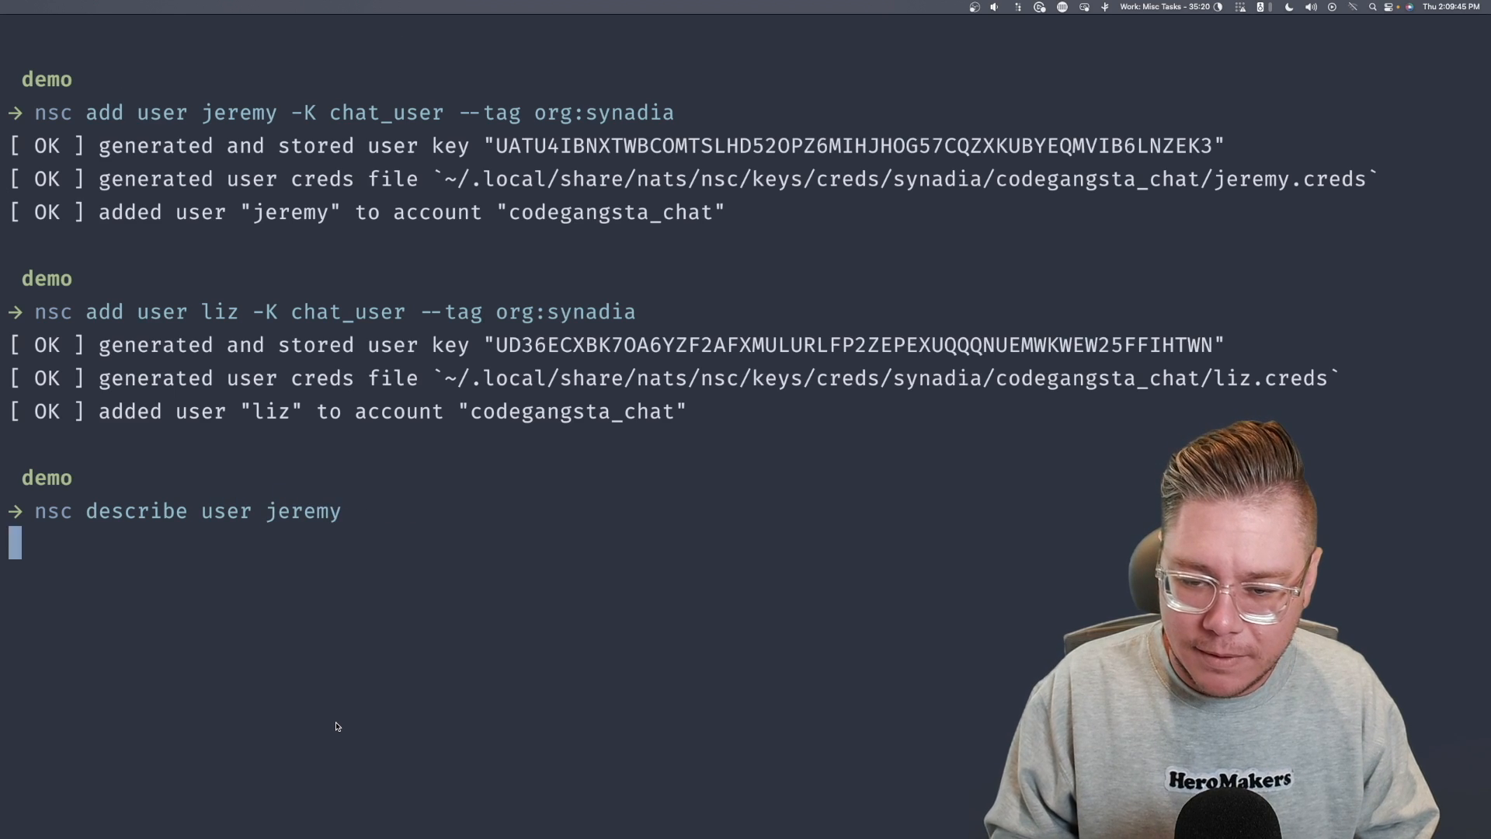
{"action": "key", "text": "Return"}
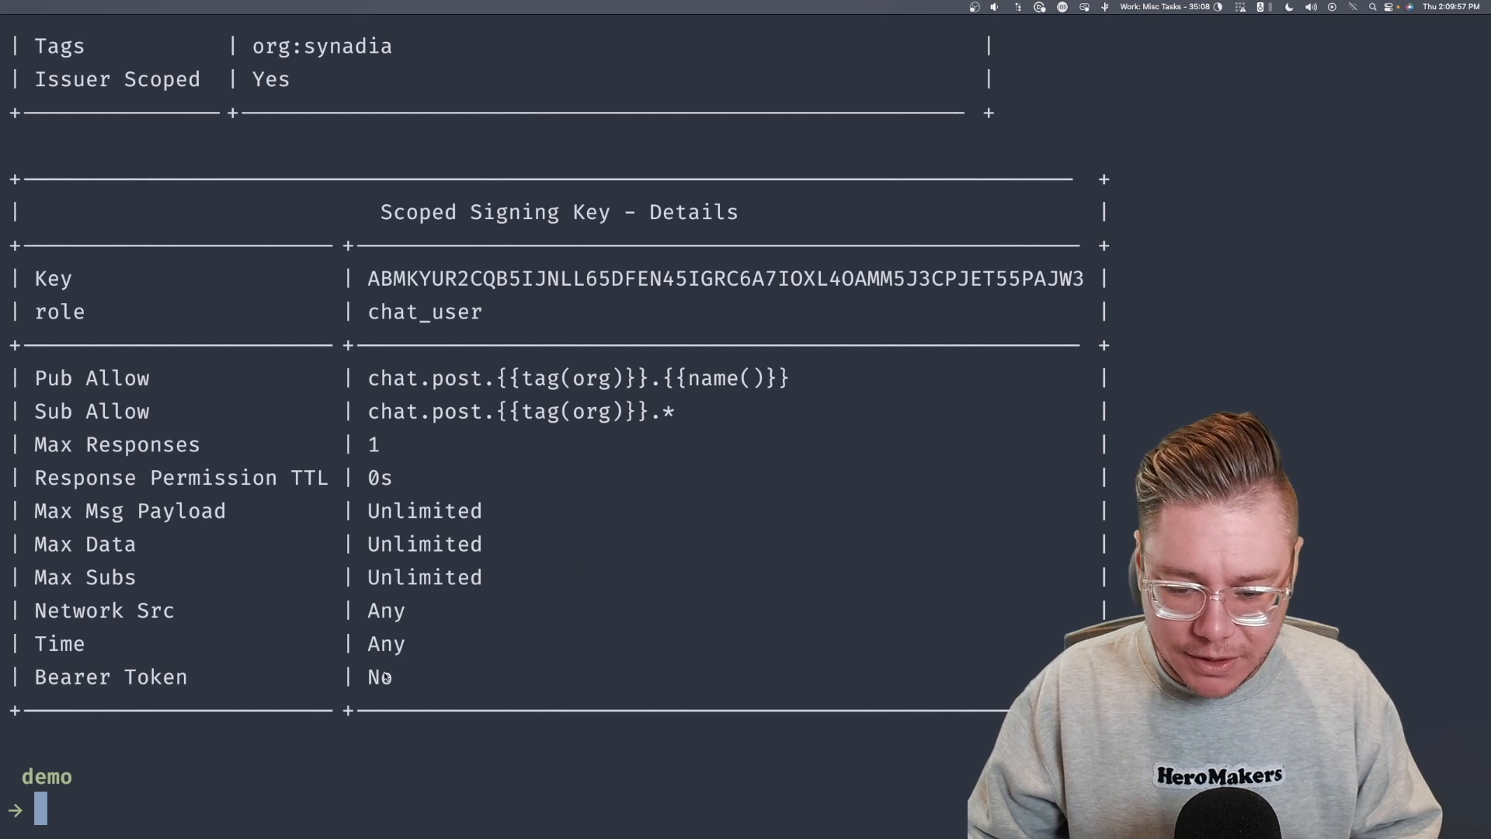
{"action": "type", "text": "nsc describe user jeremy --json"}
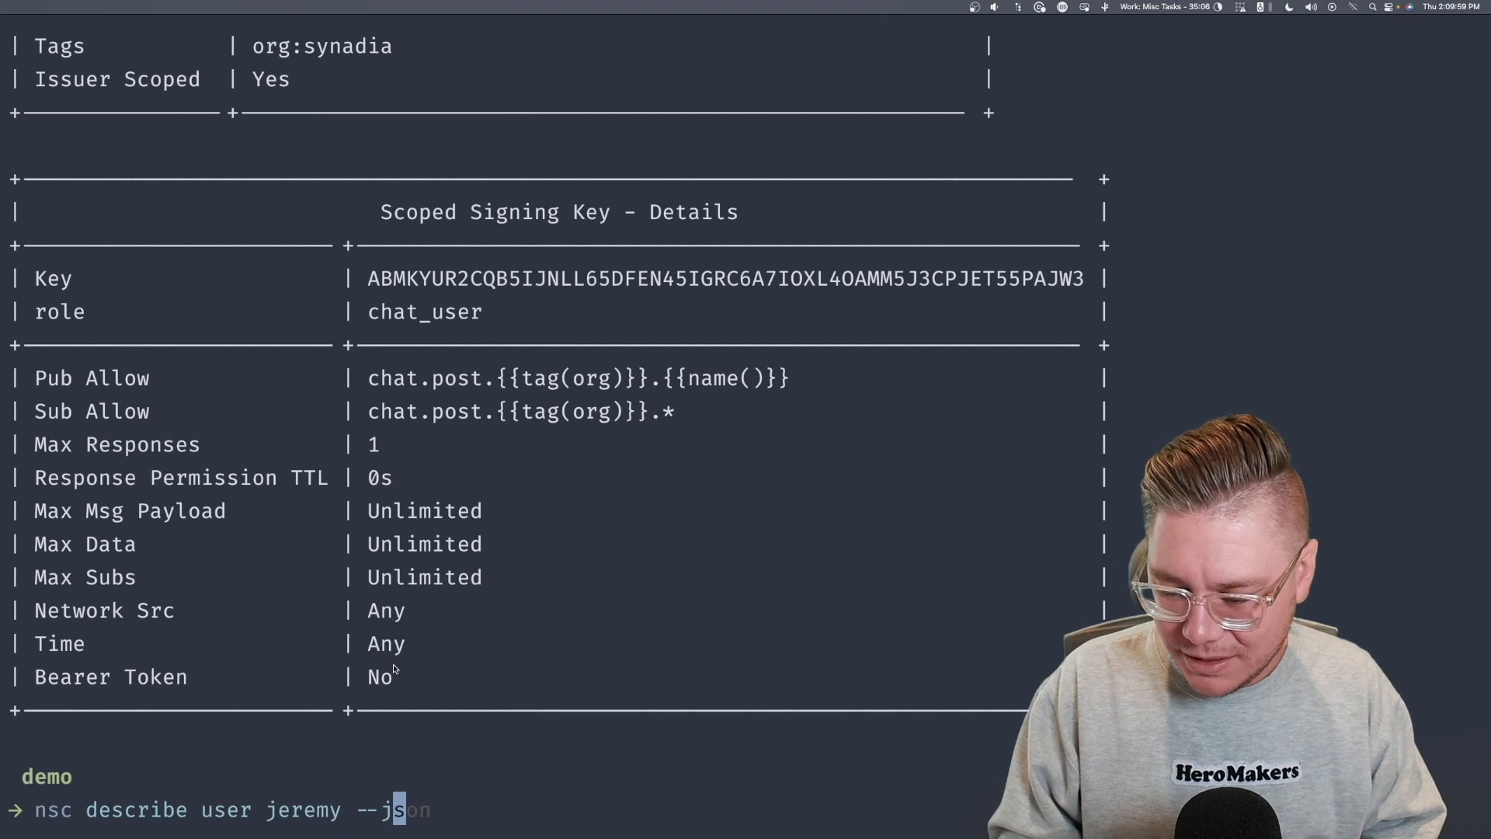
{"action": "key", "text": "Return"}
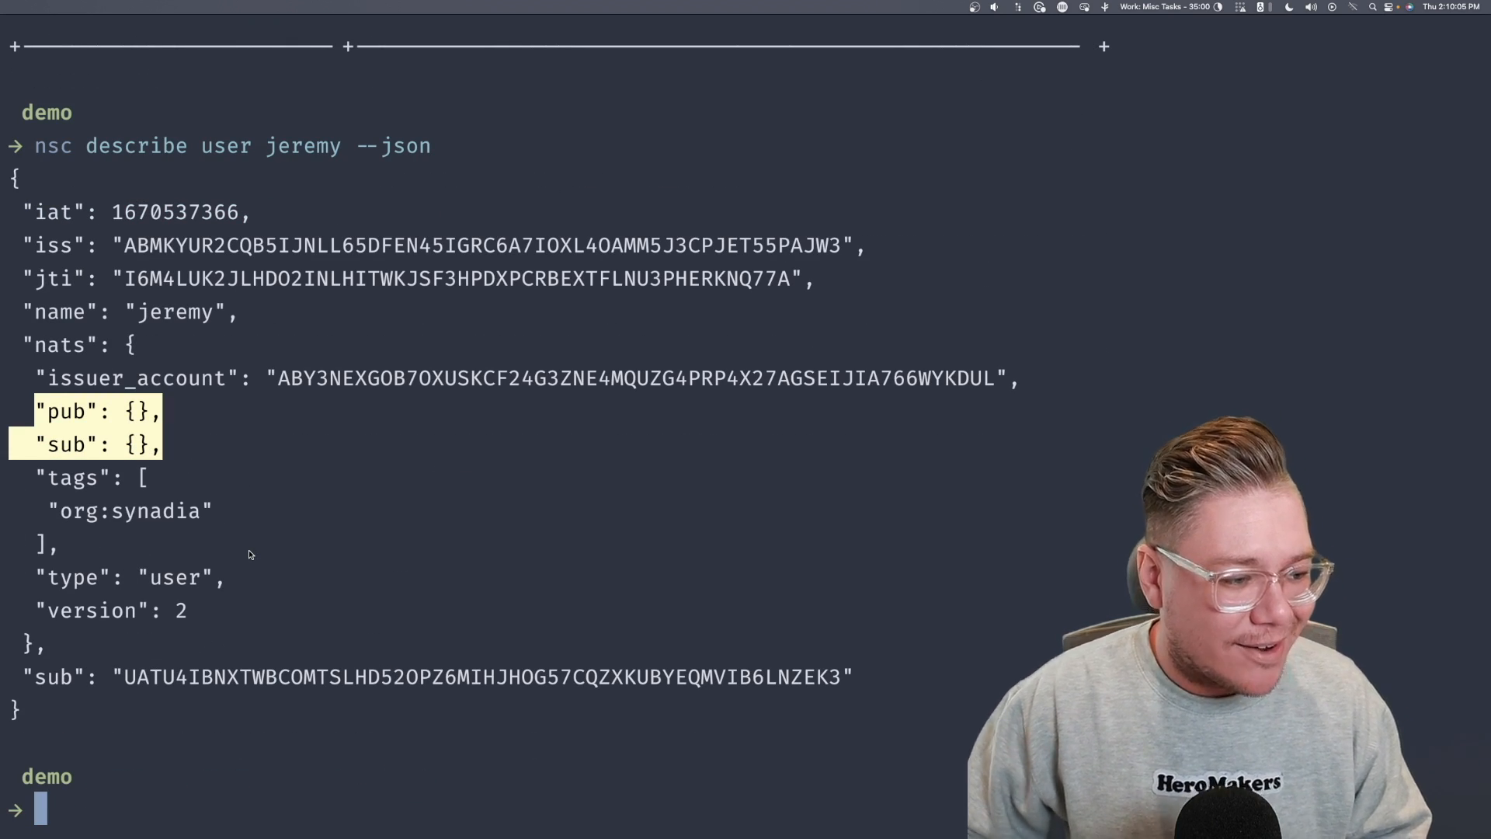
{"action": "mouse_move", "coordinate": [226, 526]}
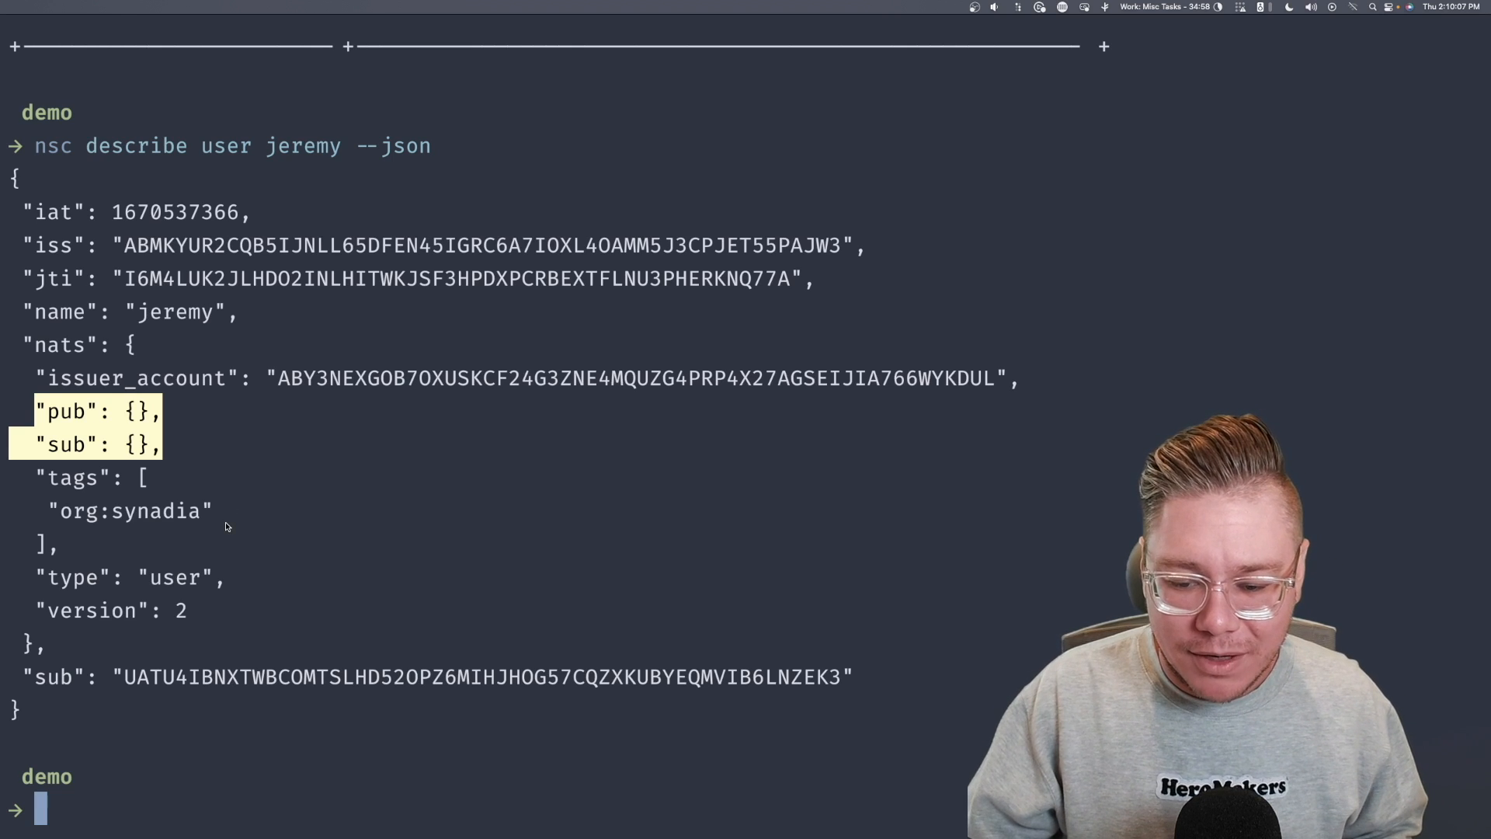
{"action": "mouse_move", "coordinate": [199, 251]}
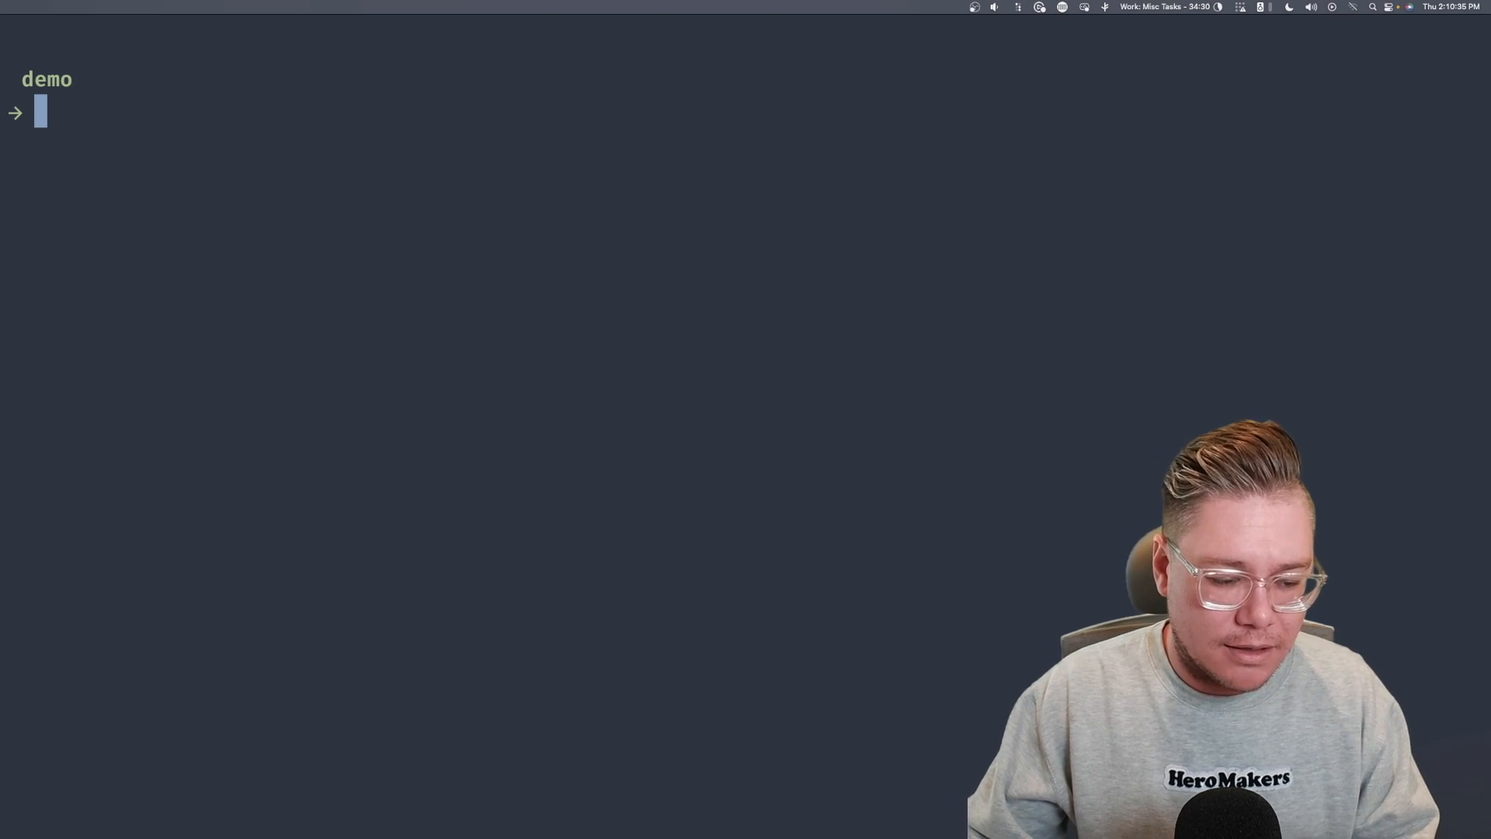
{"action": "mouse_move", "coordinate": [224, 509]}
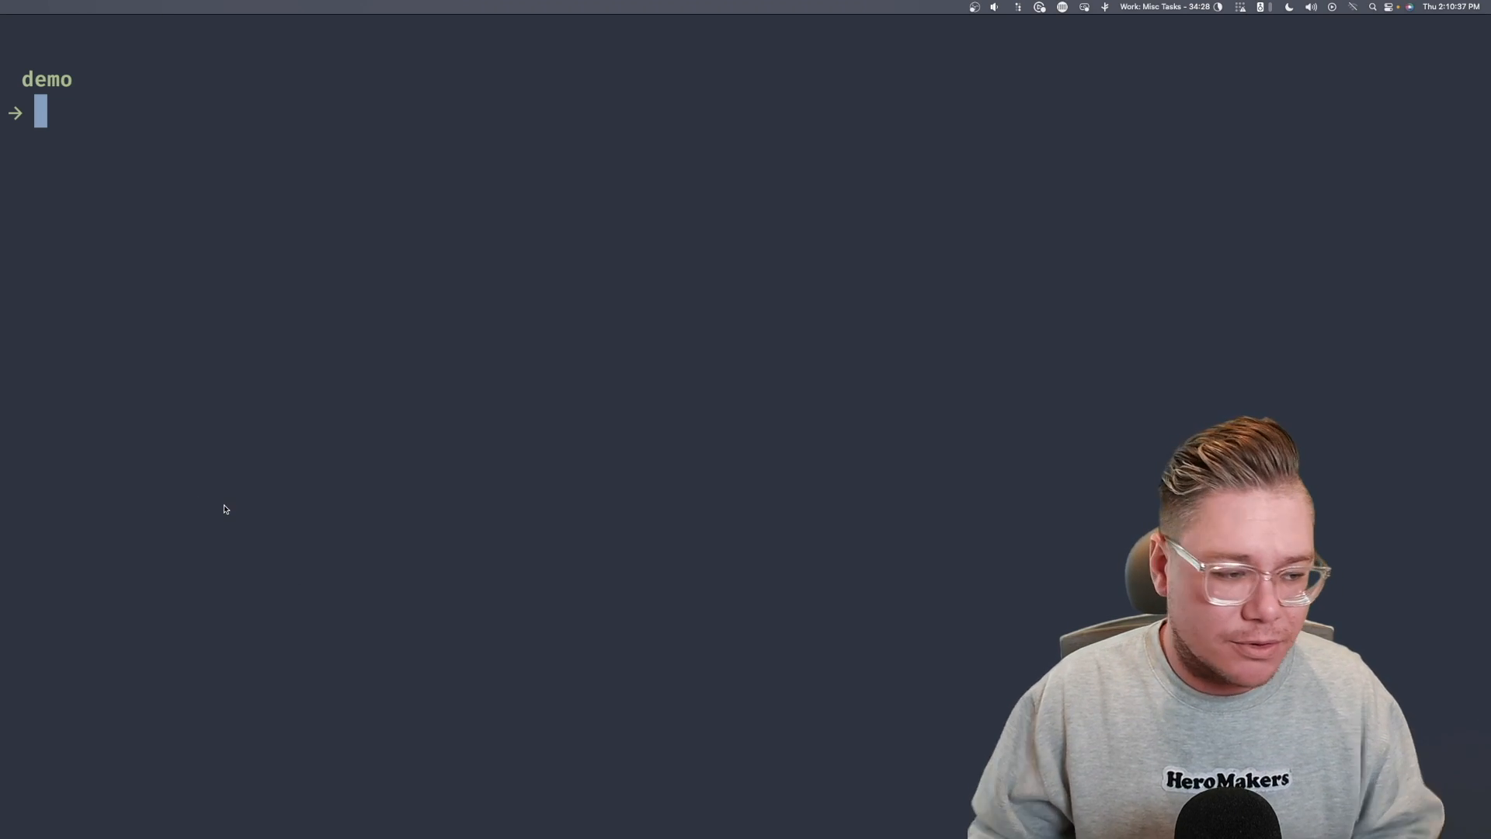
- Save and select NATS contexts jeremy and liz from nsc://synadia/codegangsta_chat credentials
{"action": "type", "text": "na"}
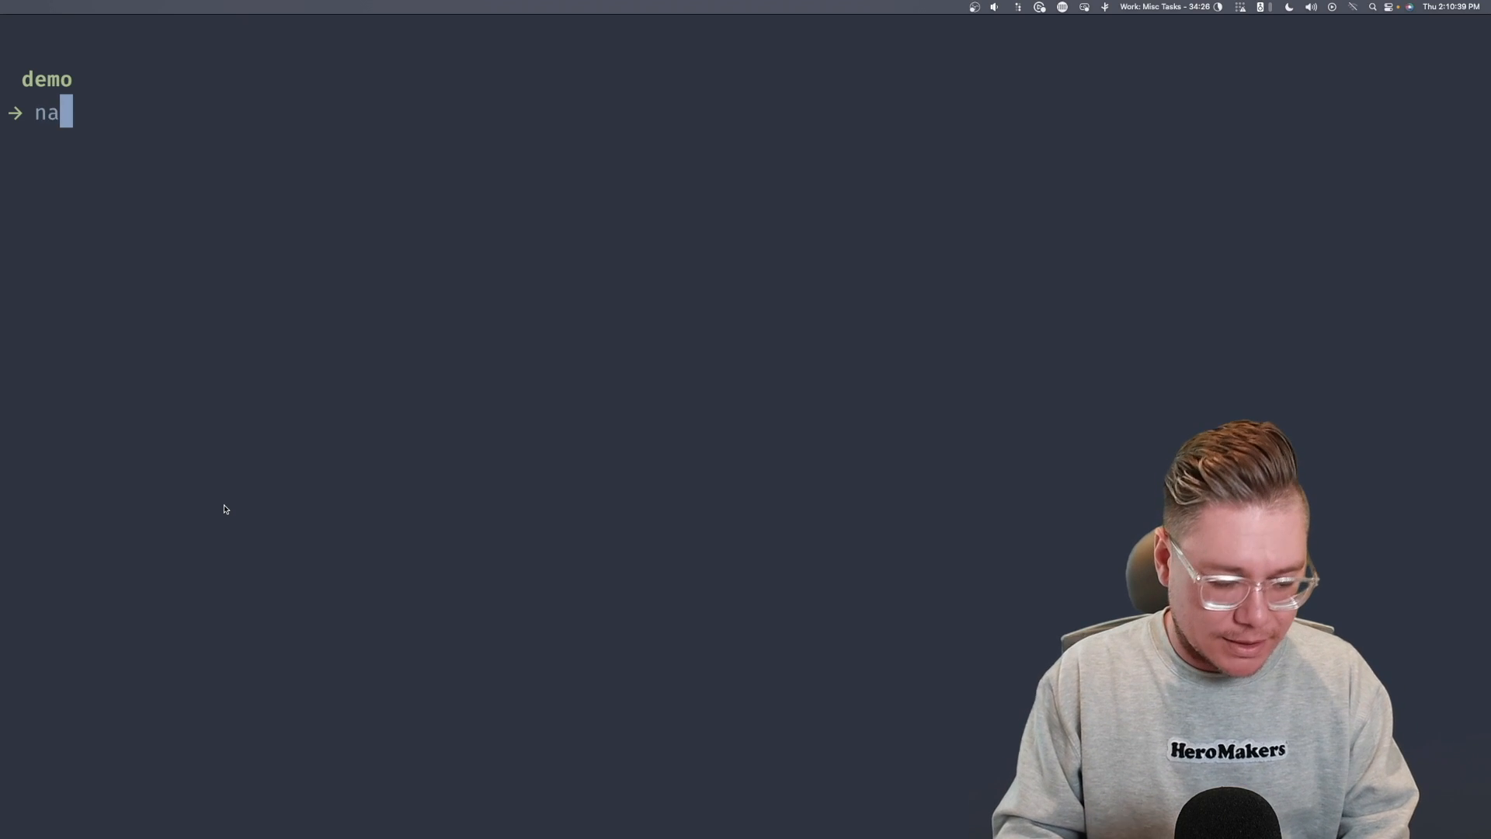
{"action": "type", "text": "ts context sa"}
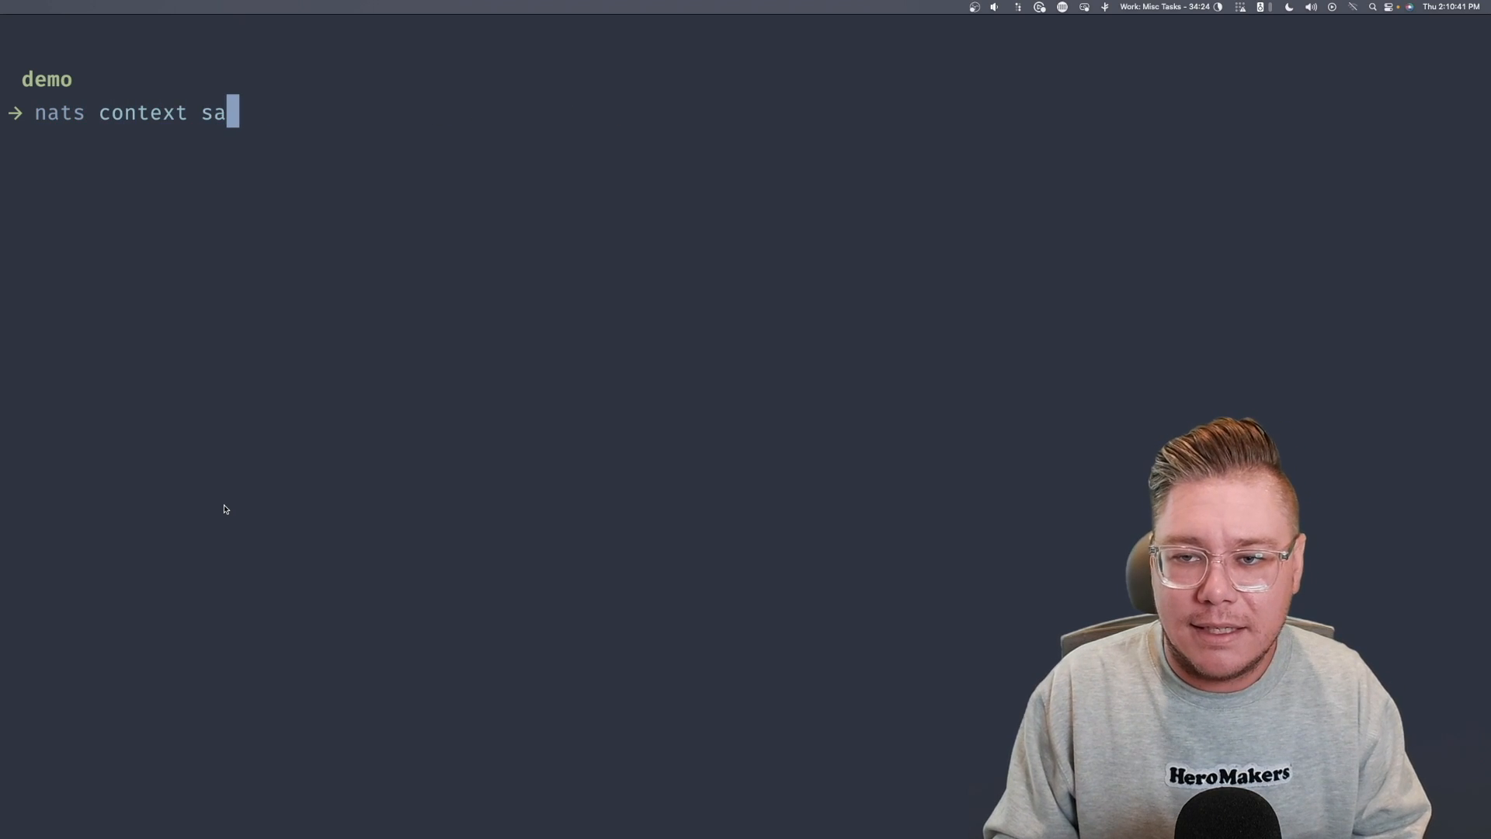
{"action": "type", "text": "ve jeremy --select --nsc nsc://synadia/codegangsta_chat/jeremy"}
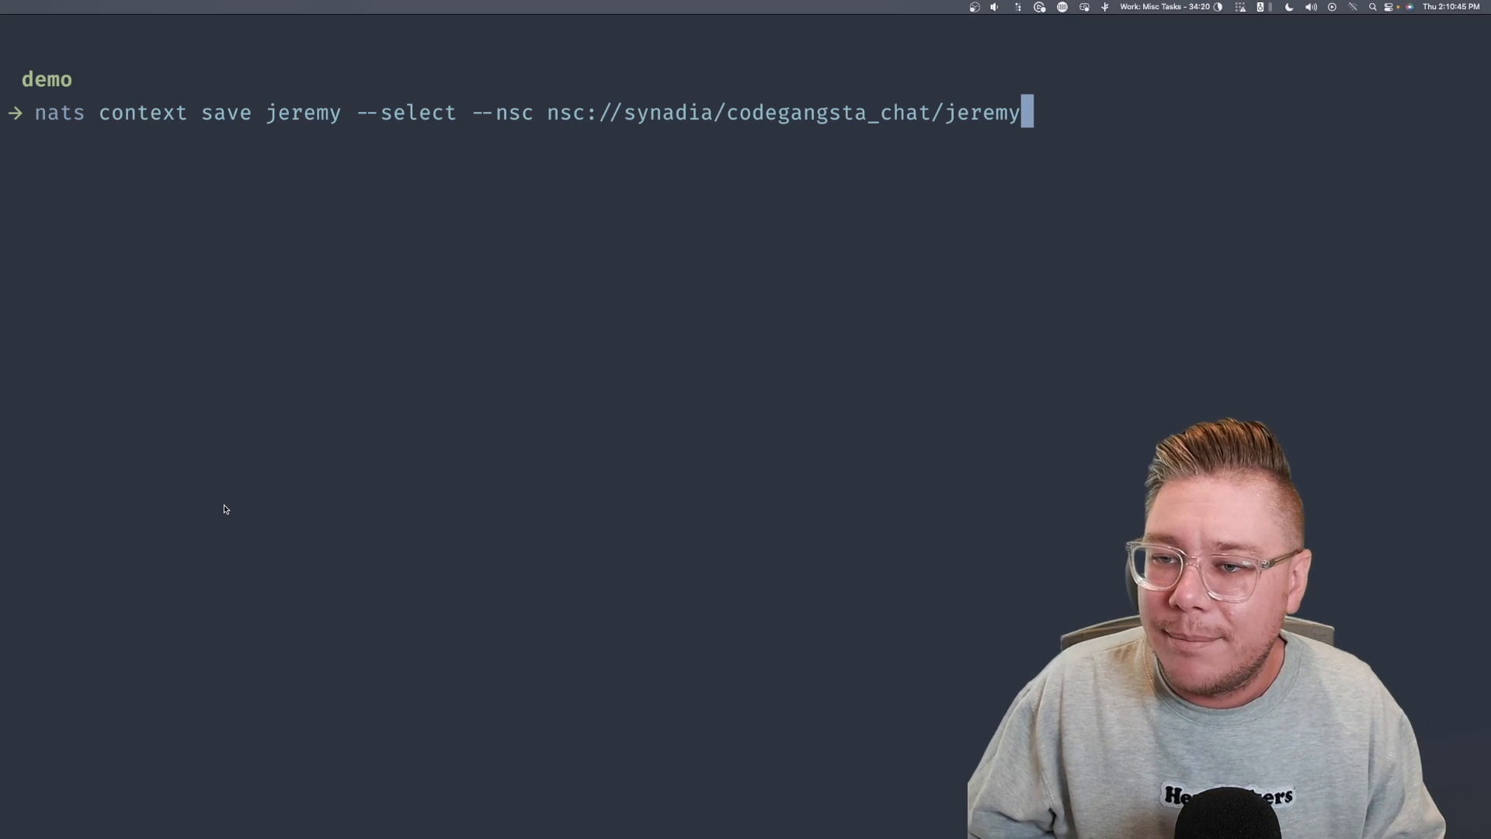
{"action": "mouse_move", "coordinate": [522, 274]}
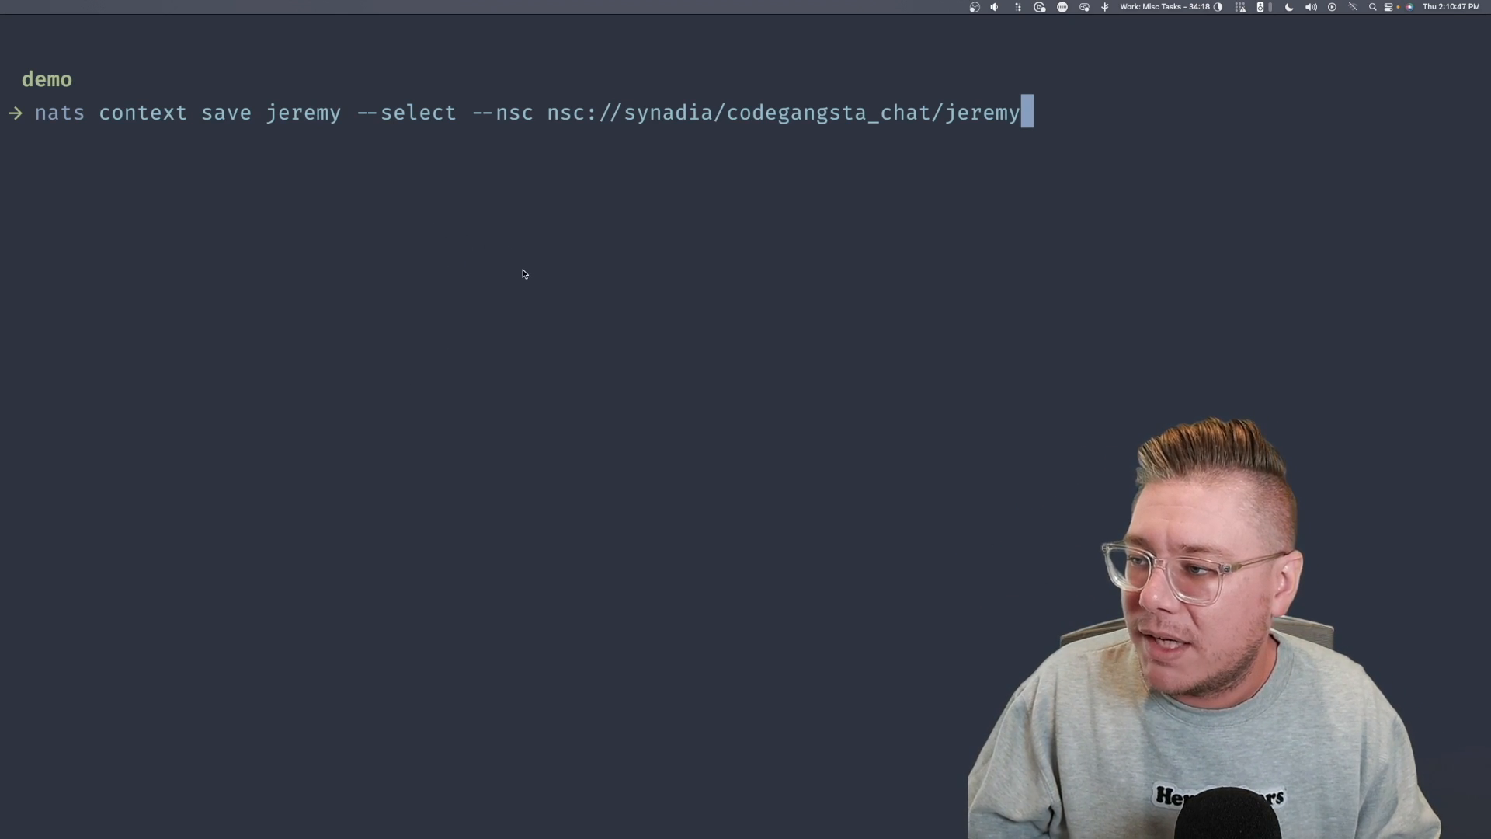
{"action": "key", "text": "Return"}
{"action": "type", "text": "nats context save l"}
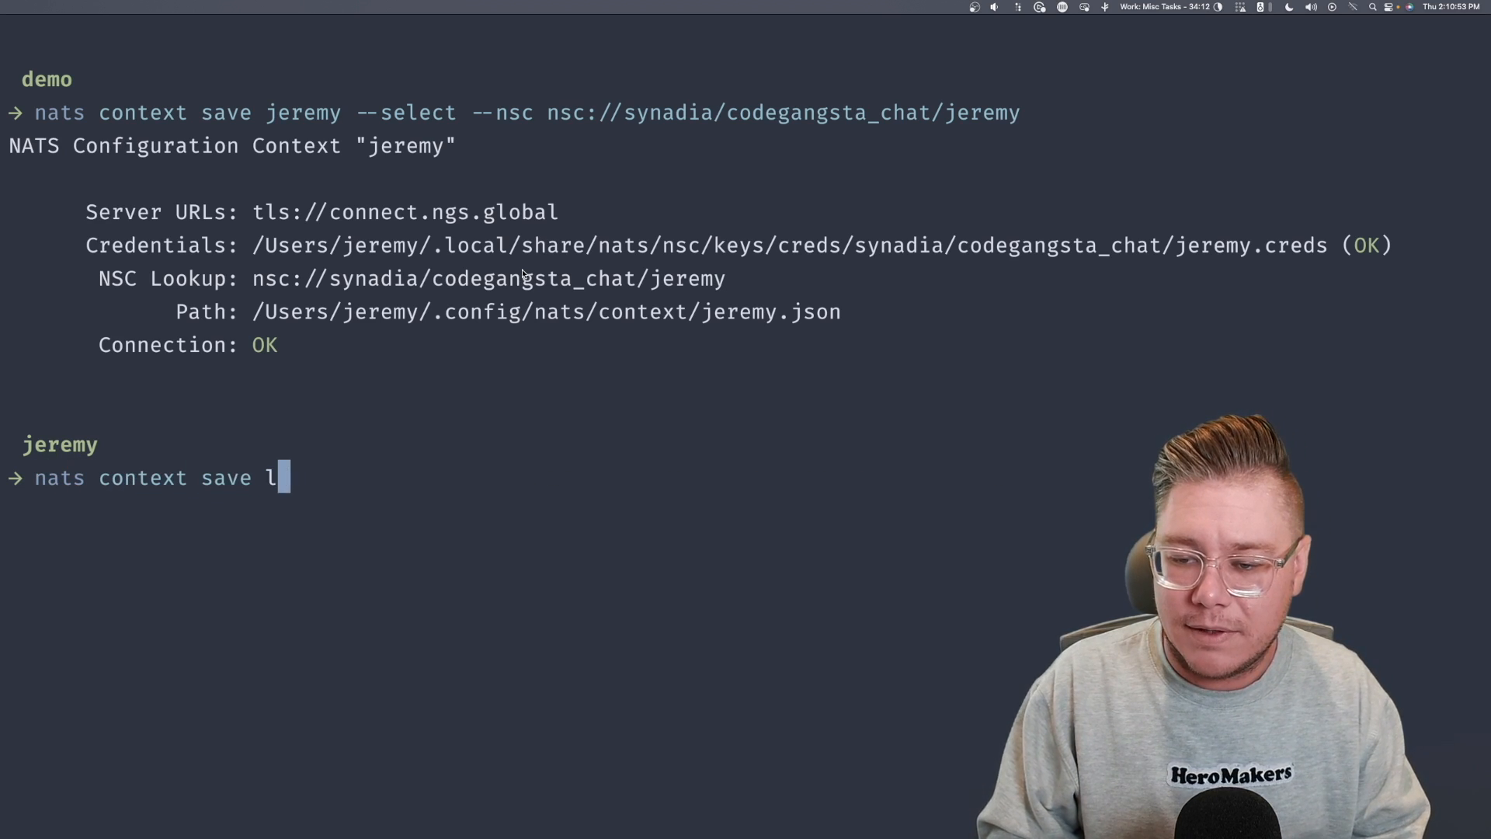
{"action": "key", "text": "Return"}
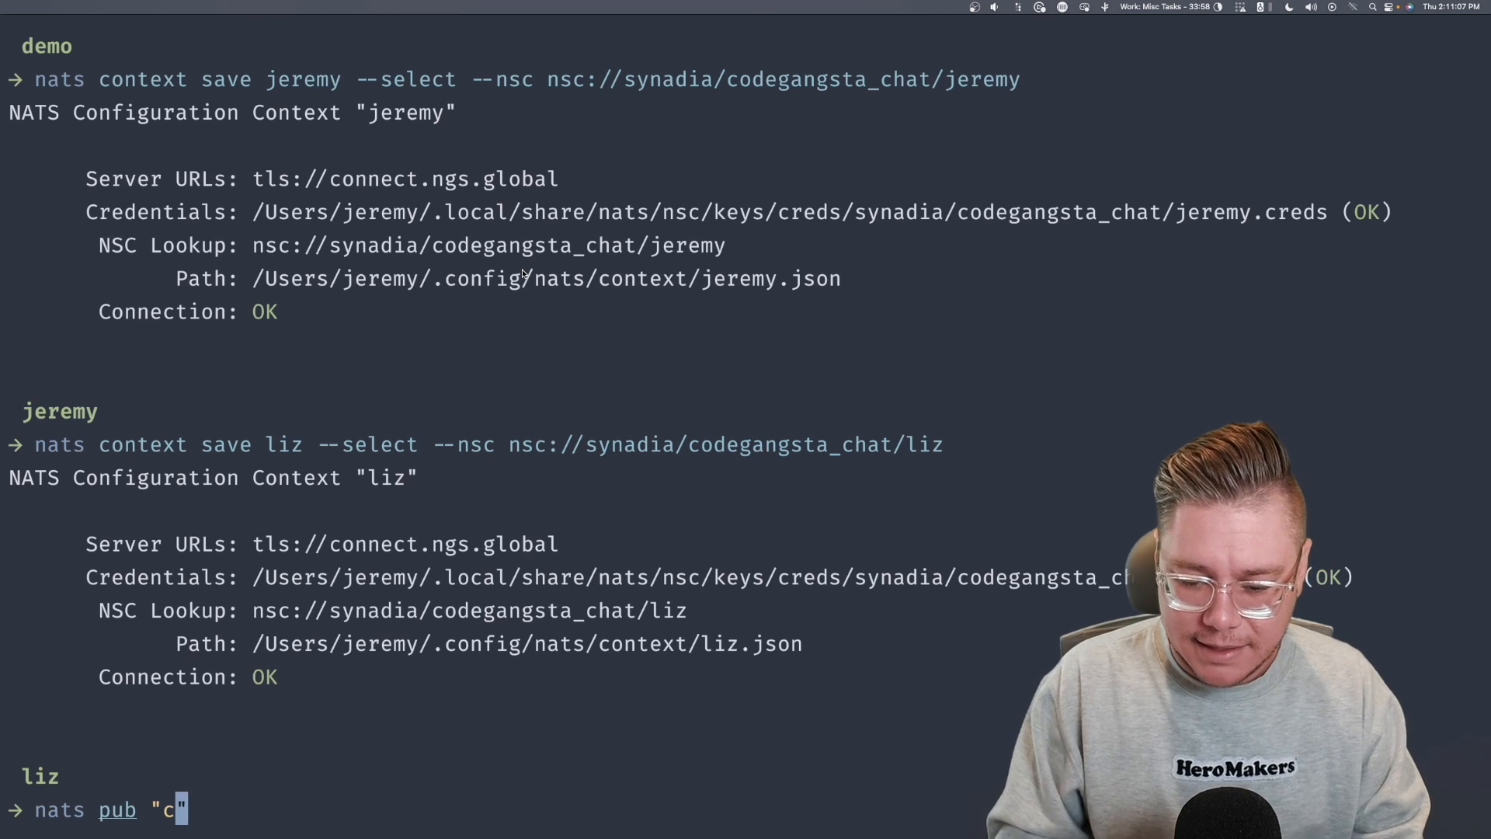
- Publish "Hello?" to chat.post.synadia.jeremy using jeremy's context
{"action": "type", "text": "hat"}
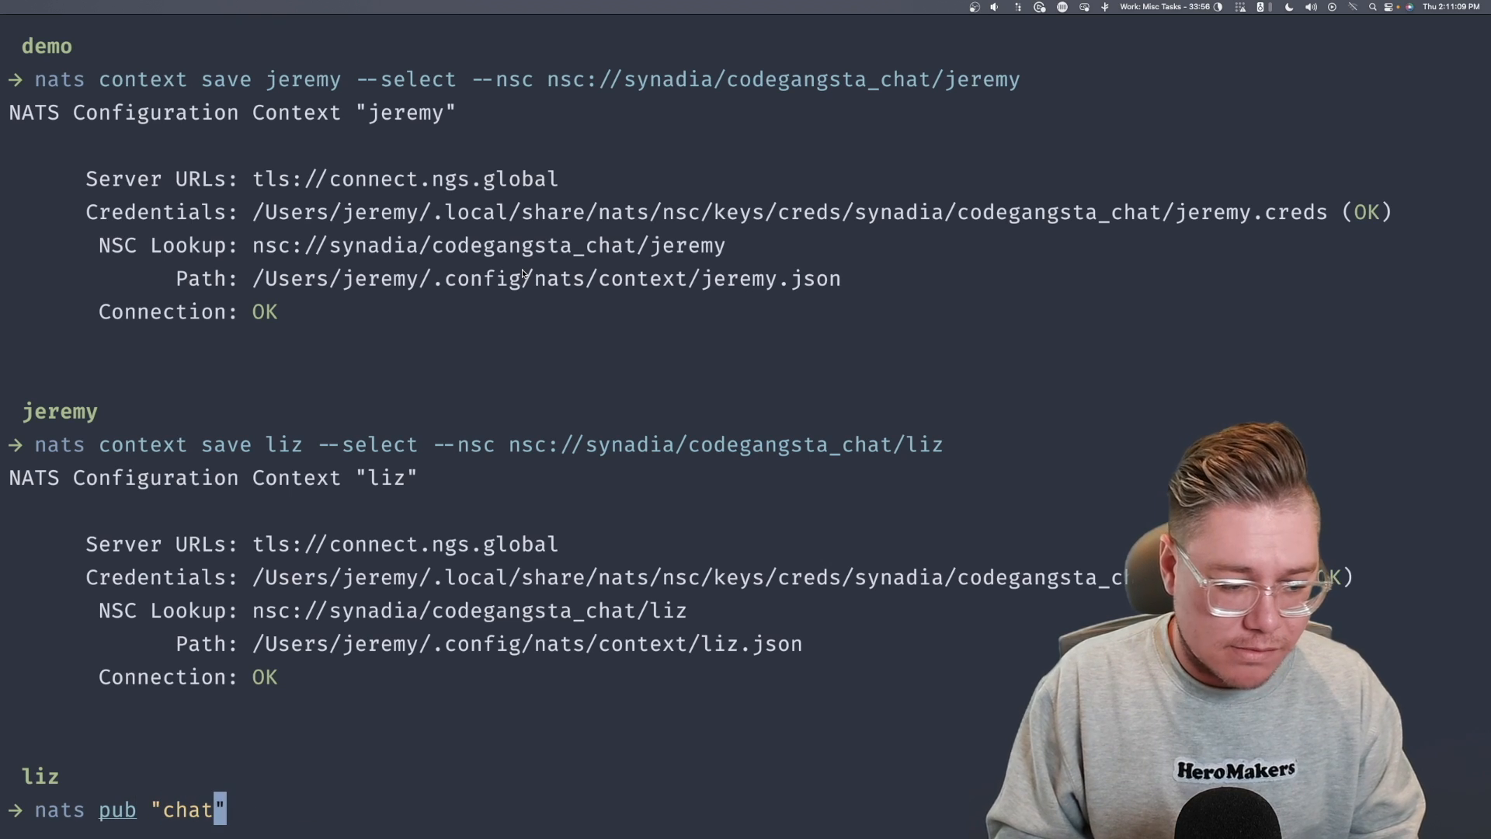
{"action": "type", "text": ".po"}
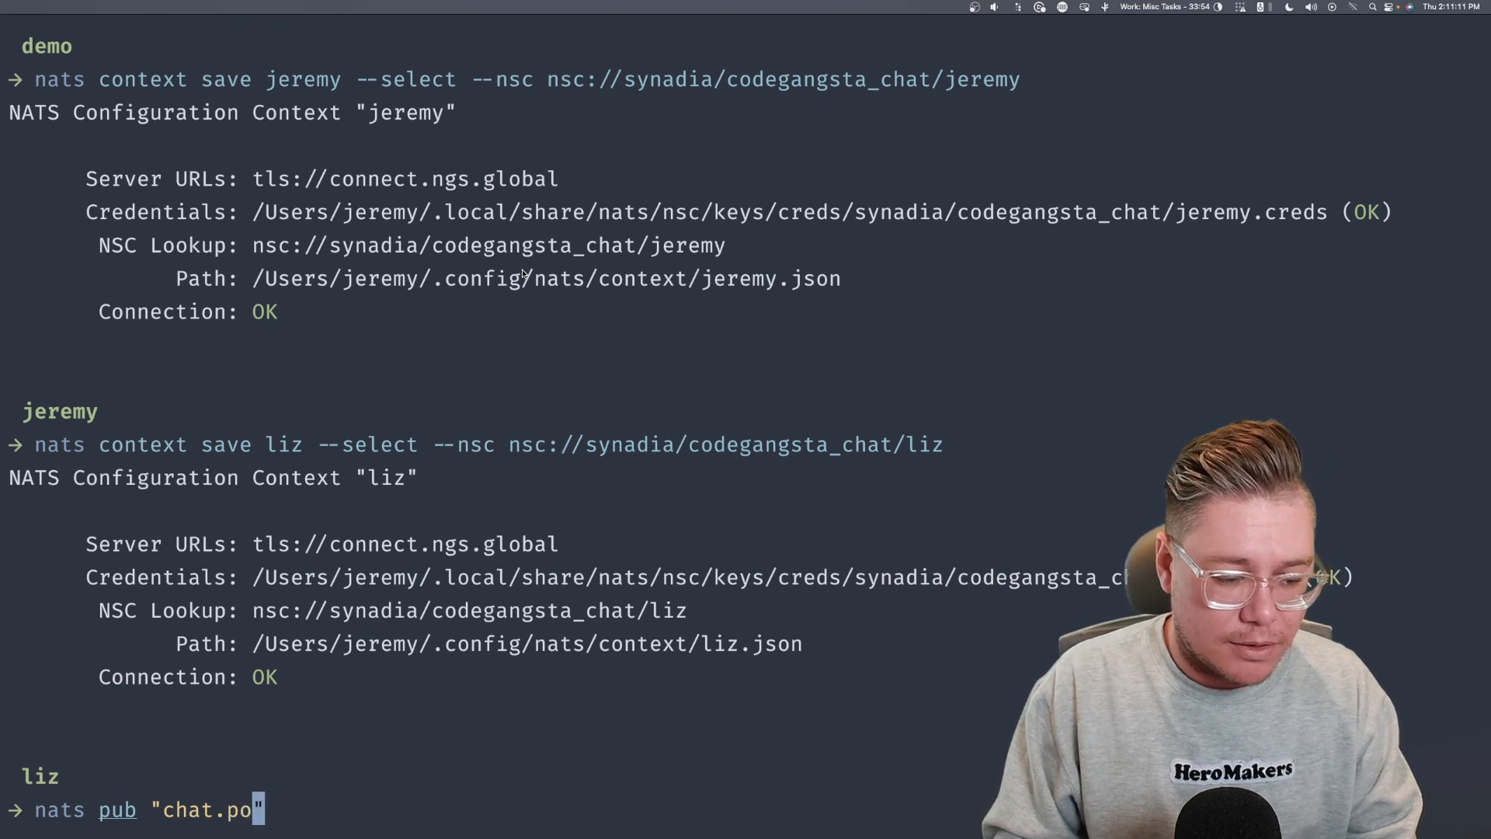
{"action": "type", "text": "st.synadia.jeremy"}
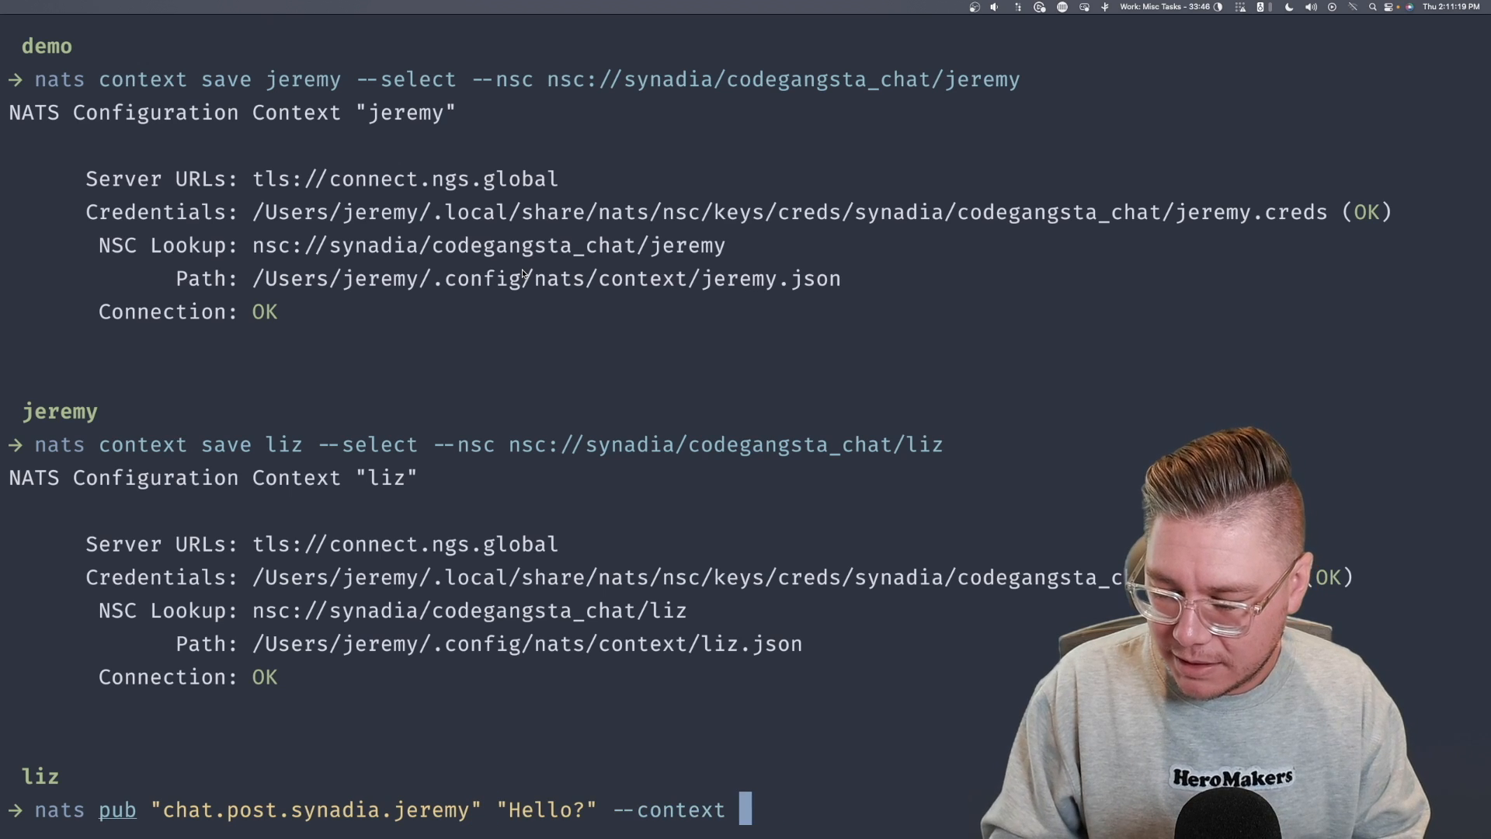
{"action": "type", "text": "jeremy"}
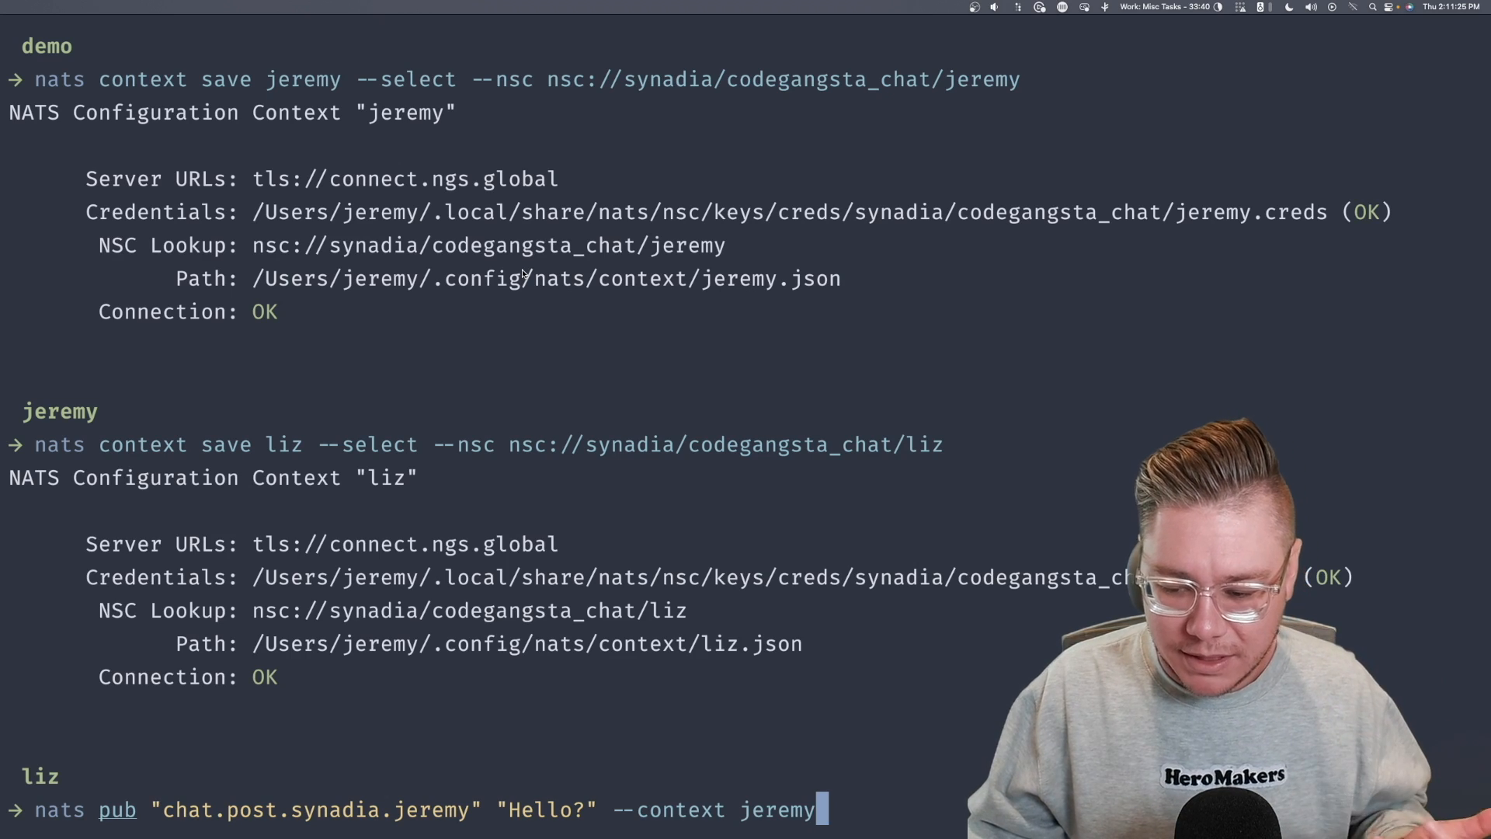
{"action": "key", "text": "Return"}
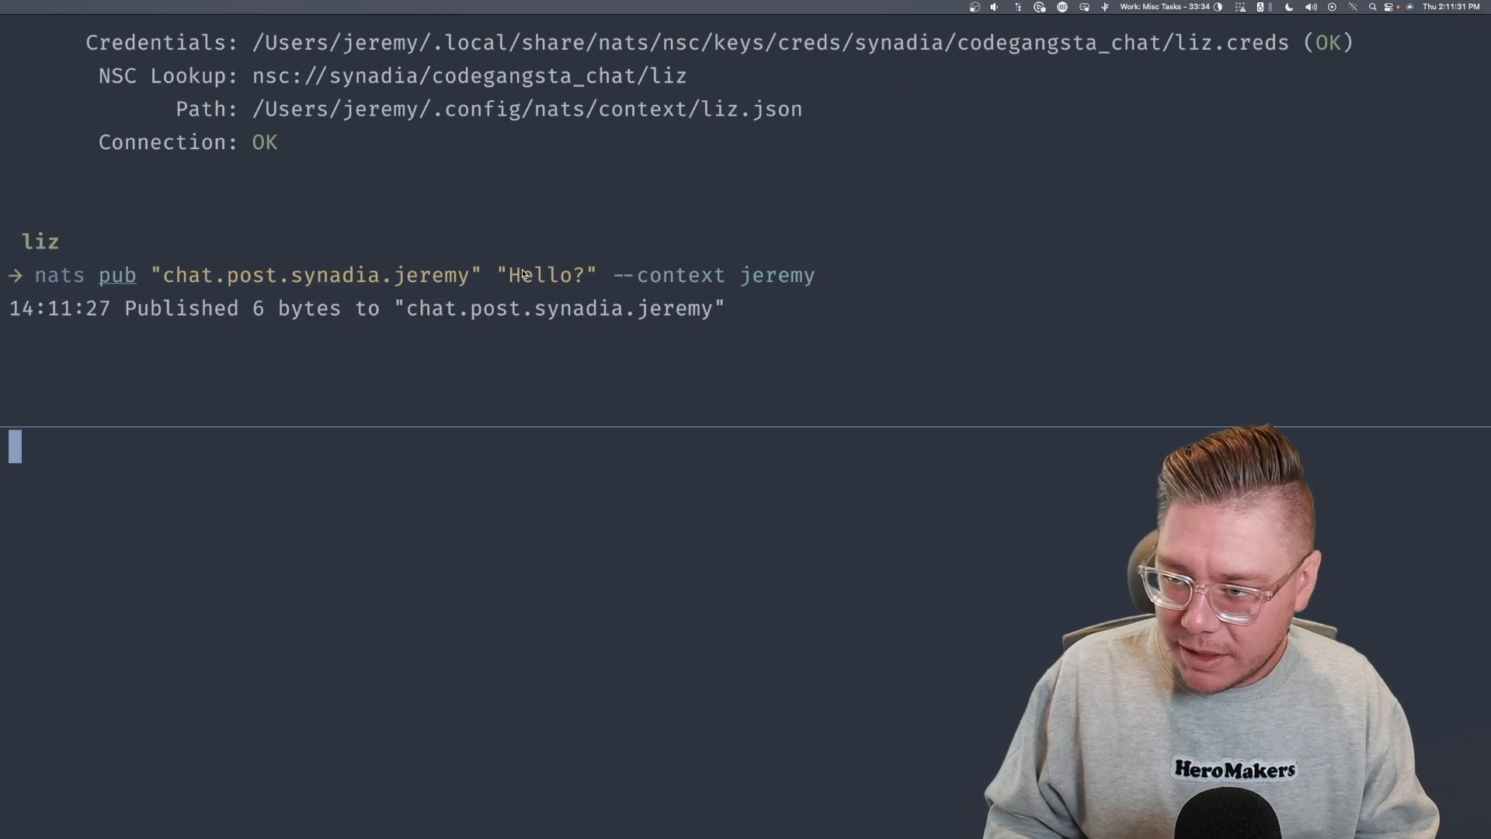
- As jeremy, try subscribing to chat.post.> (denied), then subscribe to chat.post.synadia.*
{"action": "key", "text": "Return"}
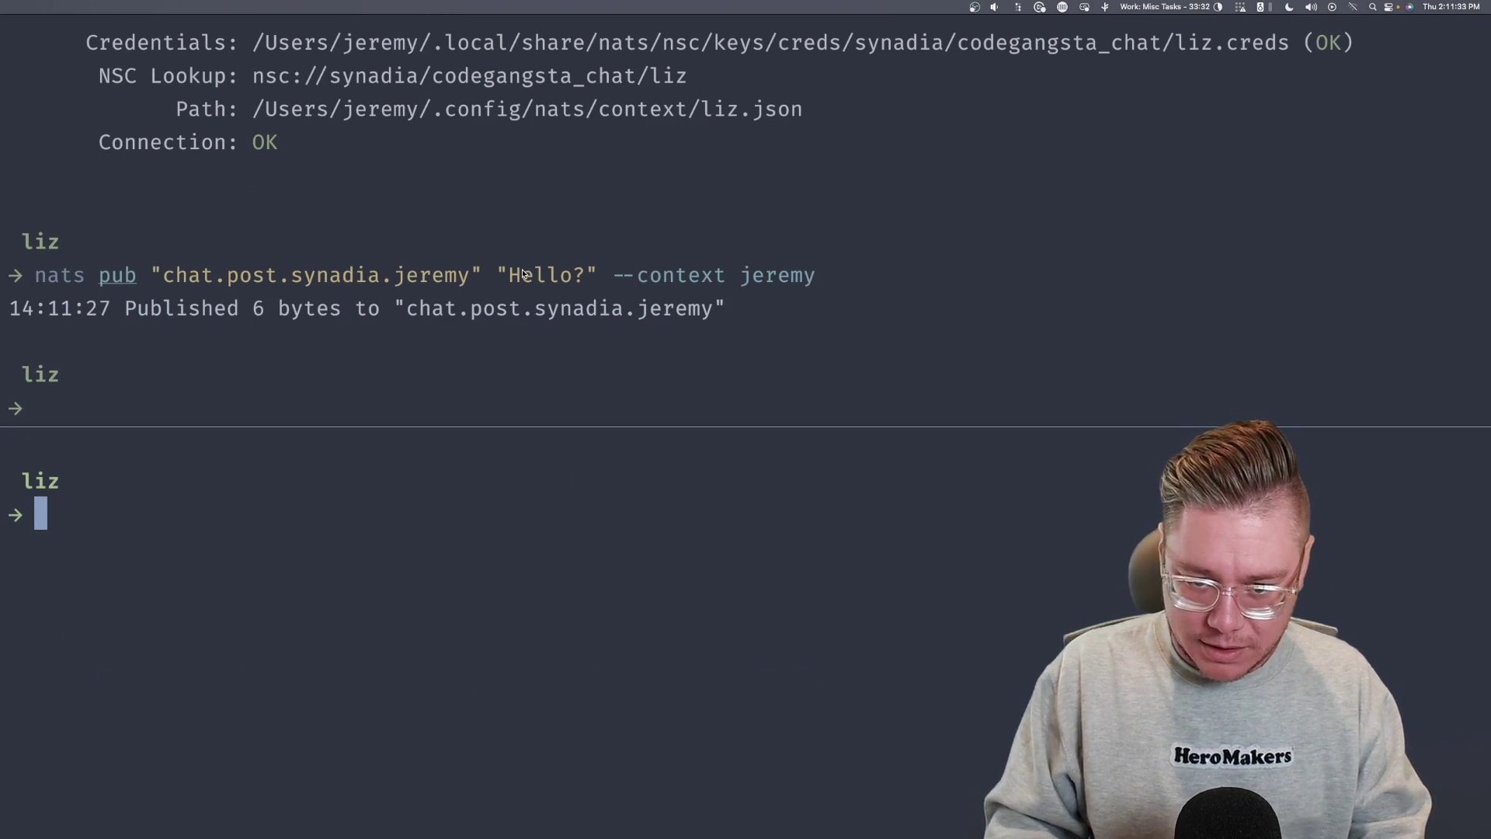
{"action": "key", "text": "Up"}
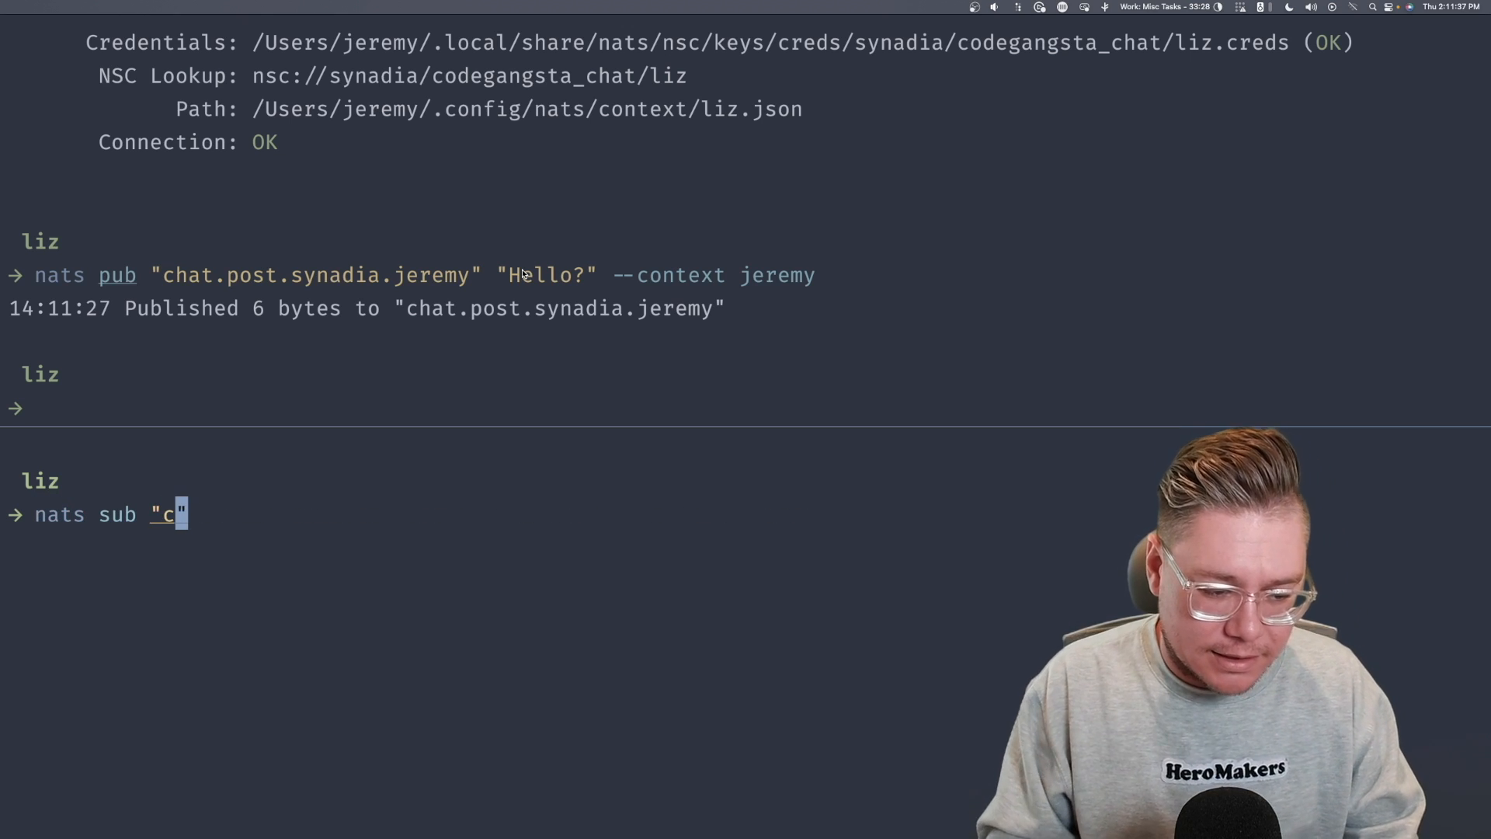
{"action": "type", "text": "hat.p"}
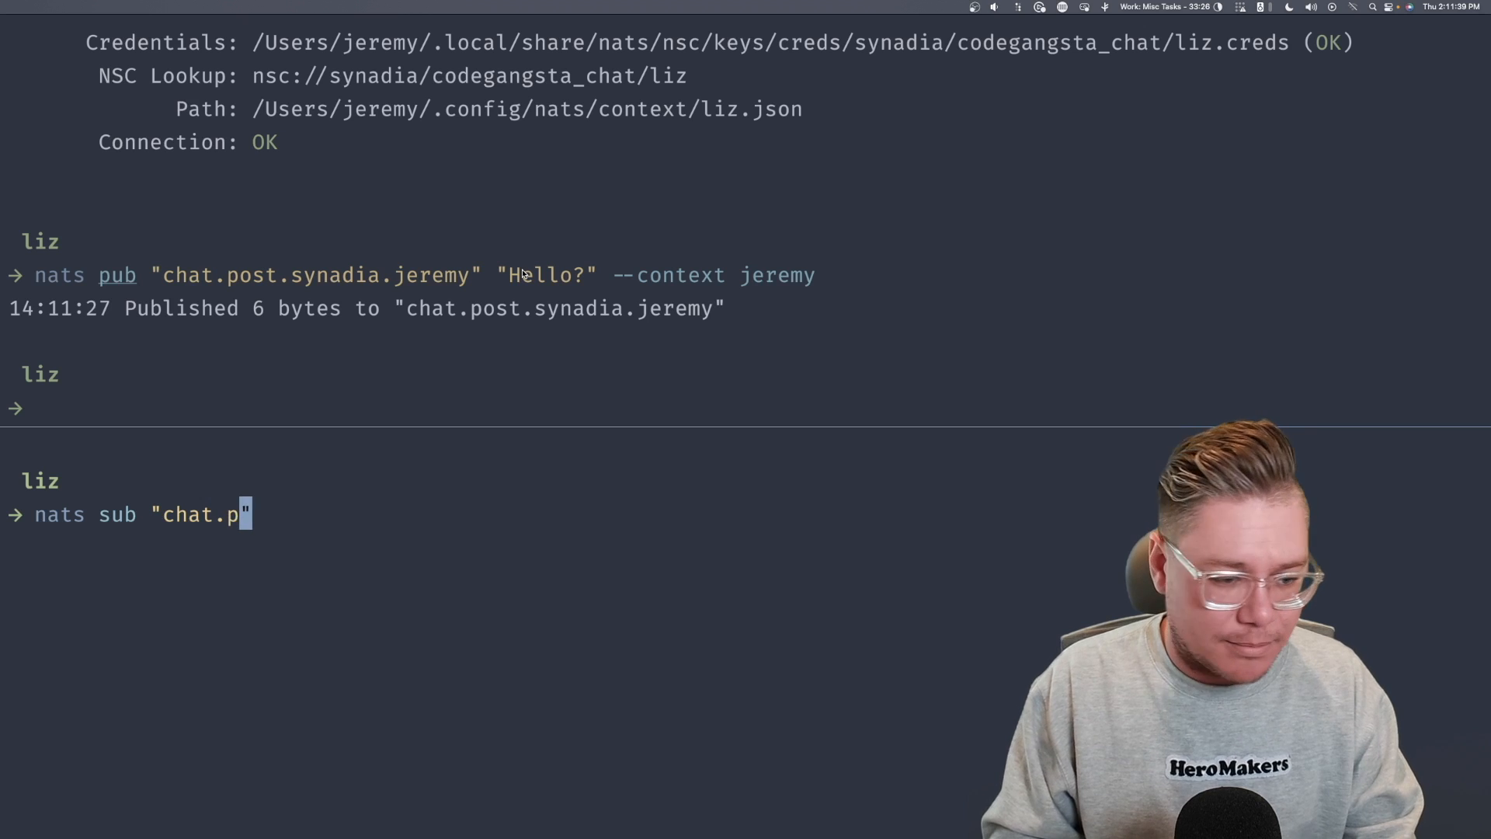
{"action": "type", "text": "ost.synadia."}
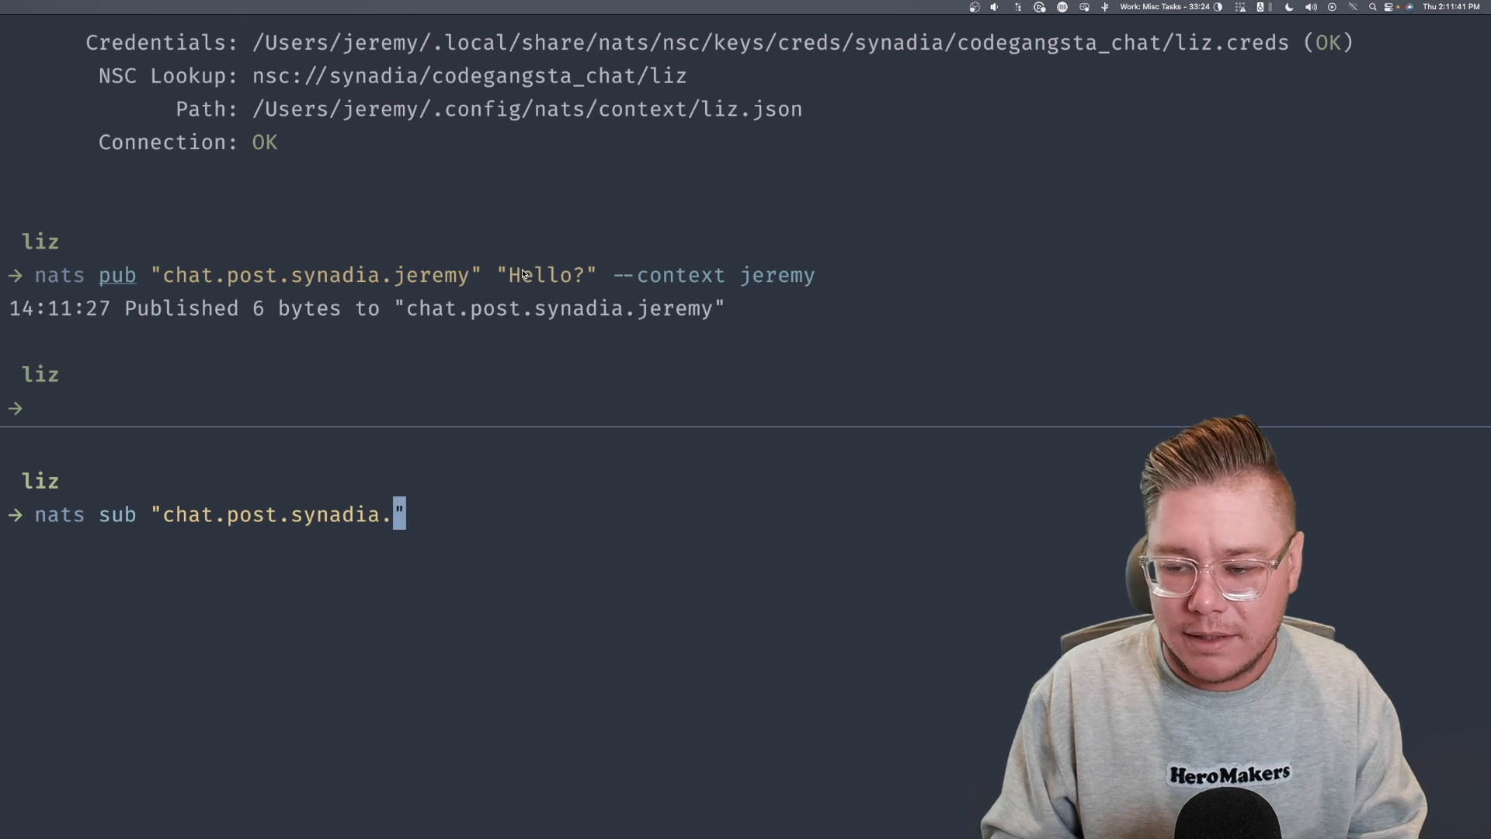
{"action": "type", "text": "*\" --context jeremy"}
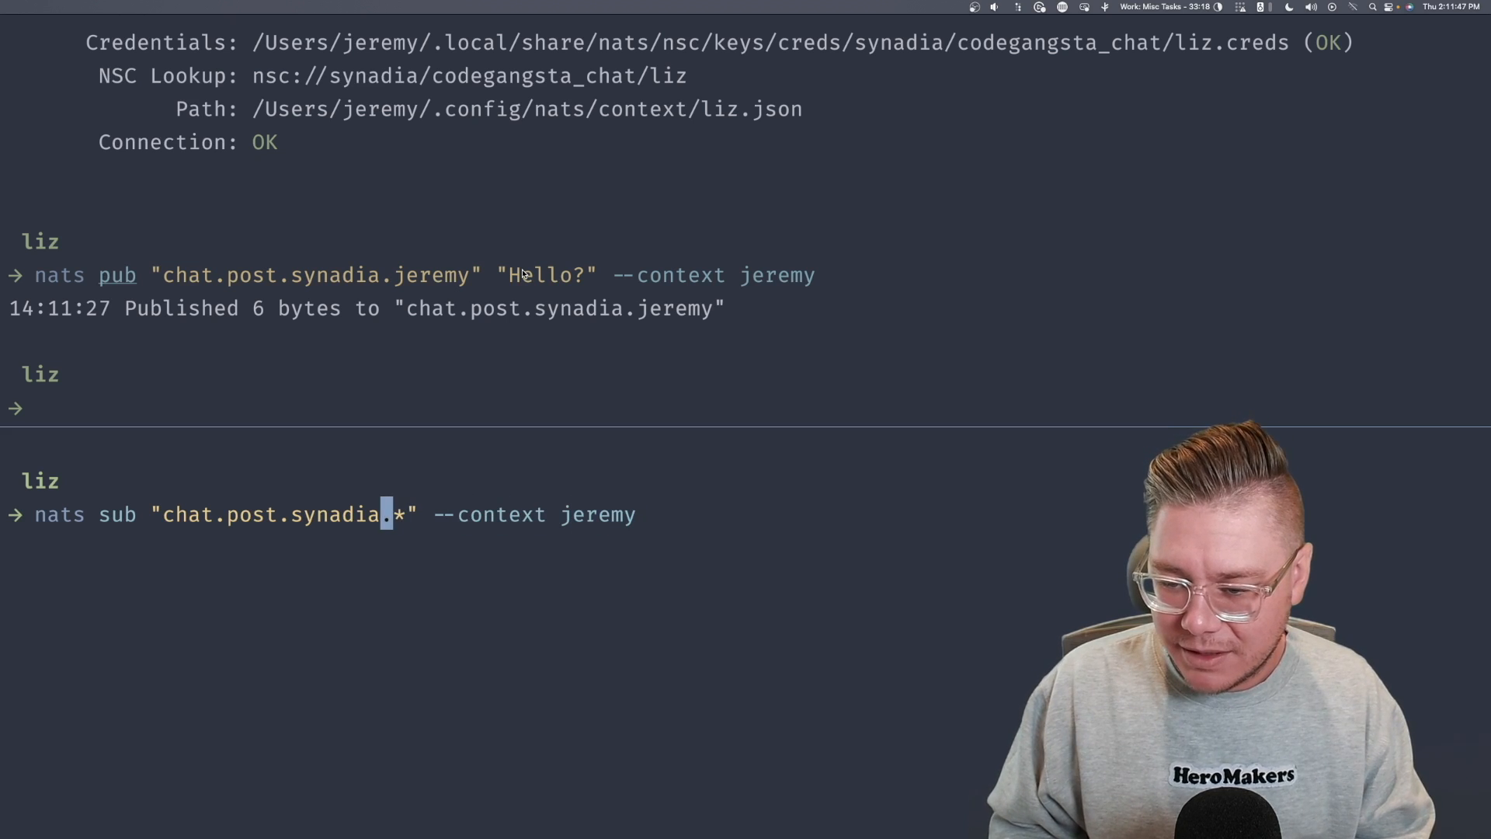
{"action": "key", "text": "backspace"}
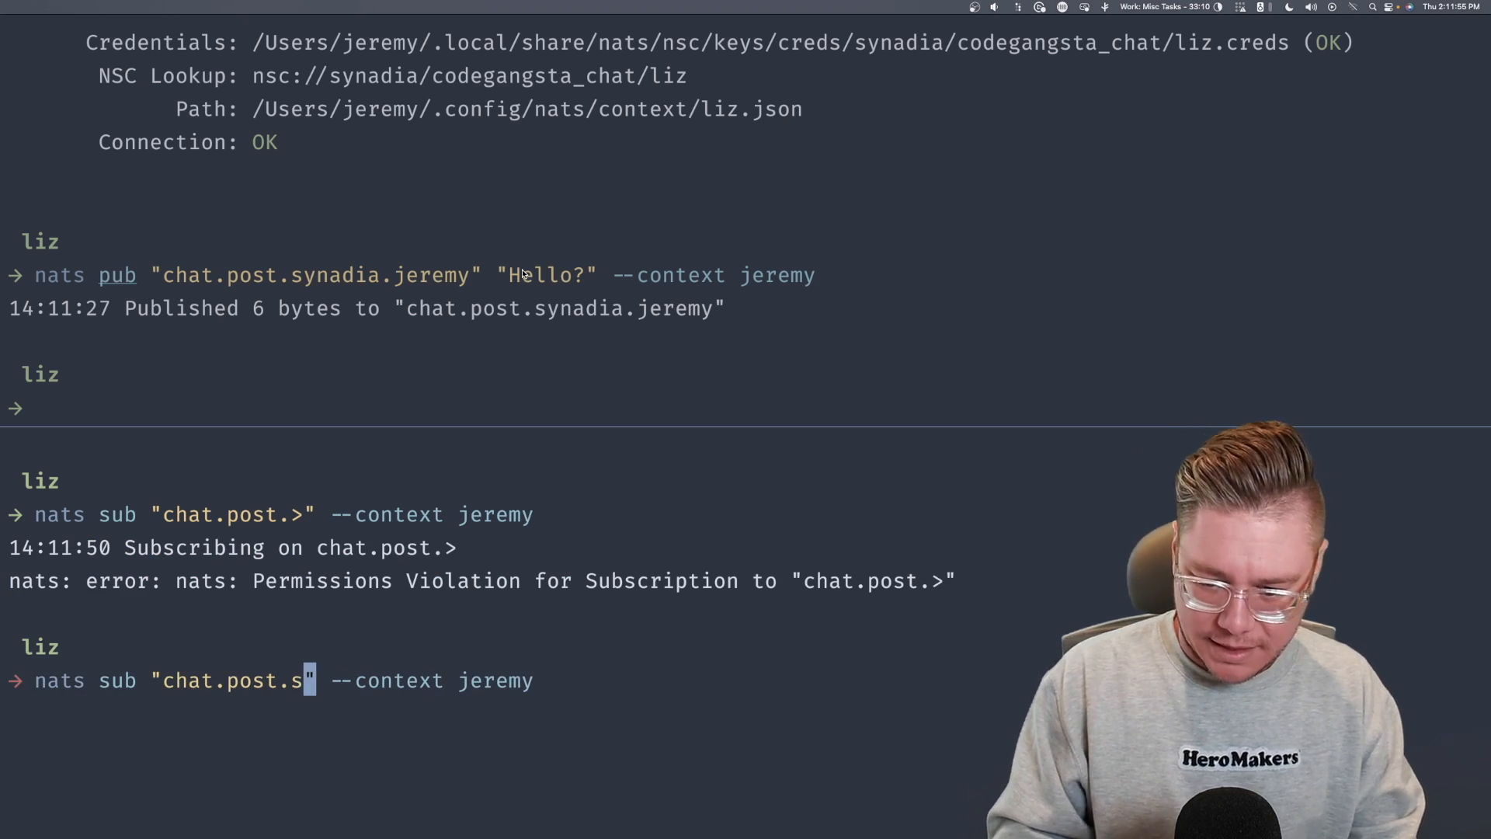
{"action": "type", "text": "ynadia."}
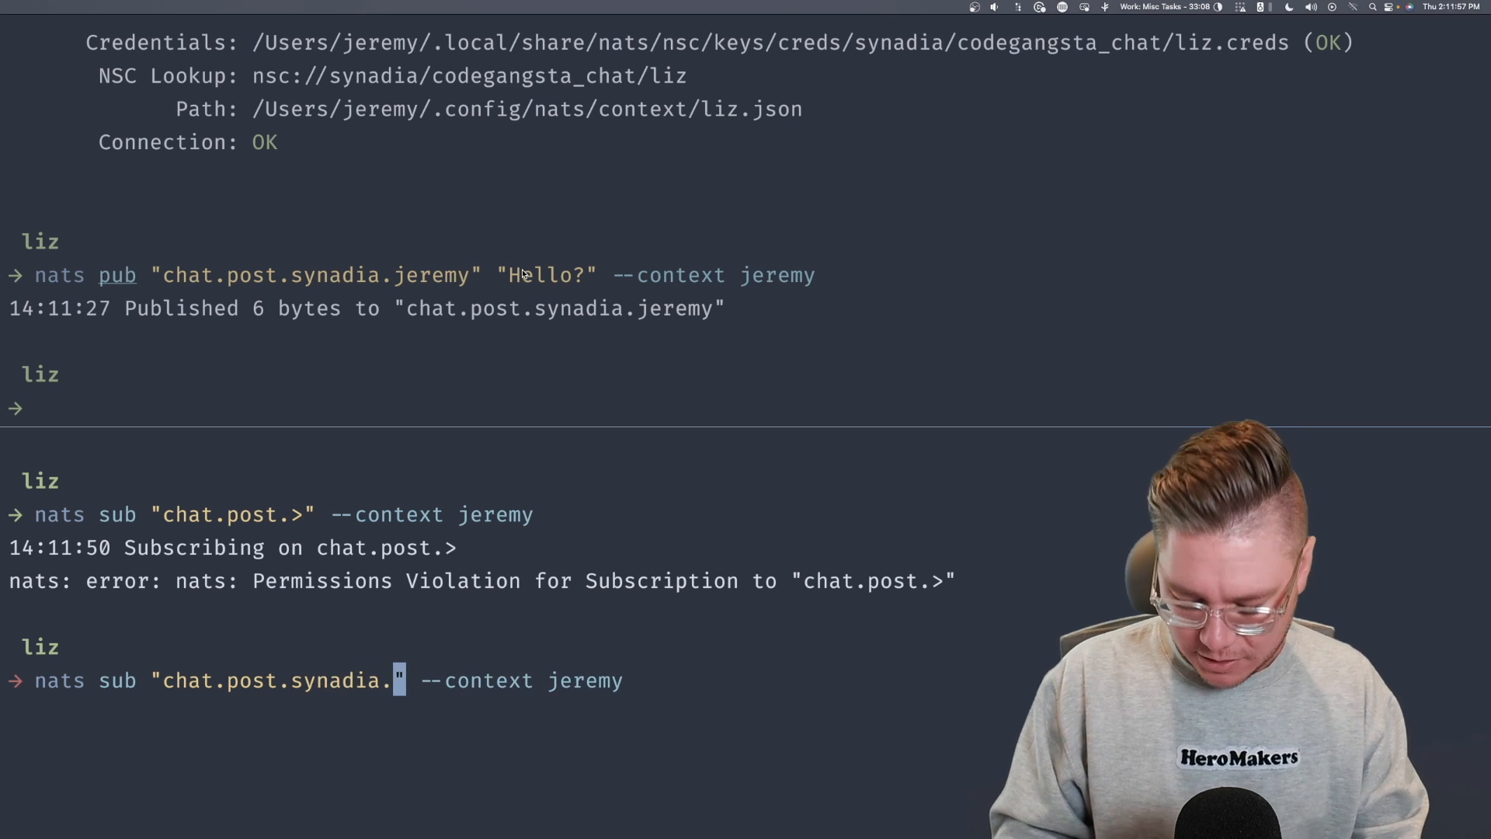
{"action": "key", "text": "Return"}
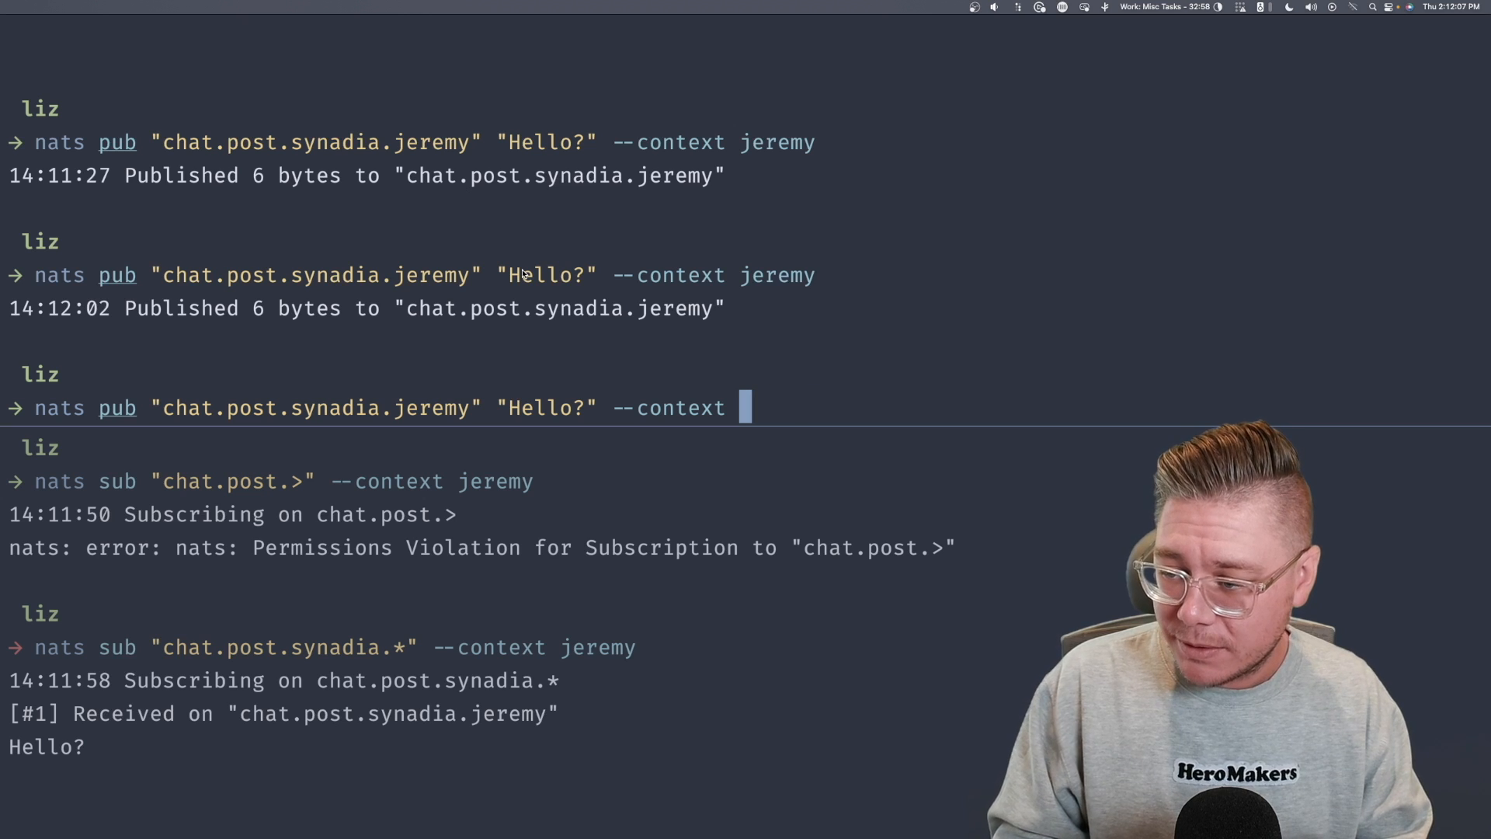
- As liz, publish to jeremy's subject chat.post.synadia.jeremy, which gets denied
{"action": "type", "text": "liz"}
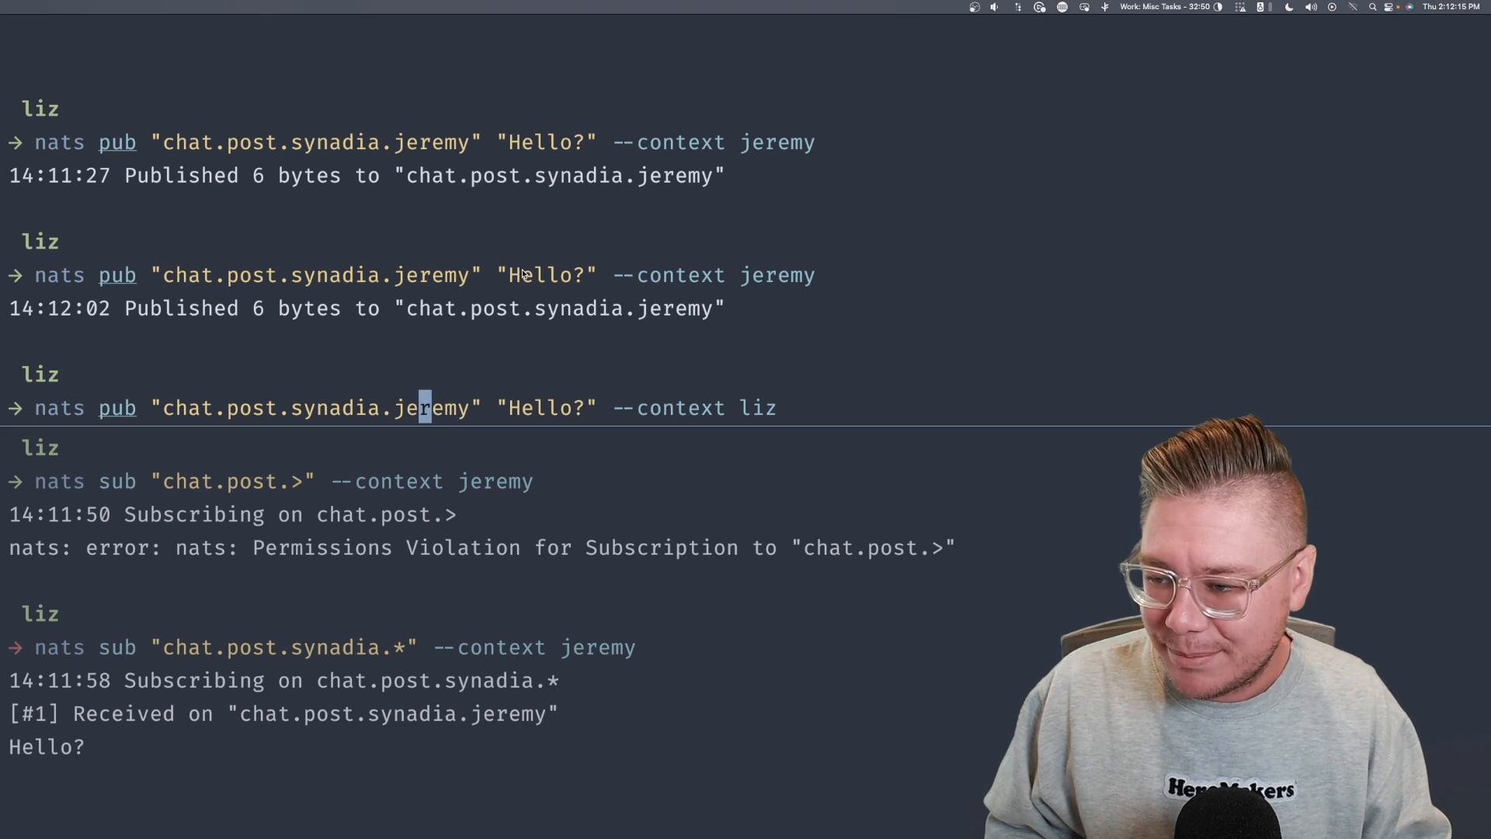
{"action": "key", "text": "Backspace"}
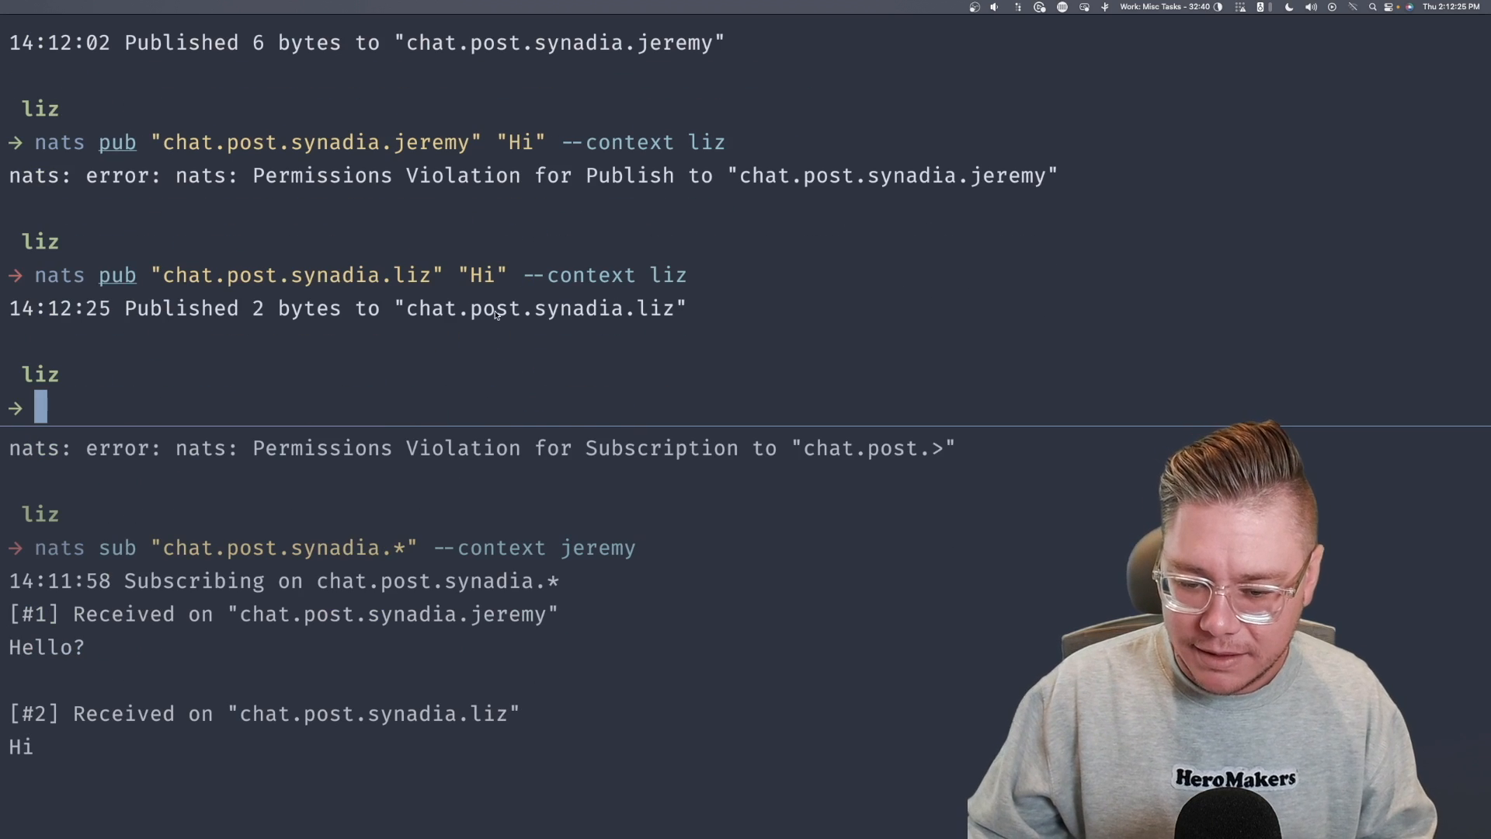
{"action": "mouse_move", "coordinate": [172, 763]}
{"action": "type", "text": "nsc edit signing-key --sk ABMKYUR2CQB5IJNLL65DFEN45IGRC6A7IOXL4OAMM5J3CPJET55PAJW3"}
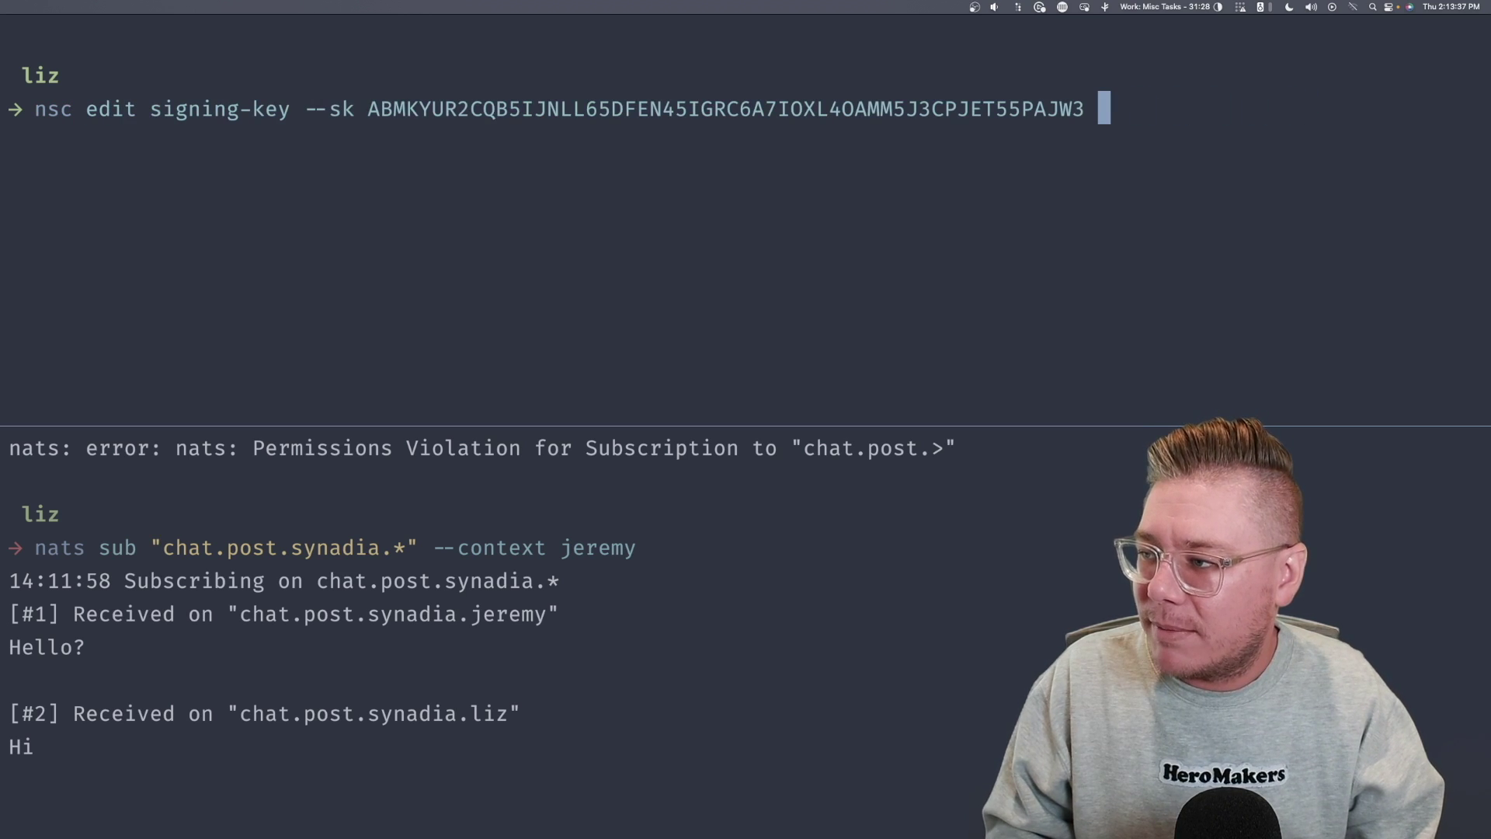
- Append --allow-pub "chat.dm.{{tag(org)}}.{{name()}}.*" on a continued line of the signing-key edit
{"action": "type", "text": "\\"}
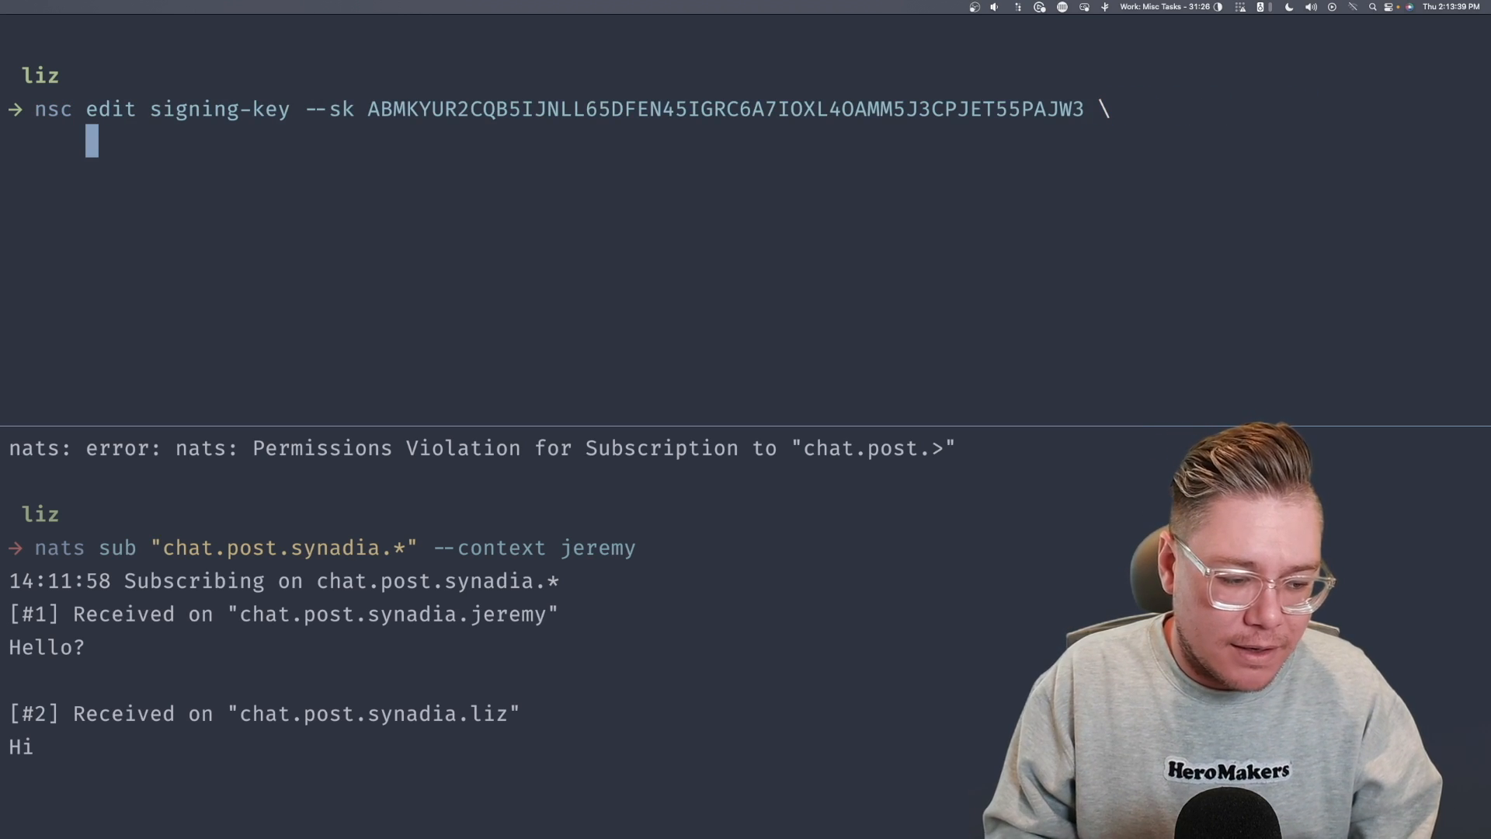
{"action": "type", "text": "--allow-"}
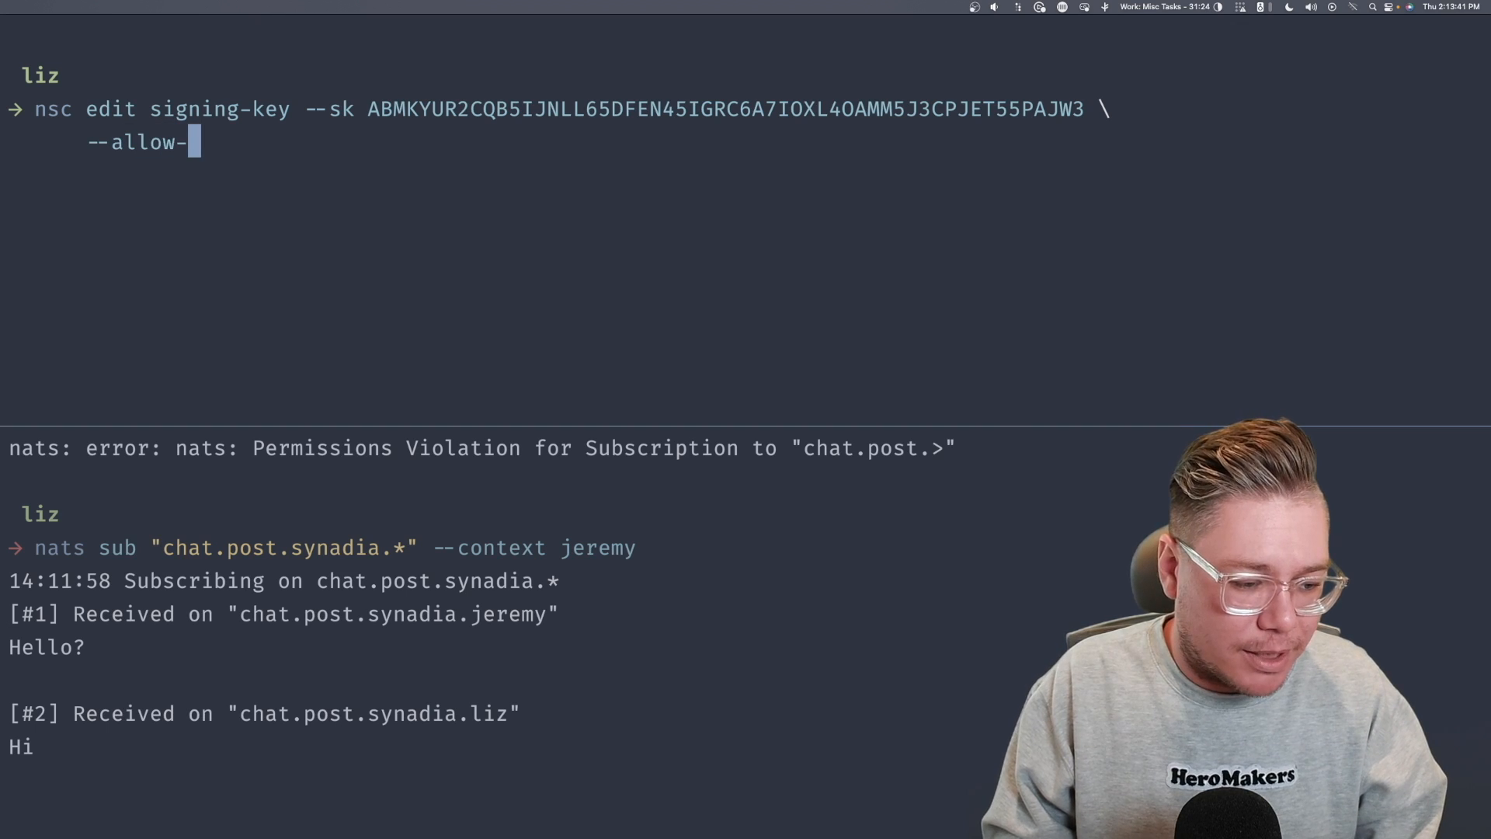
{"action": "type", "text": "pub \"\""}
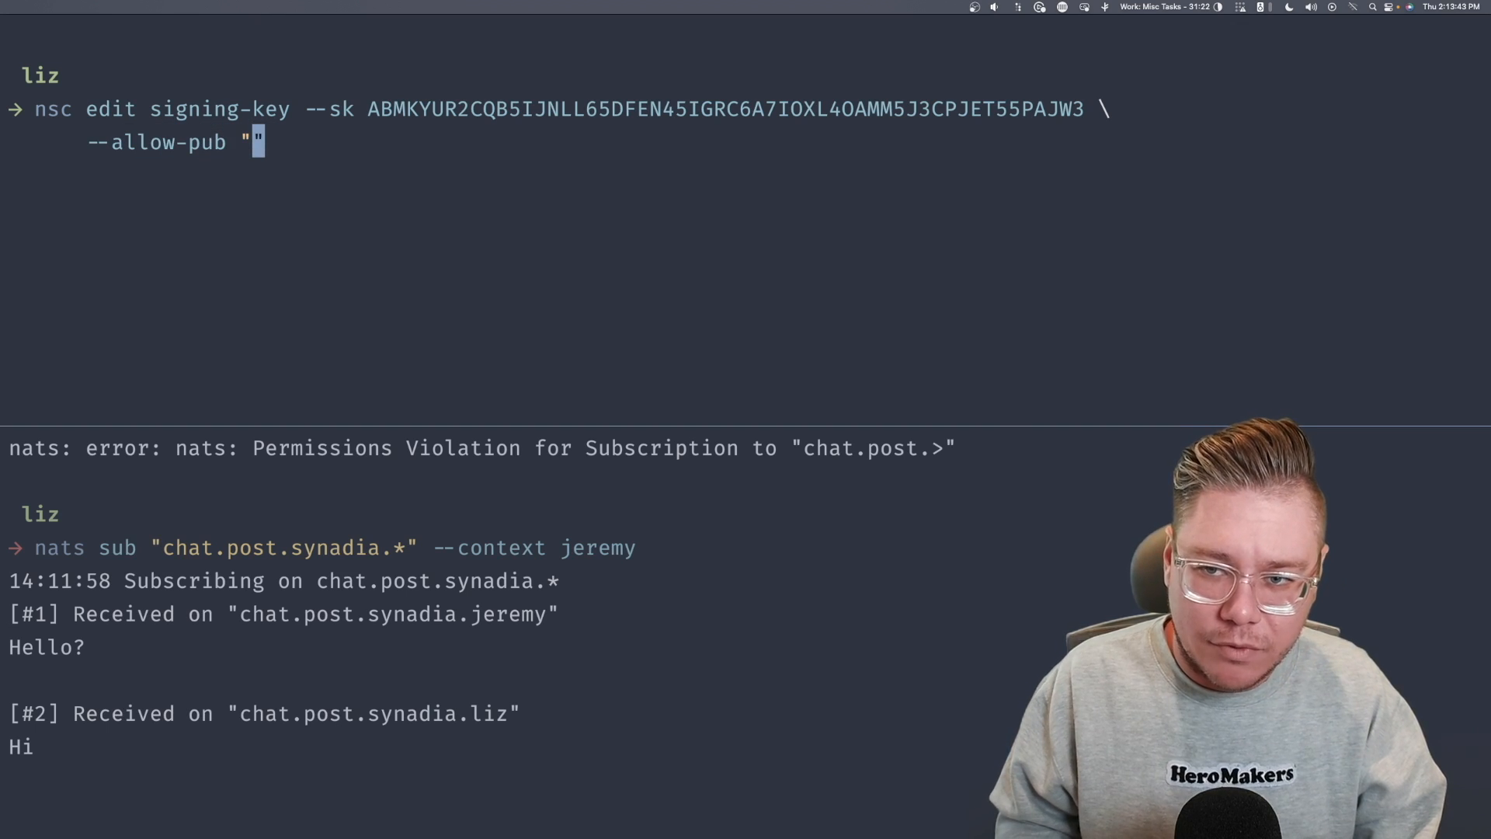
{"action": "type", "text": "chat."}
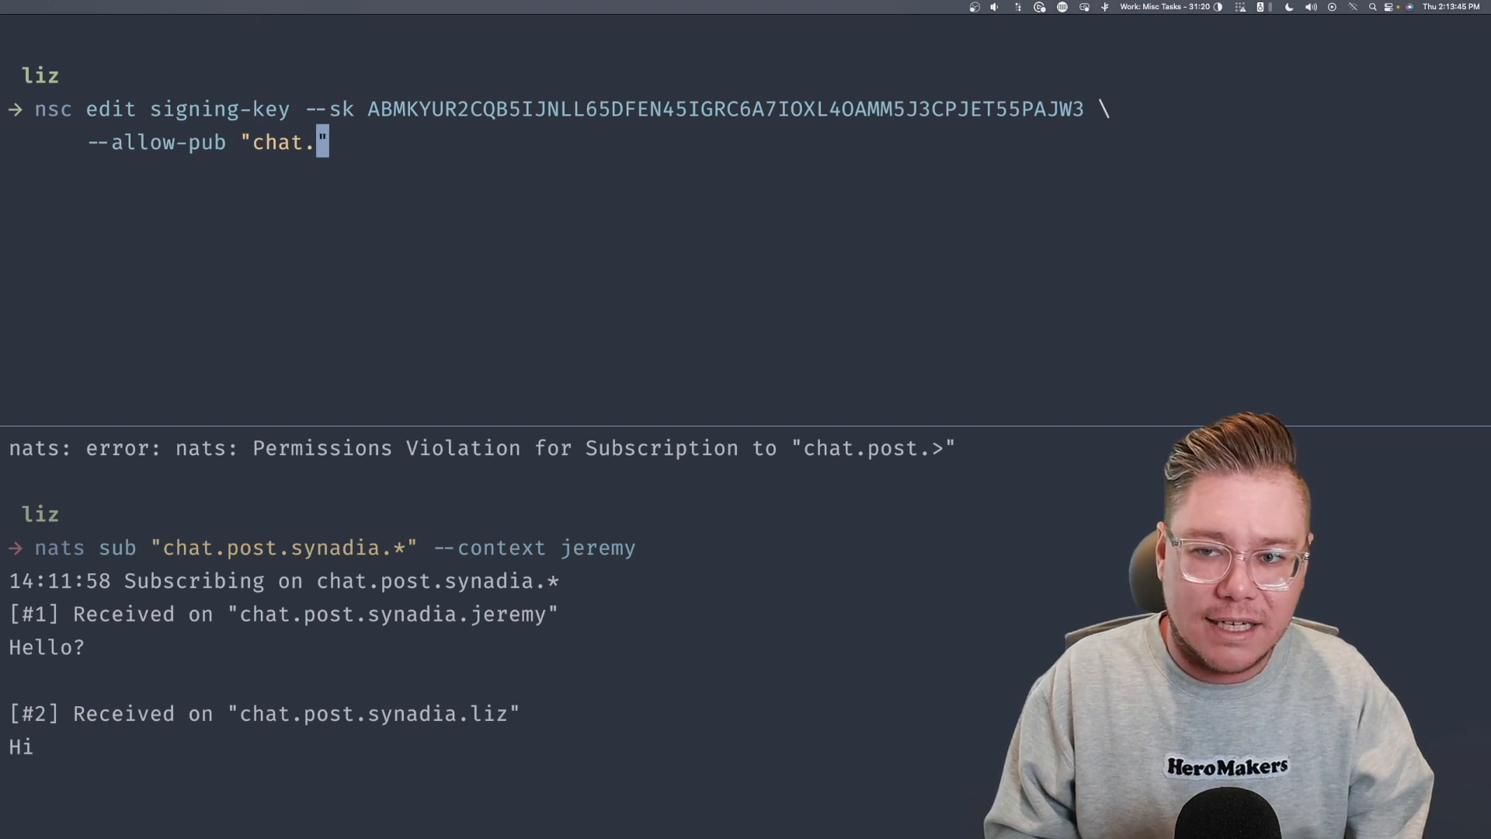
{"action": "type", "text": "dm."}
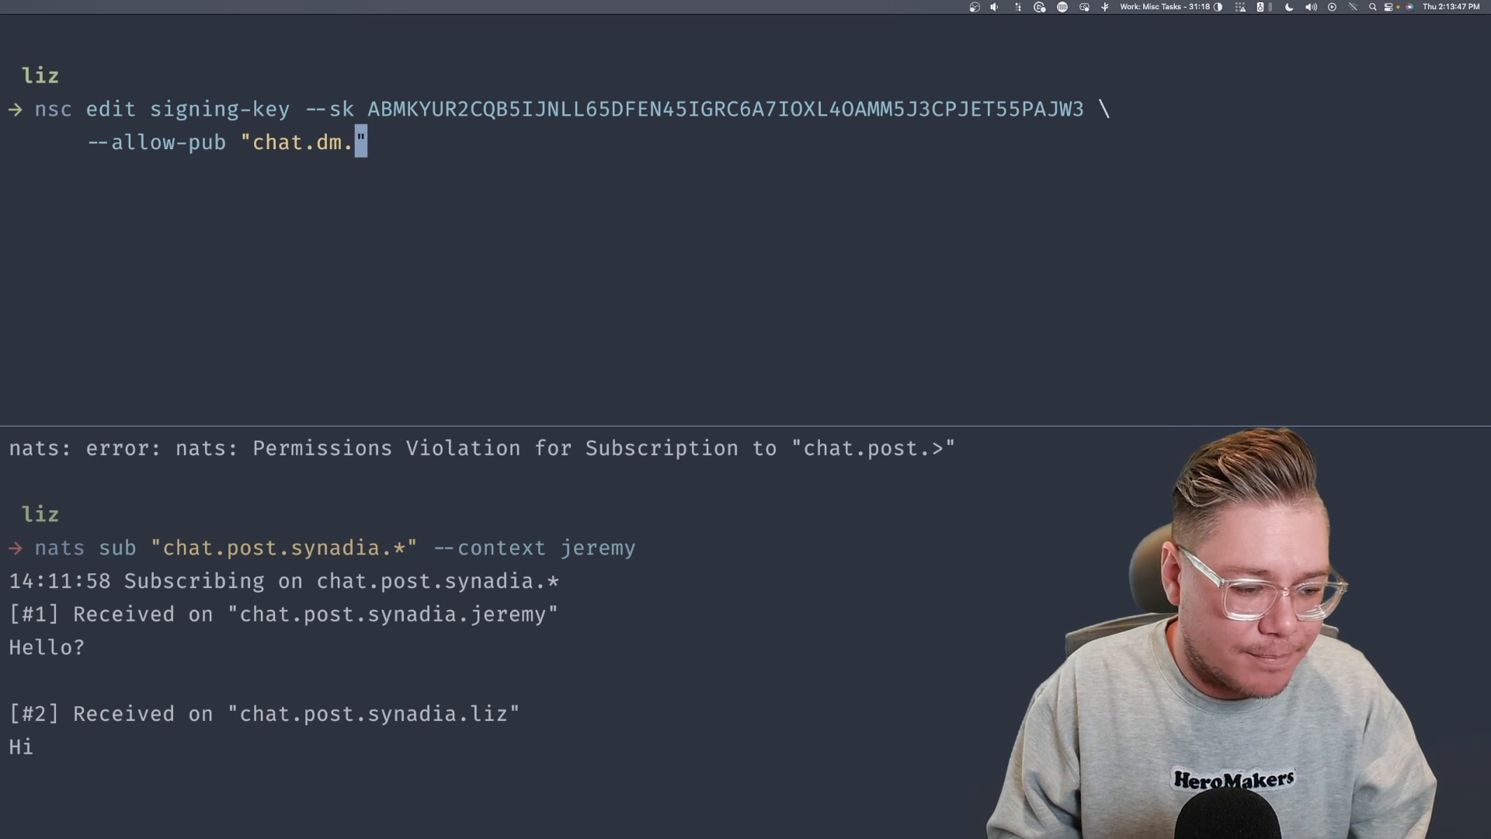
{"action": "type", "text": "{{}}"}
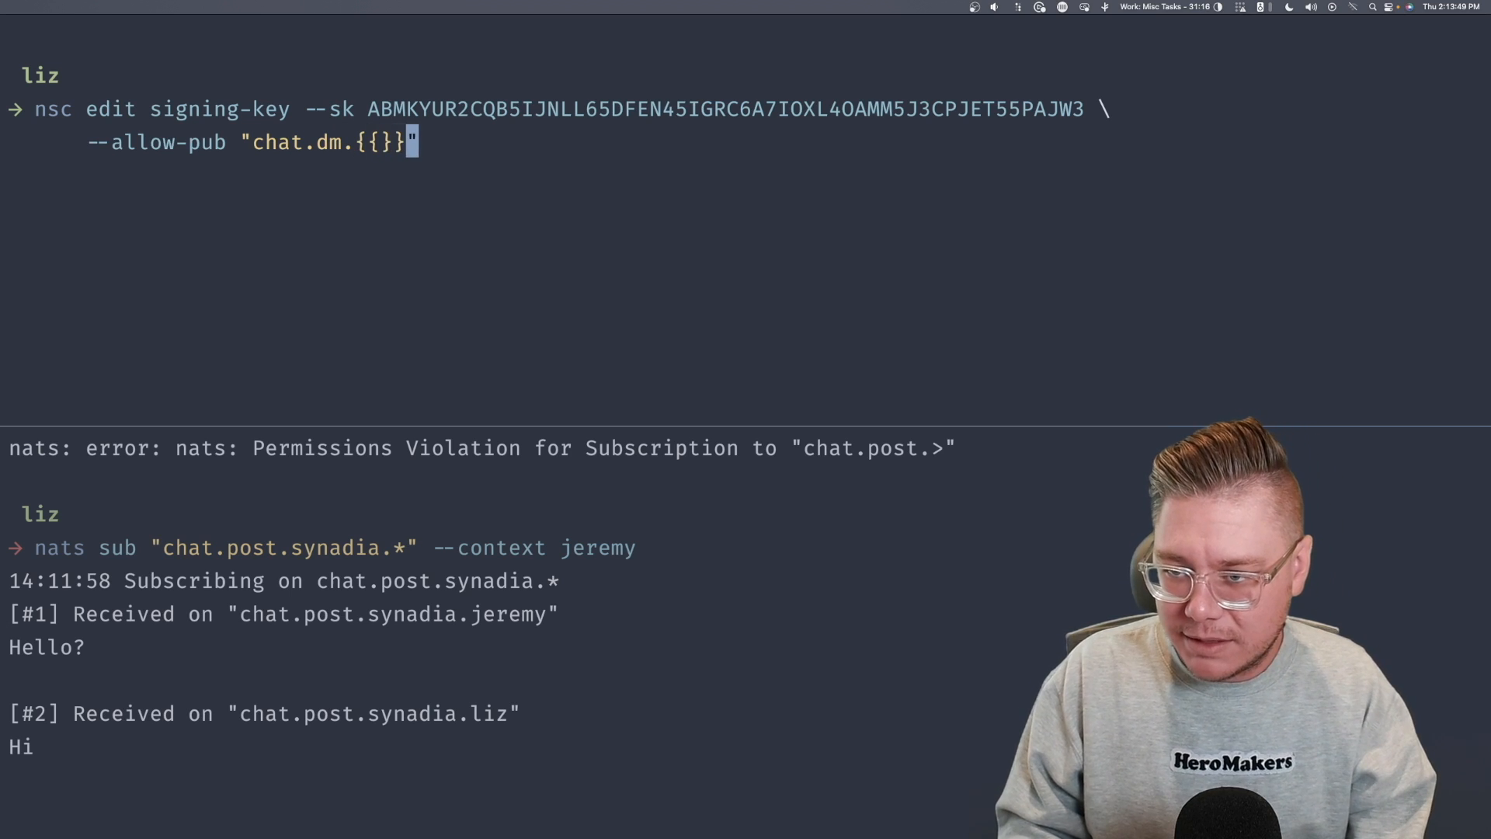
{"action": "type", "text": "tag()"}
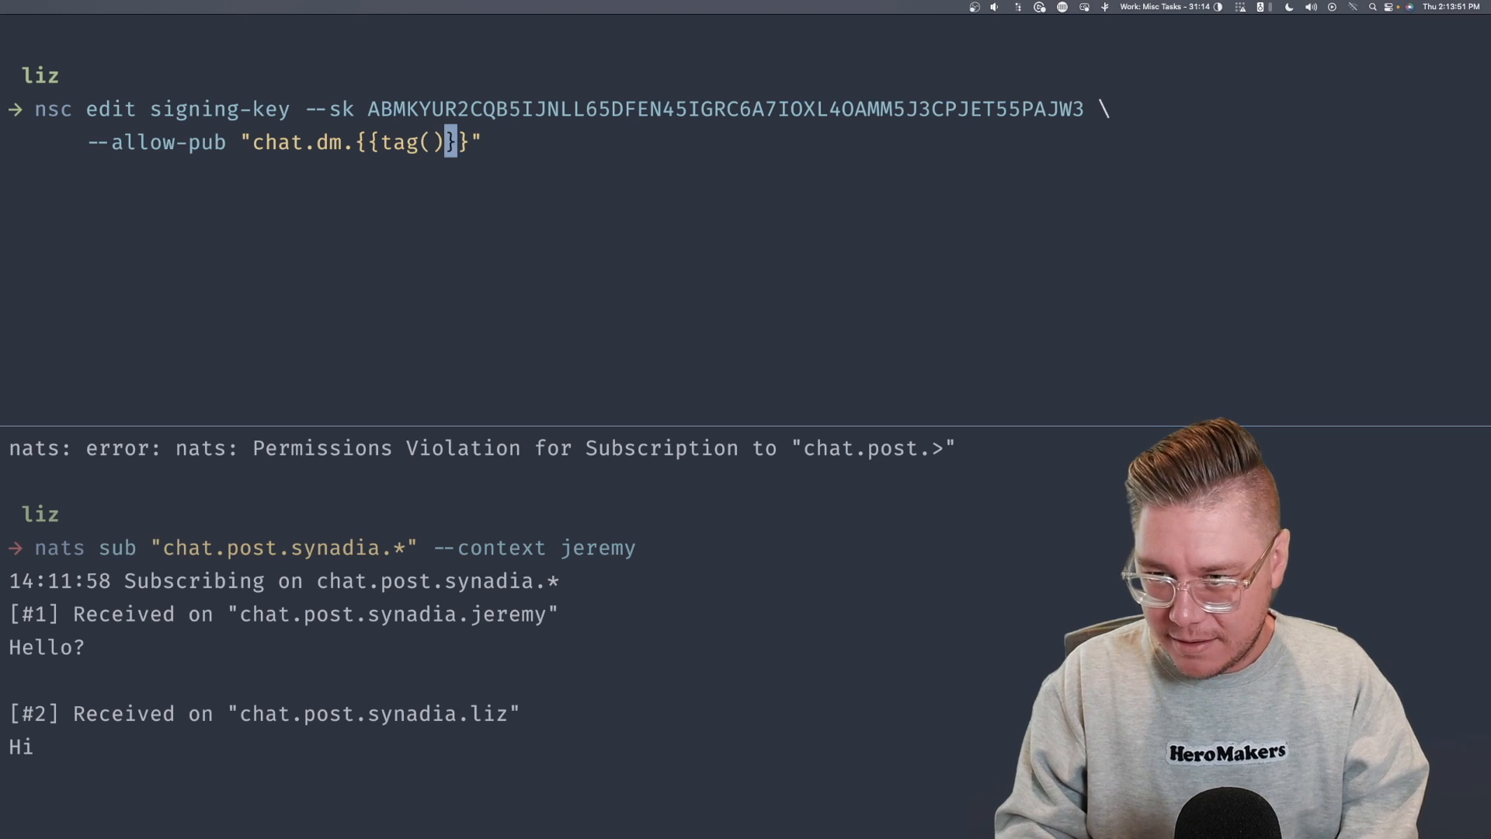
{"action": "type", "text": "org"}
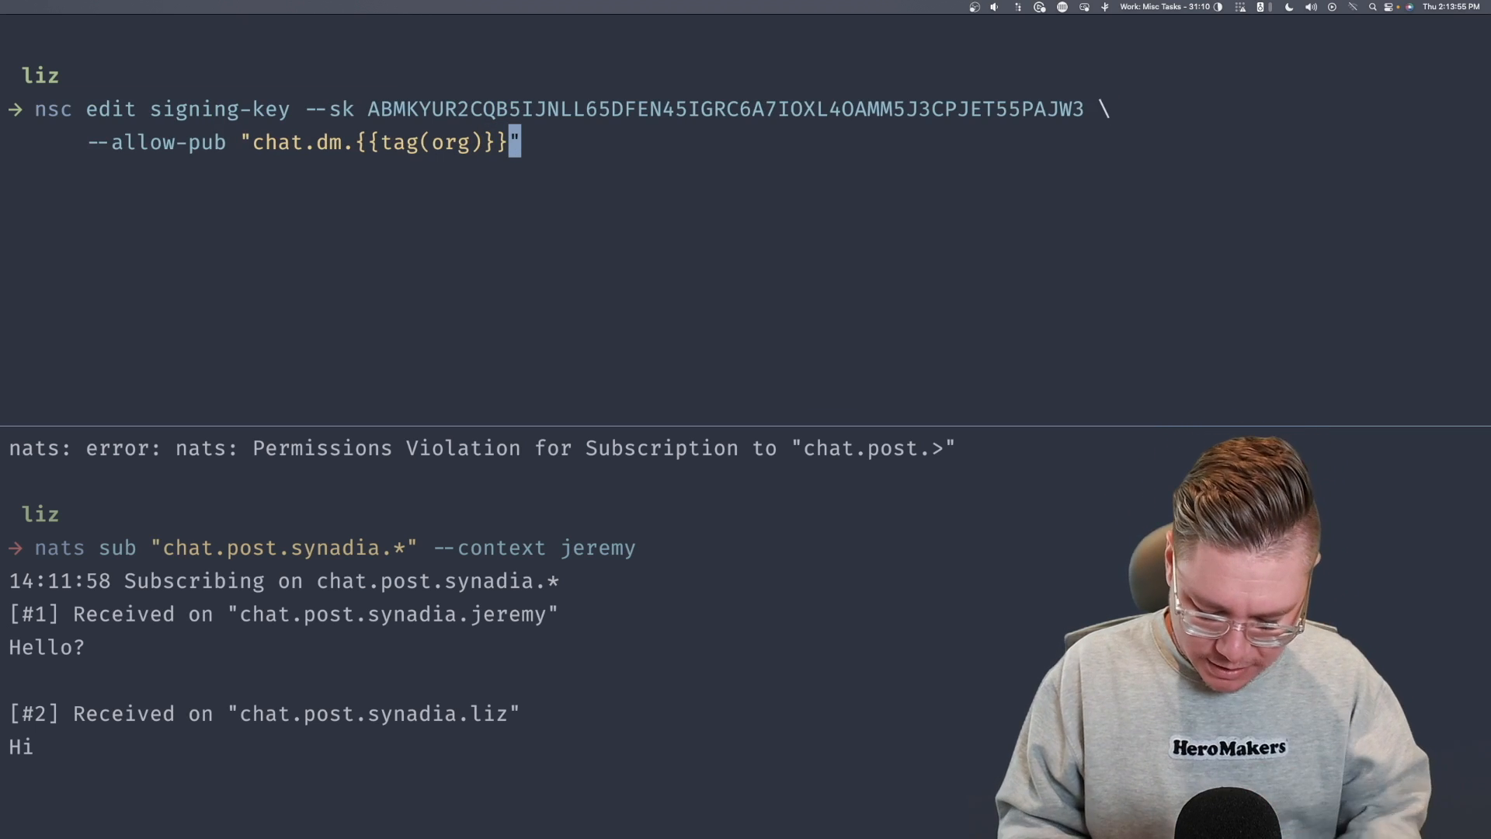
{"action": "type", "text": ".{{"}
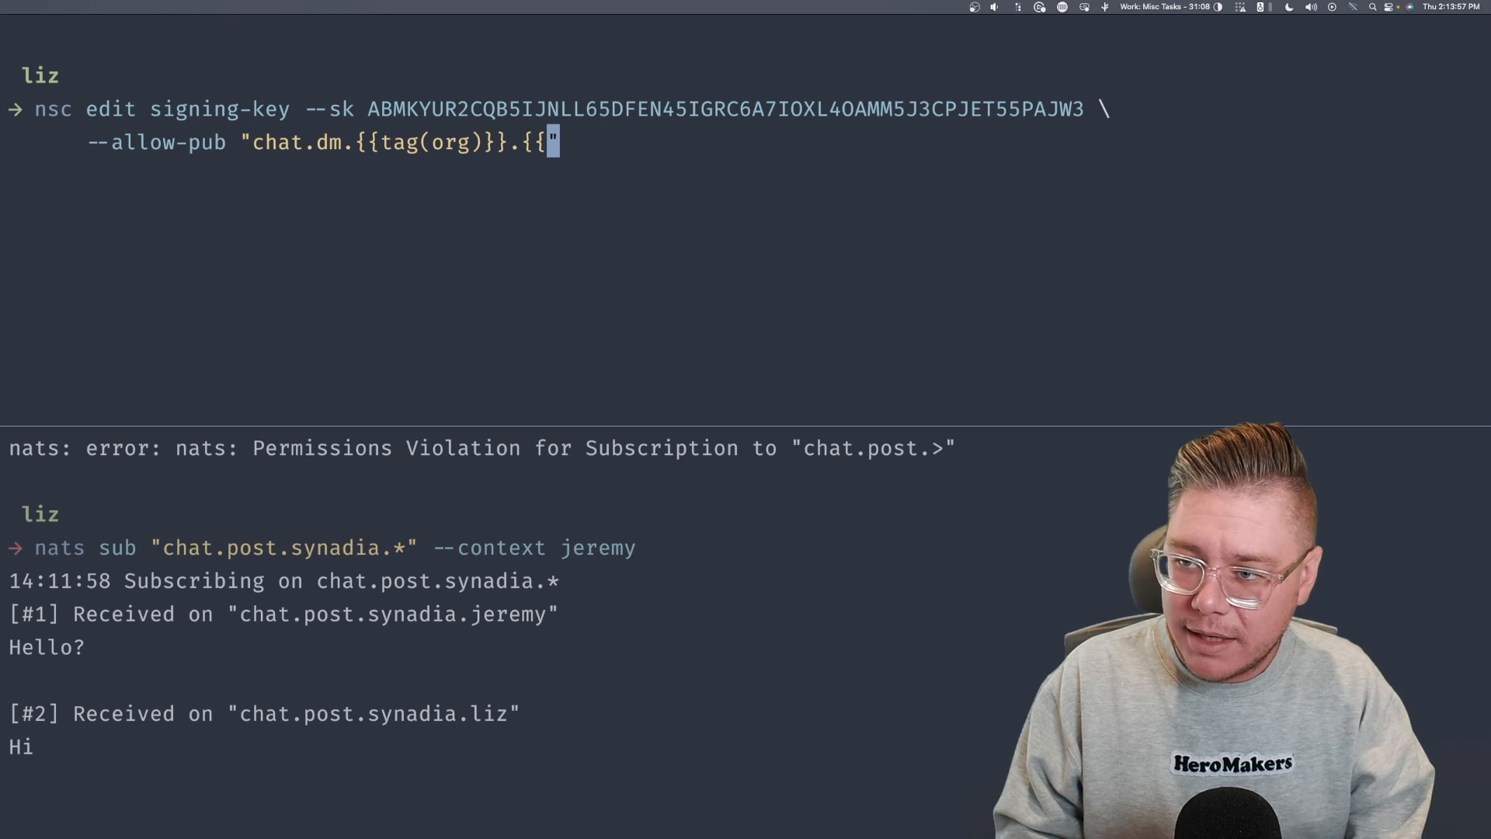
{"action": "type", "text": "}}"}
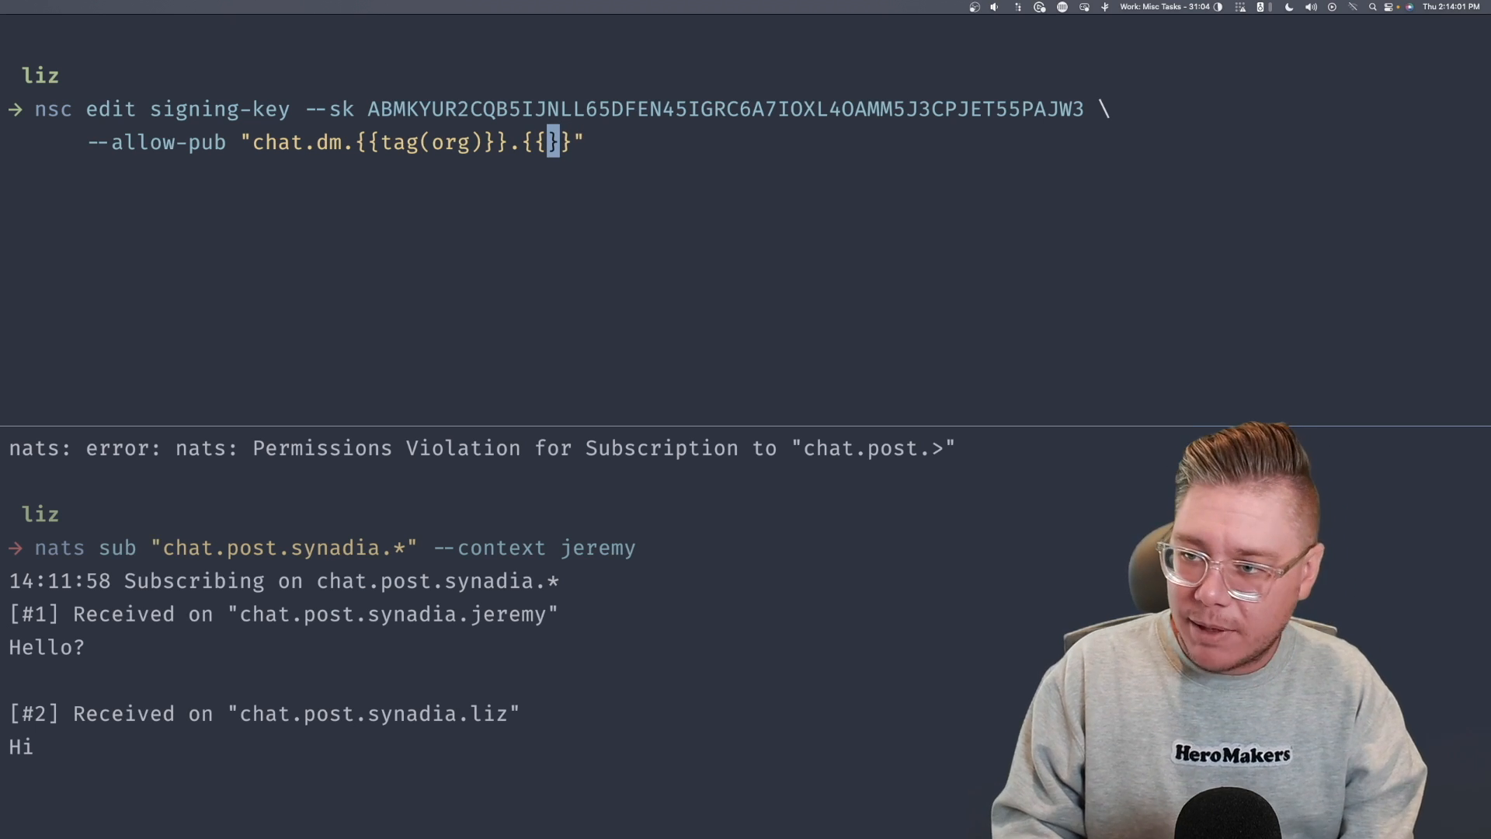
{"action": "type", "text": "name()"}
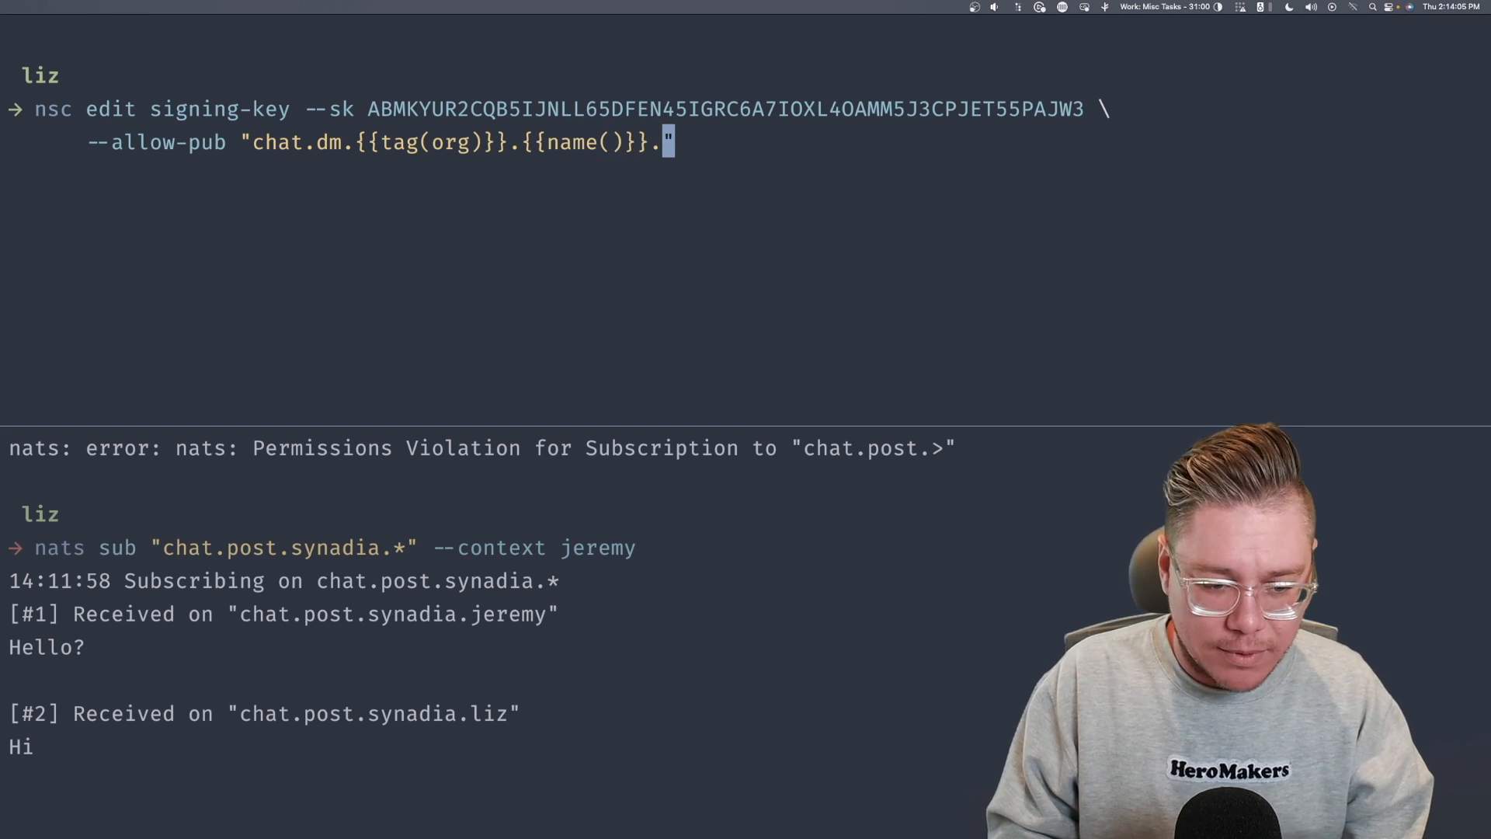
{"action": "type", "text": "*"}
{"action": "type", "text": "--allow"}
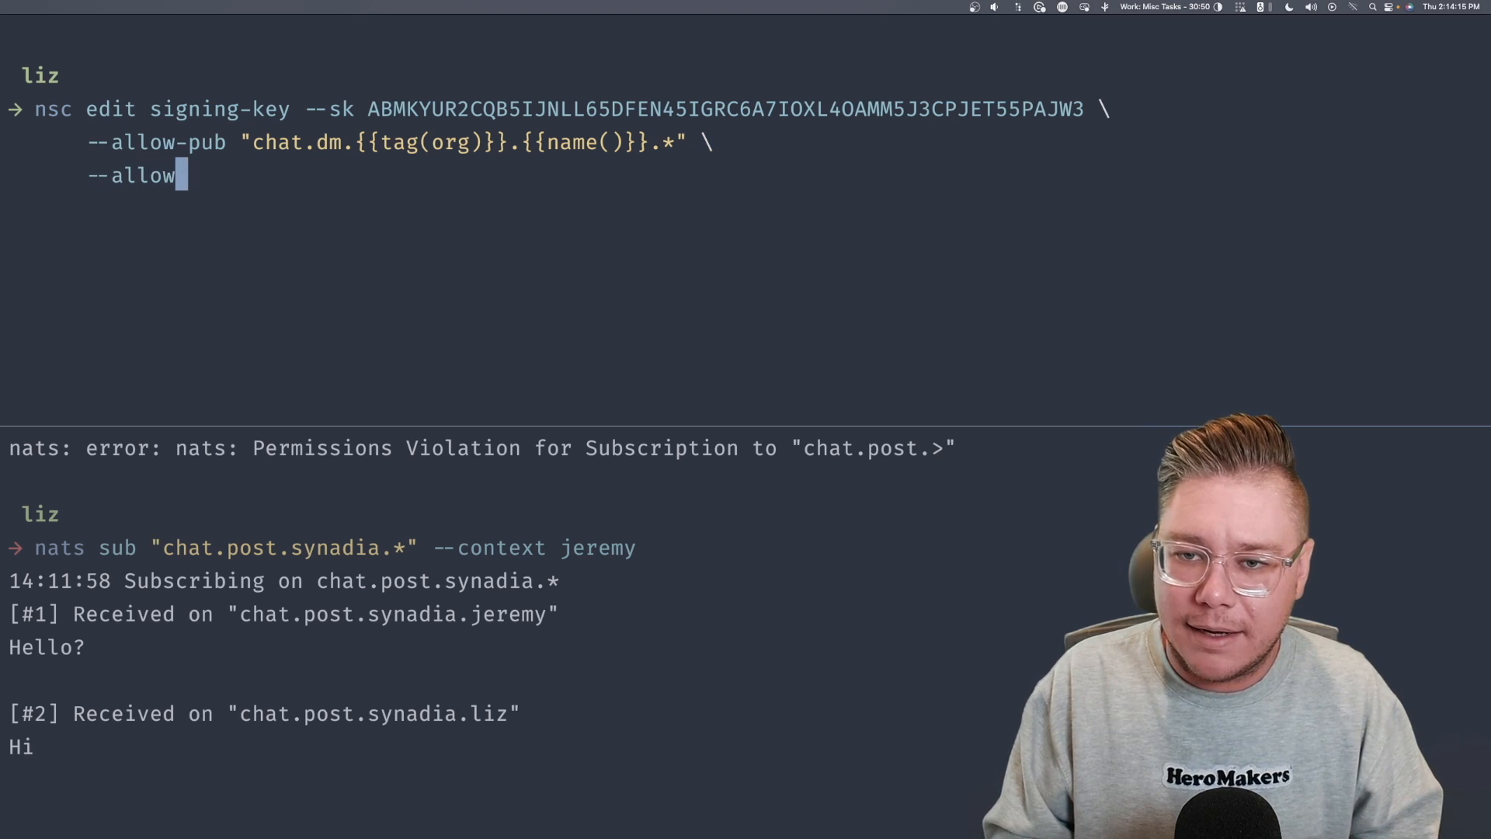
- Add --allow-sub "chat.dm.{{tag(org)}}.*.{{name()}}" and run the signing-key edit
{"action": "type", "text": "-sub \"\""}
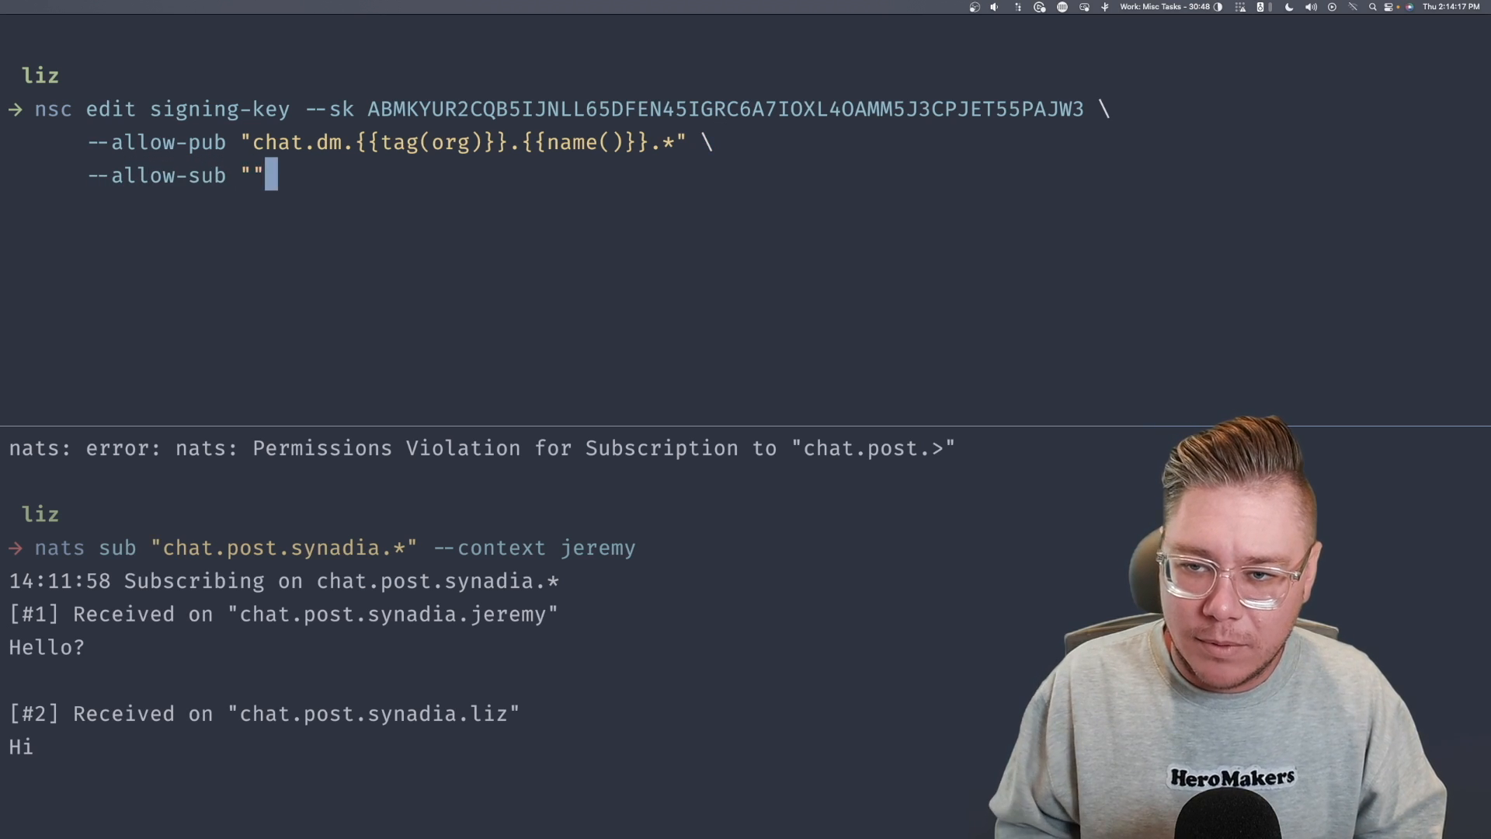
{"action": "type", "text": "chat.dm.{{"}
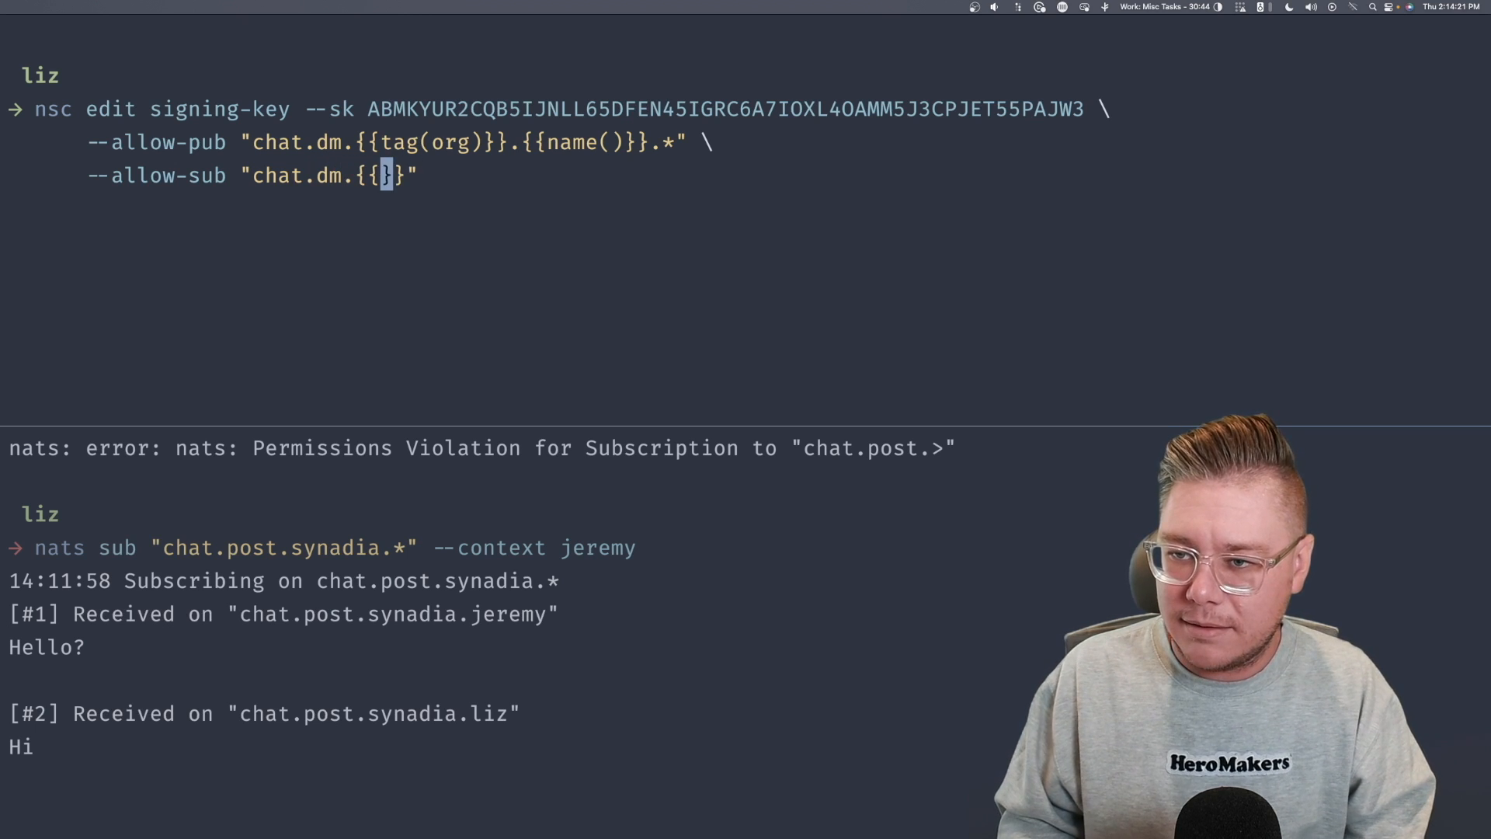
{"action": "type", "text": "tag("}
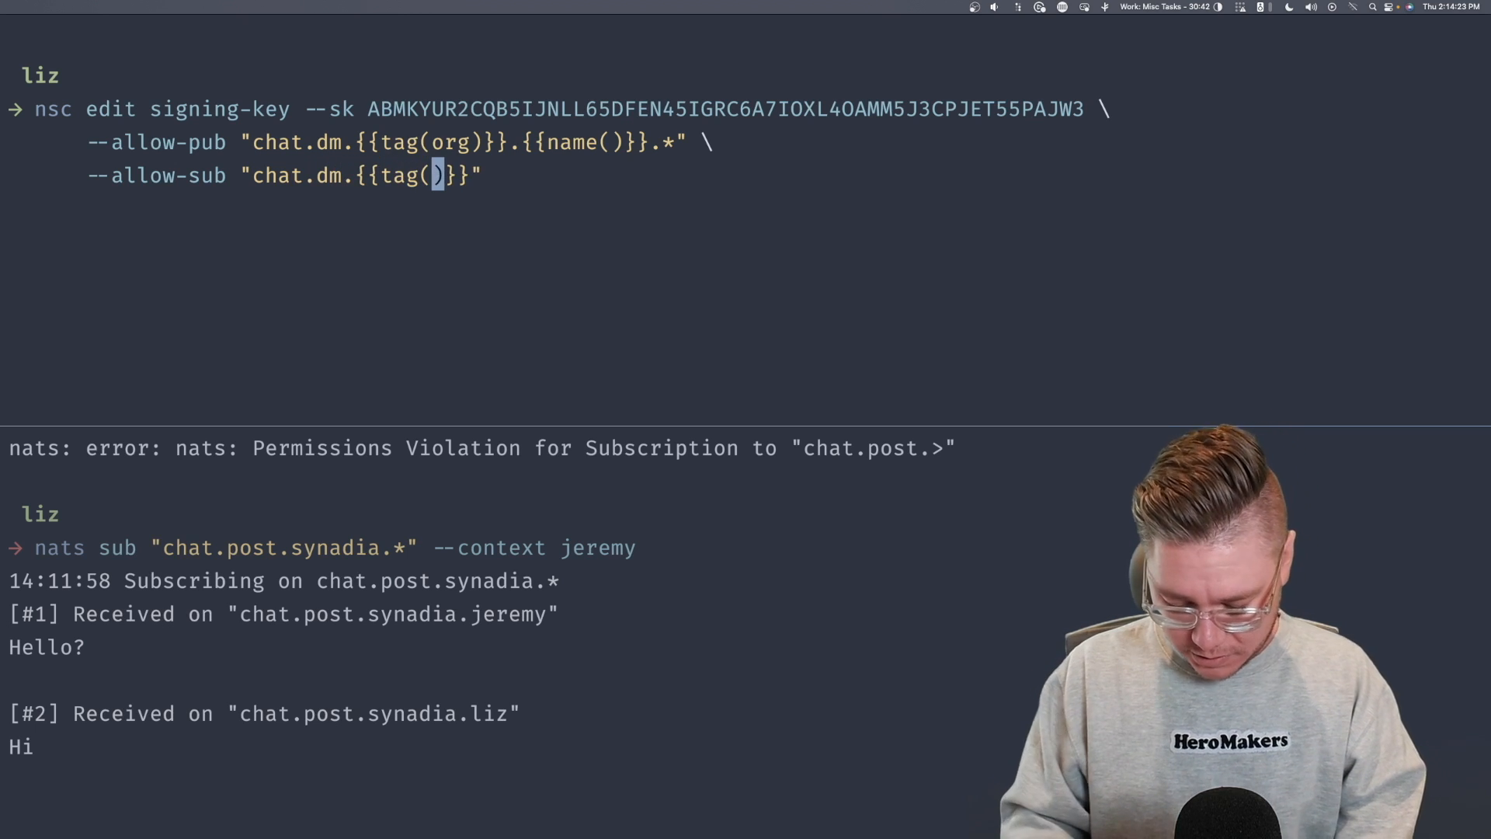
{"action": "type", "text": "org"}
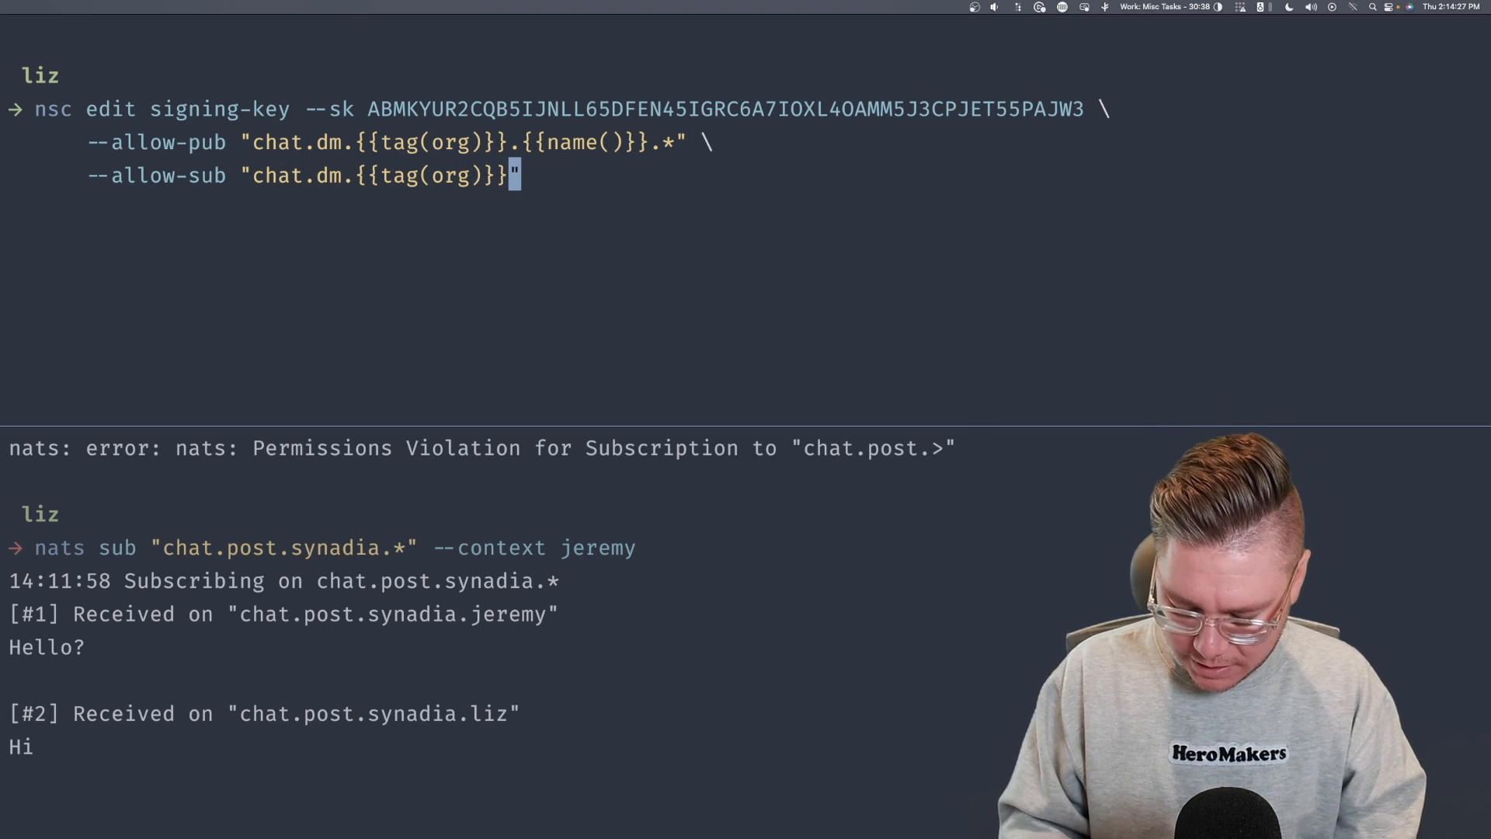
{"action": "type", "text": "."}
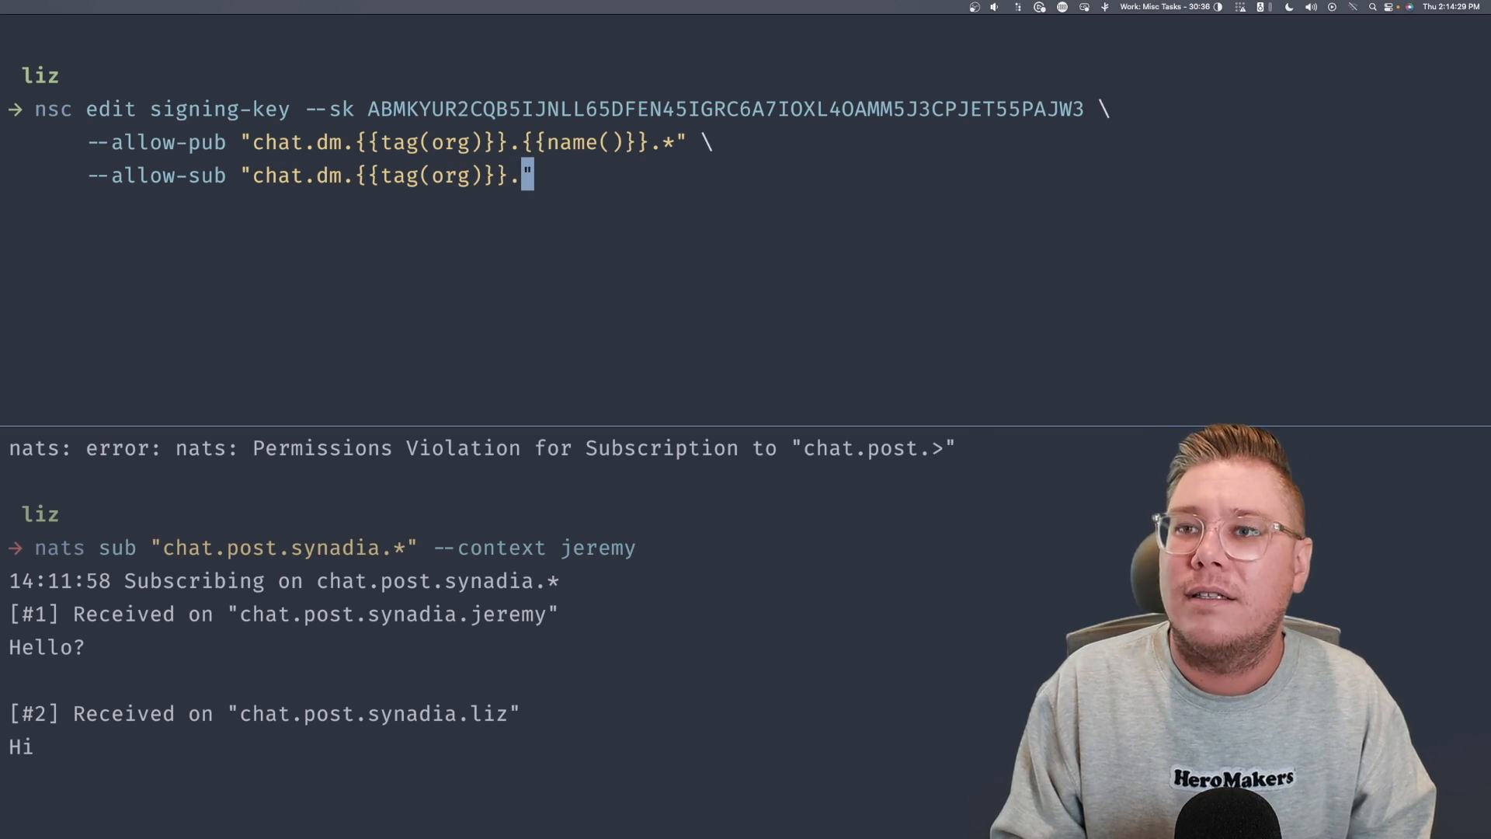
{"action": "type", "text": ".*."}
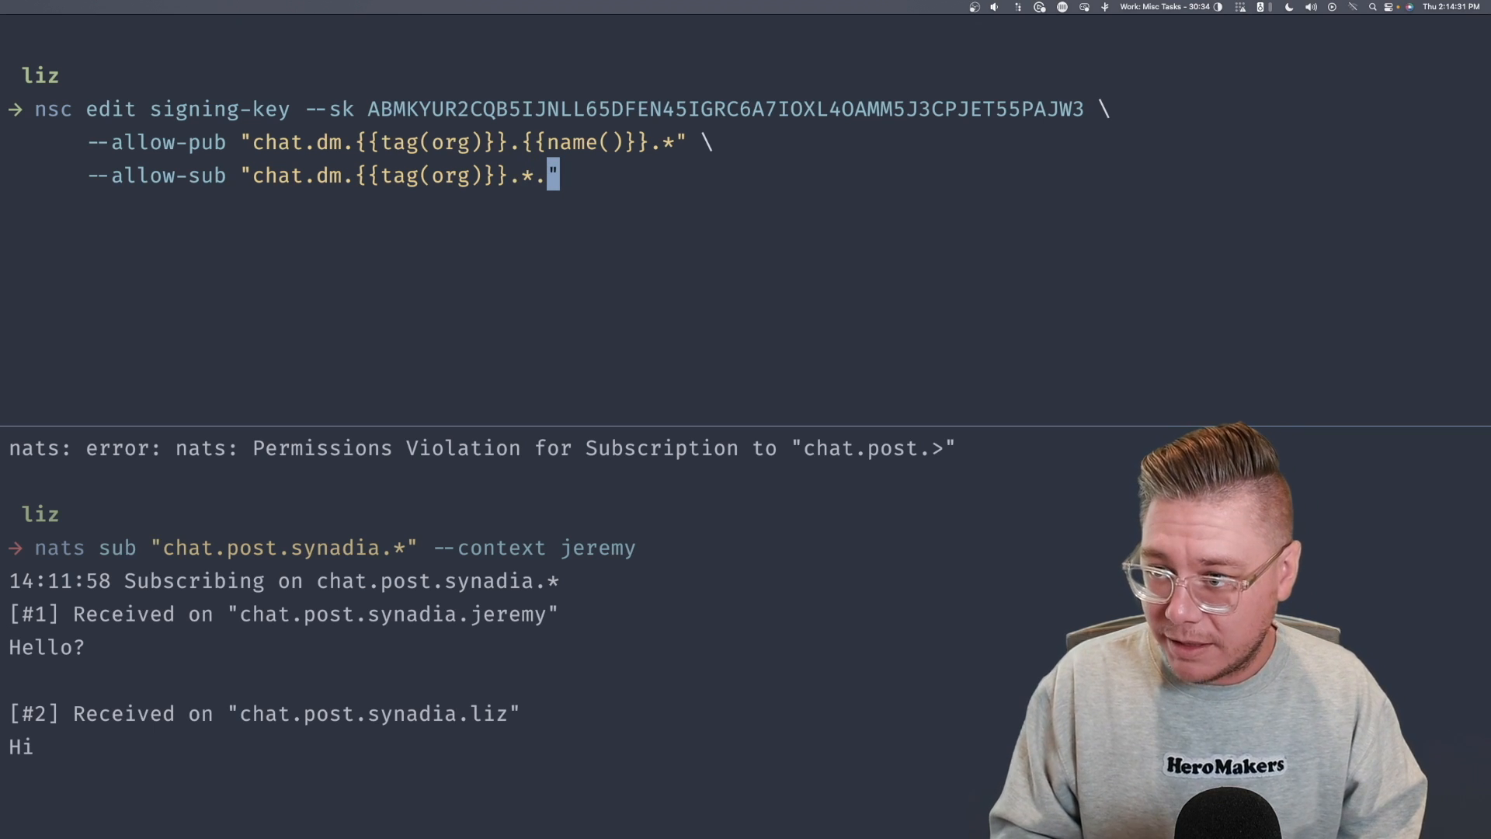
{"action": "type", "text": "{{}}"}
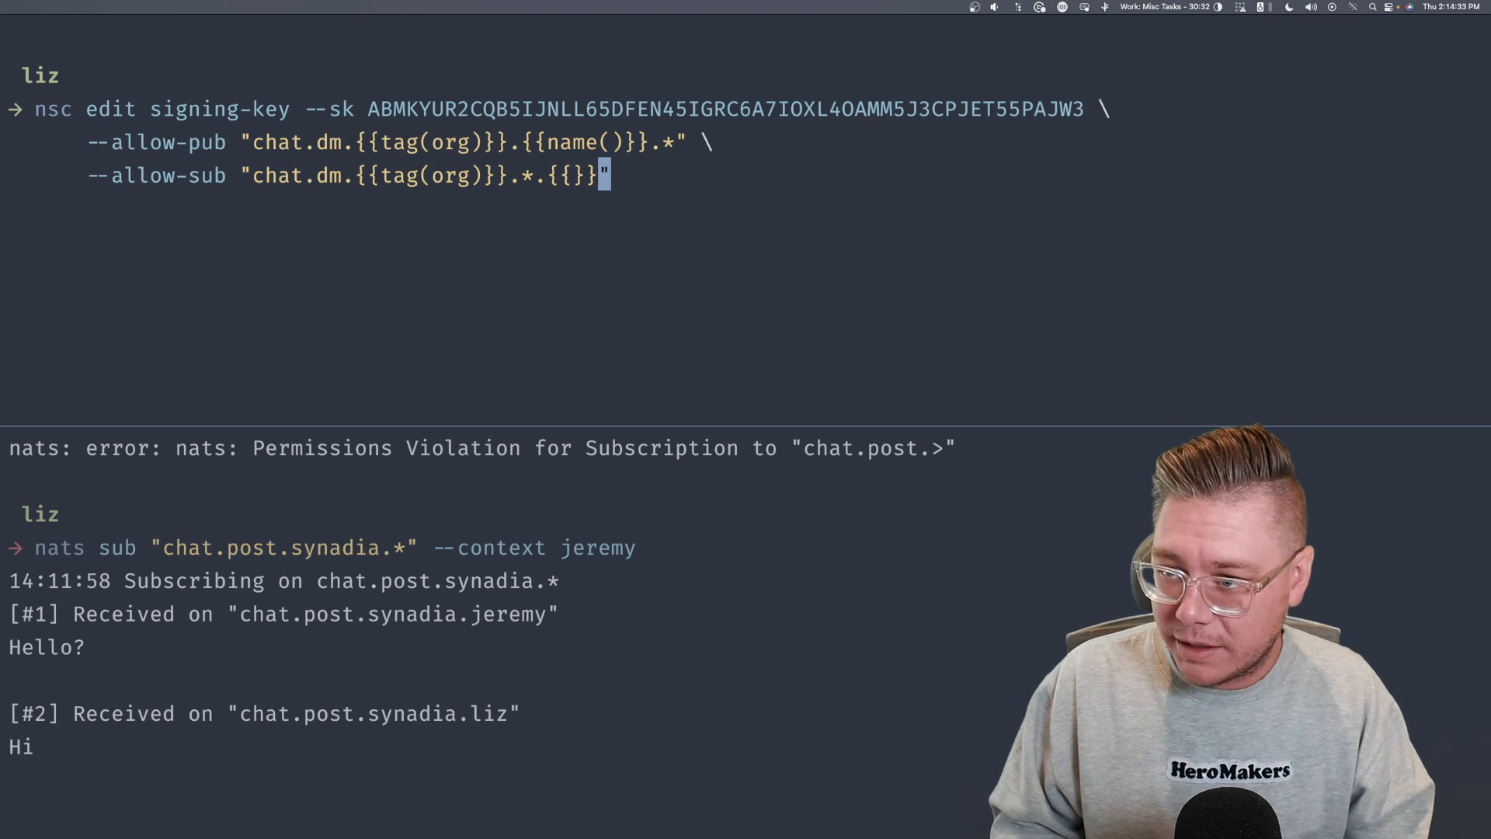
{"action": "type", "text": "name)"}
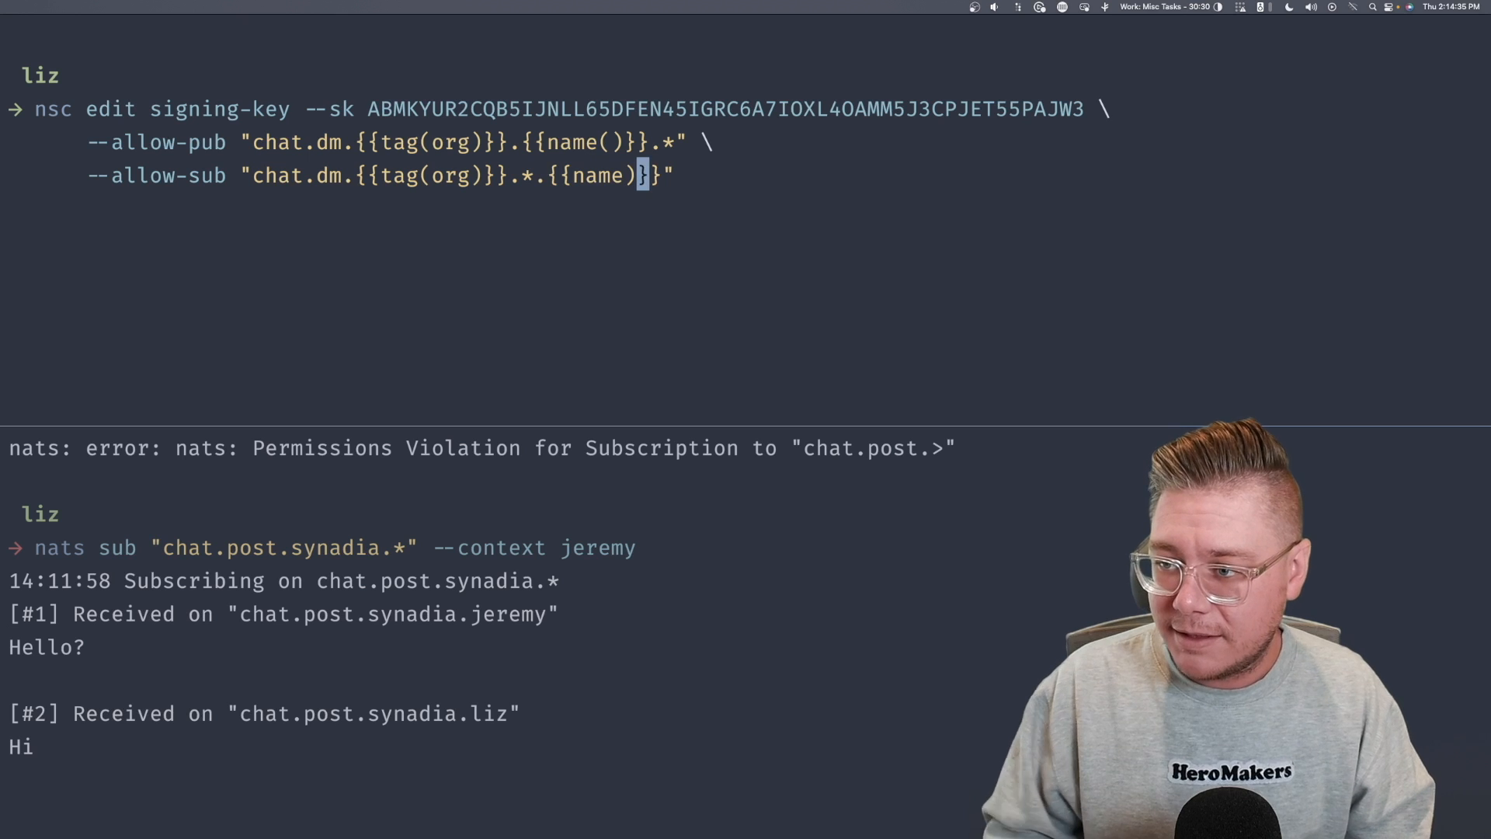
{"action": "type", "text": "("}
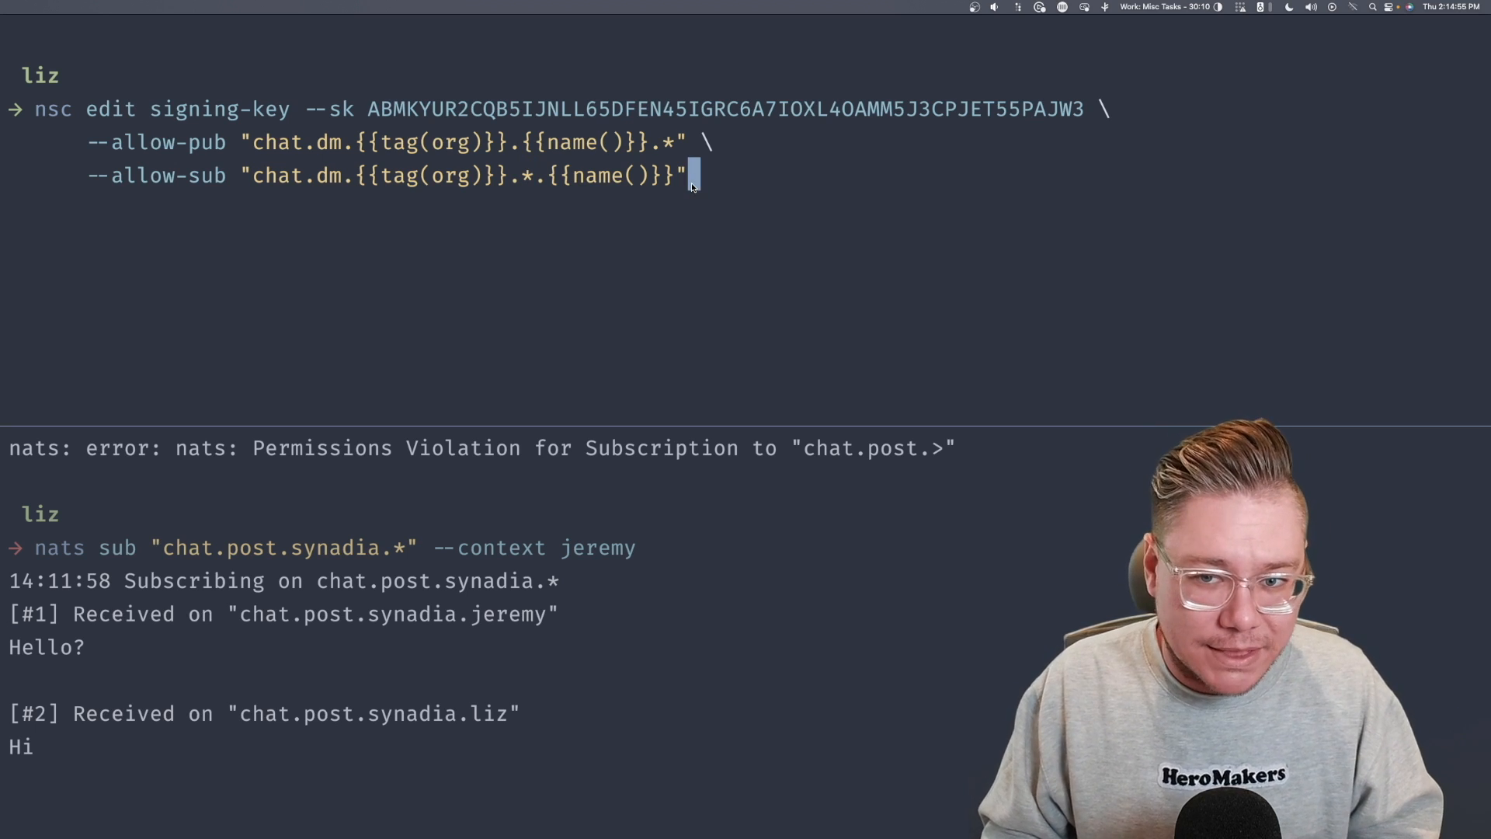
{"action": "key", "text": "Return"}
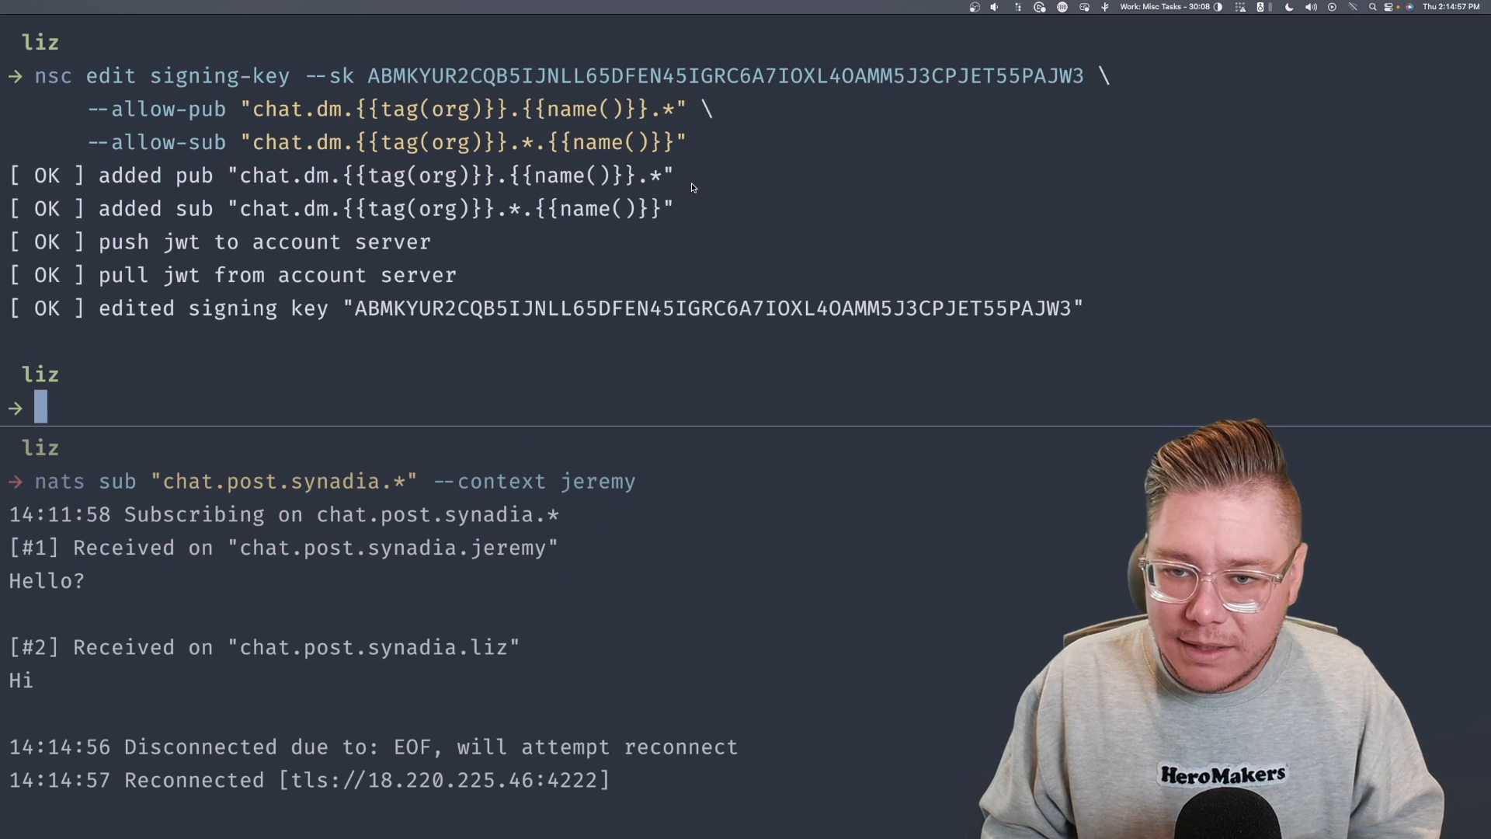
- Stop the running pane, run nsc describe user jeremy --json, and scroll the output
{"action": "key", "text": "ctrl+c"}
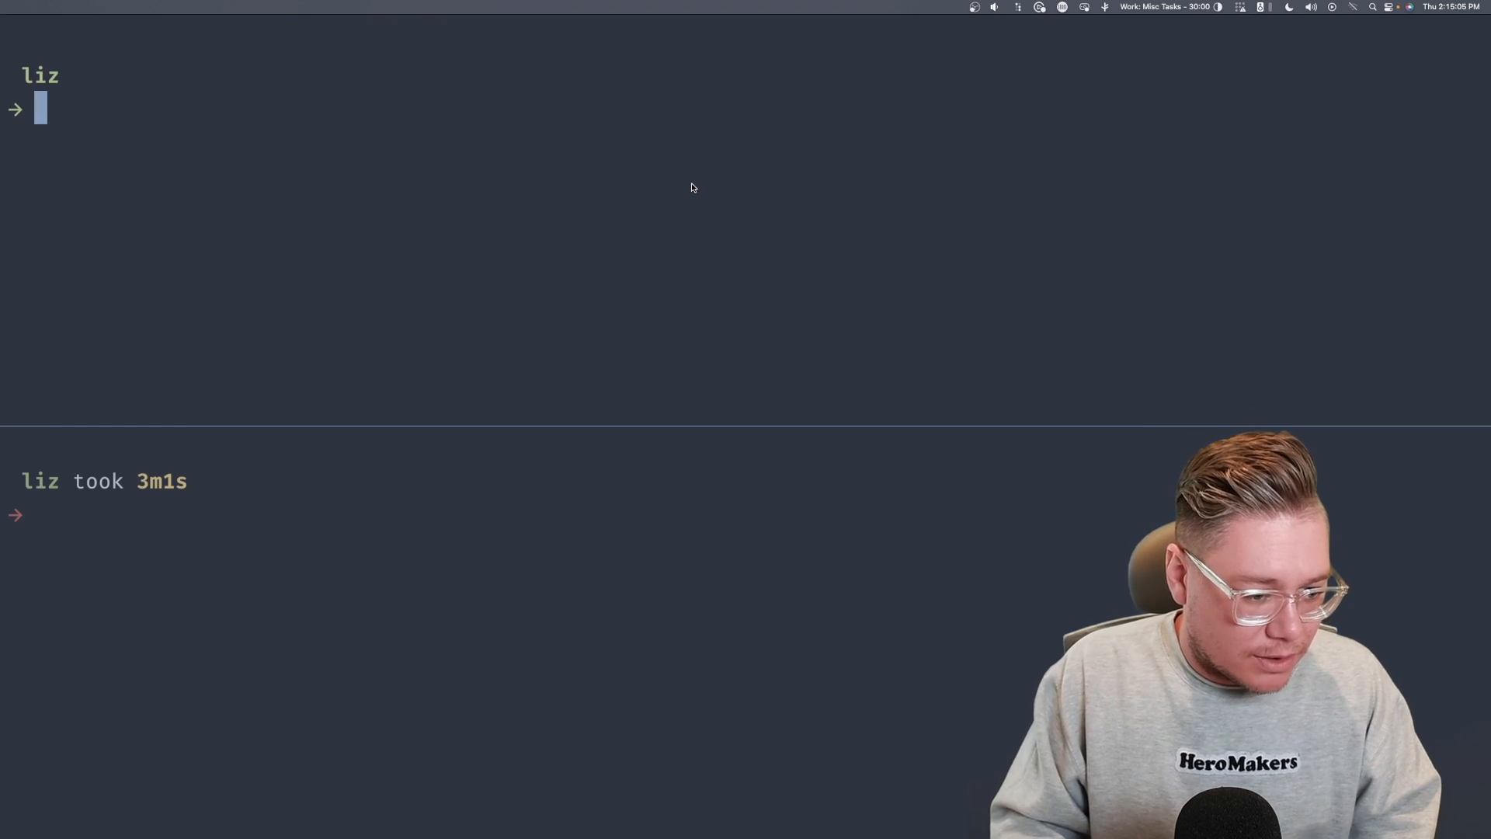
{"action": "mouse_move", "coordinate": [406, 419]}
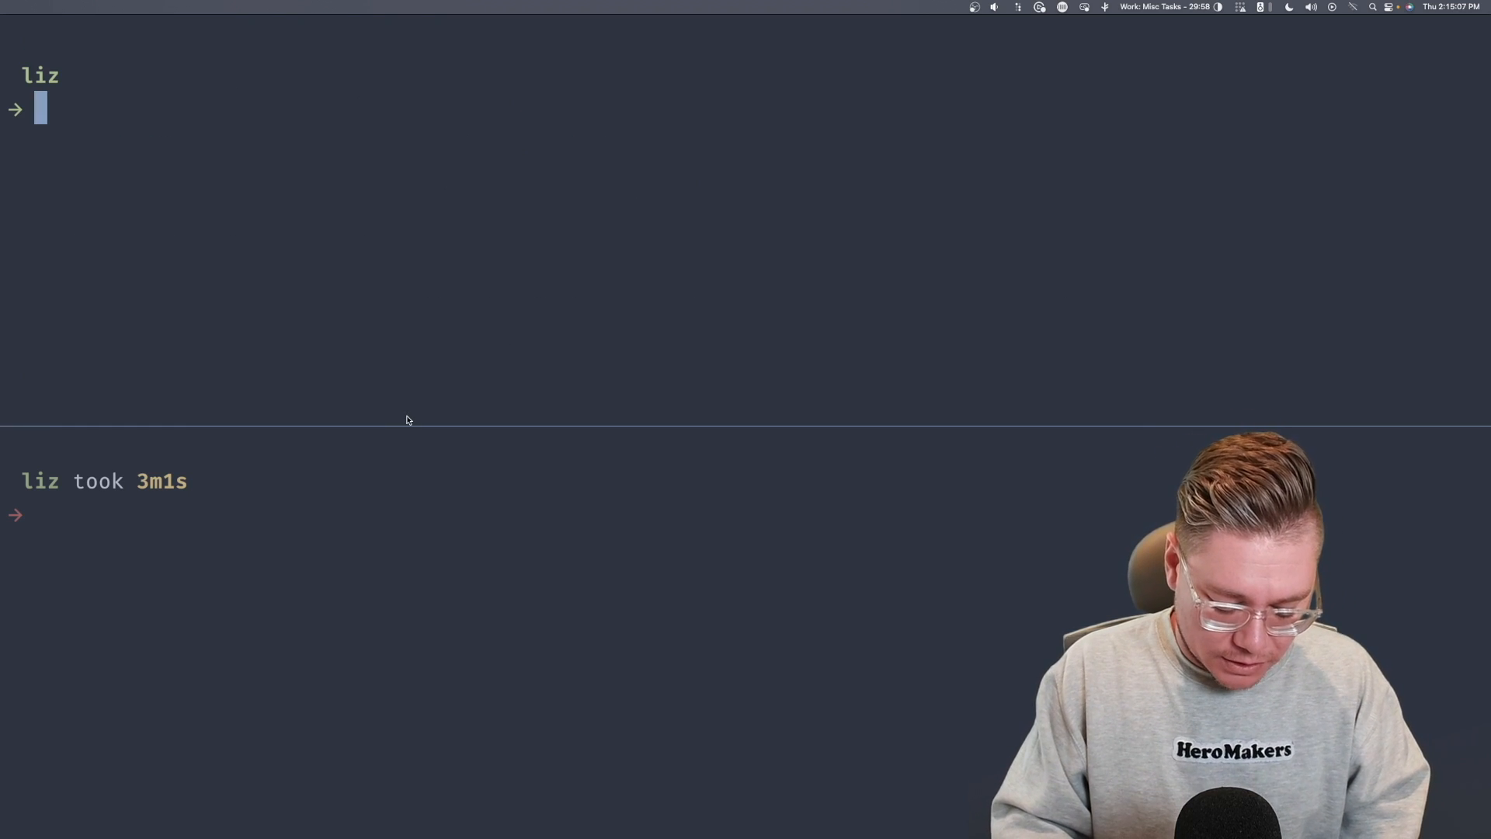
{"action": "type", "text": "nsc describe user jeremy --json"}
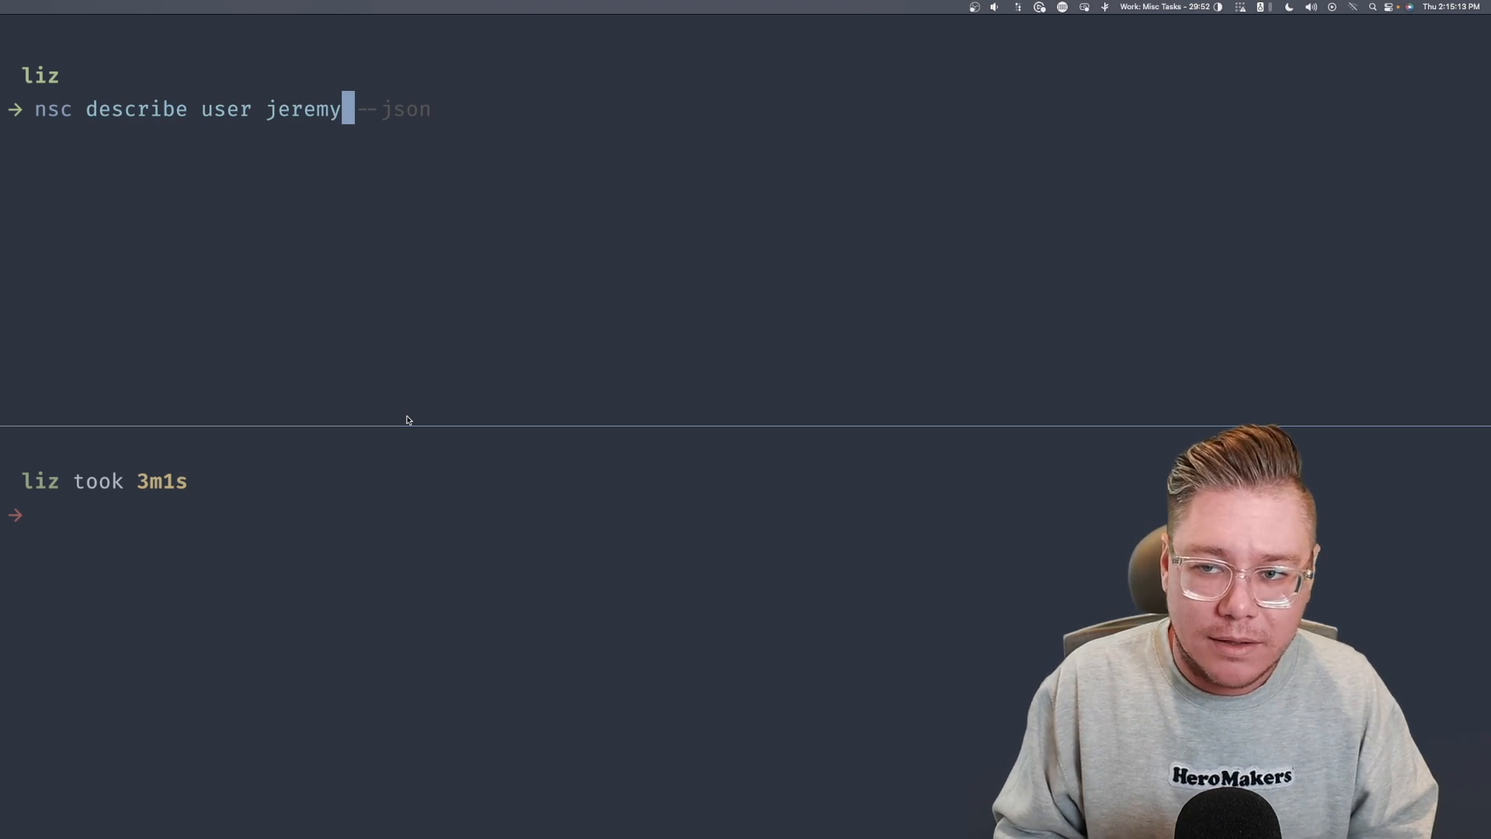
{"action": "key", "text": "Return"}
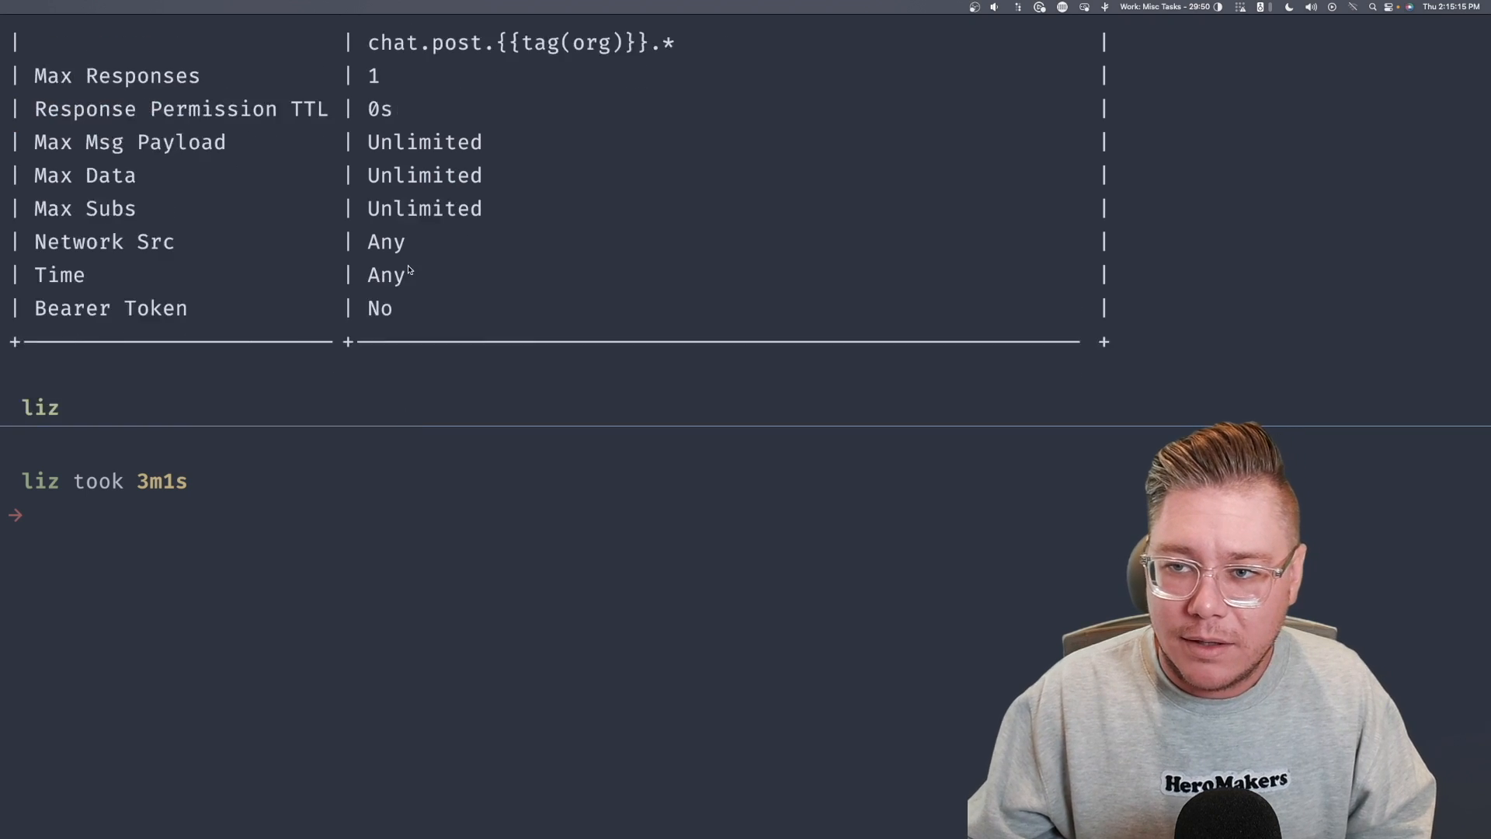
{"action": "scroll", "scroll_direction": "up", "scroll_amount": 3}
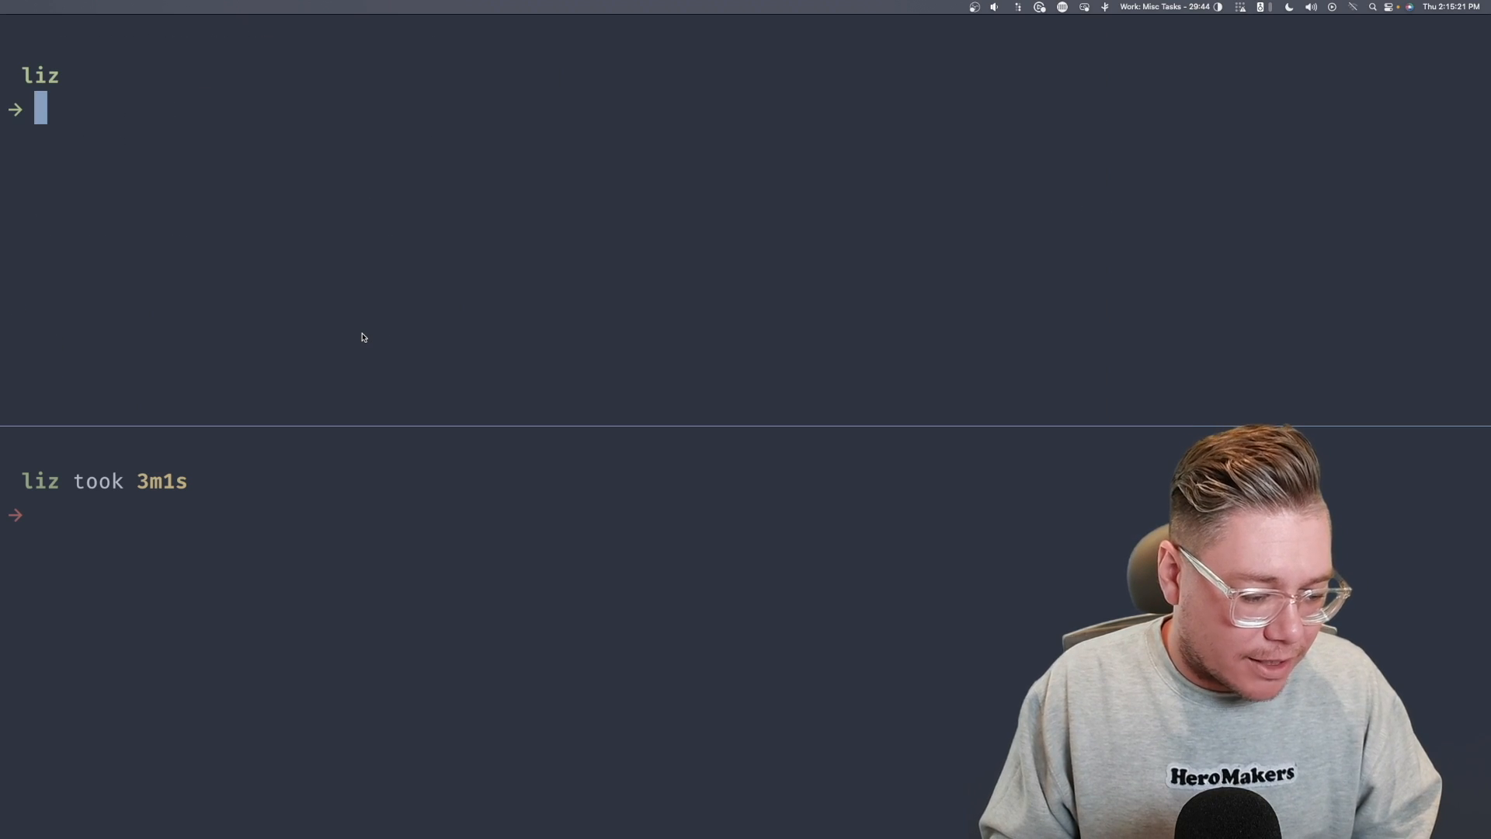
- Start a nats subscription as jeremy on chat.dm.synadia.liz.jeremy
{"action": "type", "text": "nats sub hello.world"}
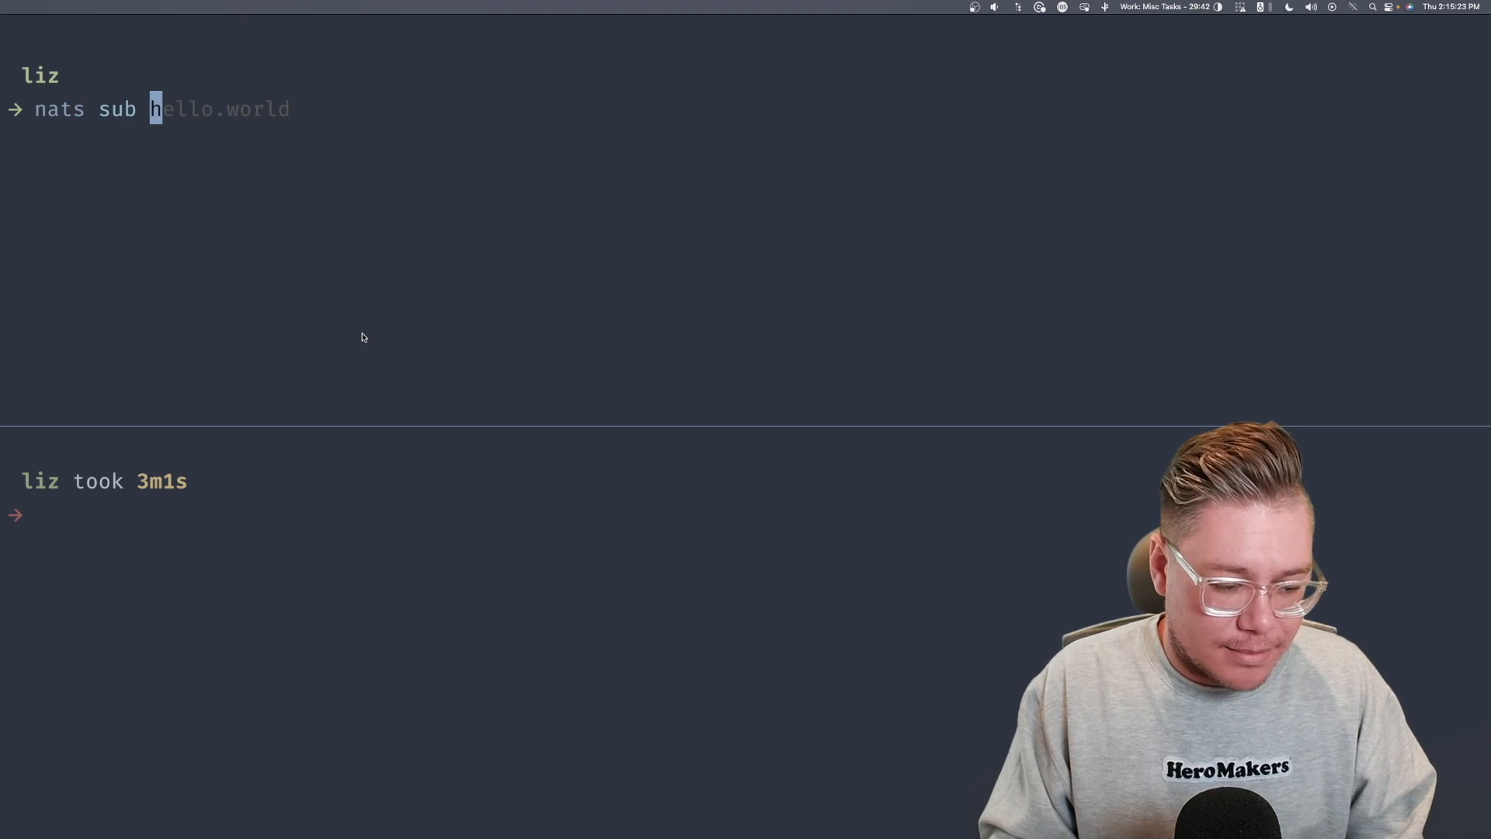
{"action": "type", "text": "\"chat.\""}
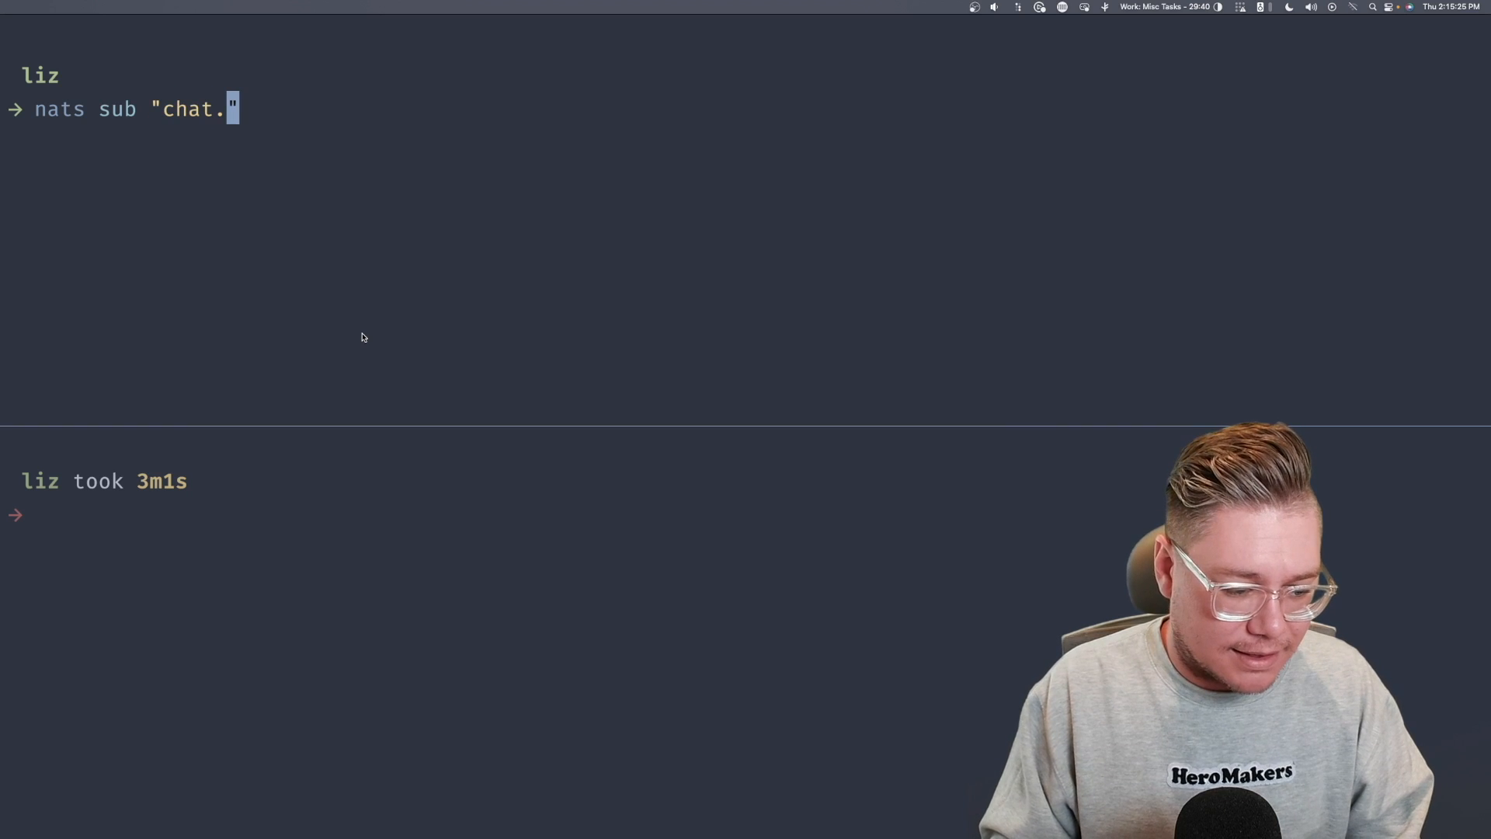
{"action": "type", "text": "dm.synadia.li"}
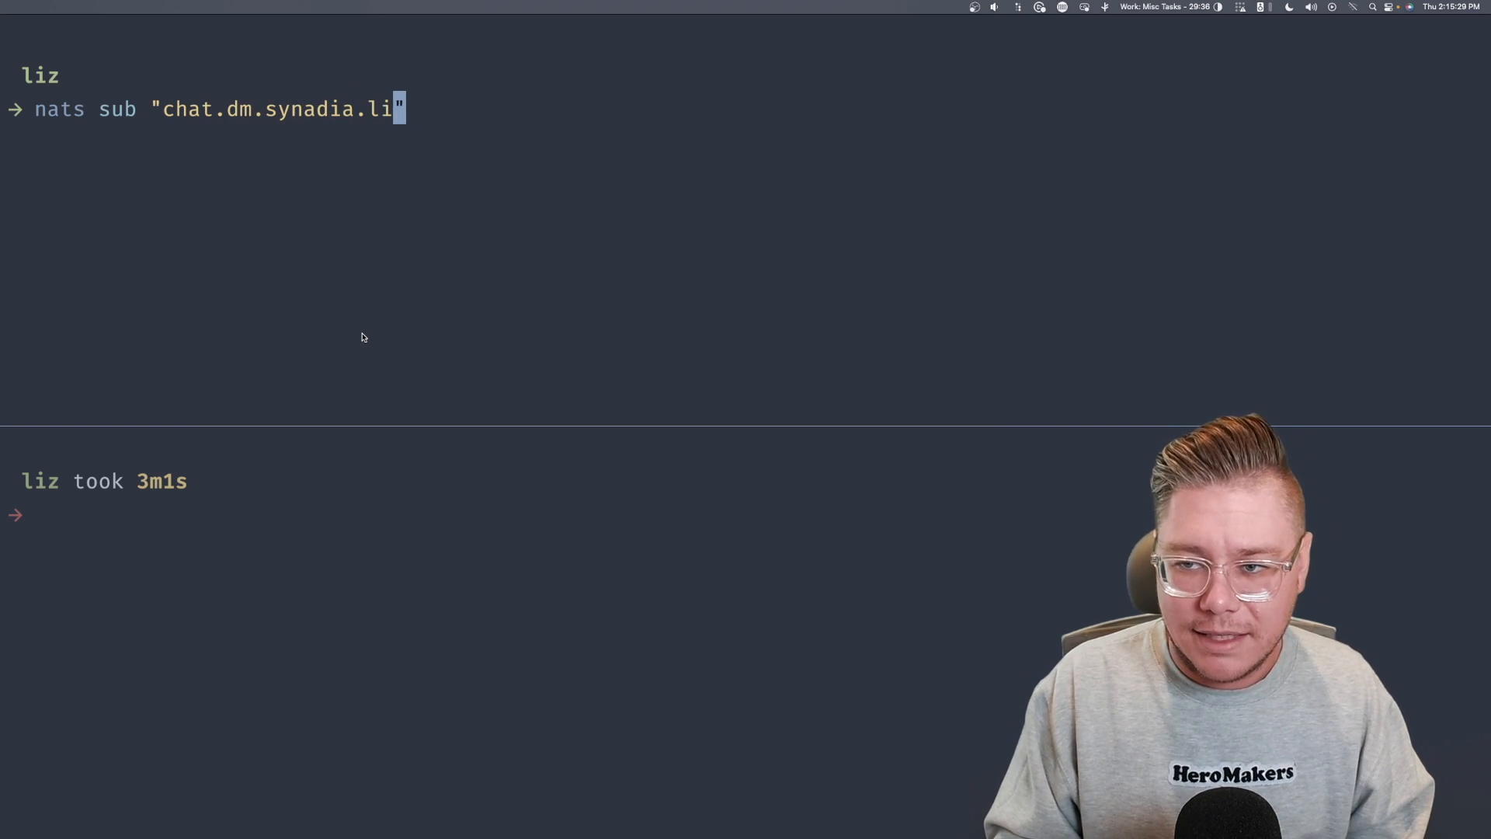
{"action": "type", "text": "z.jee"}
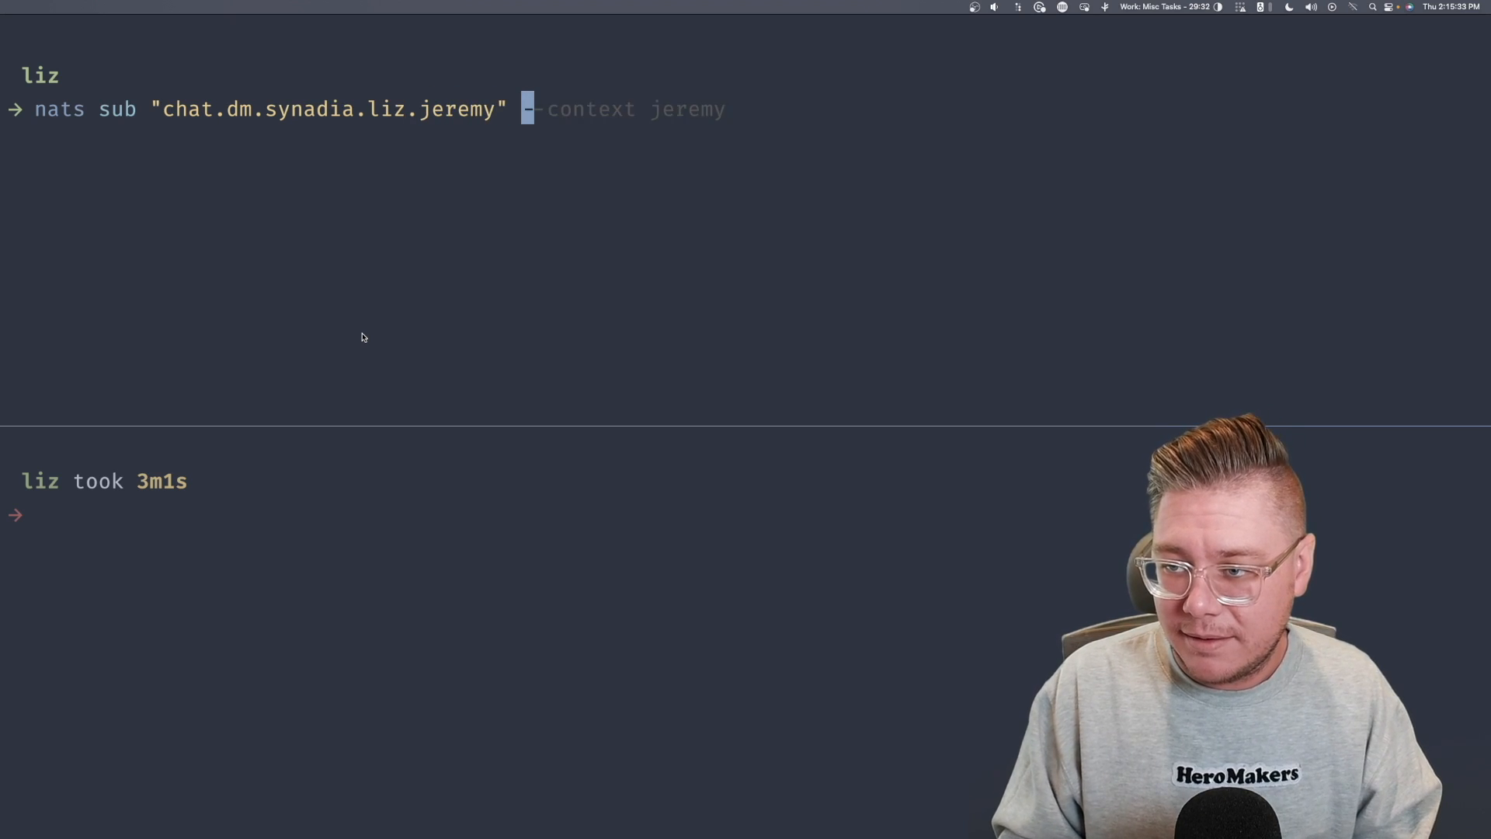
{"action": "type", "text": "-c"}
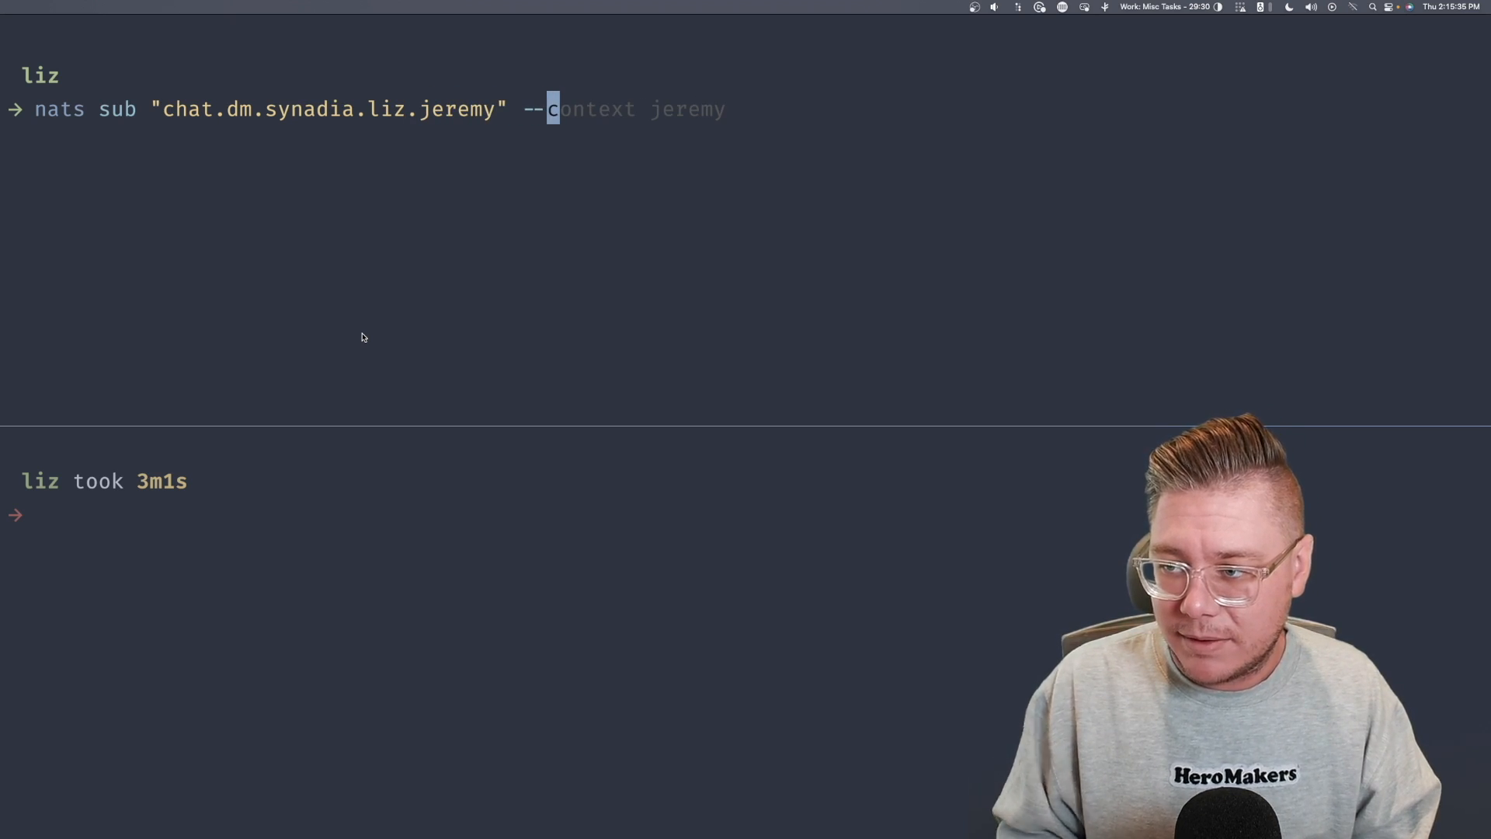
{"action": "key", "text": "Return"}
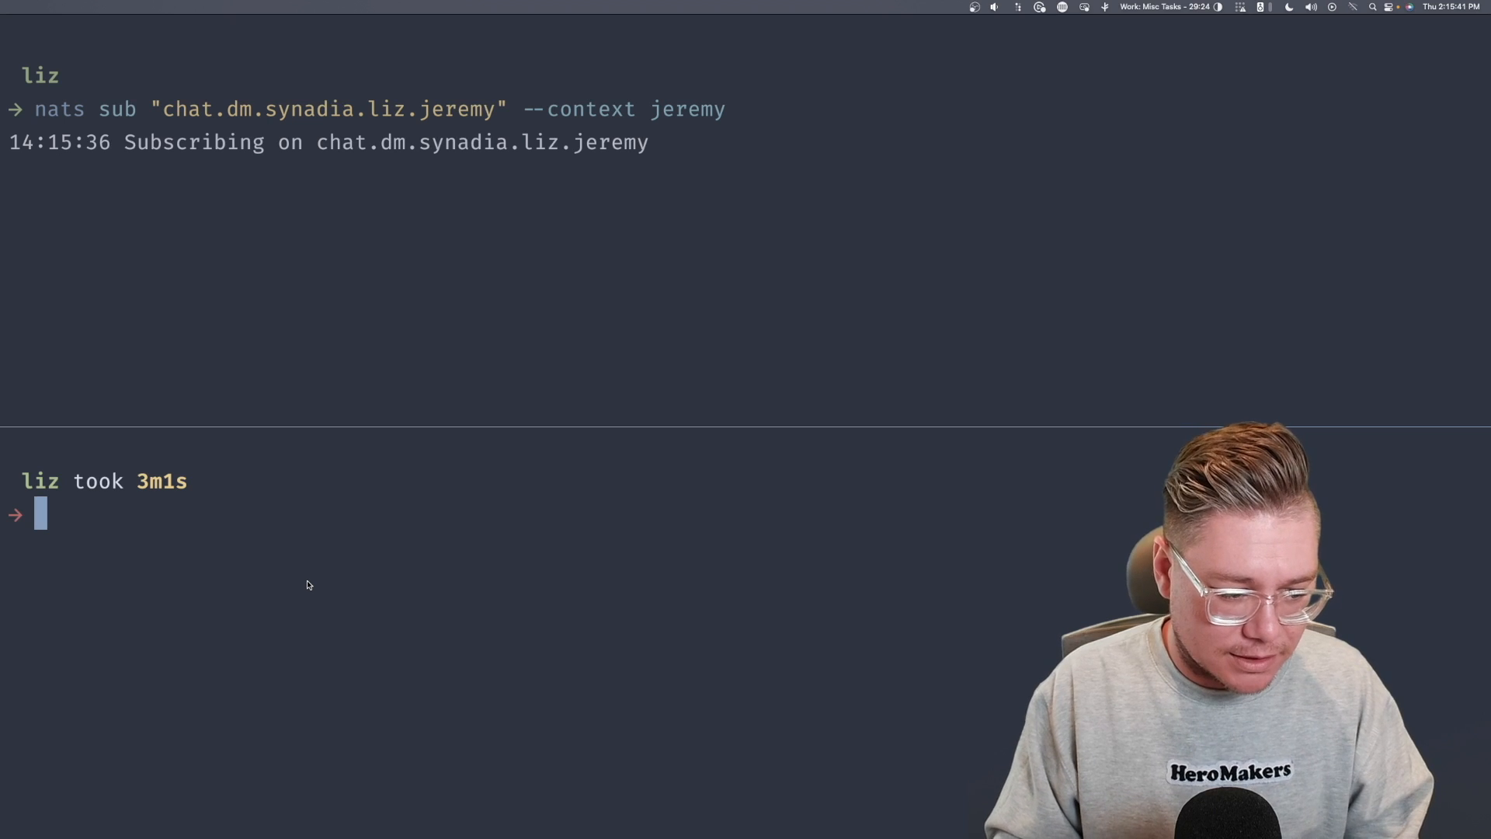
- Publish "Hey" as liz to chat.dm.synadia.liz.jeremy twice
{"action": "type", "text": "nats pub \""}
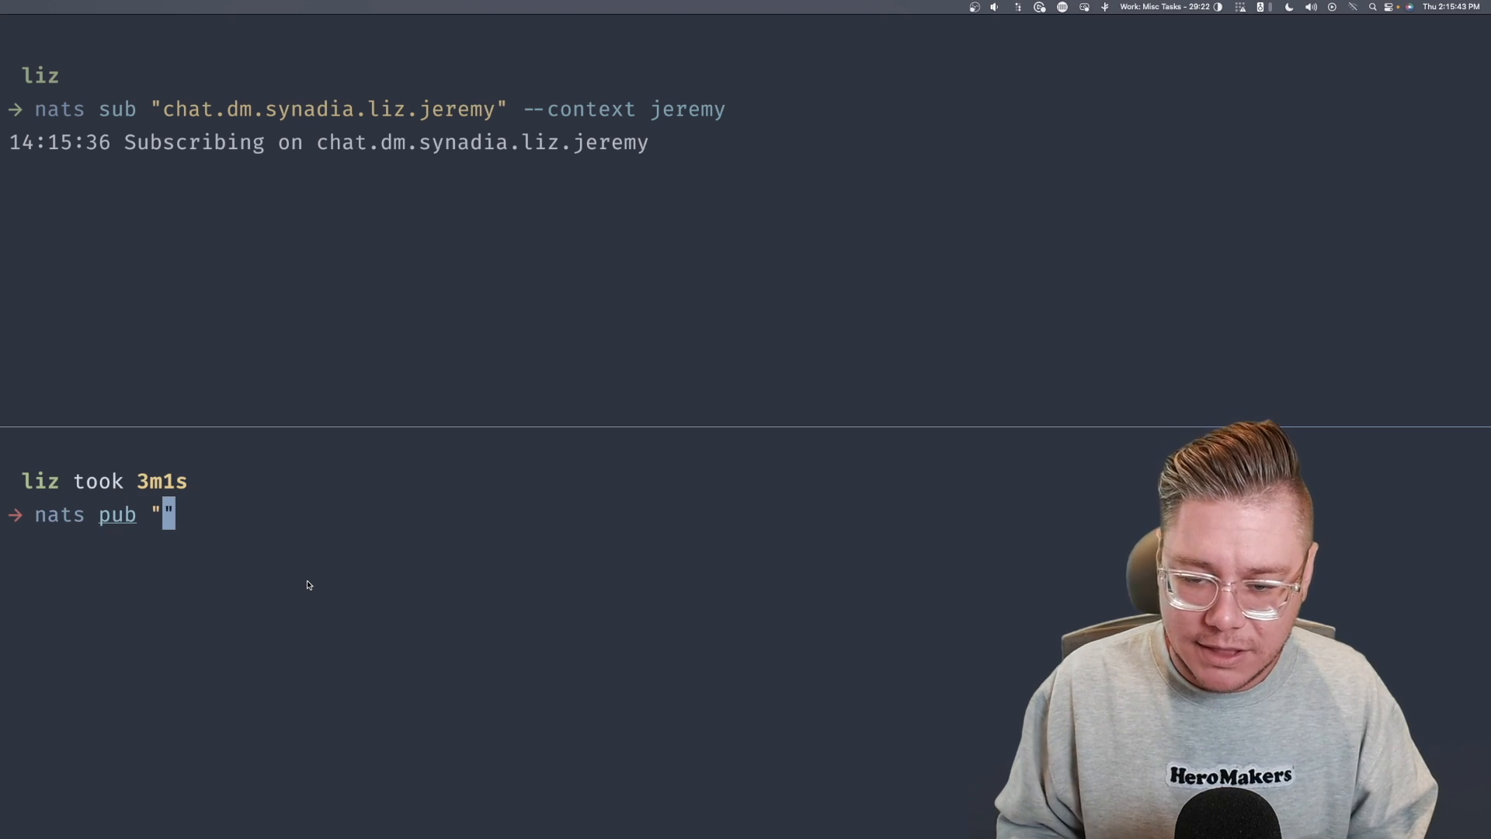
{"action": "type", "text": "chat.dm."}
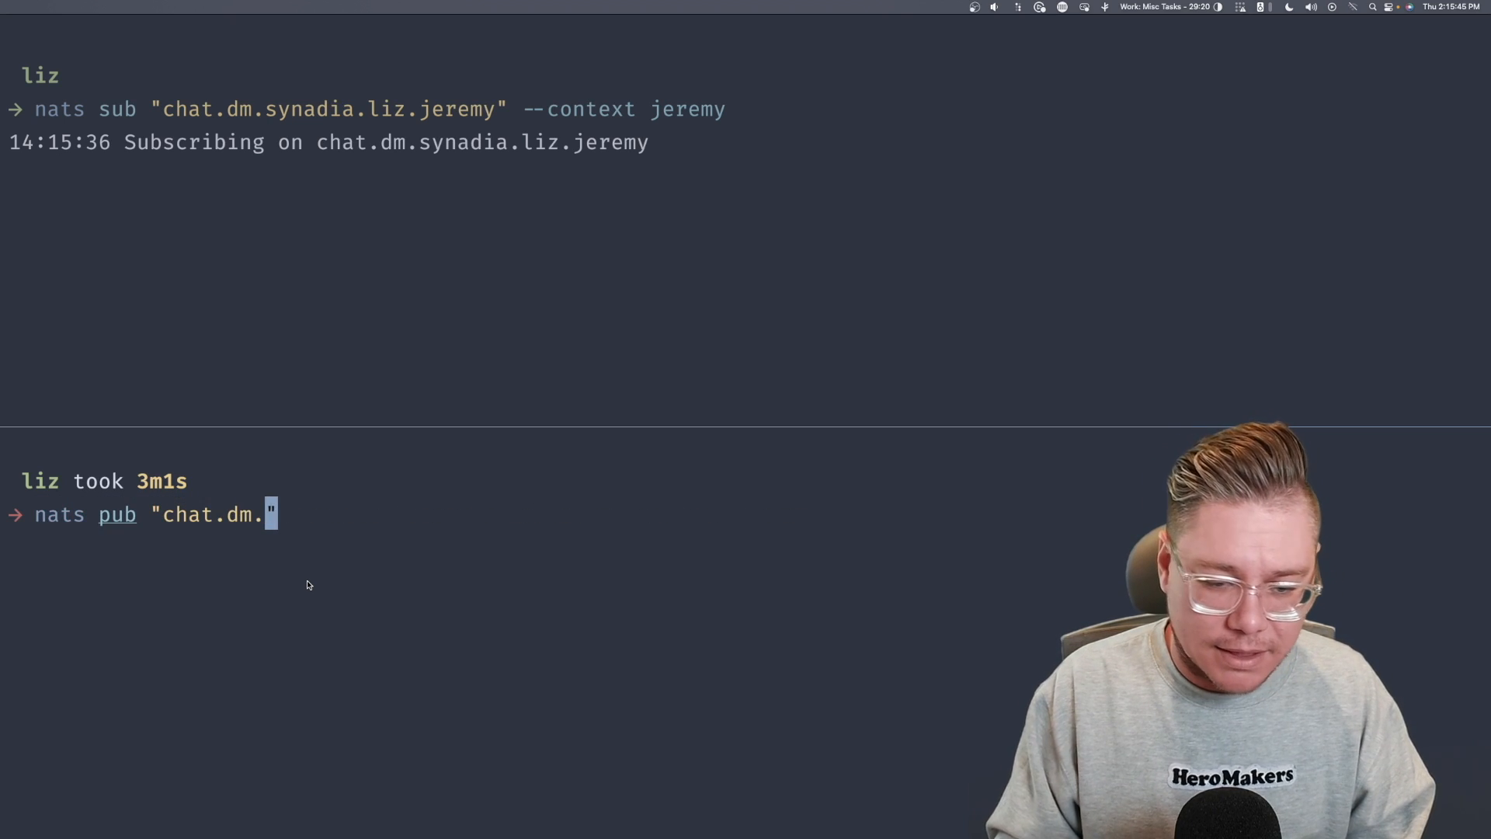
{"action": "type", "text": "syna"}
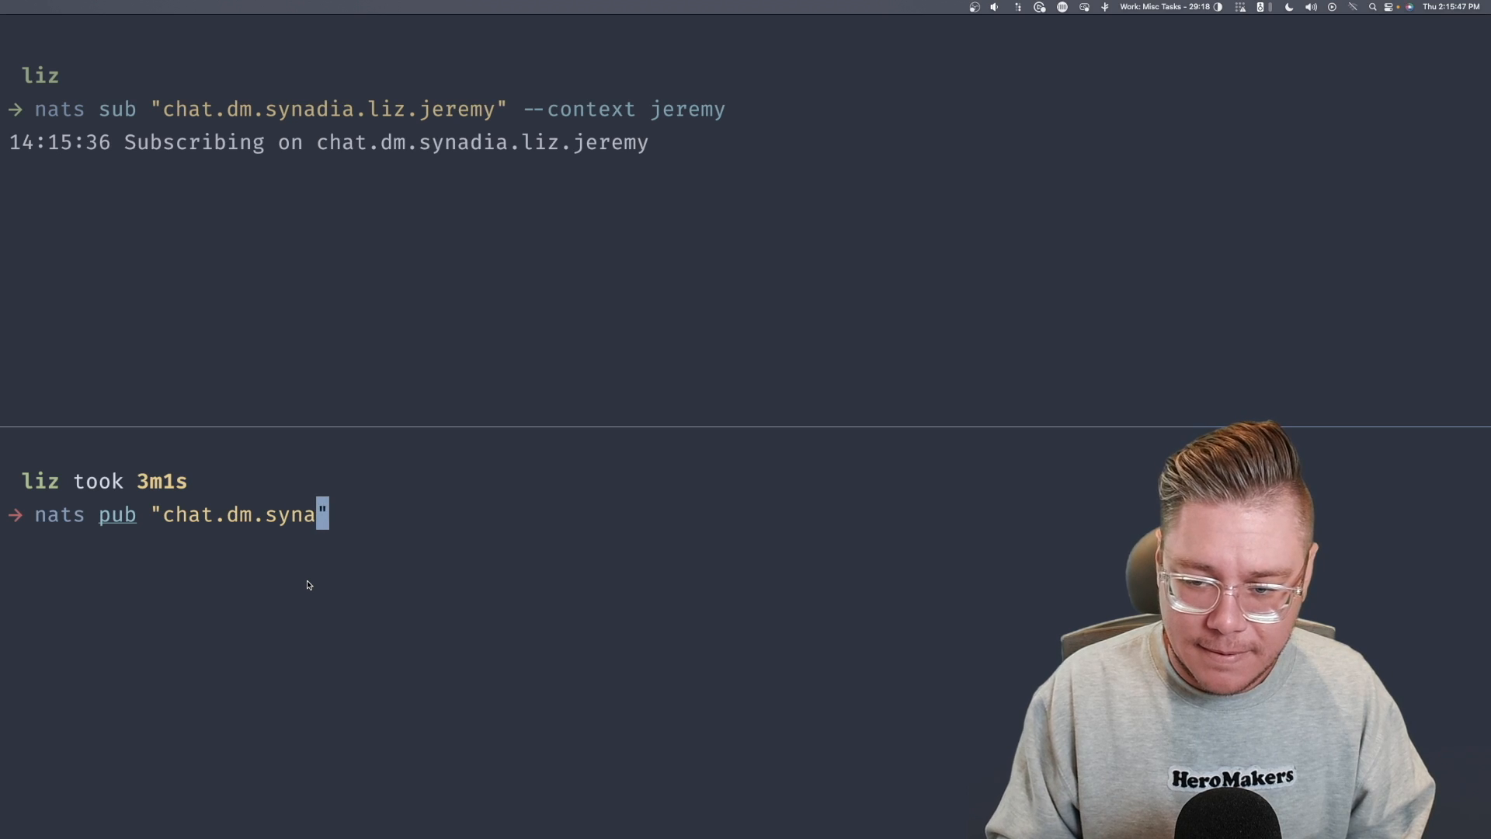
{"action": "type", "text": "ia.liz.je"}
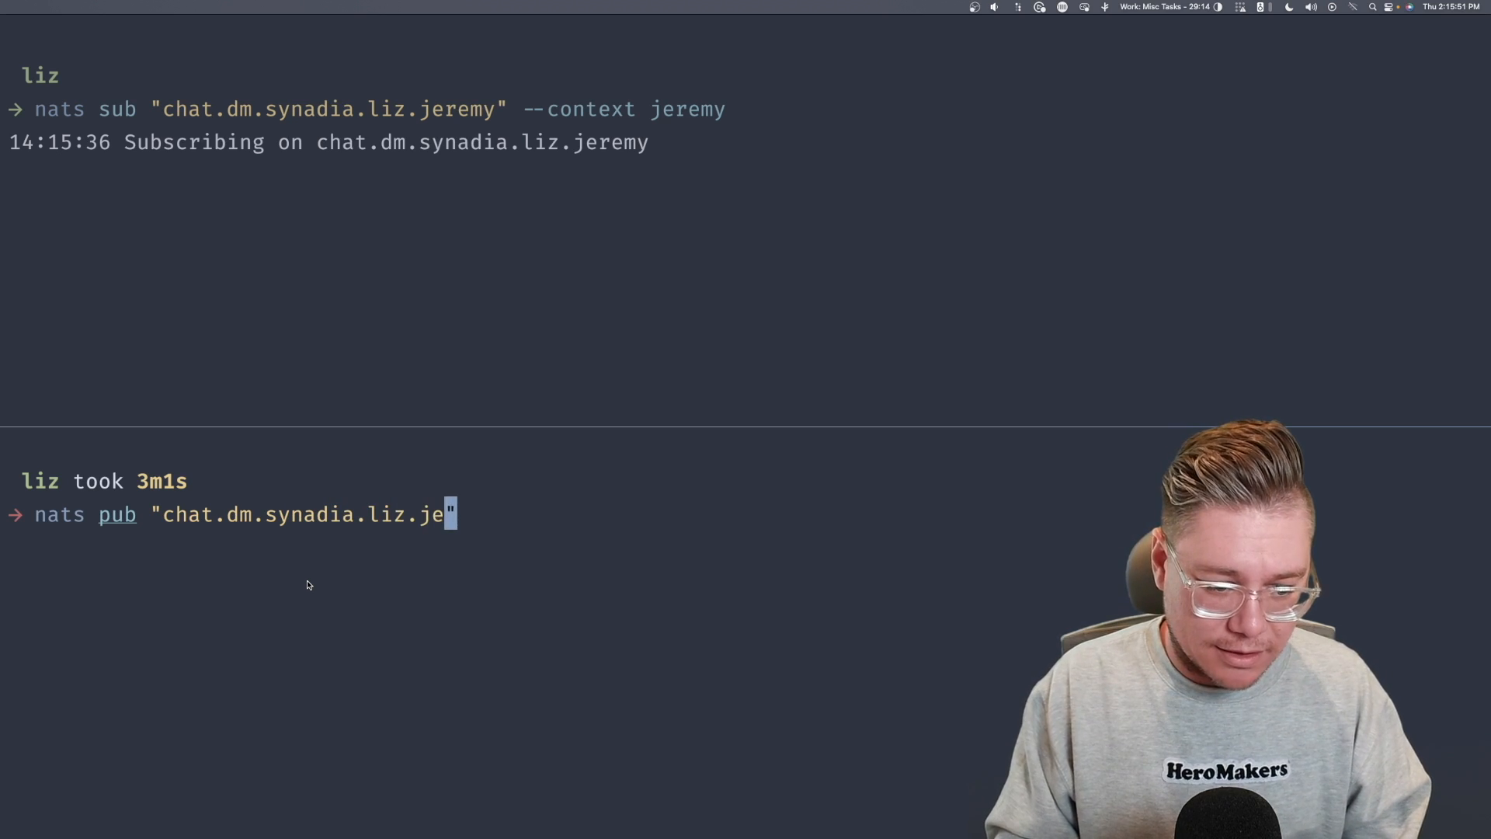
{"action": "type", "text": "remy\" \"Hey\" --context liz"}
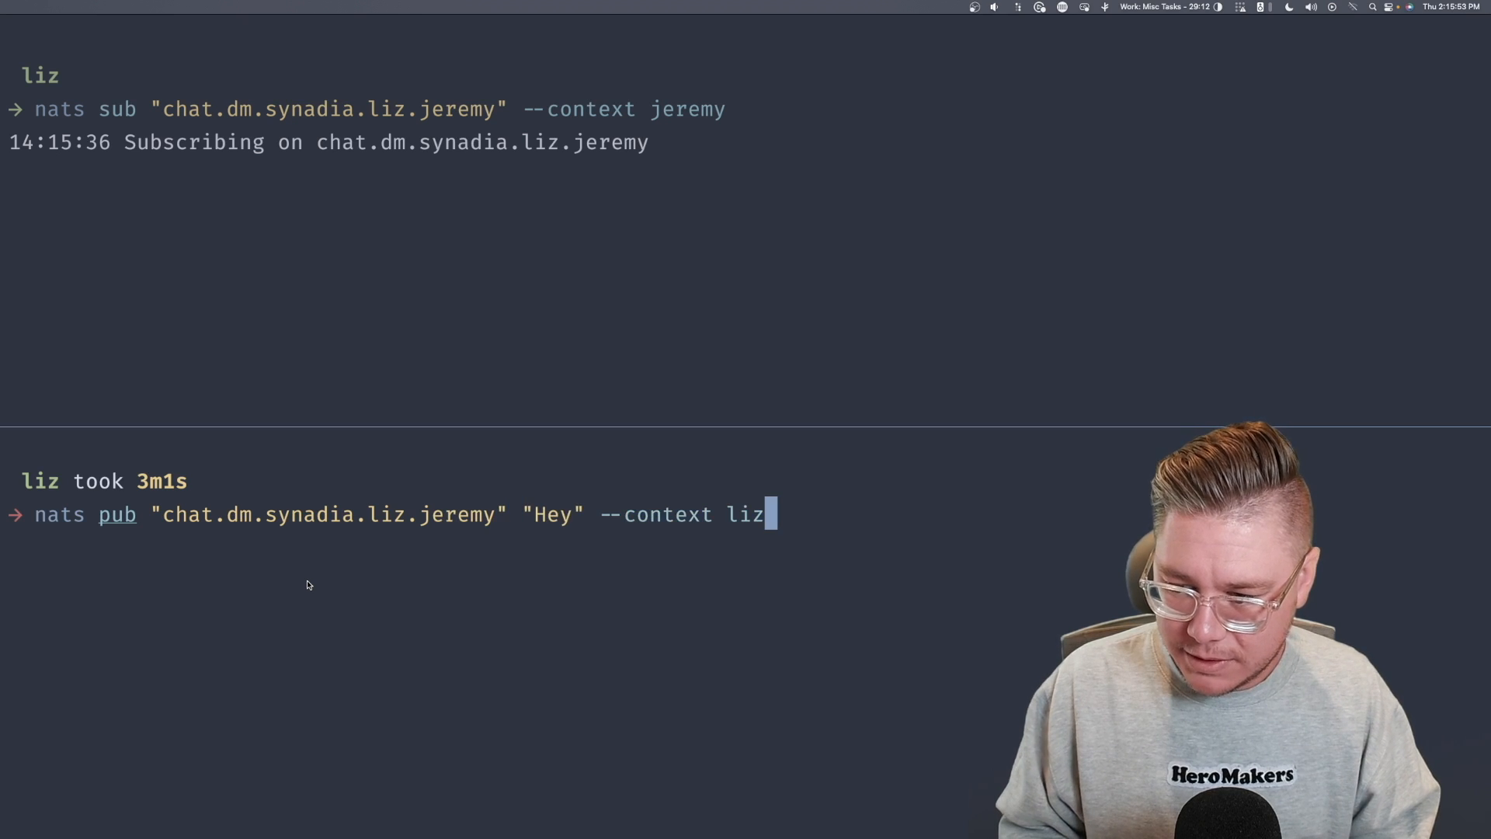
{"action": "key", "text": "Return"}
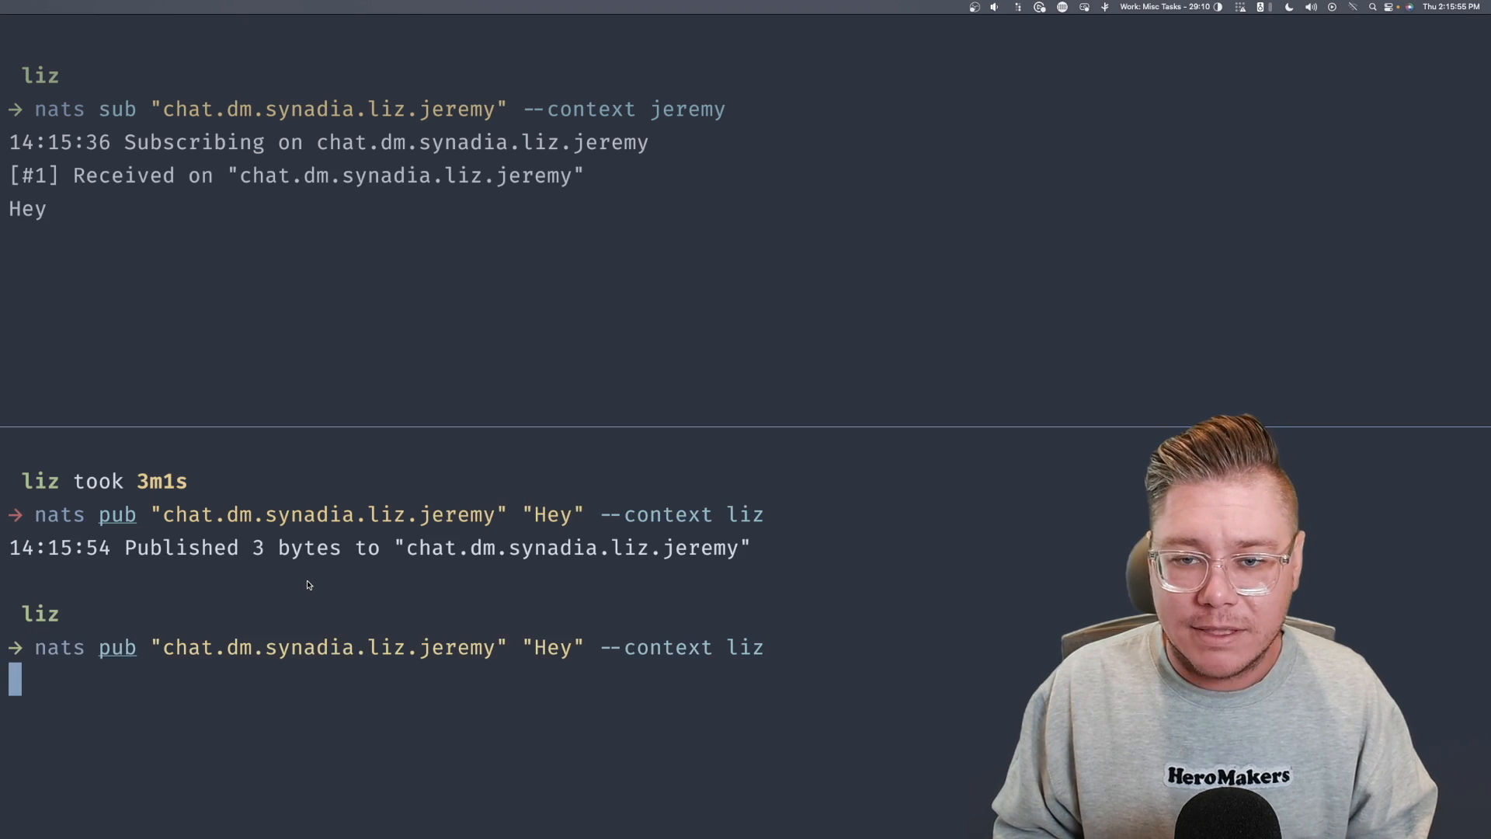
{"action": "key", "text": "Return"}
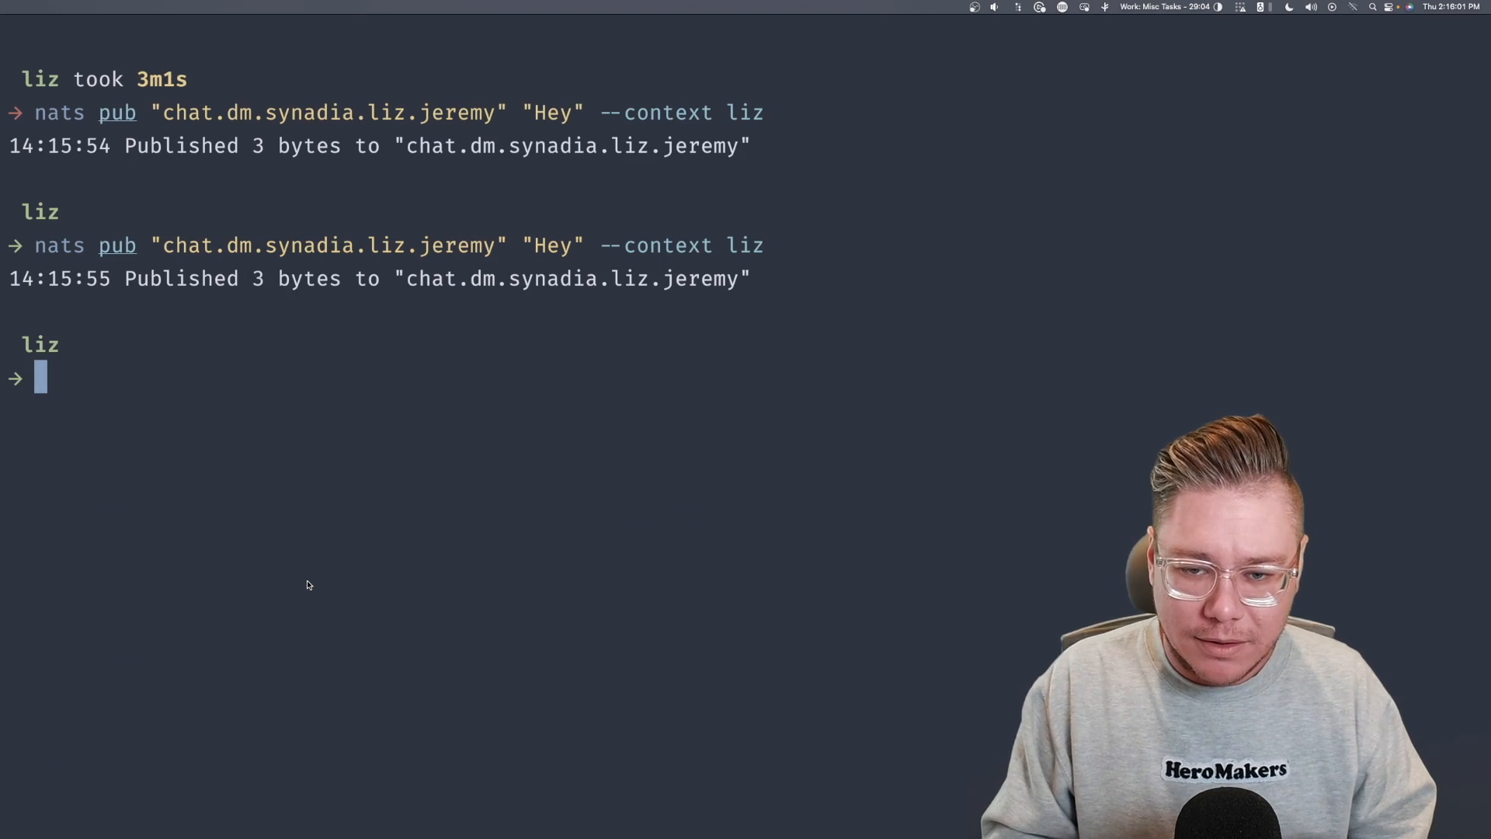
- Run nsc describe user jeremy --json, showing empty pub/sub permissions and the org:synadia tag
{"action": "type", "text": "nsc describe user jeremy --json"}
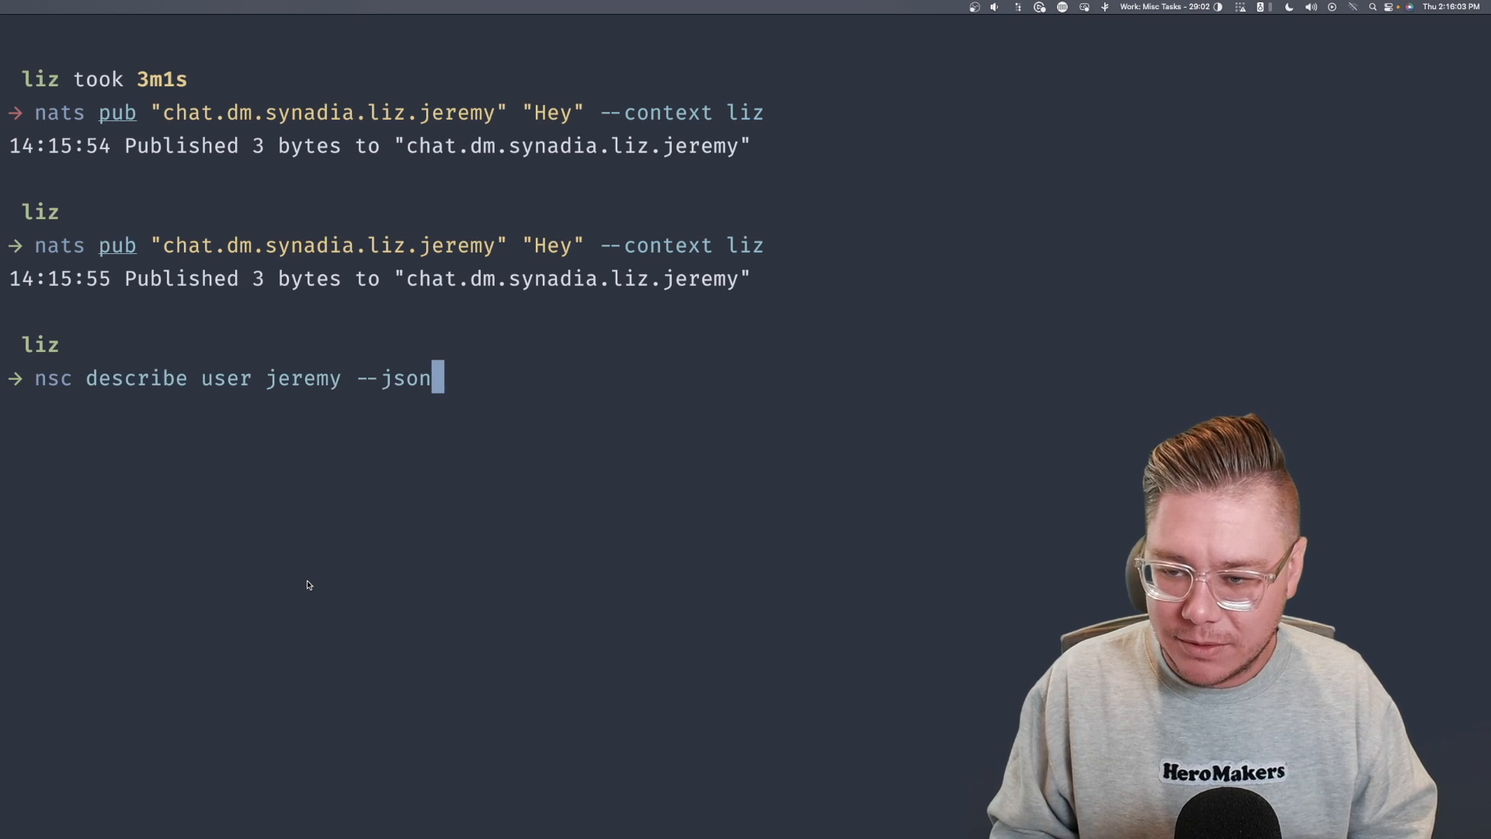
{"action": "key", "text": "Return"}
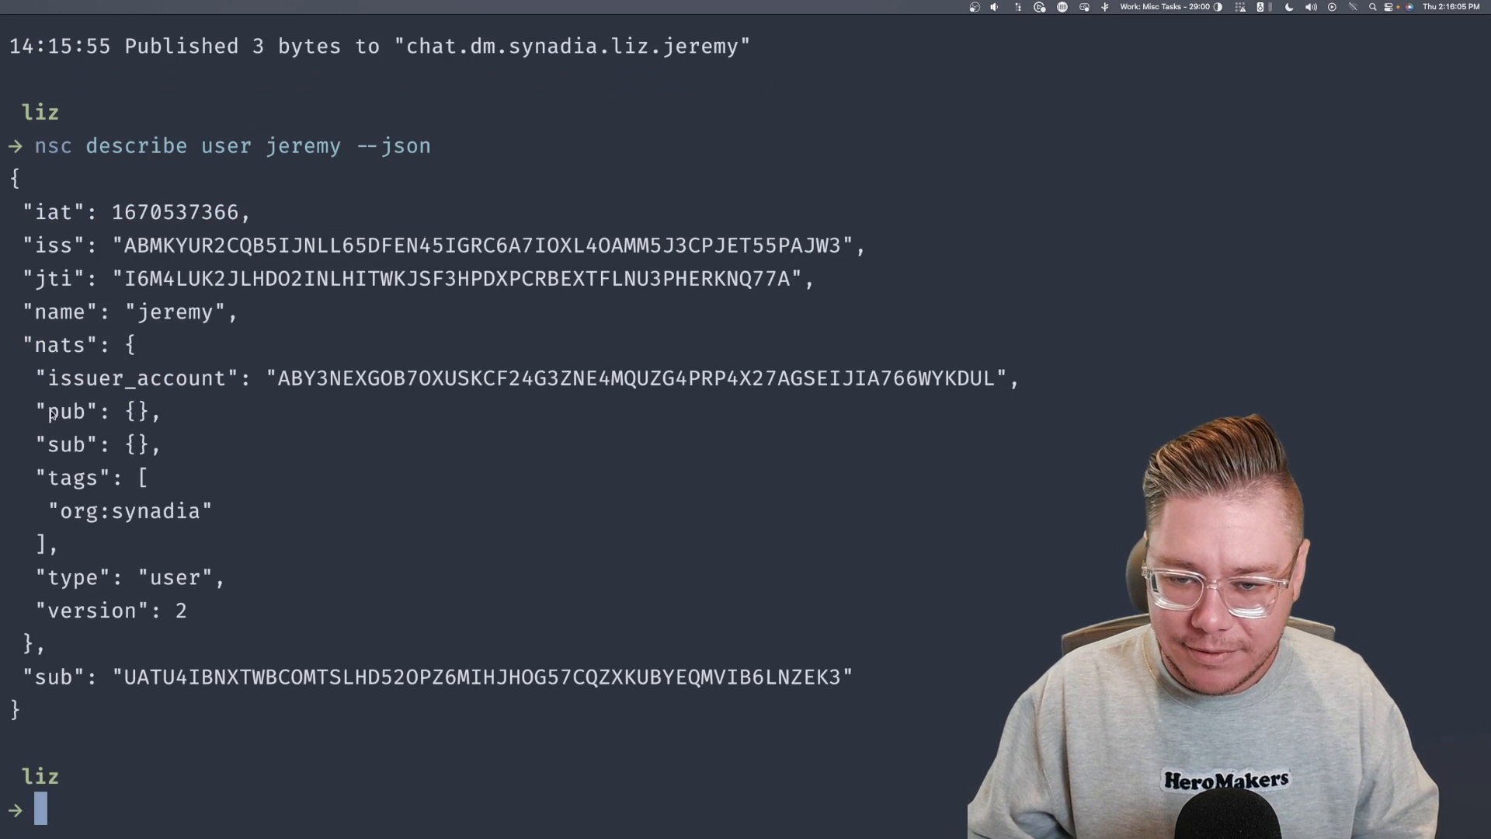